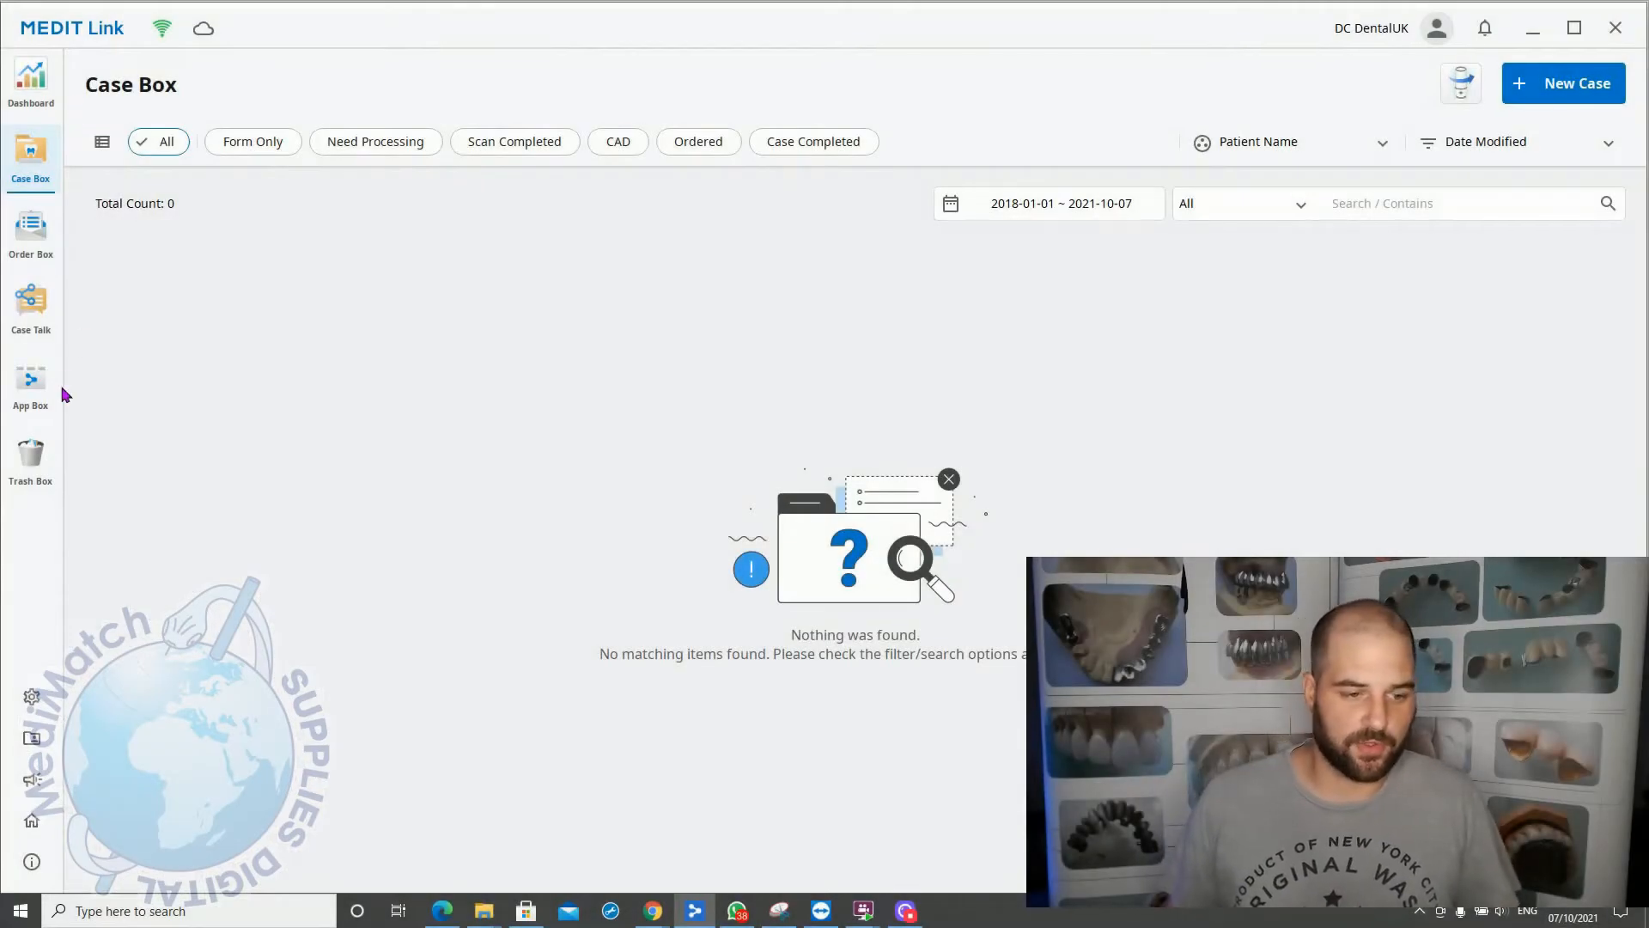
pyautogui.moveTo(397, 787)
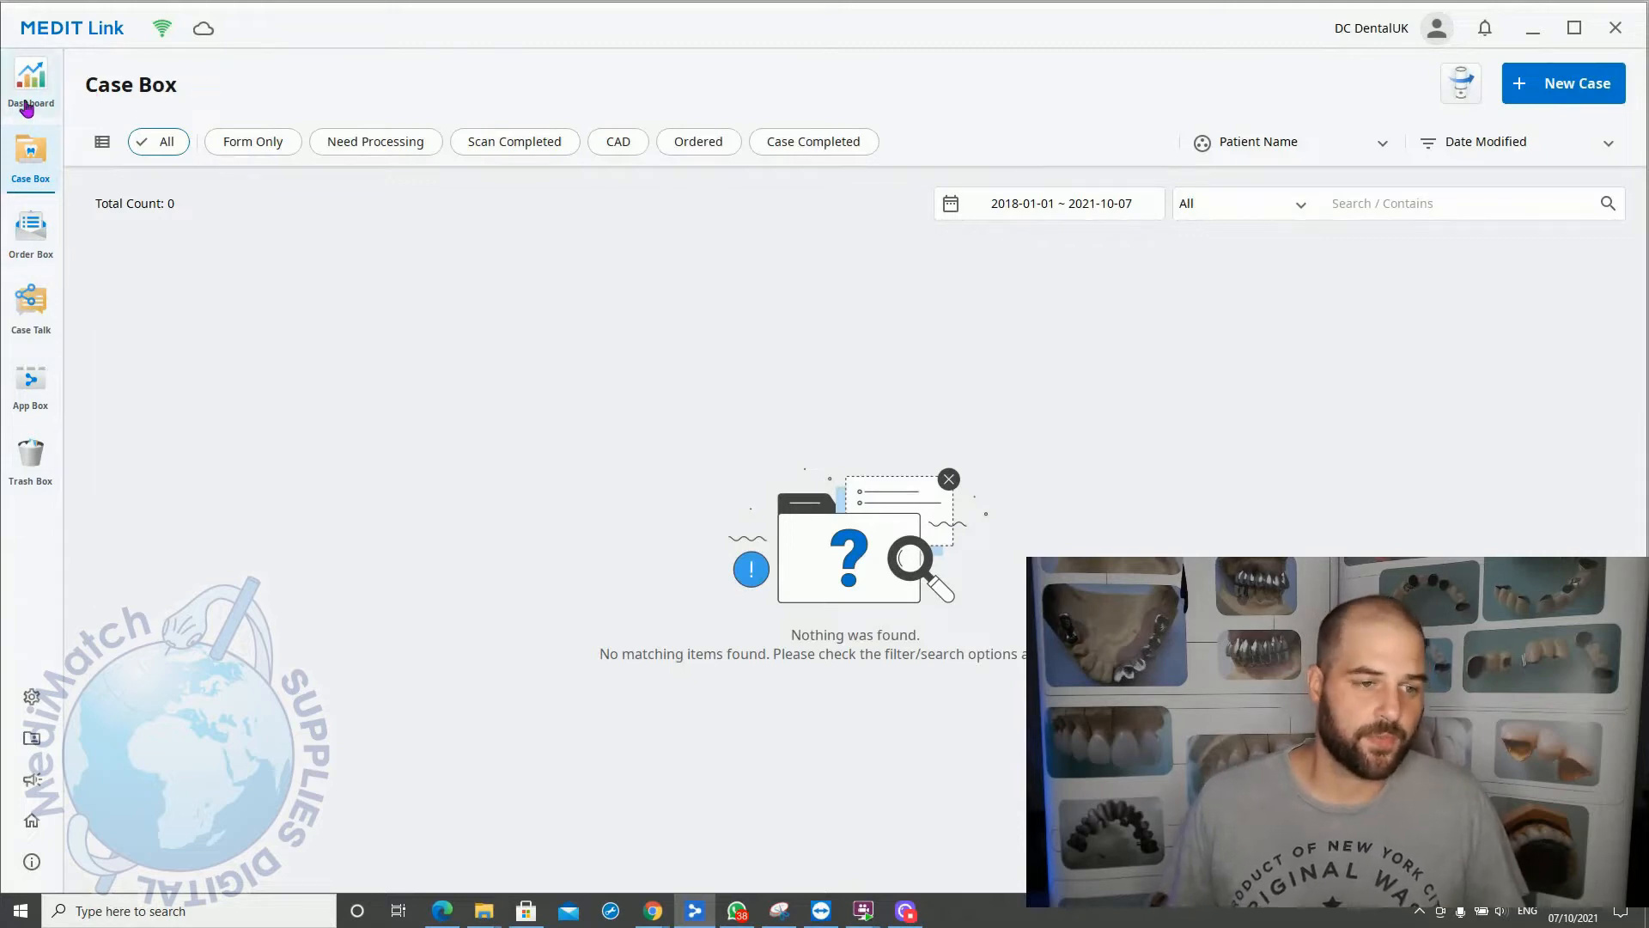
# Step: Open the Dashboard, close its information notice, and highlight the elapsed days value
pyautogui.click(31, 84)
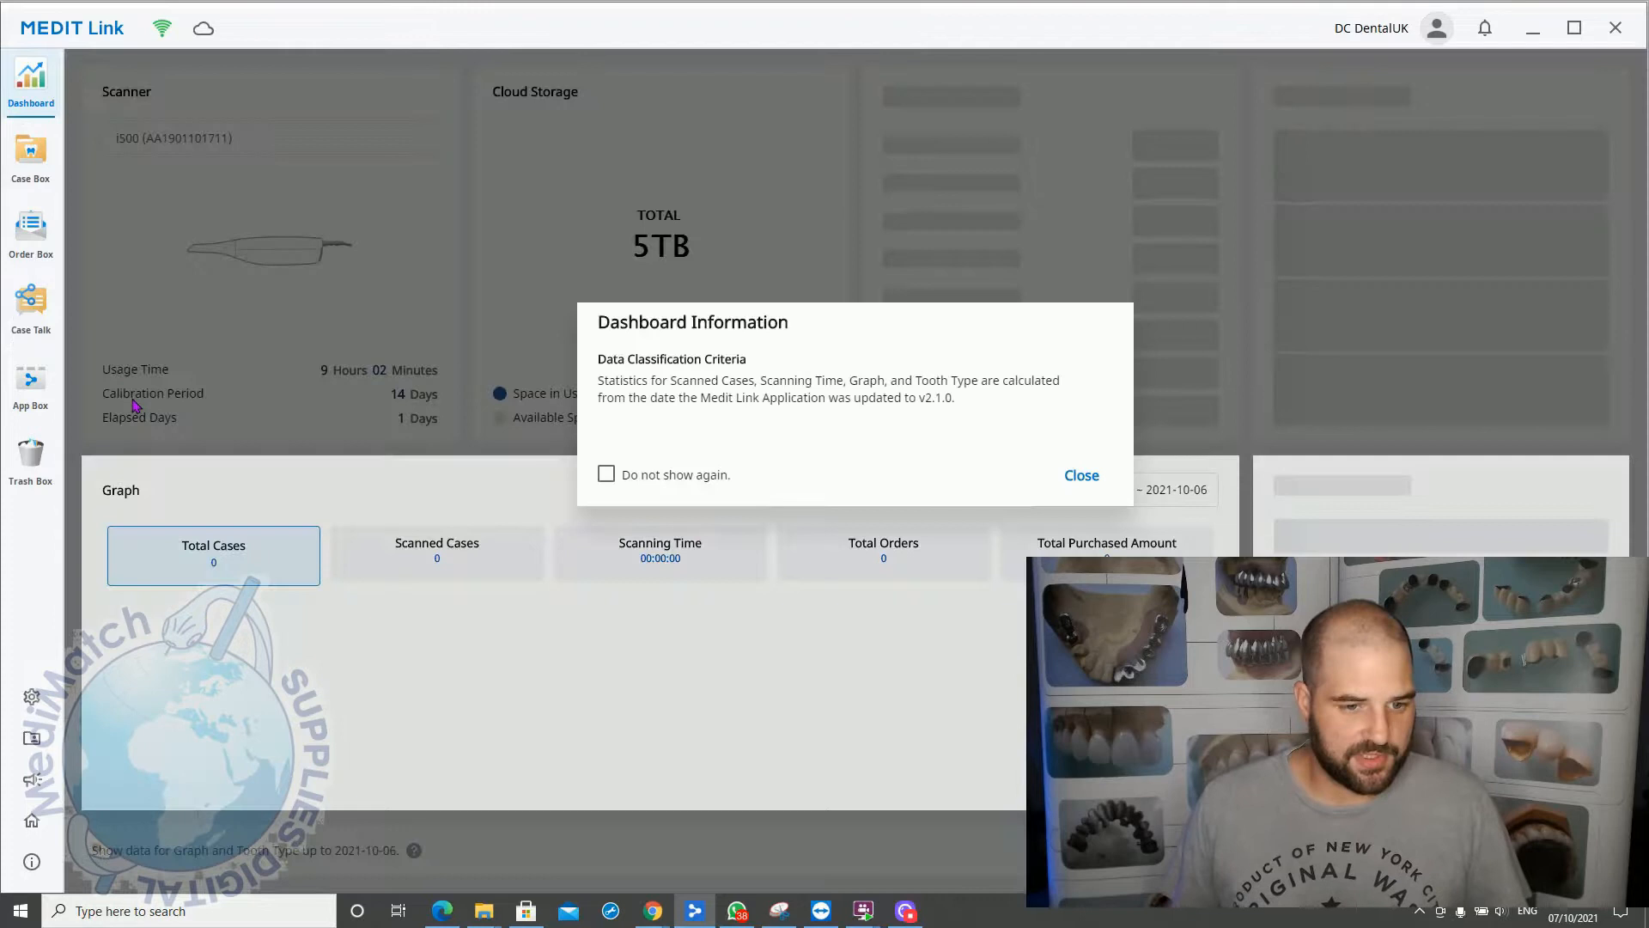
pyautogui.click(1080, 475)
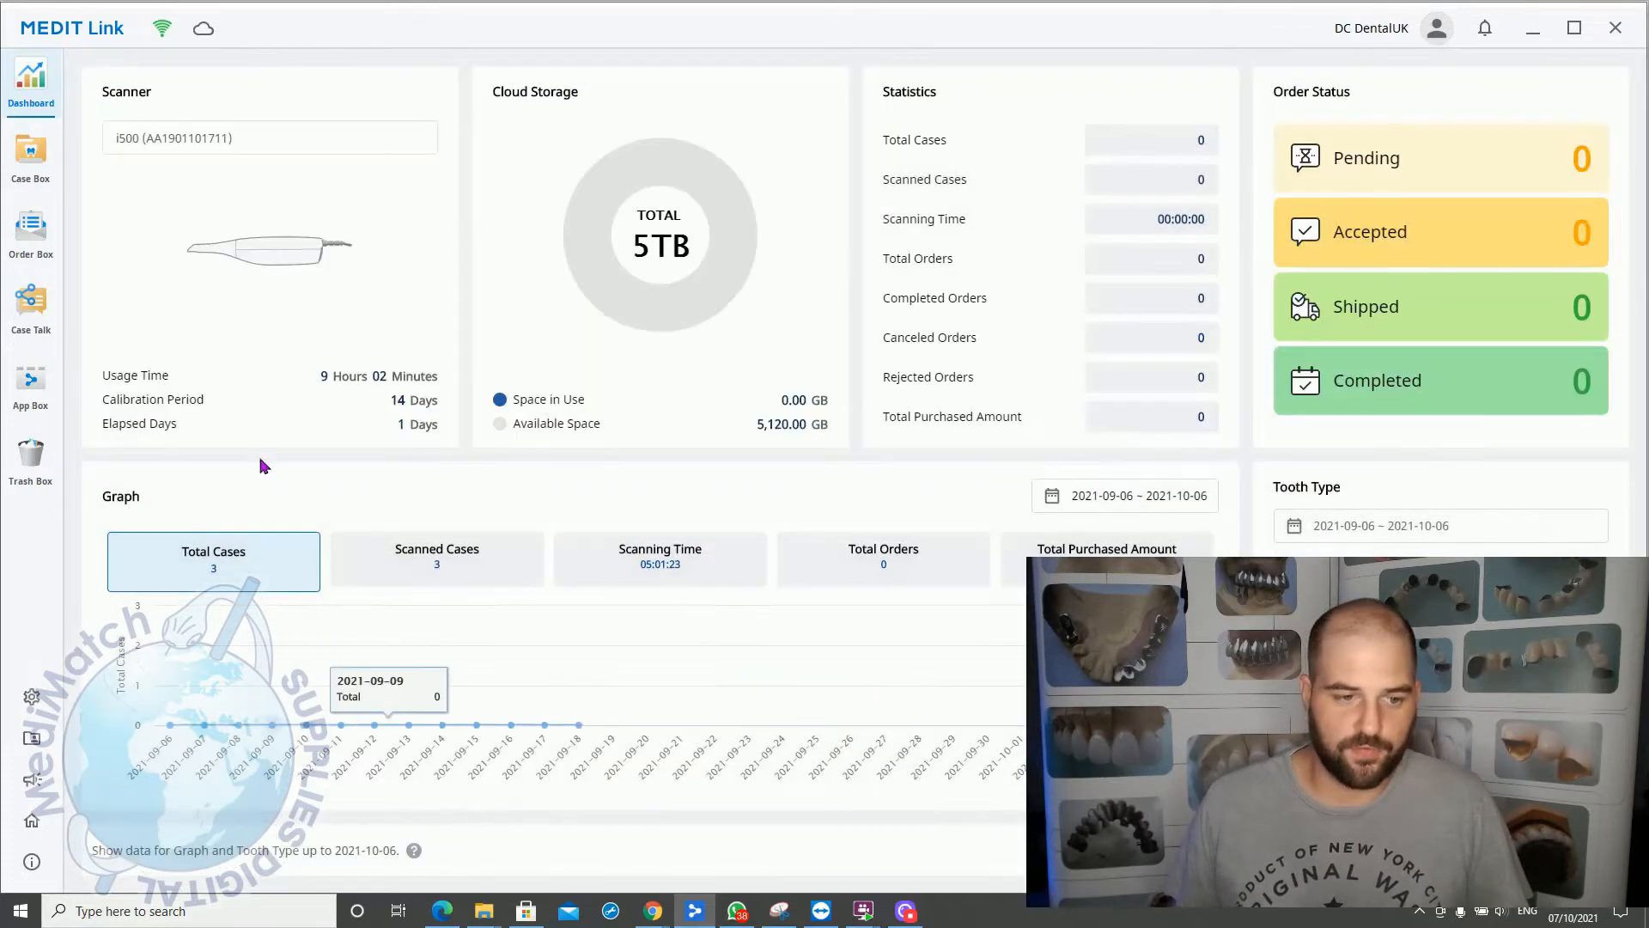
pyautogui.moveTo(93, 505)
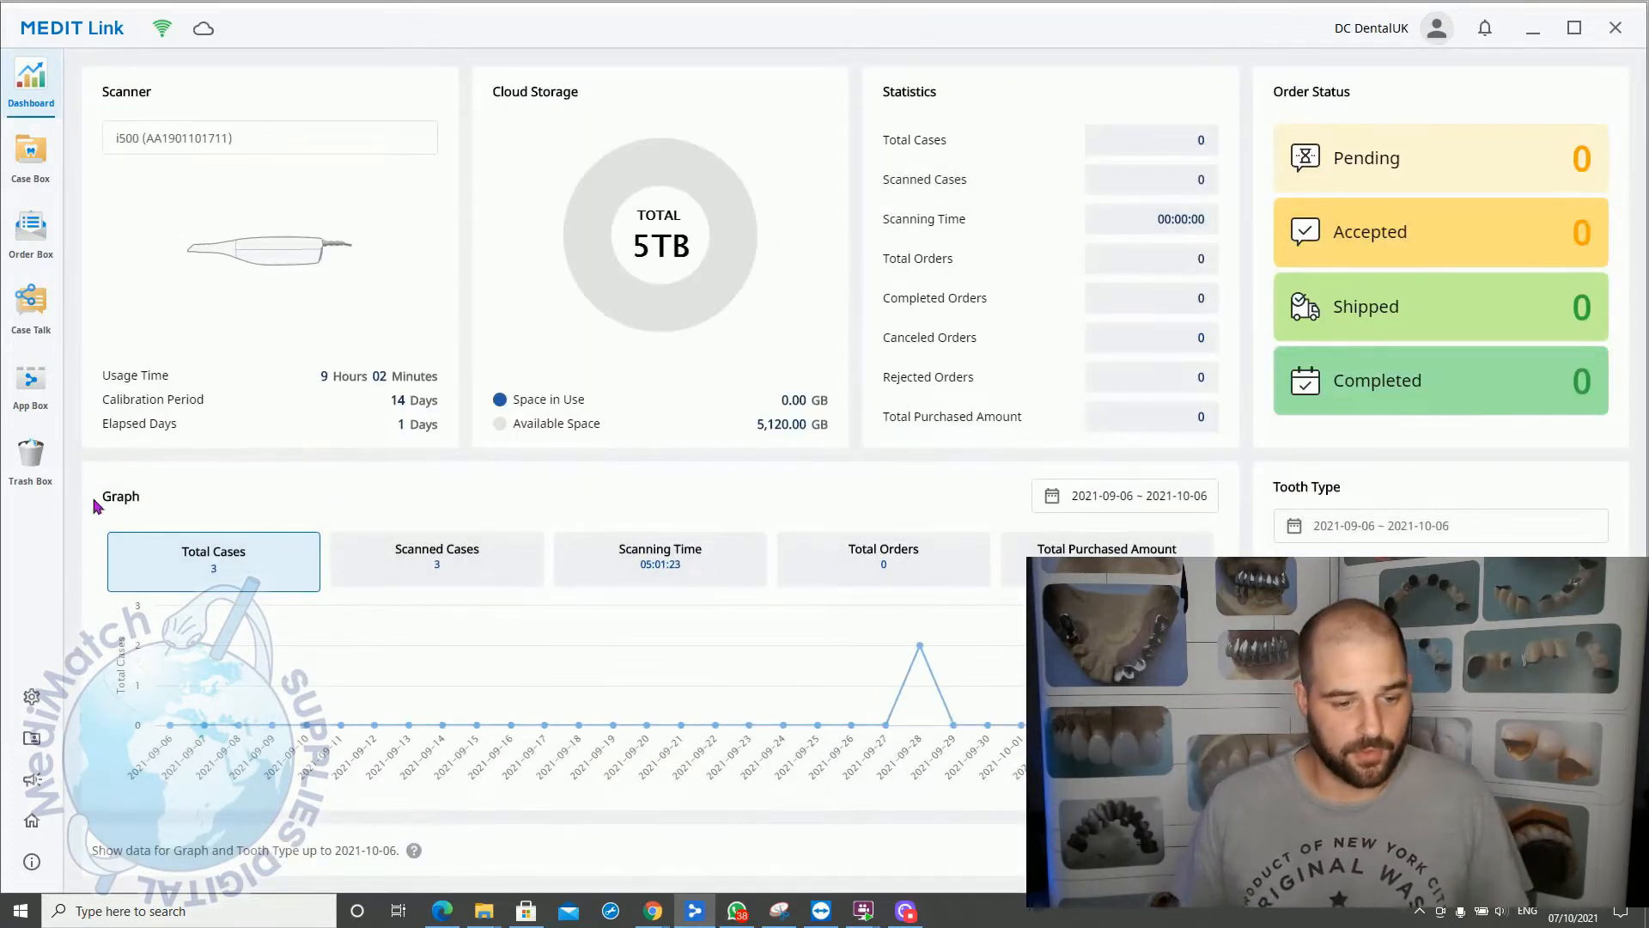
pyautogui.moveTo(143, 449)
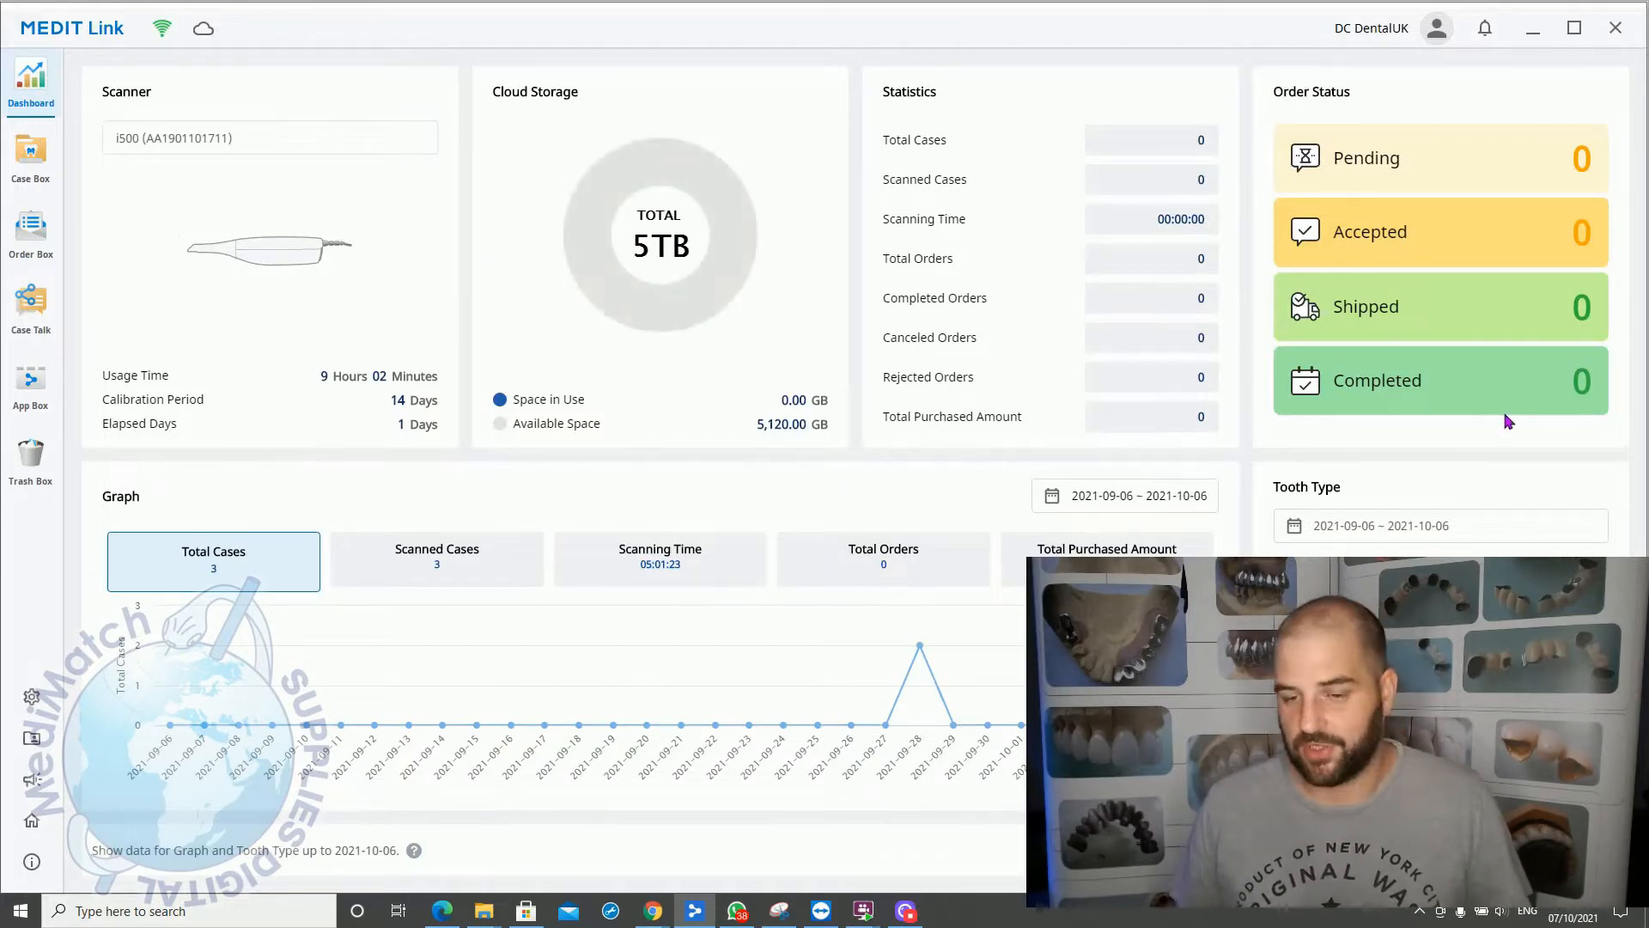
pyautogui.moveTo(747, 625)
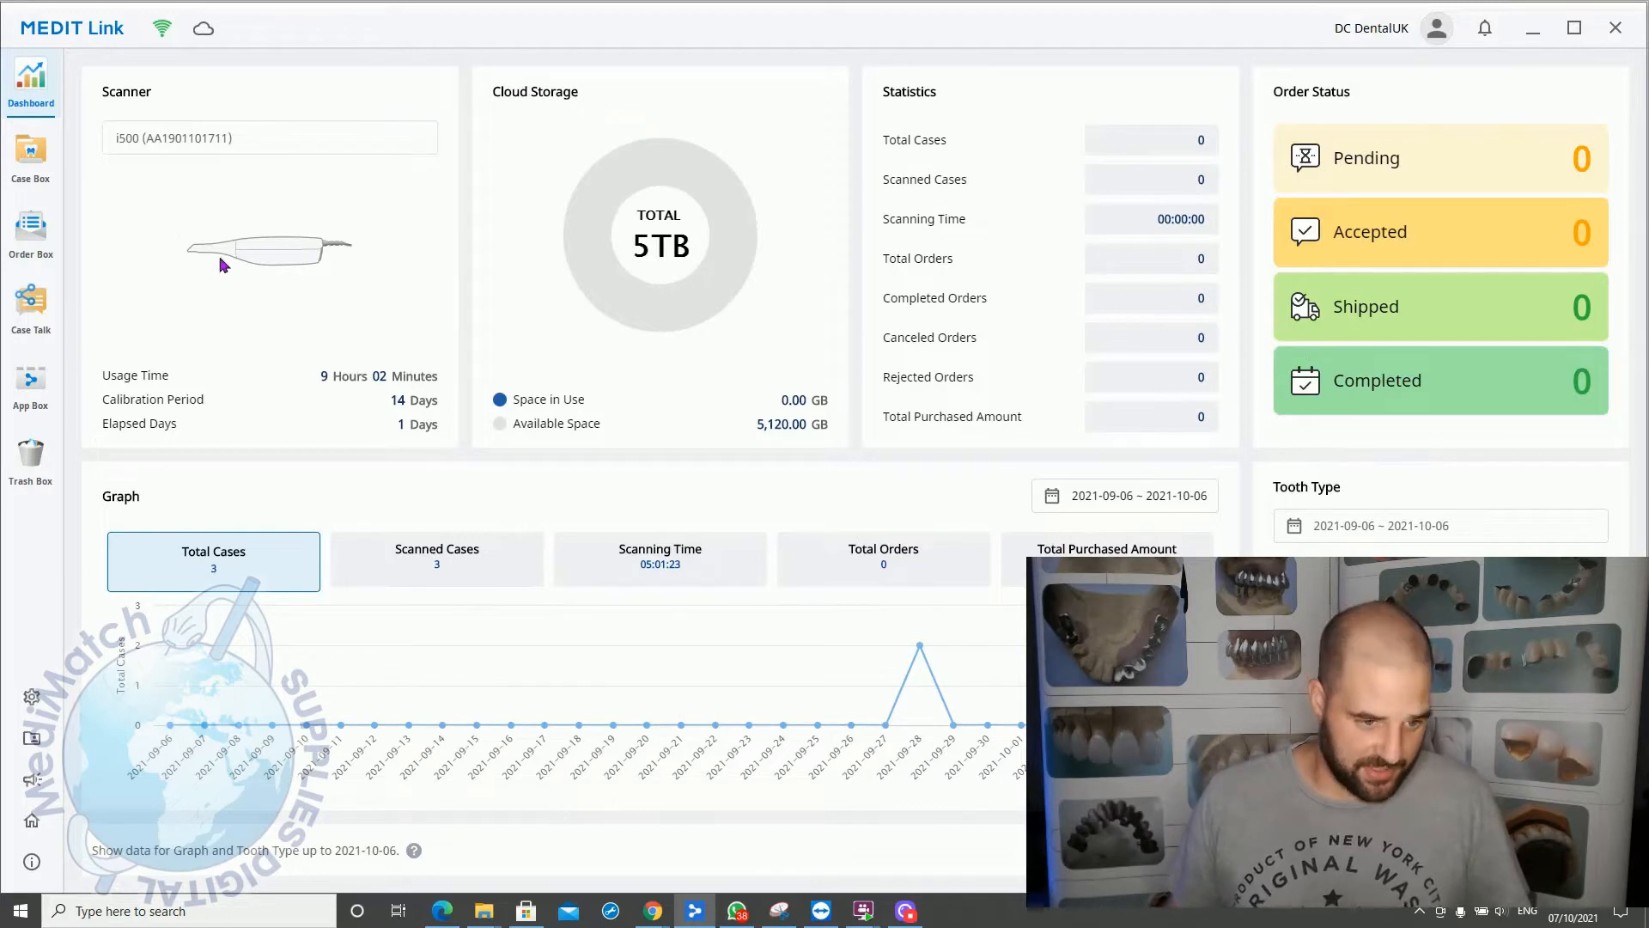
pyautogui.moveTo(310, 383)
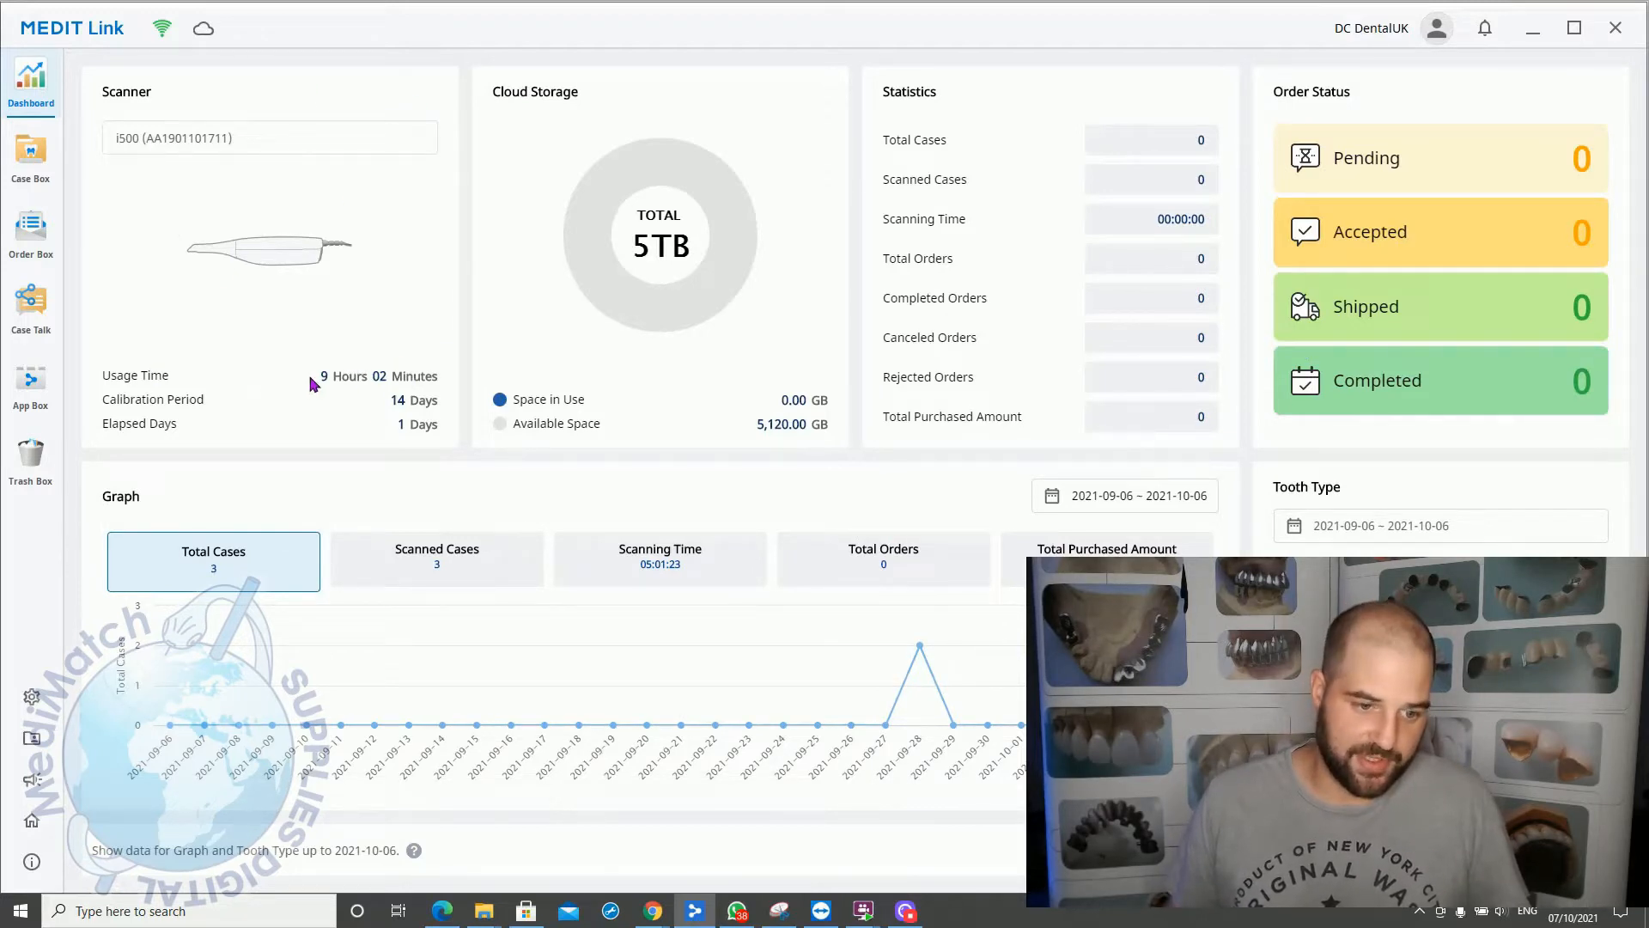
pyautogui.doubleClick(140, 422)
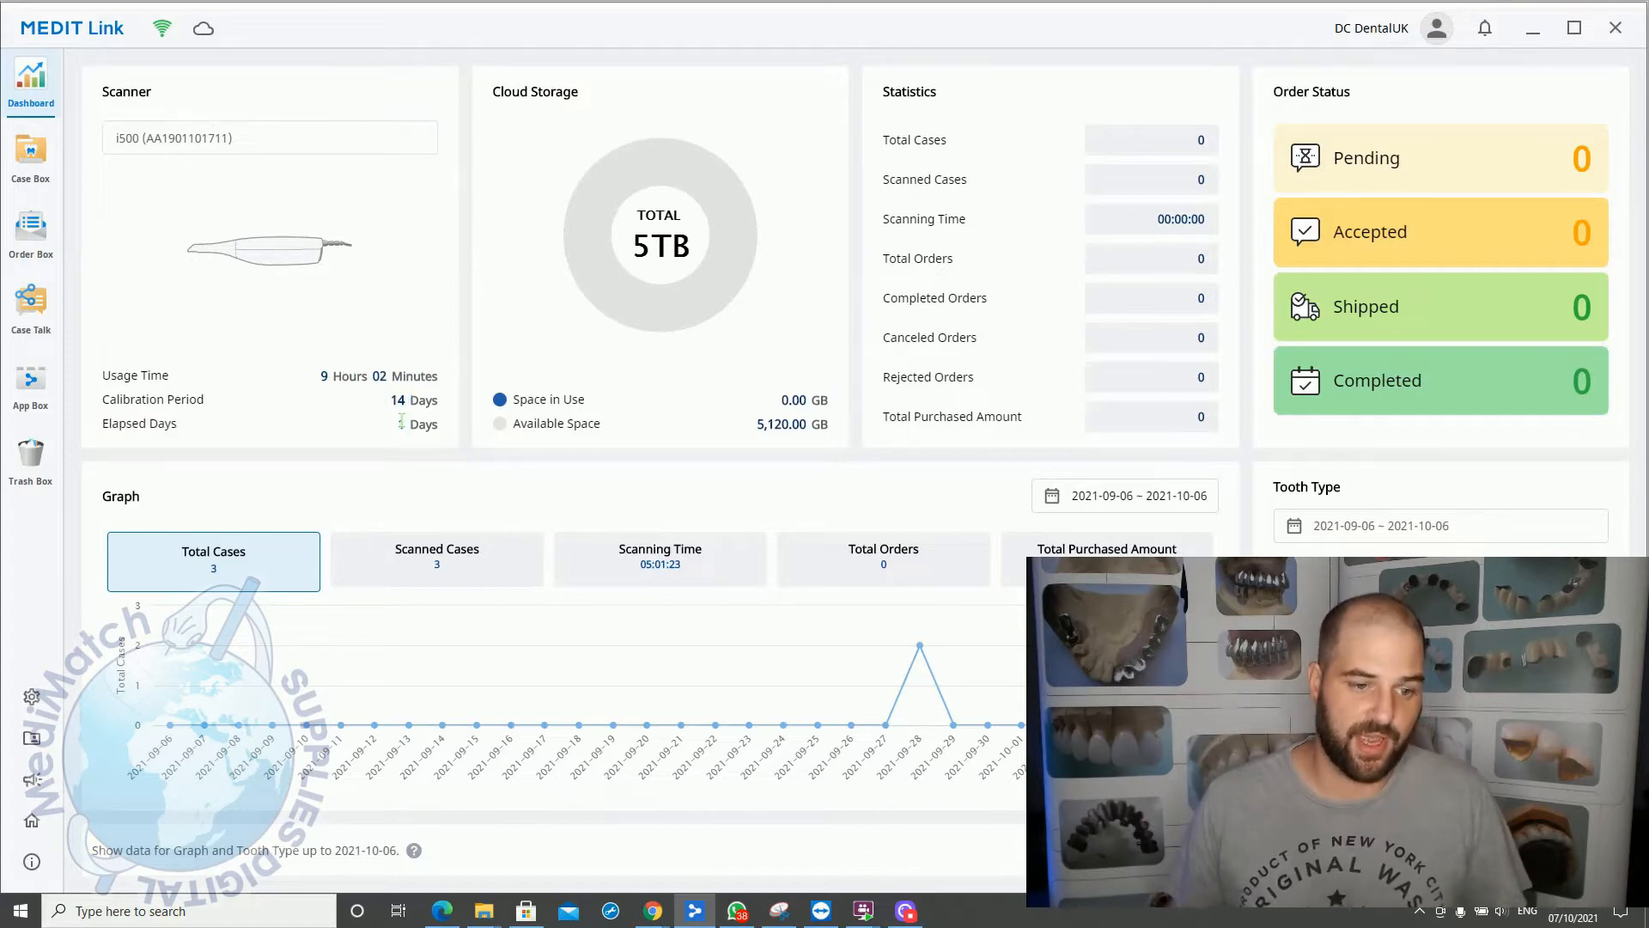
pyautogui.doubleClick(404, 423)
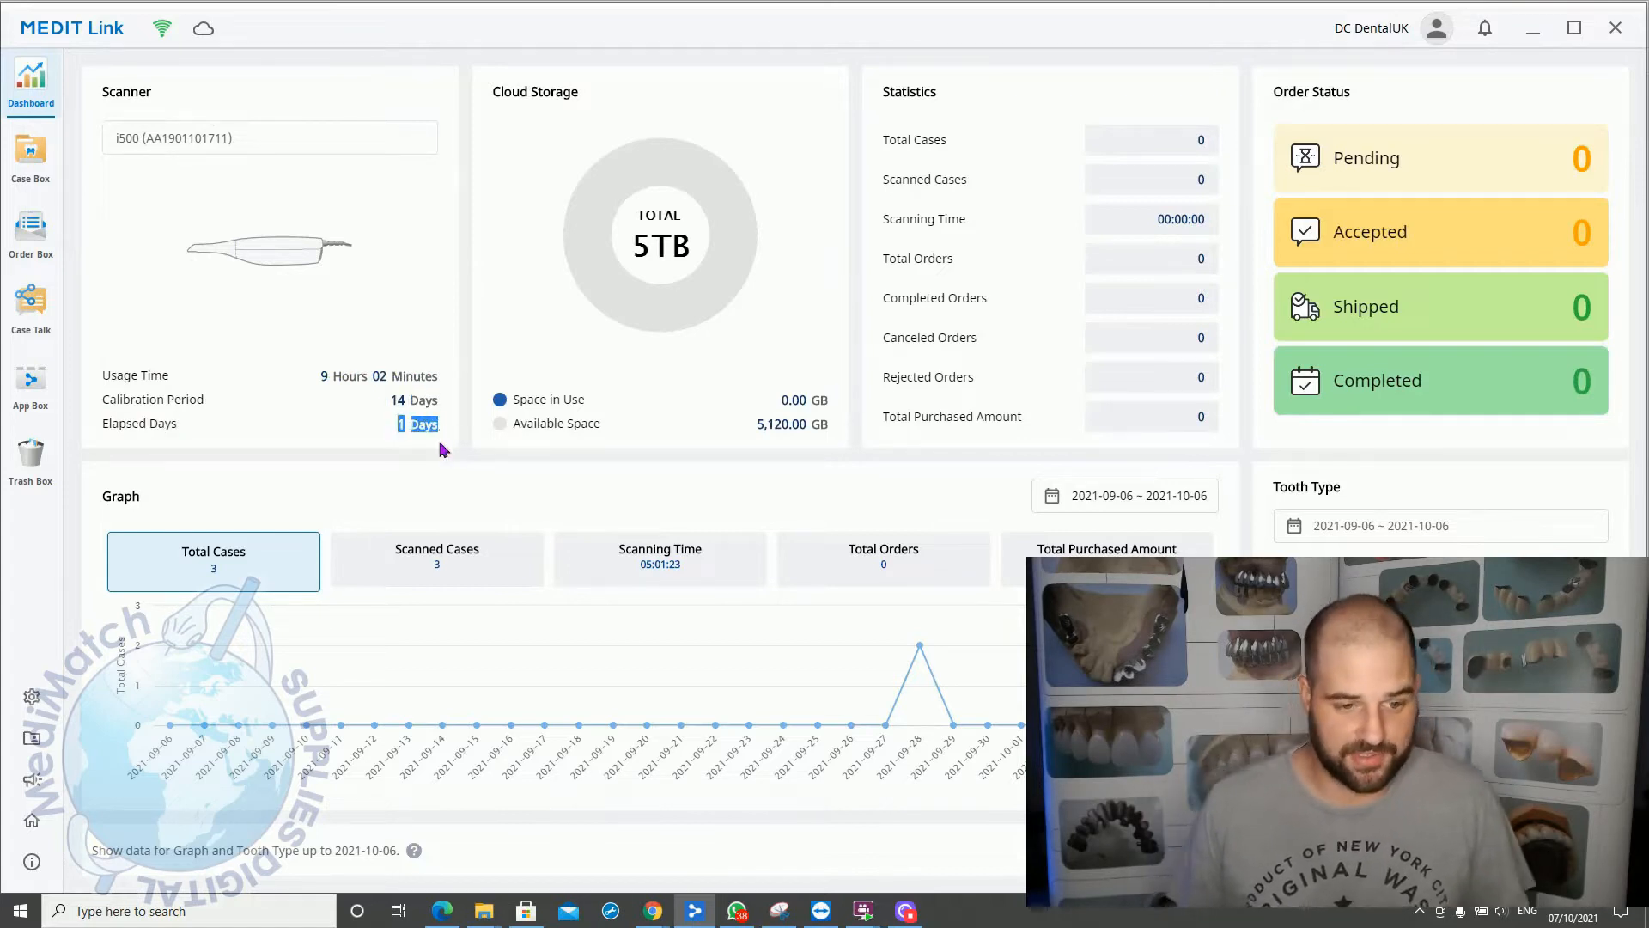
pyautogui.moveTo(800, 131)
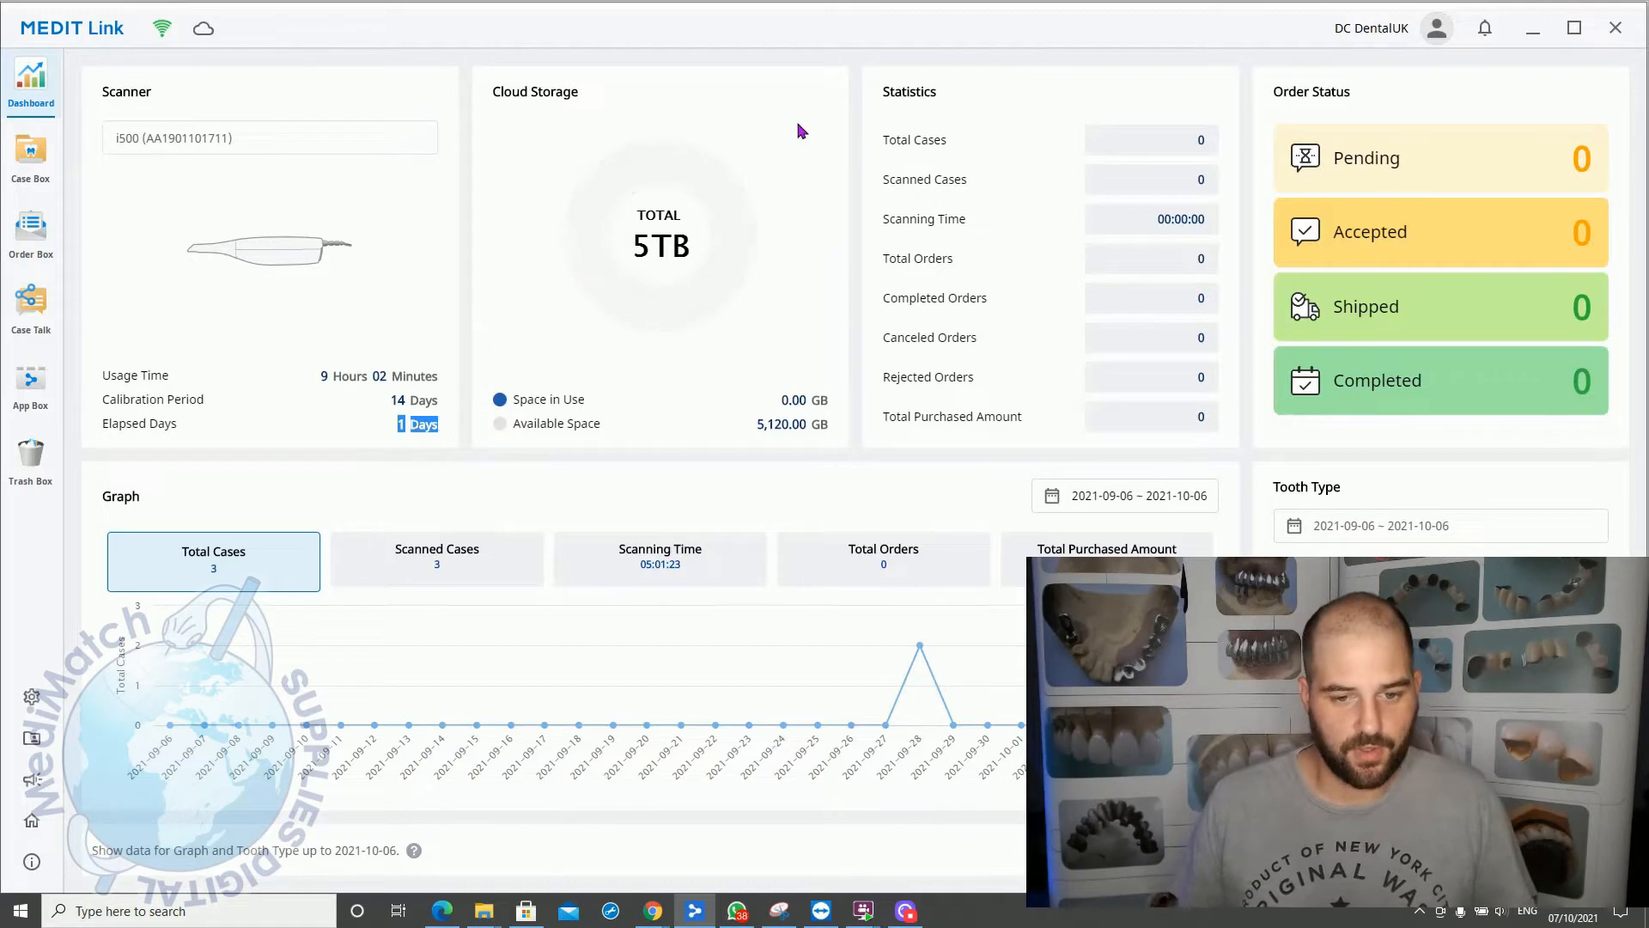
pyautogui.doubleClick(534, 92)
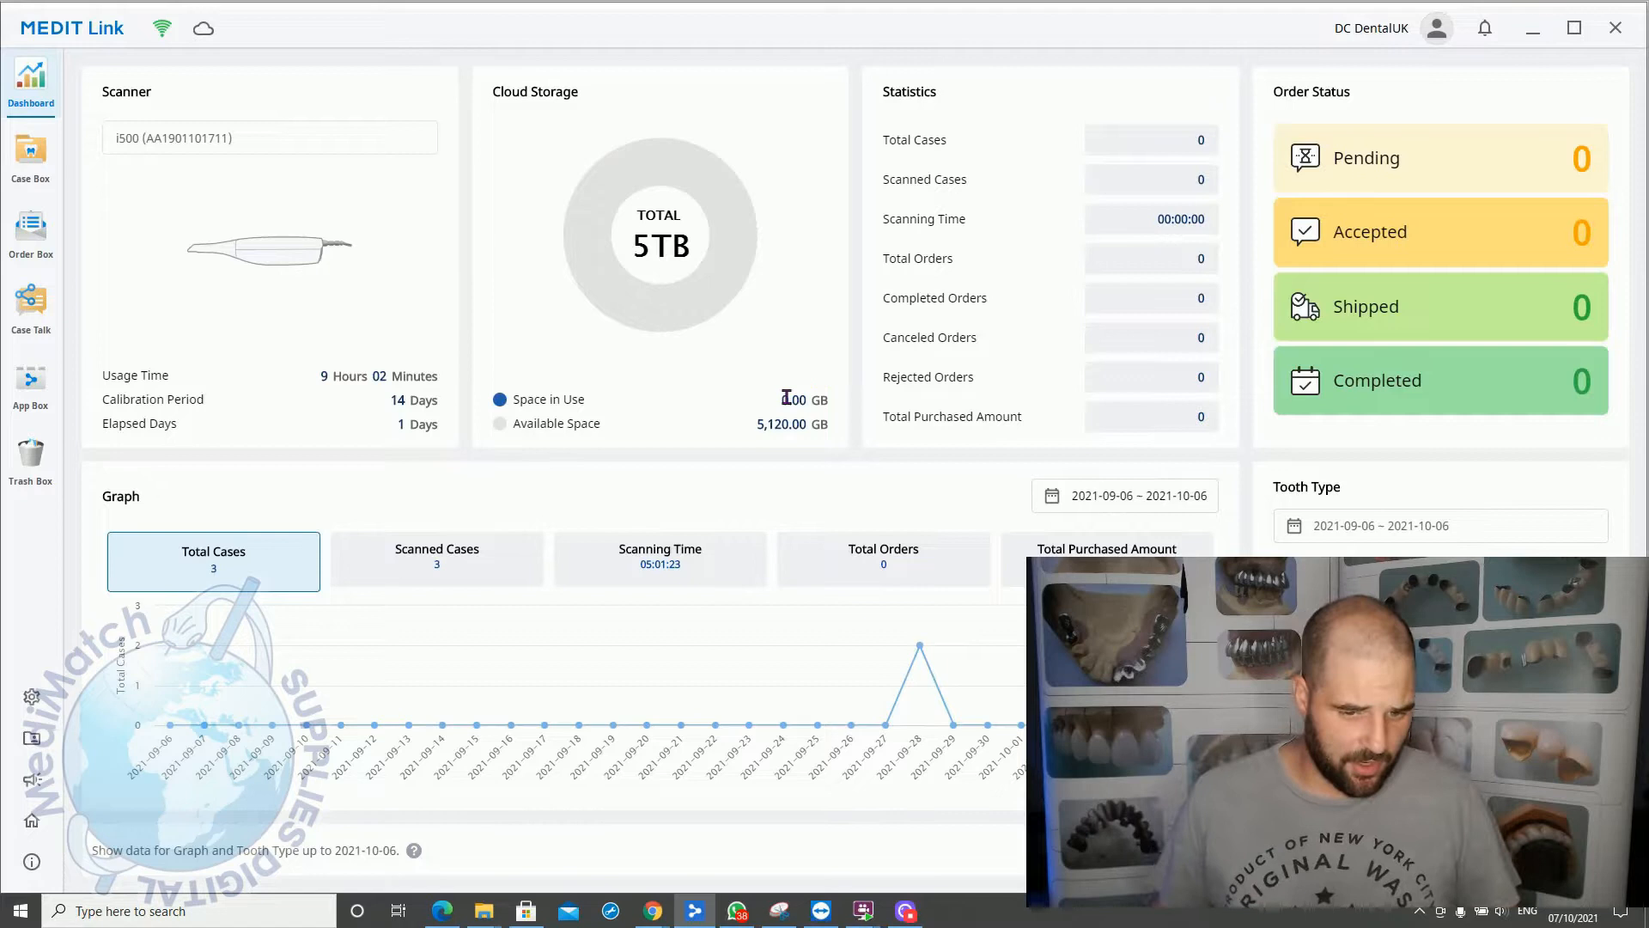
pyautogui.moveTo(829, 408)
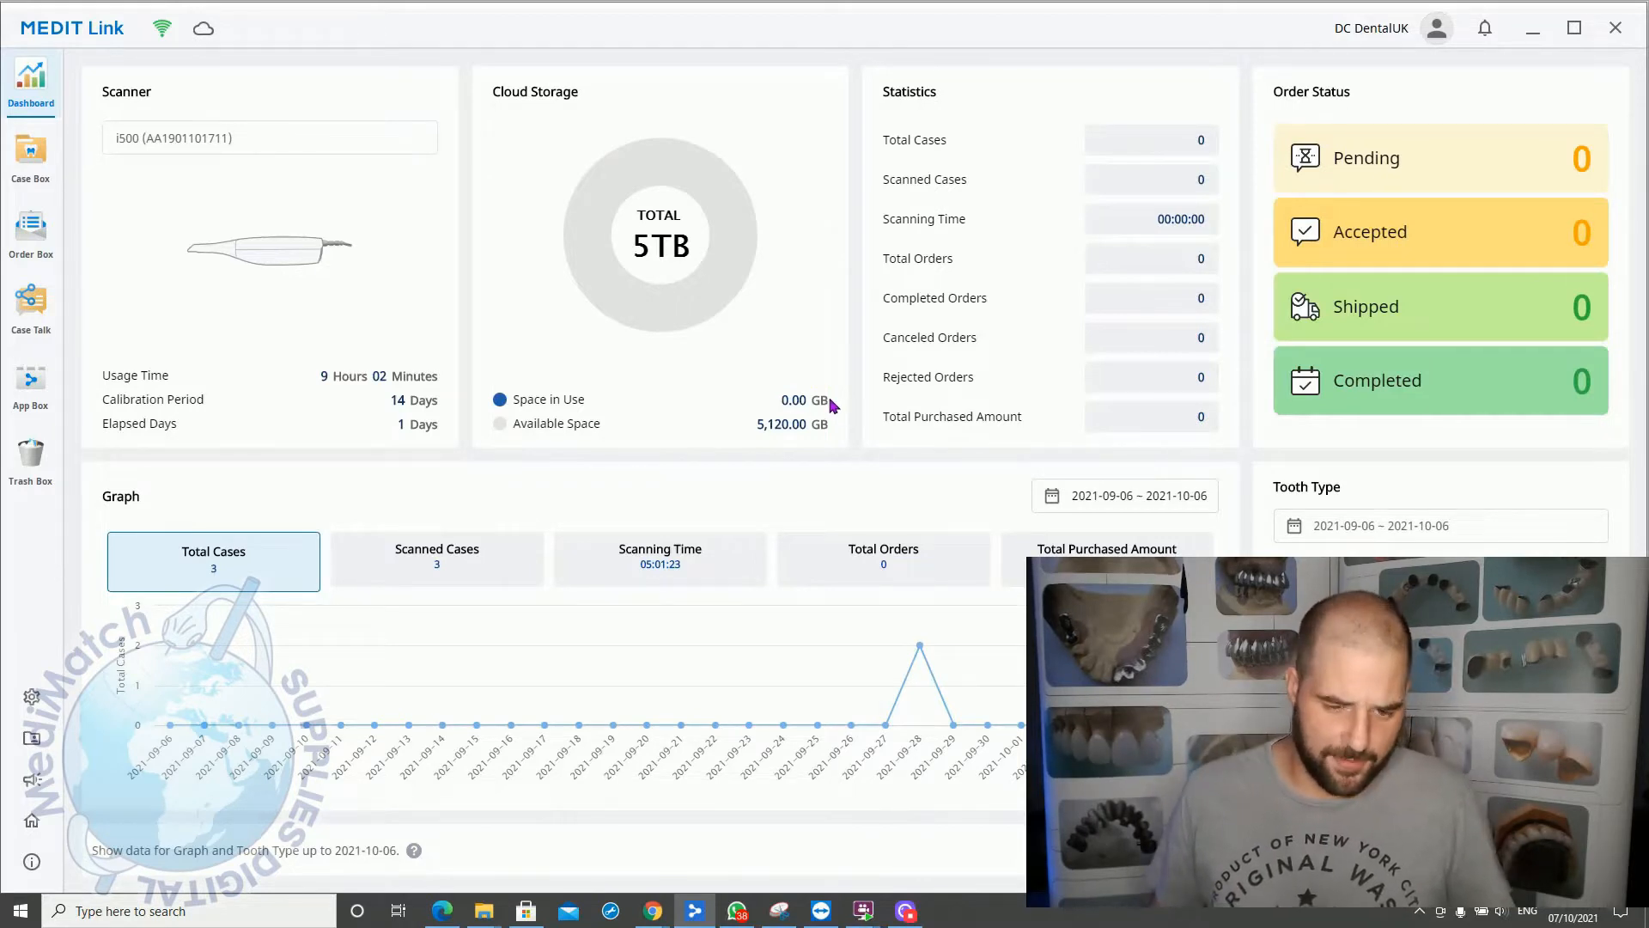
pyautogui.moveTo(857, 221)
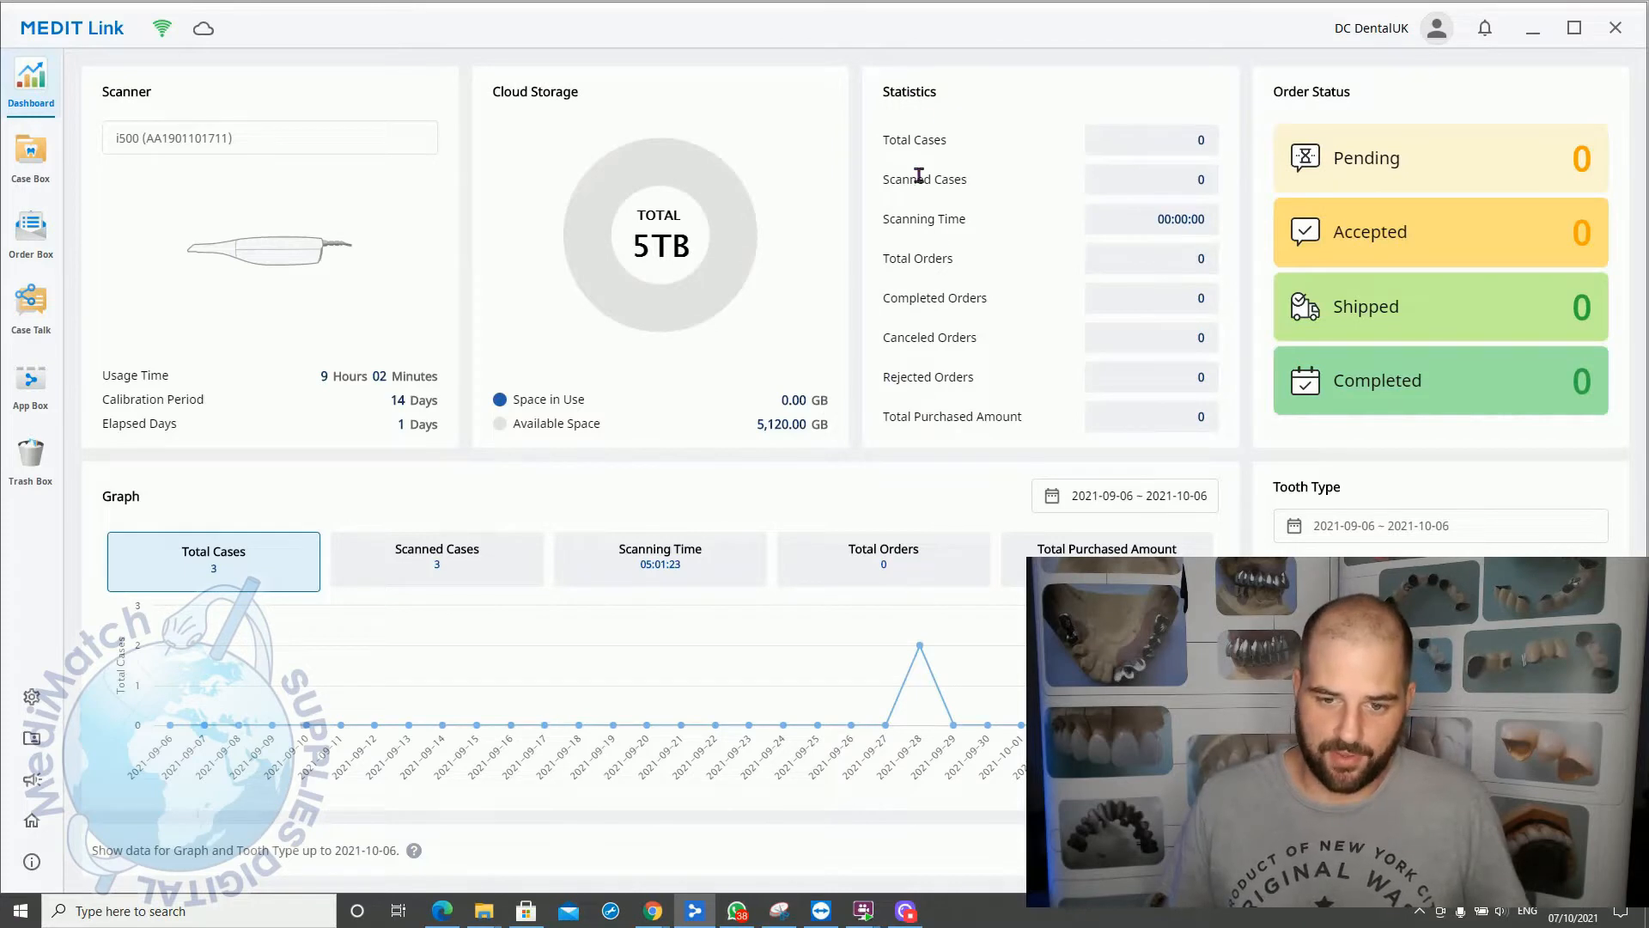
pyautogui.moveTo(1047, 439)
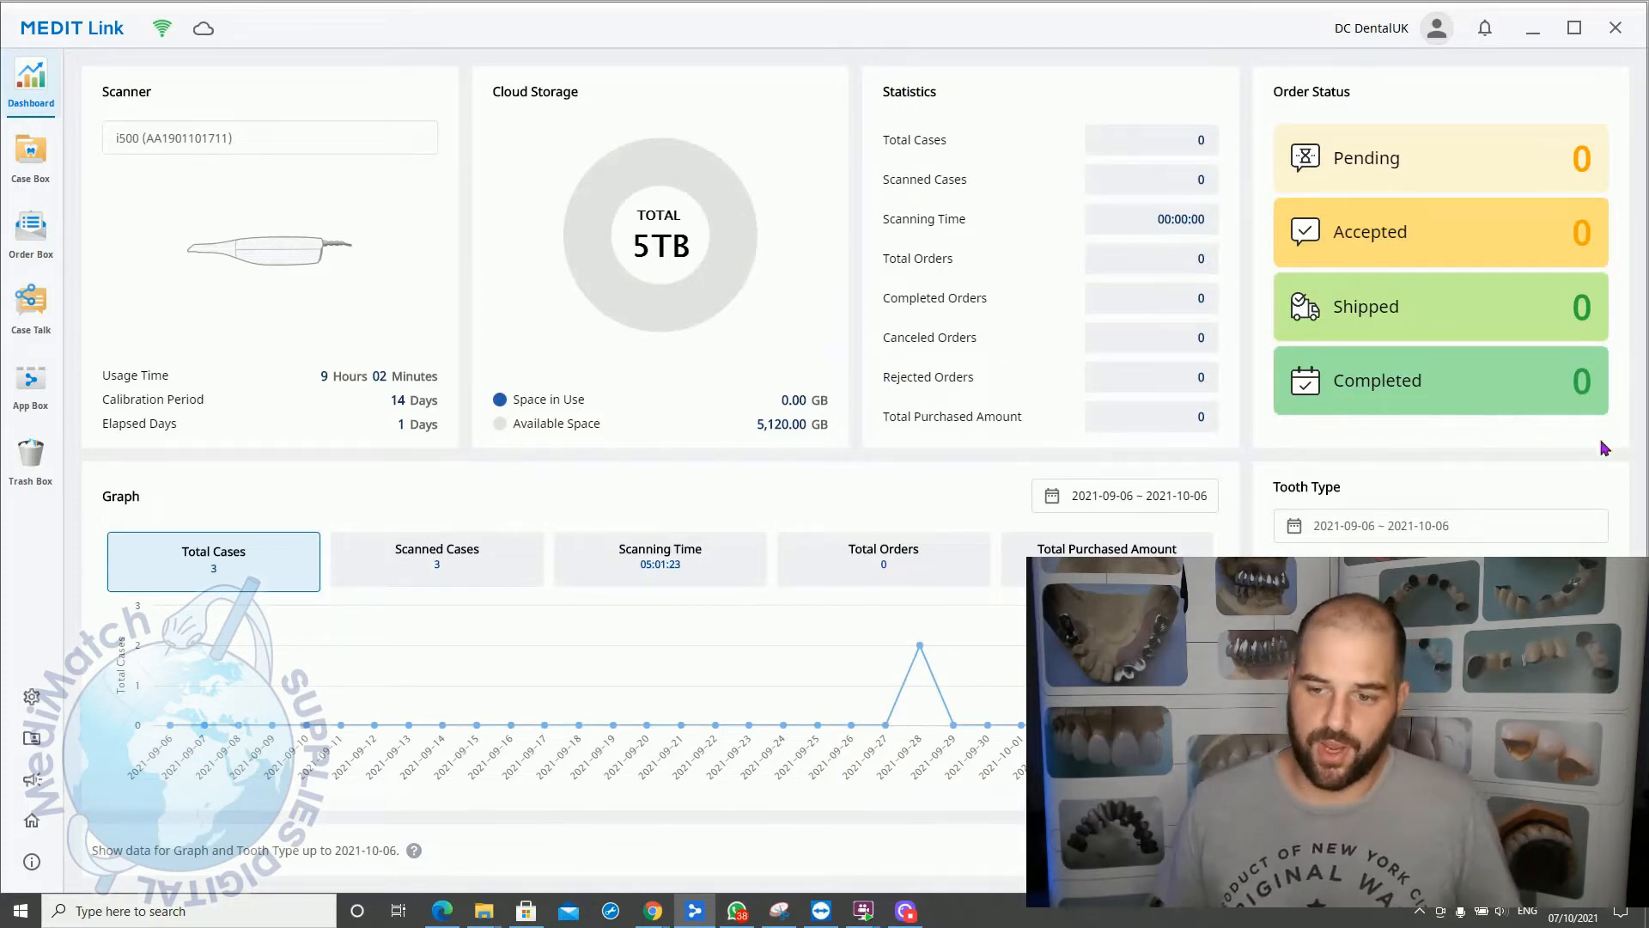
pyautogui.moveTo(1298, 239)
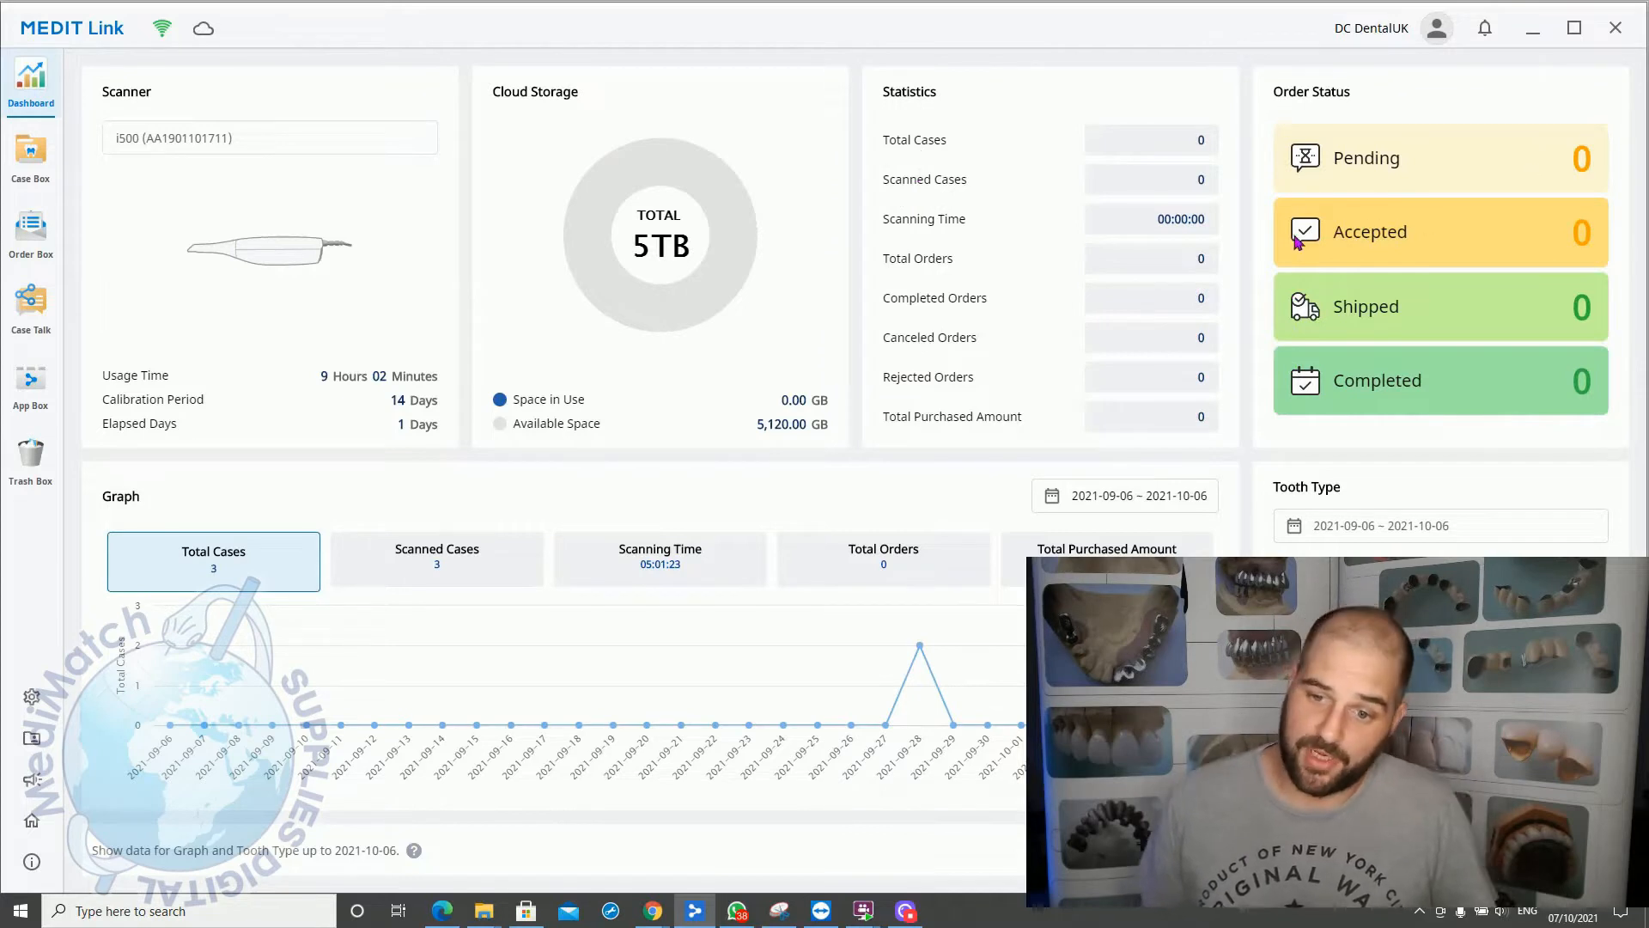
pyautogui.moveTo(1641, 337)
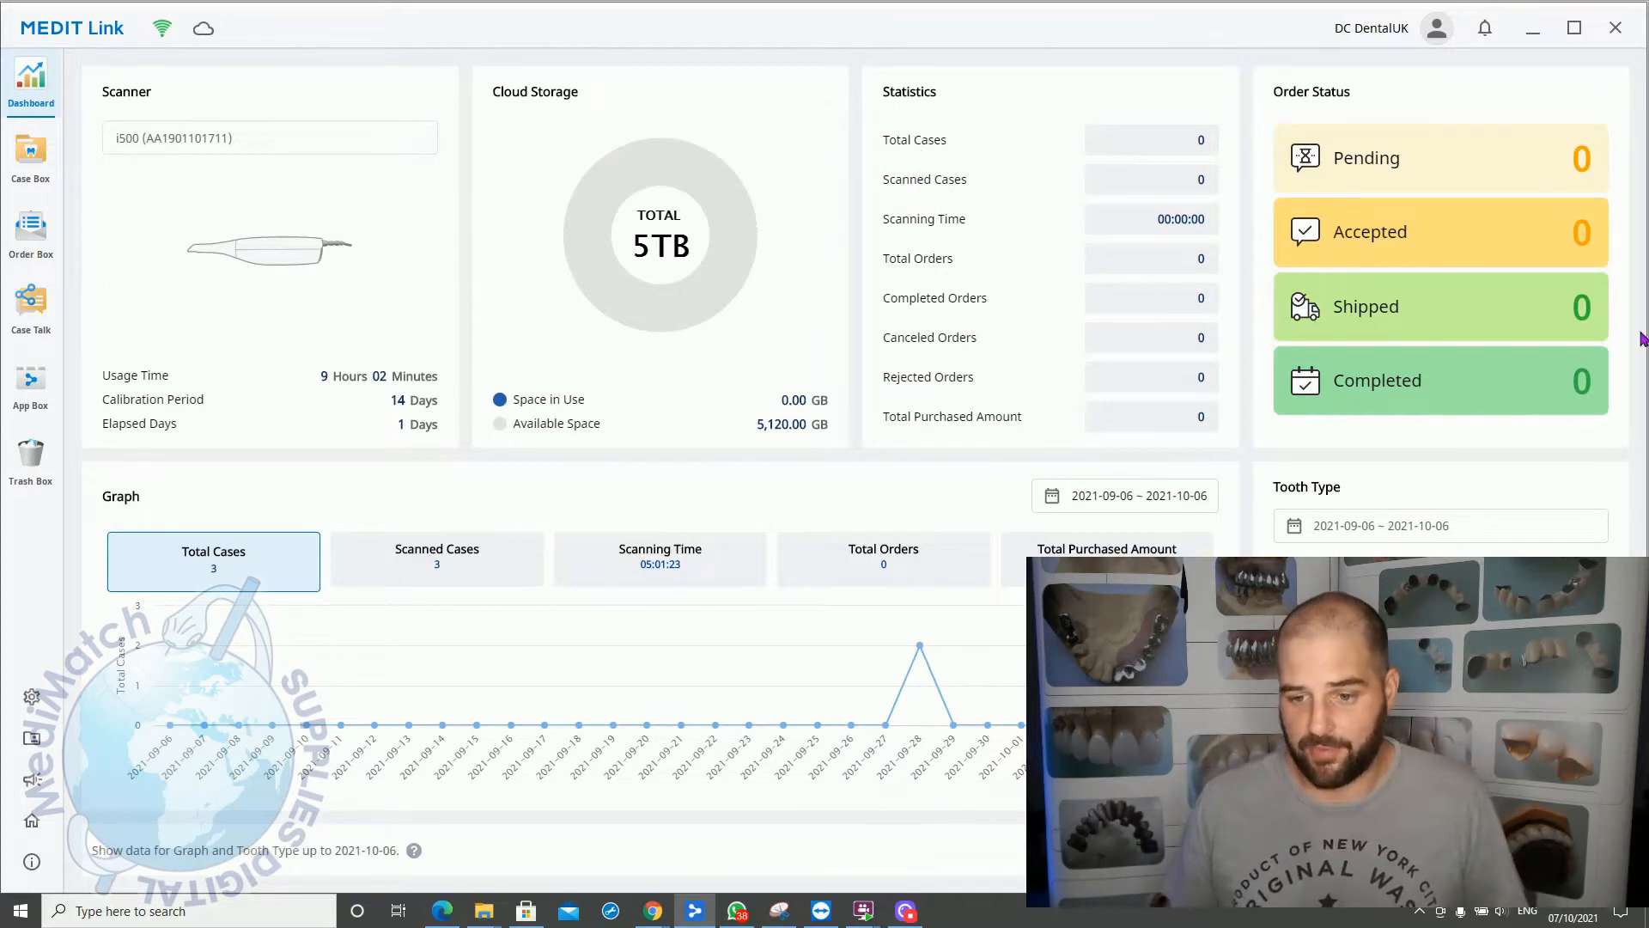
pyautogui.moveTo(1531, 415)
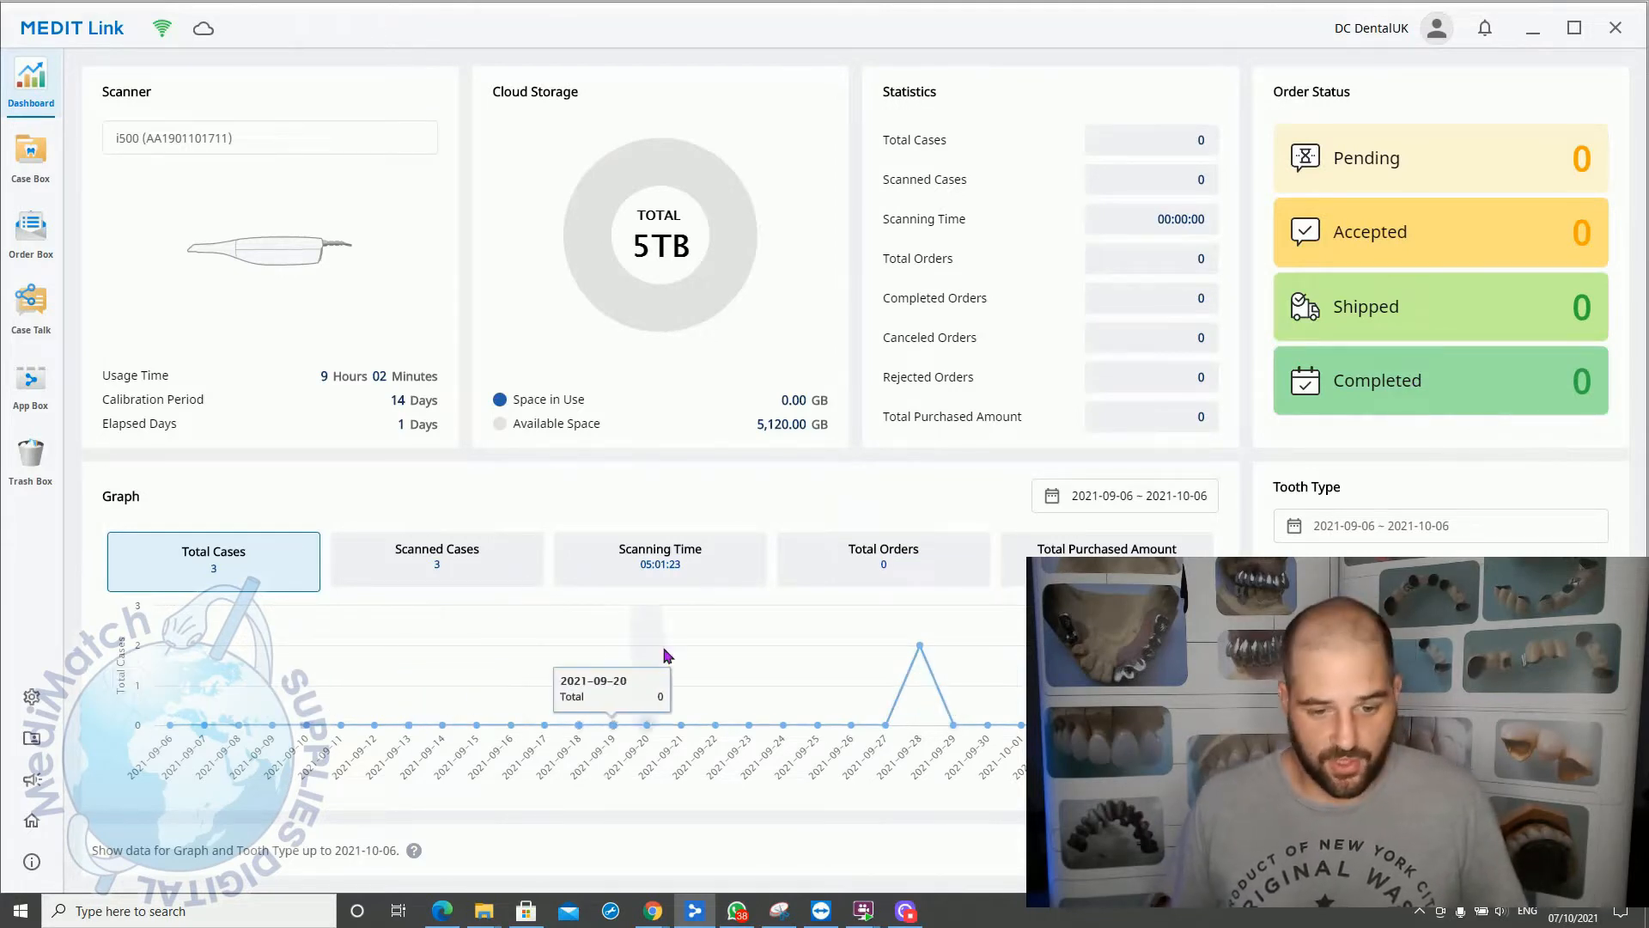
pyautogui.moveTo(254, 726)
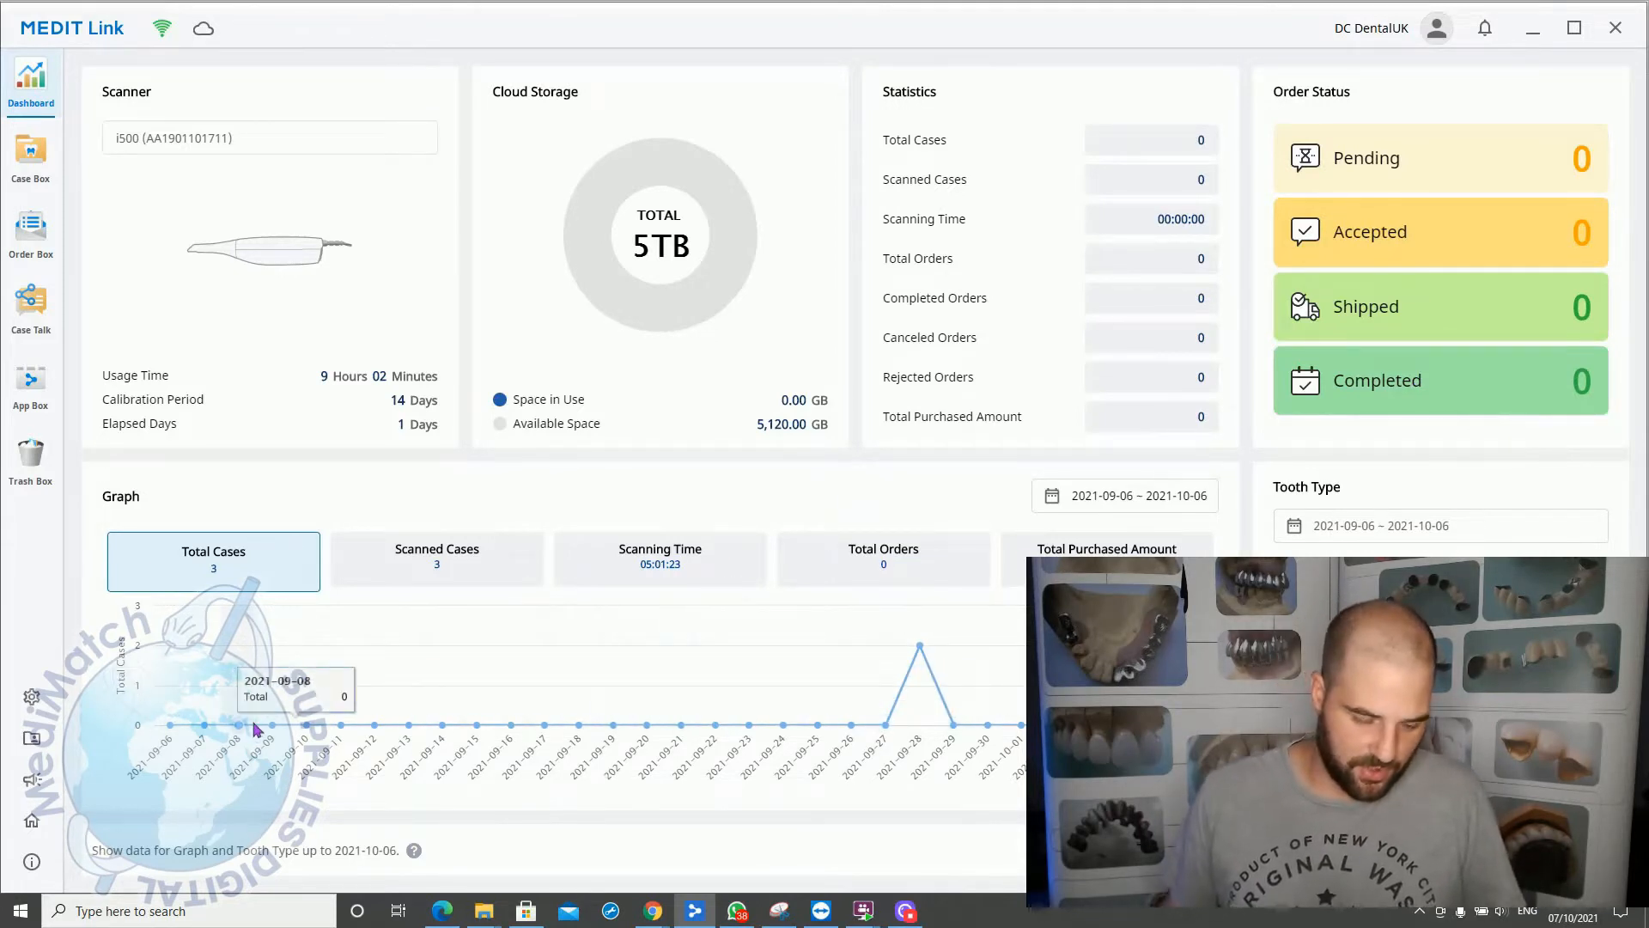
pyautogui.moveTo(697, 725)
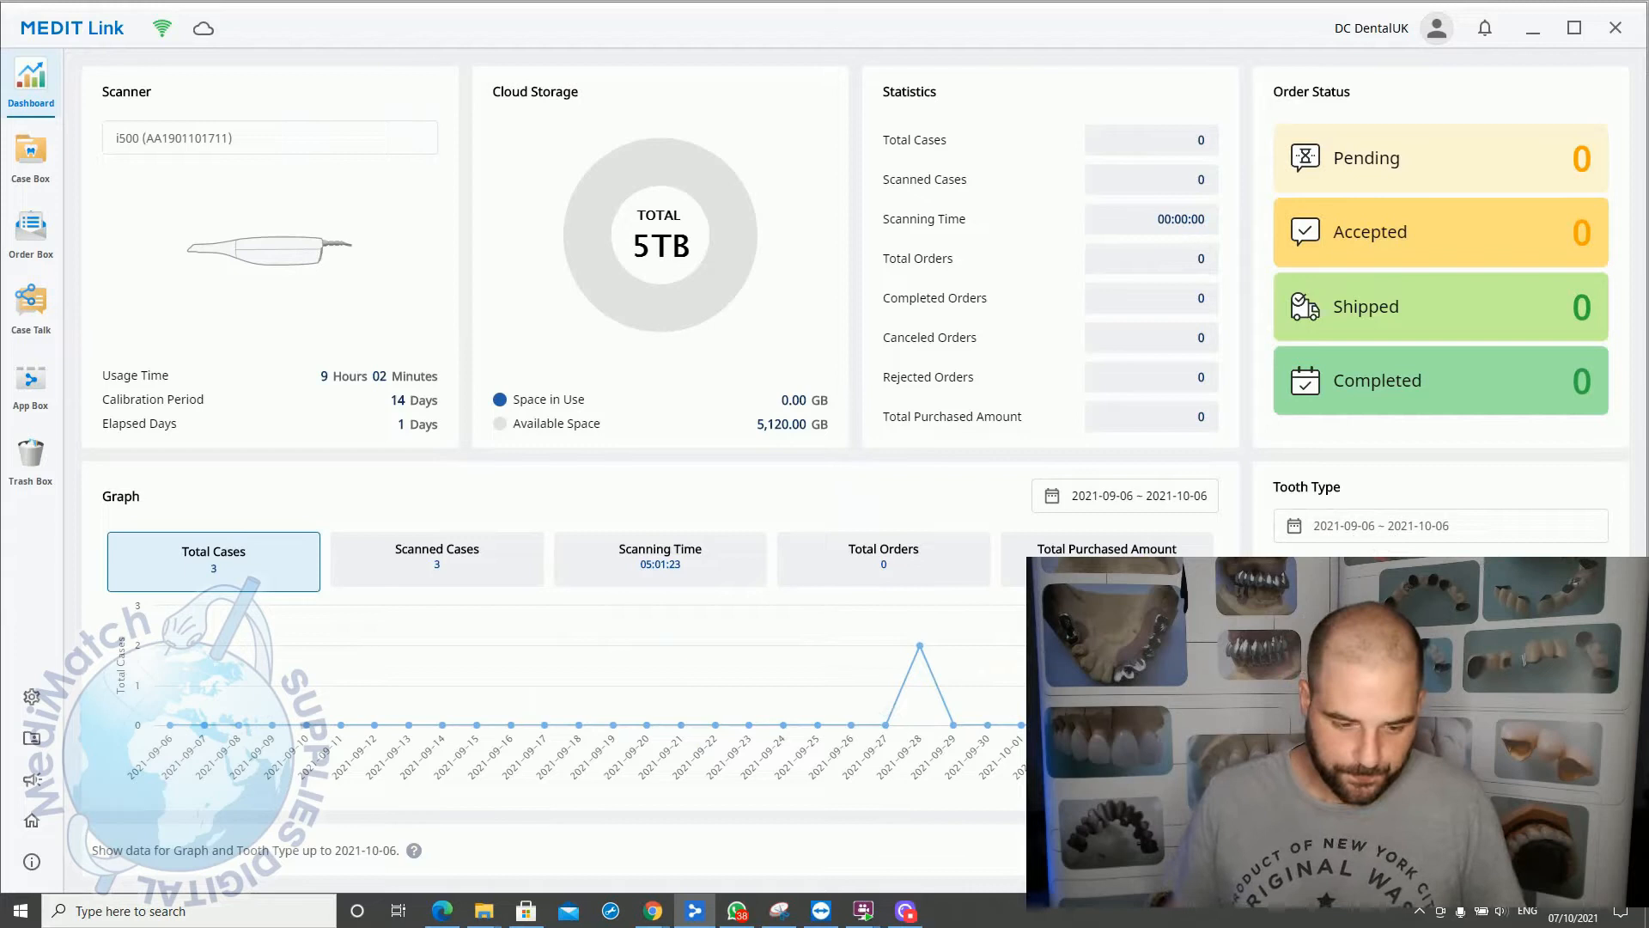
# Step: Return to the Case Box, which shows zero cases and 'Nothing was found'
pyautogui.click(31, 156)
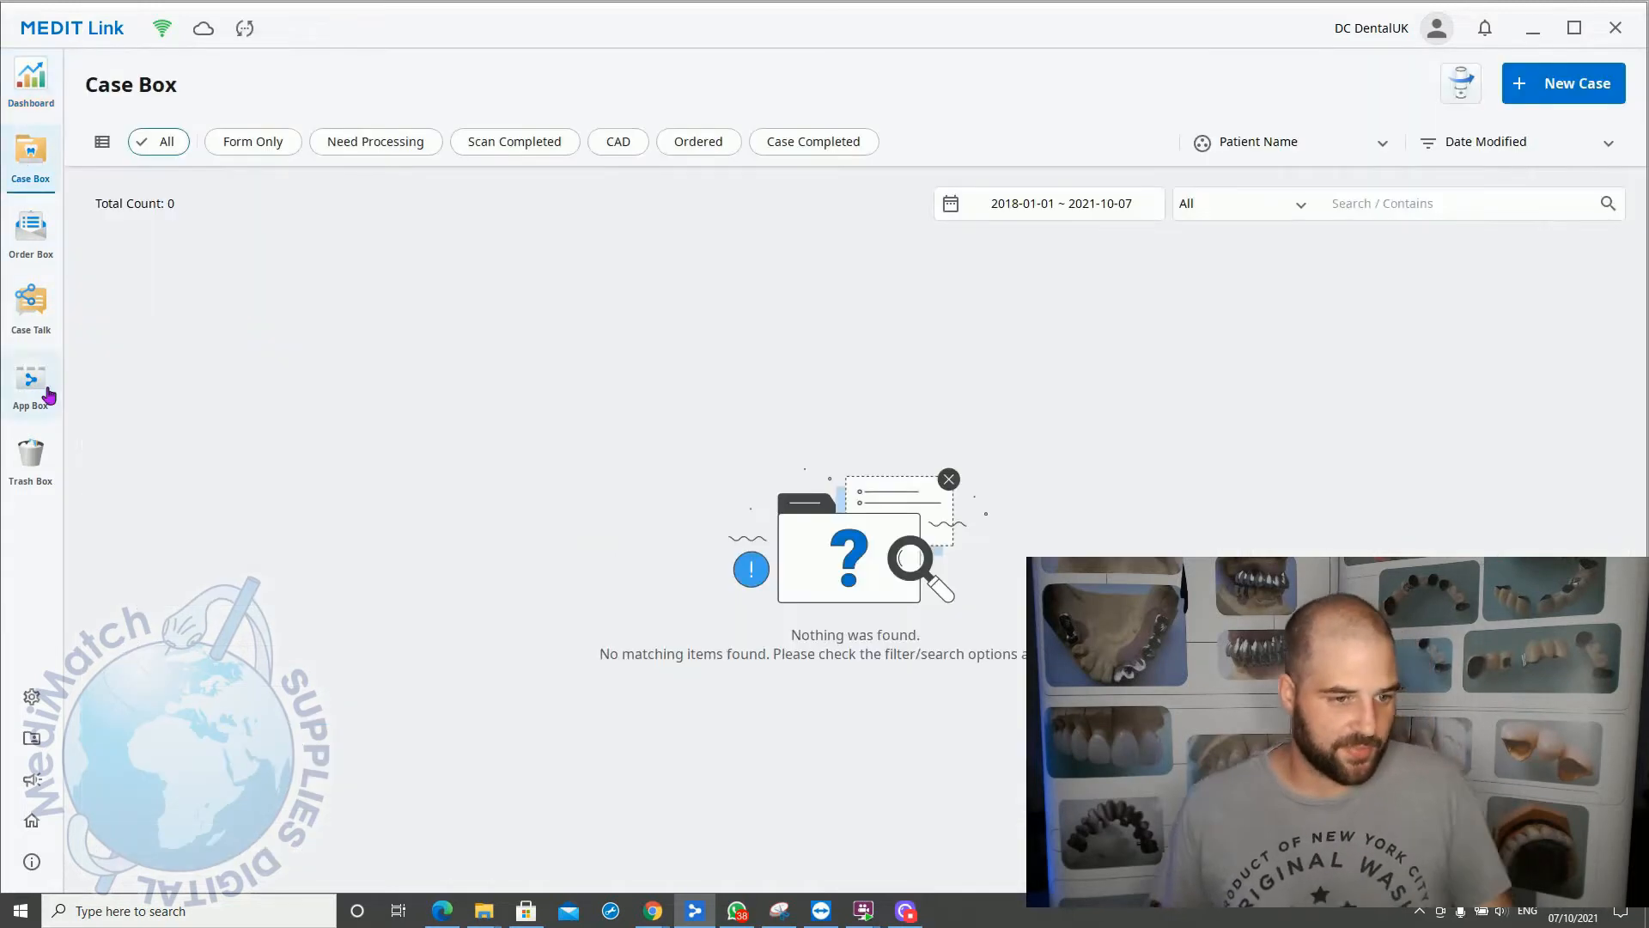
pyautogui.moveTo(134, 264)
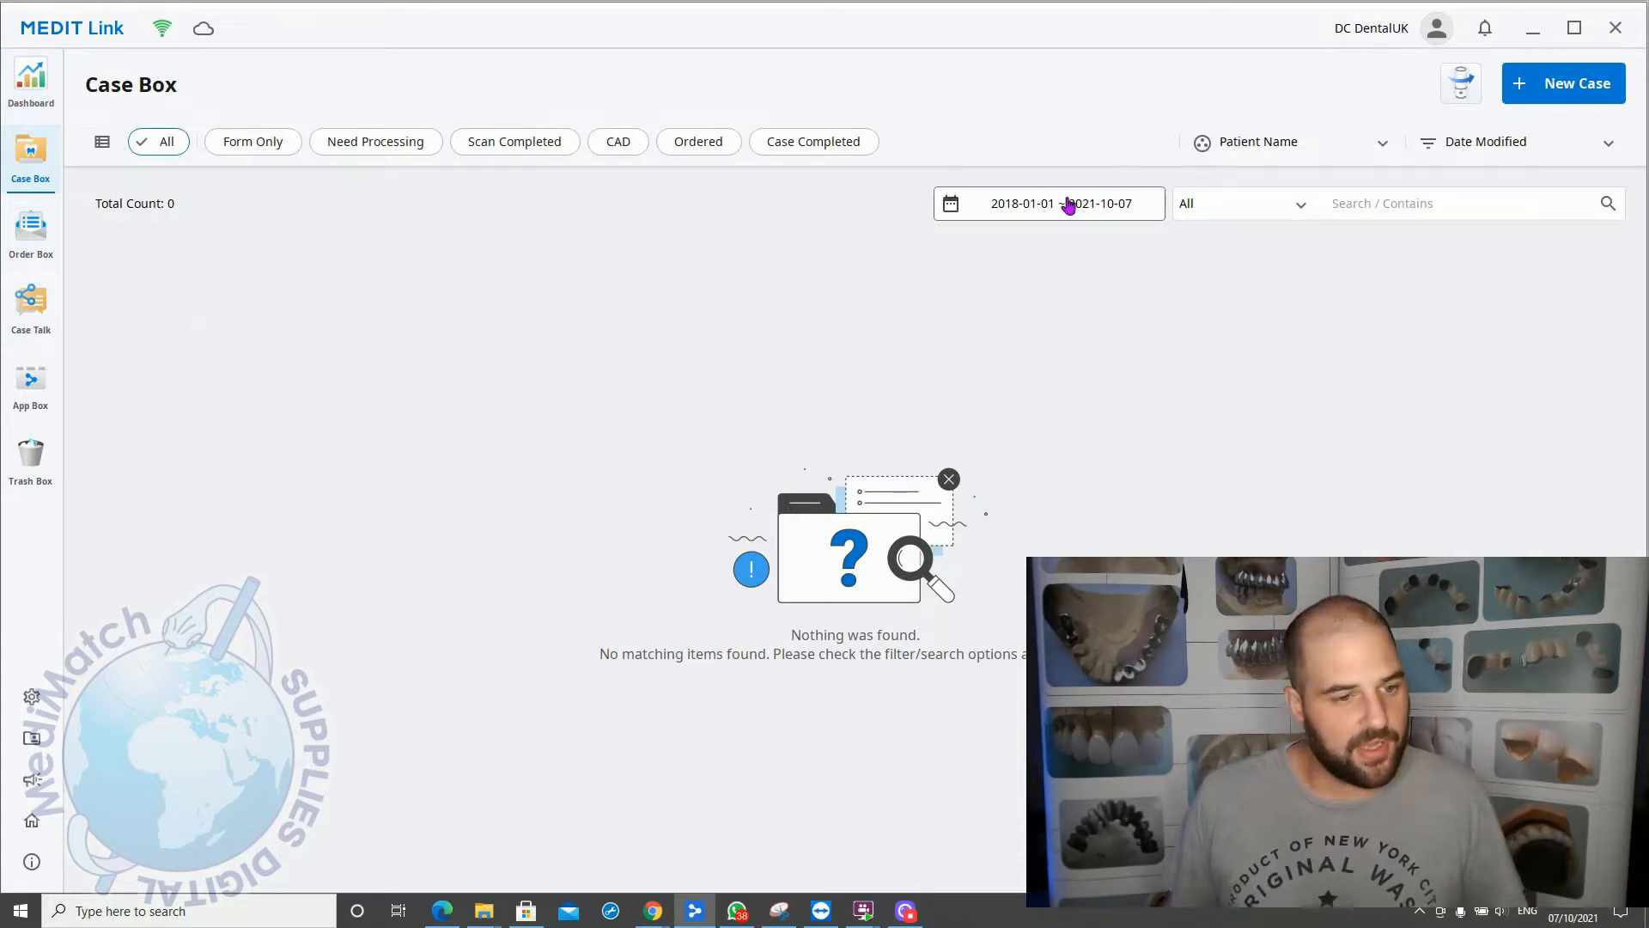
pyautogui.moveTo(144, 388)
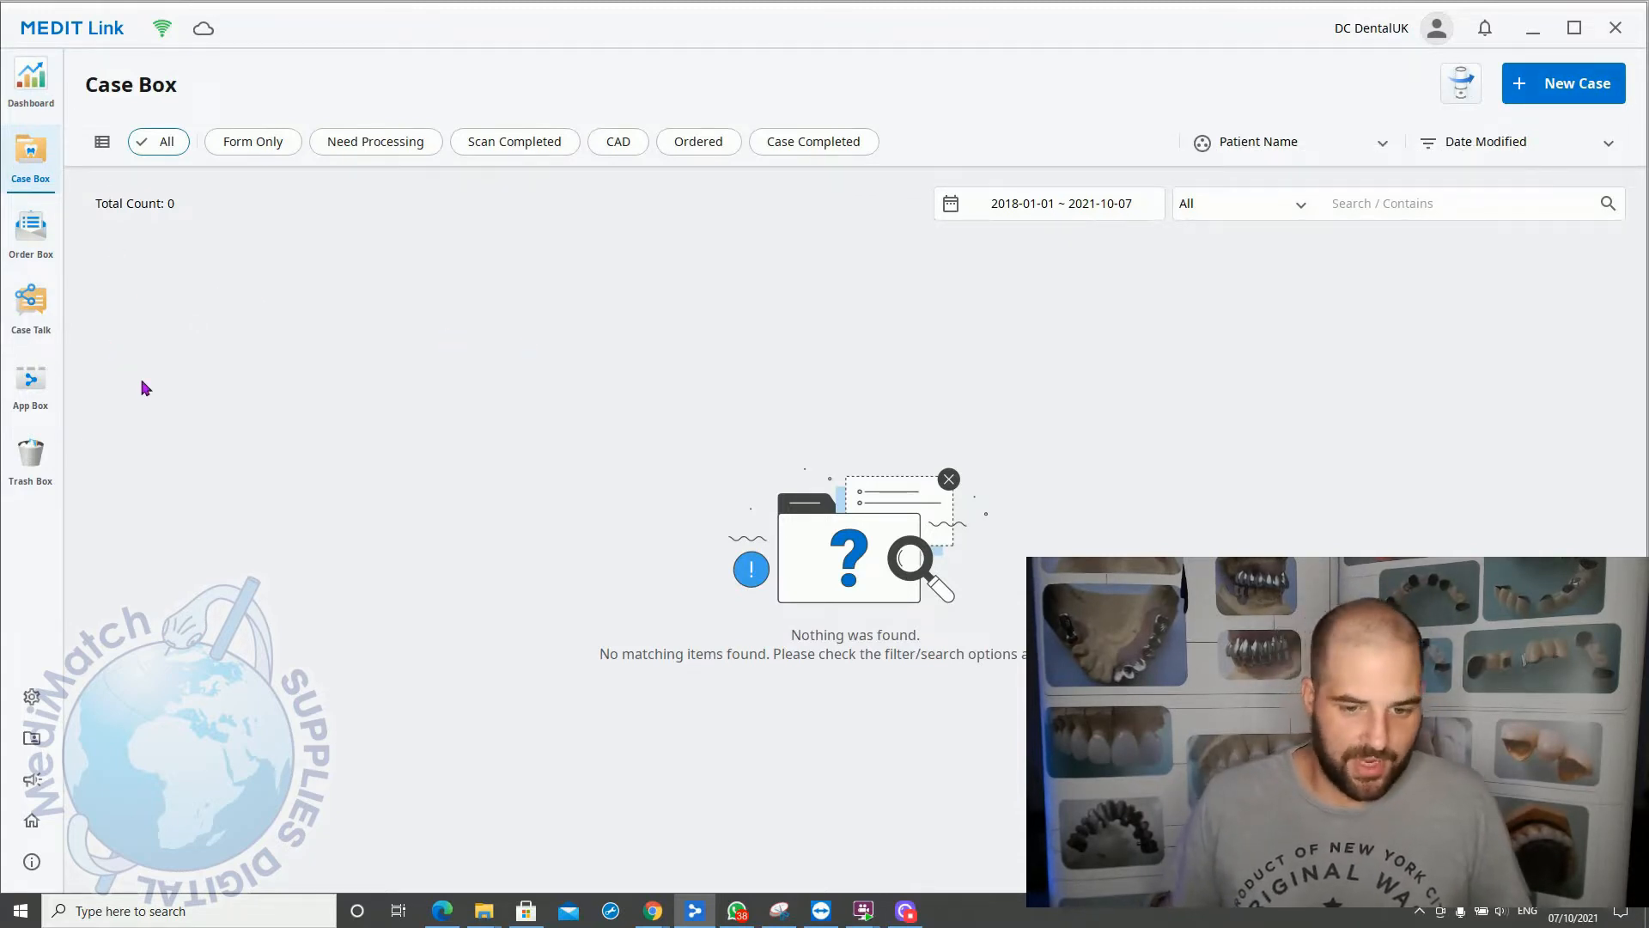
pyautogui.moveTo(177, 825)
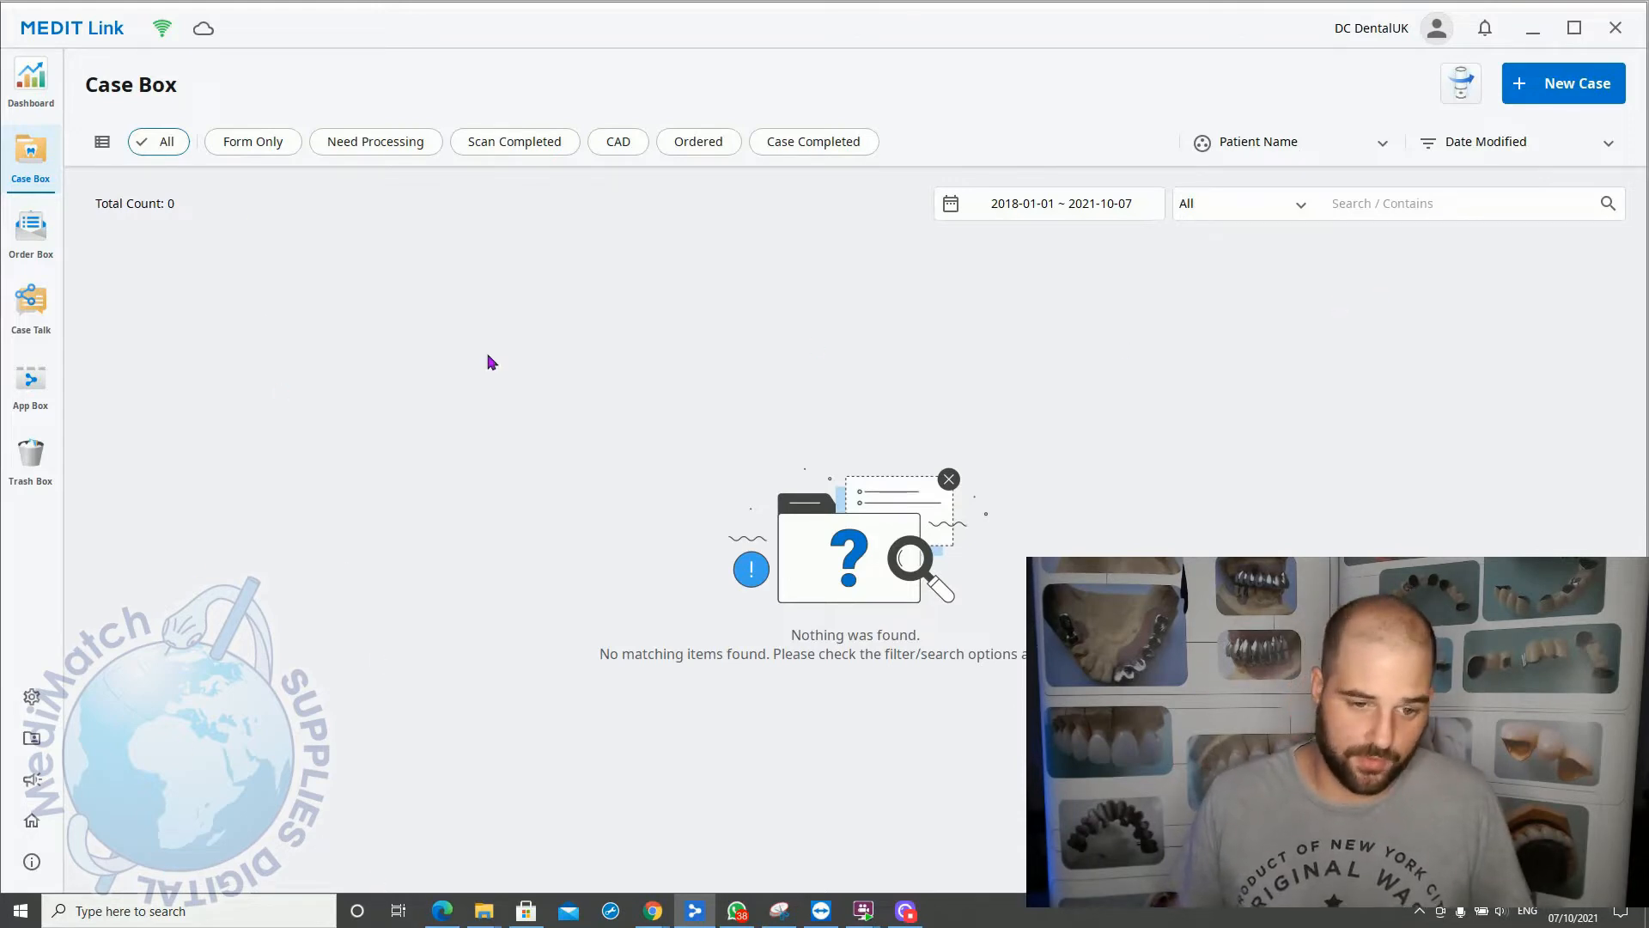
pyautogui.moveTo(320, 298)
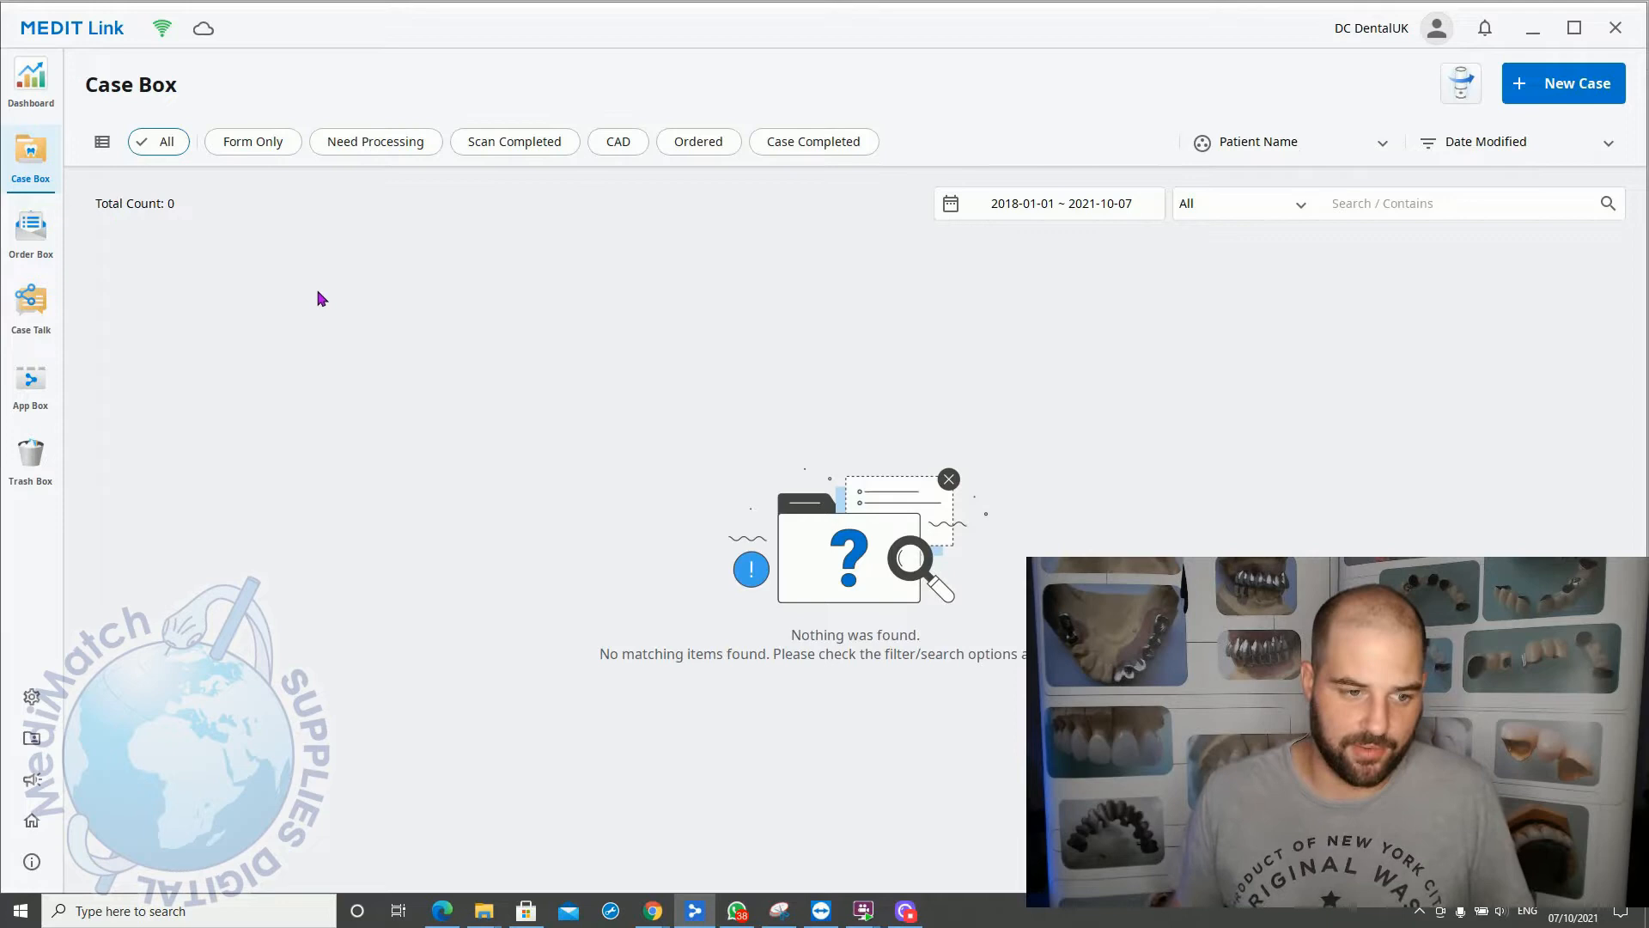
pyautogui.moveTo(370, 384)
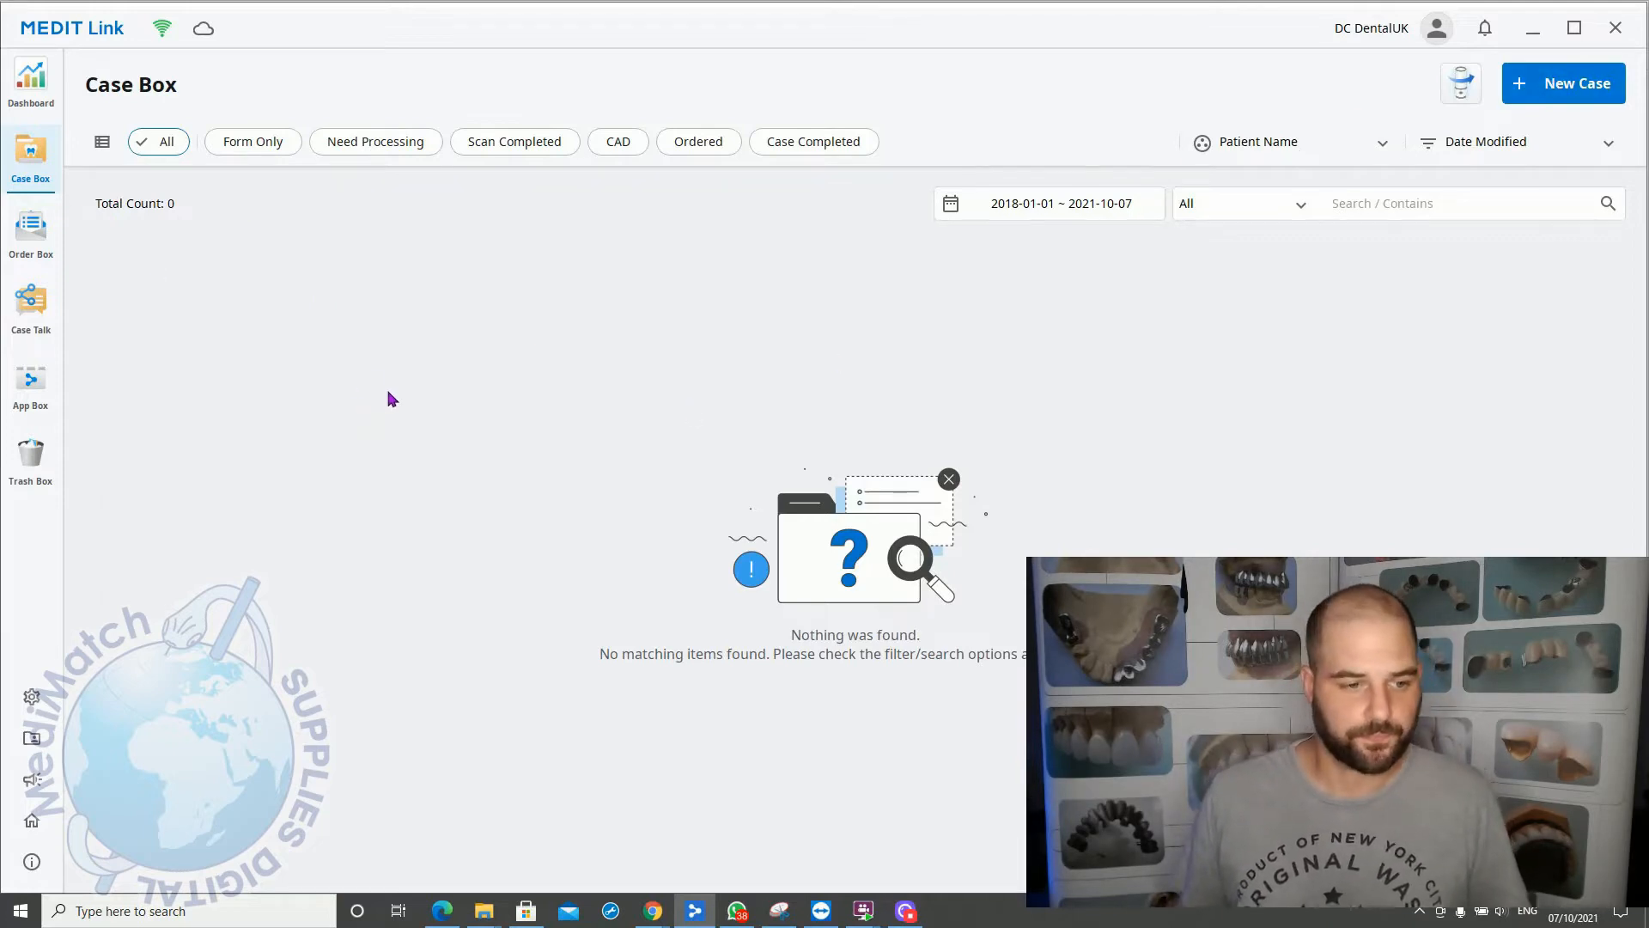
# Step: View the empty Order Box, briefly revisit Case Box, then return to Order Box
pyautogui.click(31, 234)
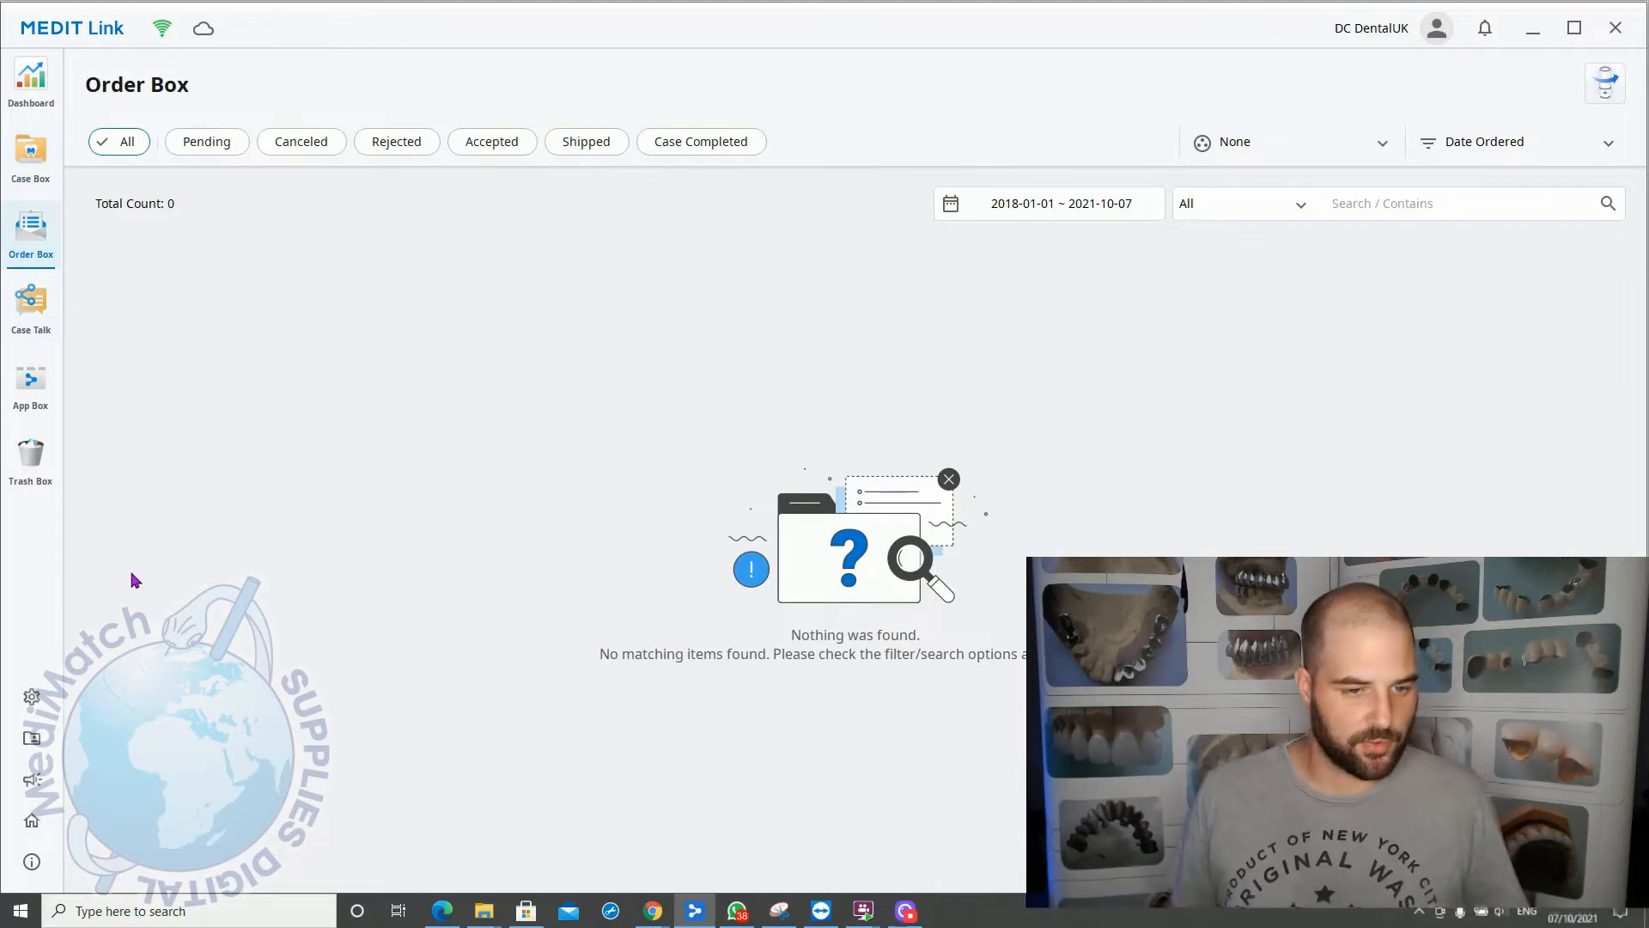
pyautogui.moveTo(217, 210)
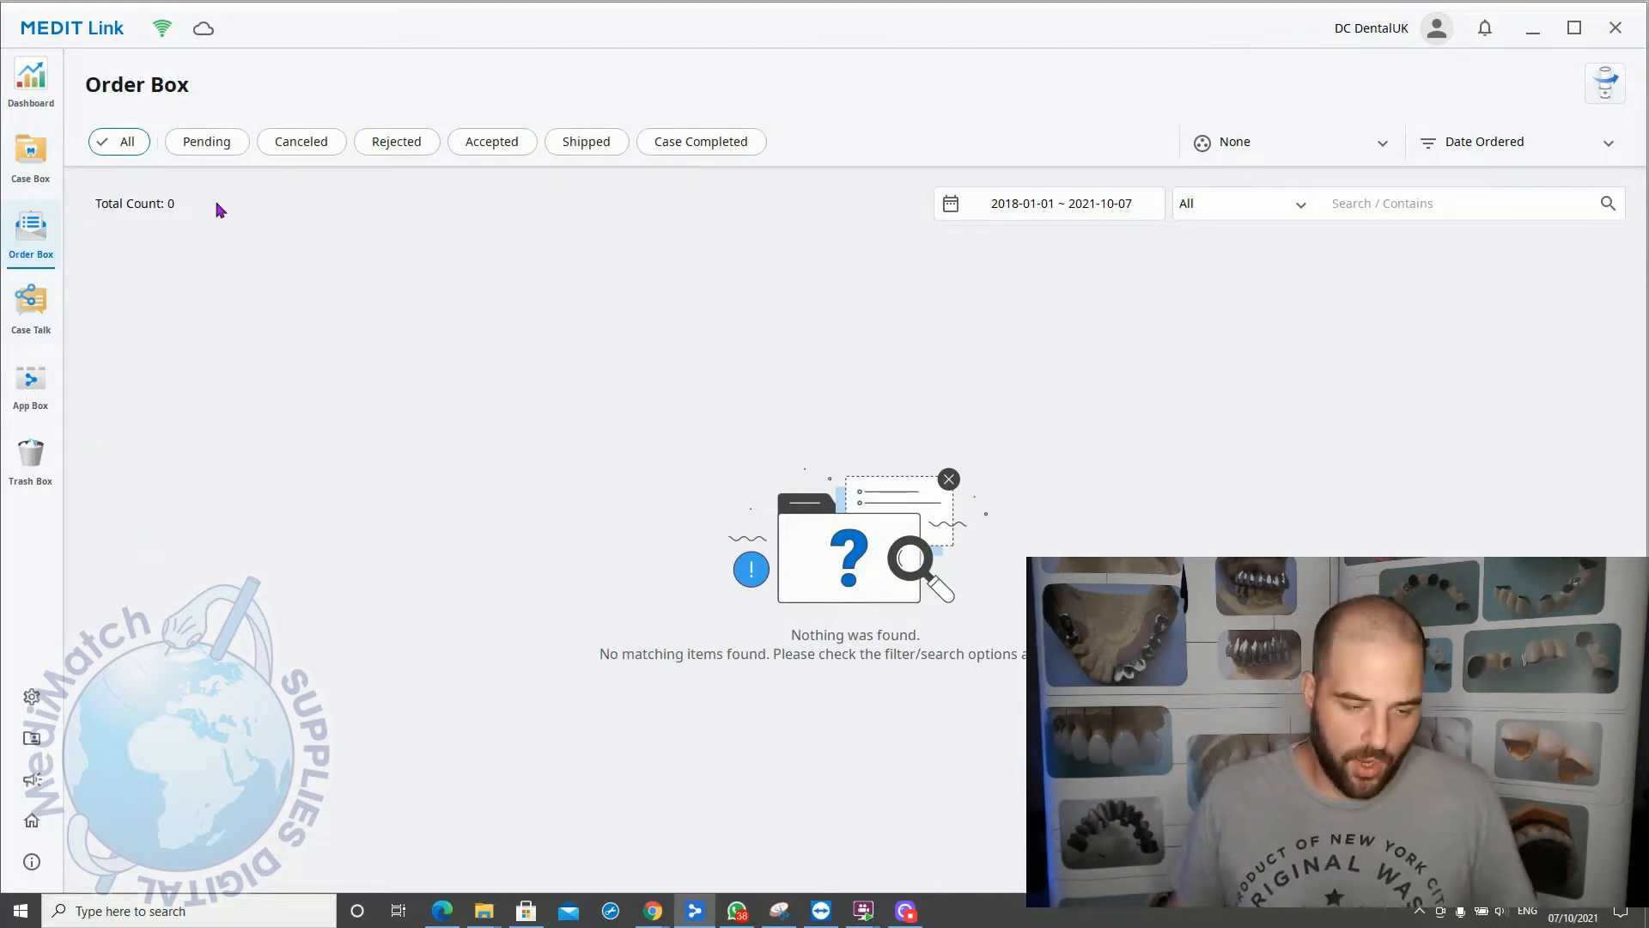
pyautogui.moveTo(114, 210)
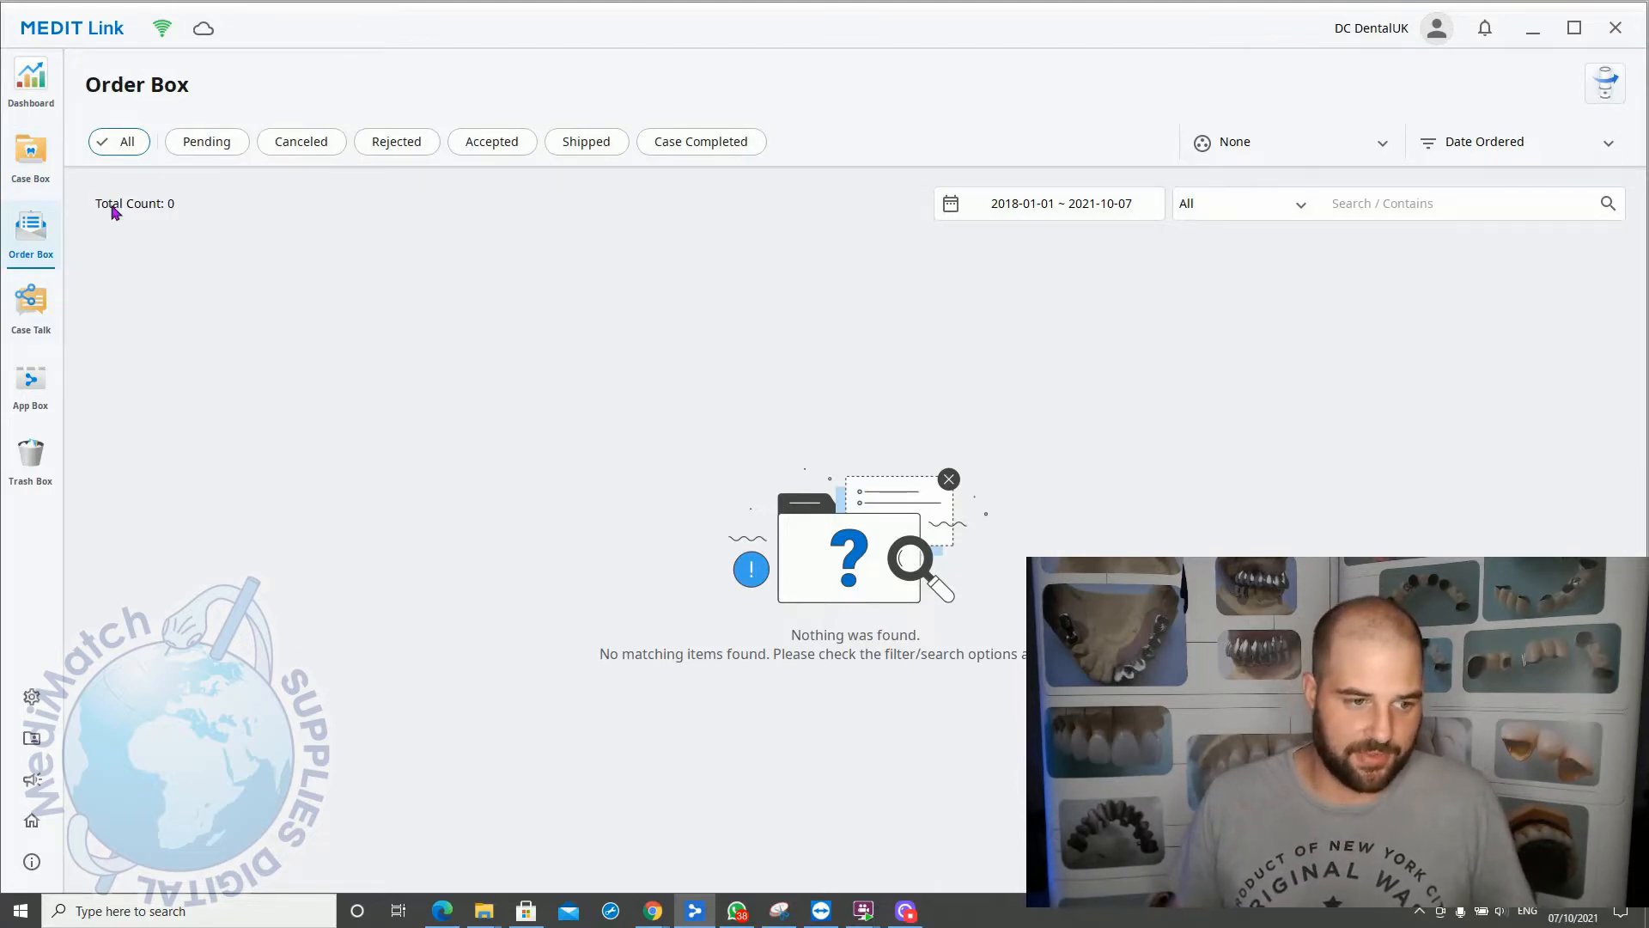
pyautogui.click(31, 155)
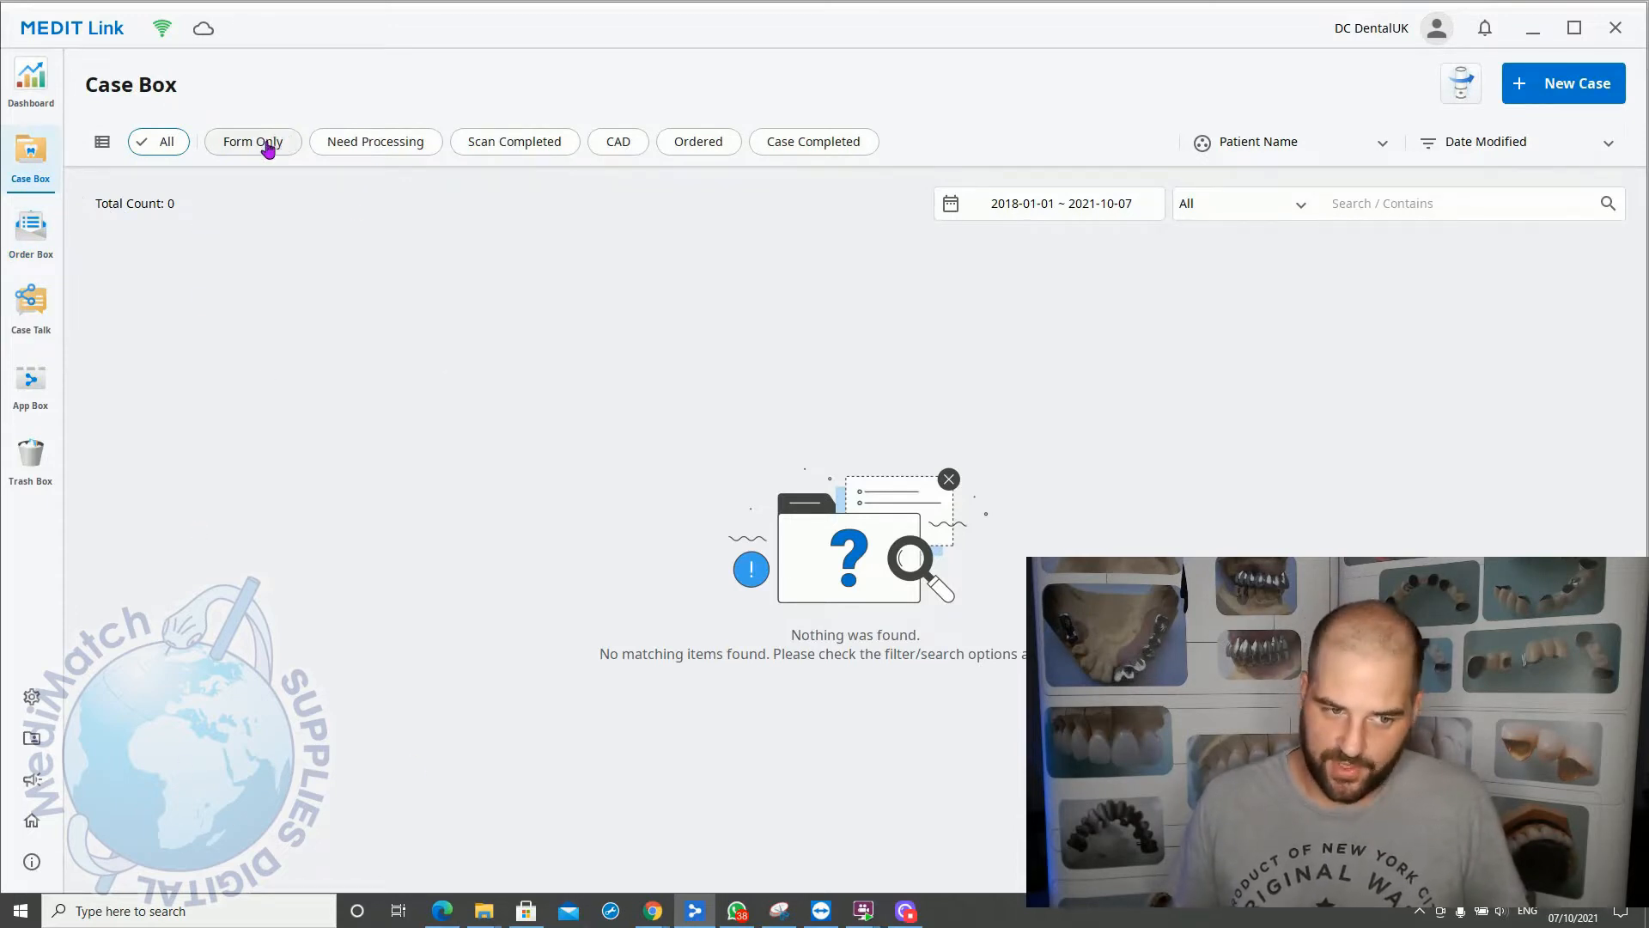
pyautogui.moveTo(353, 277)
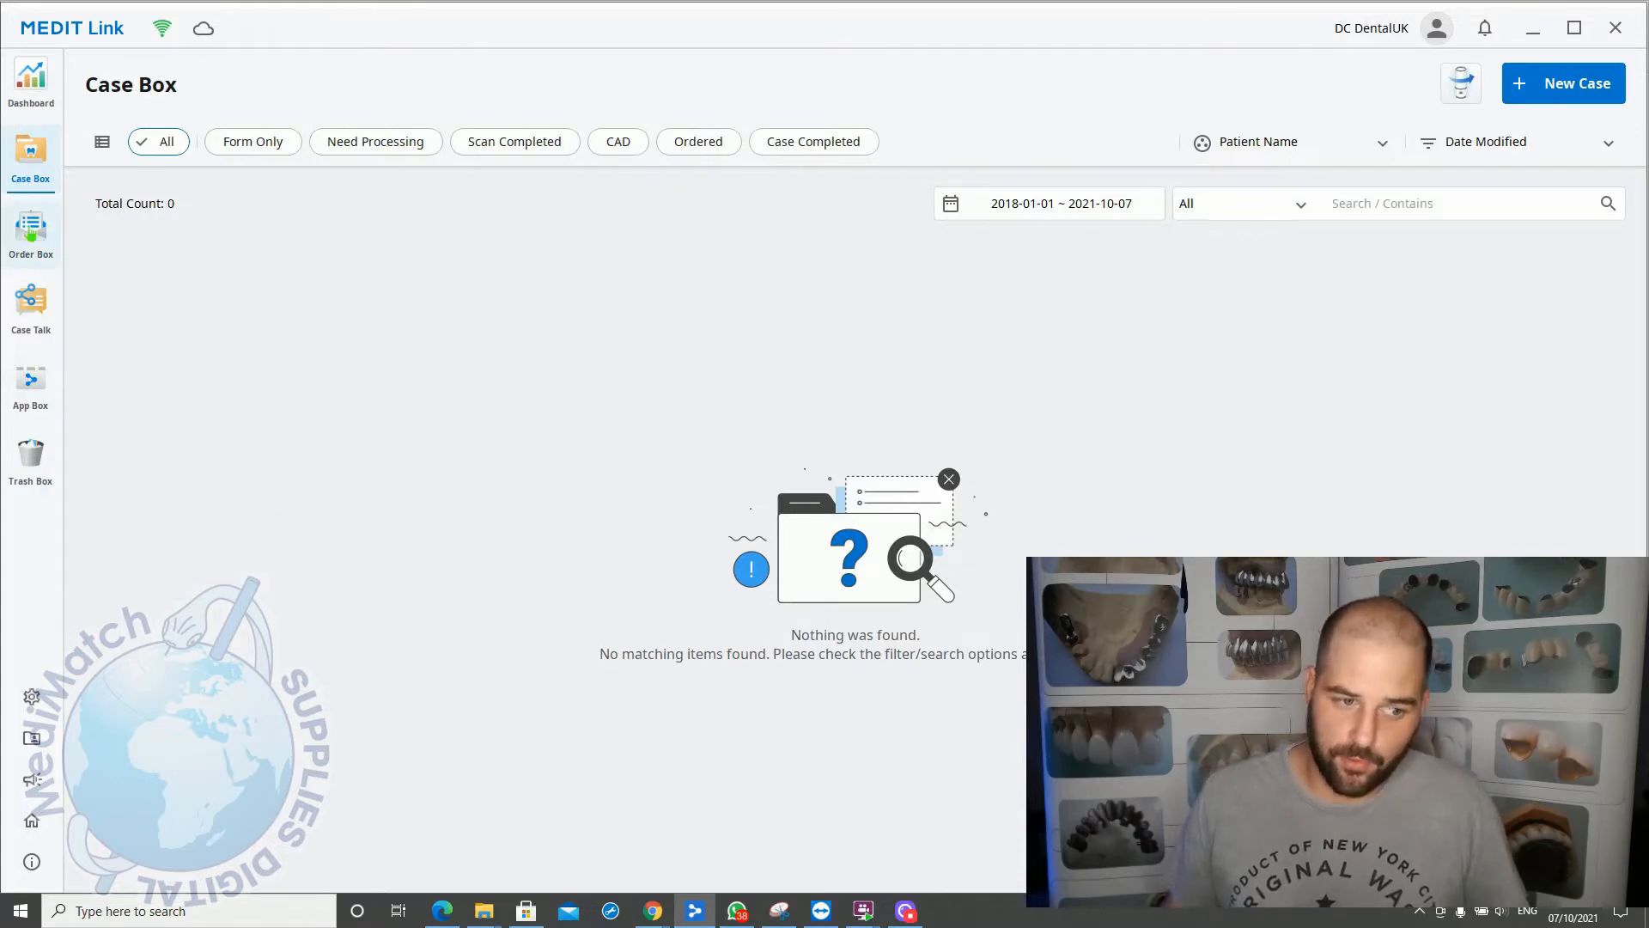
pyautogui.click(31, 234)
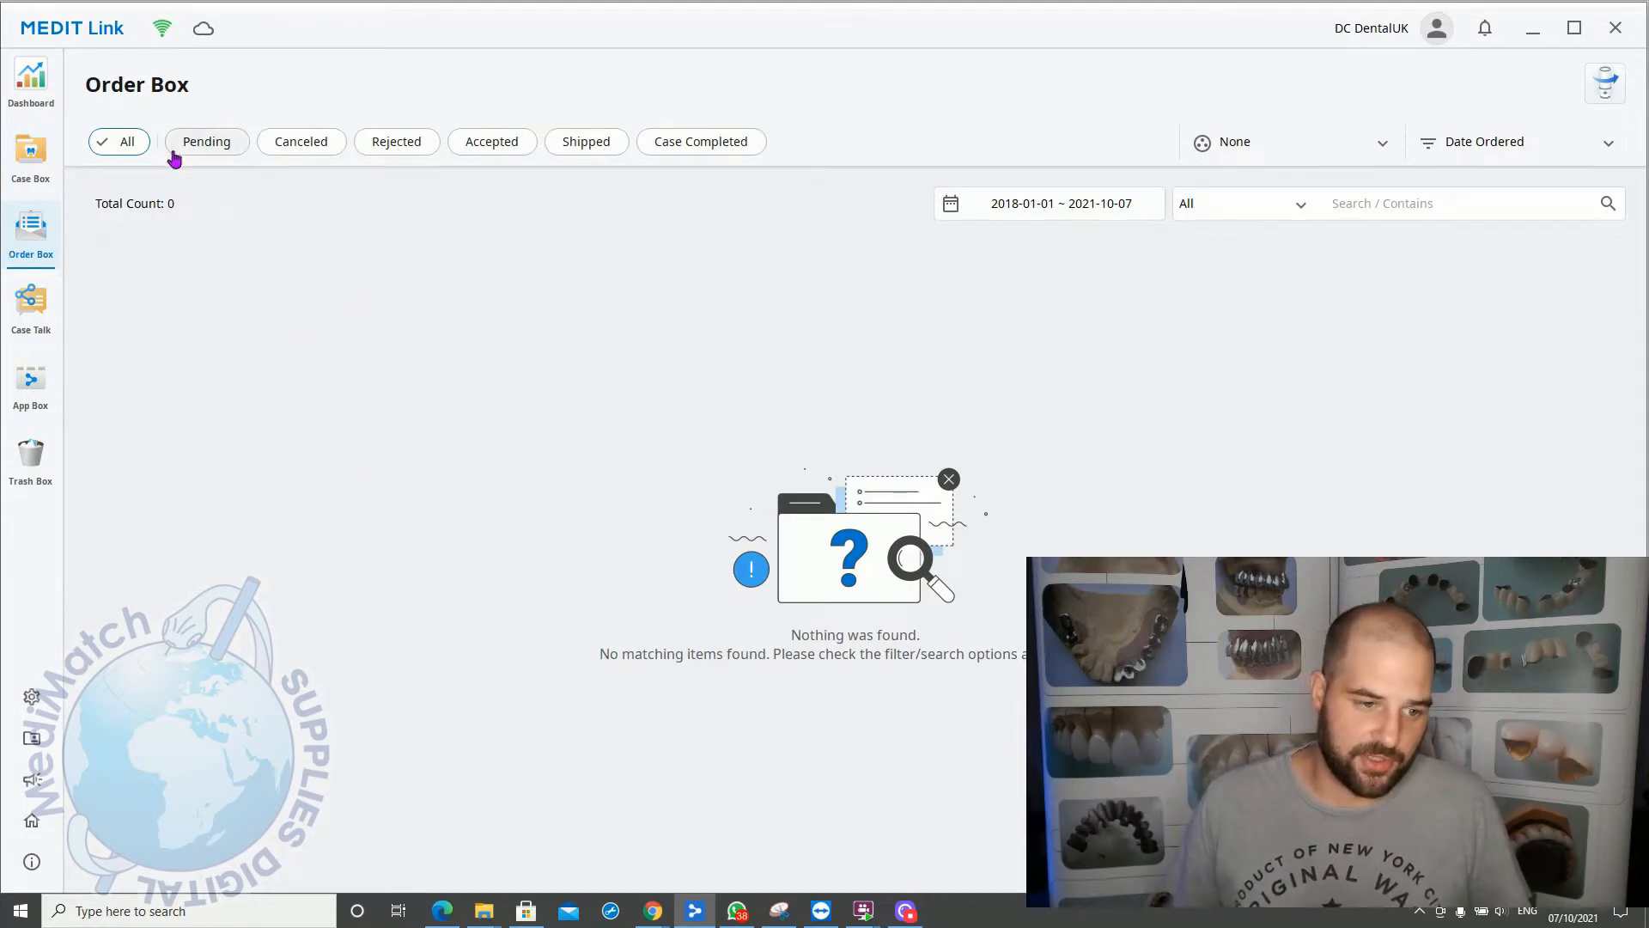
pyautogui.moveTo(914, 317)
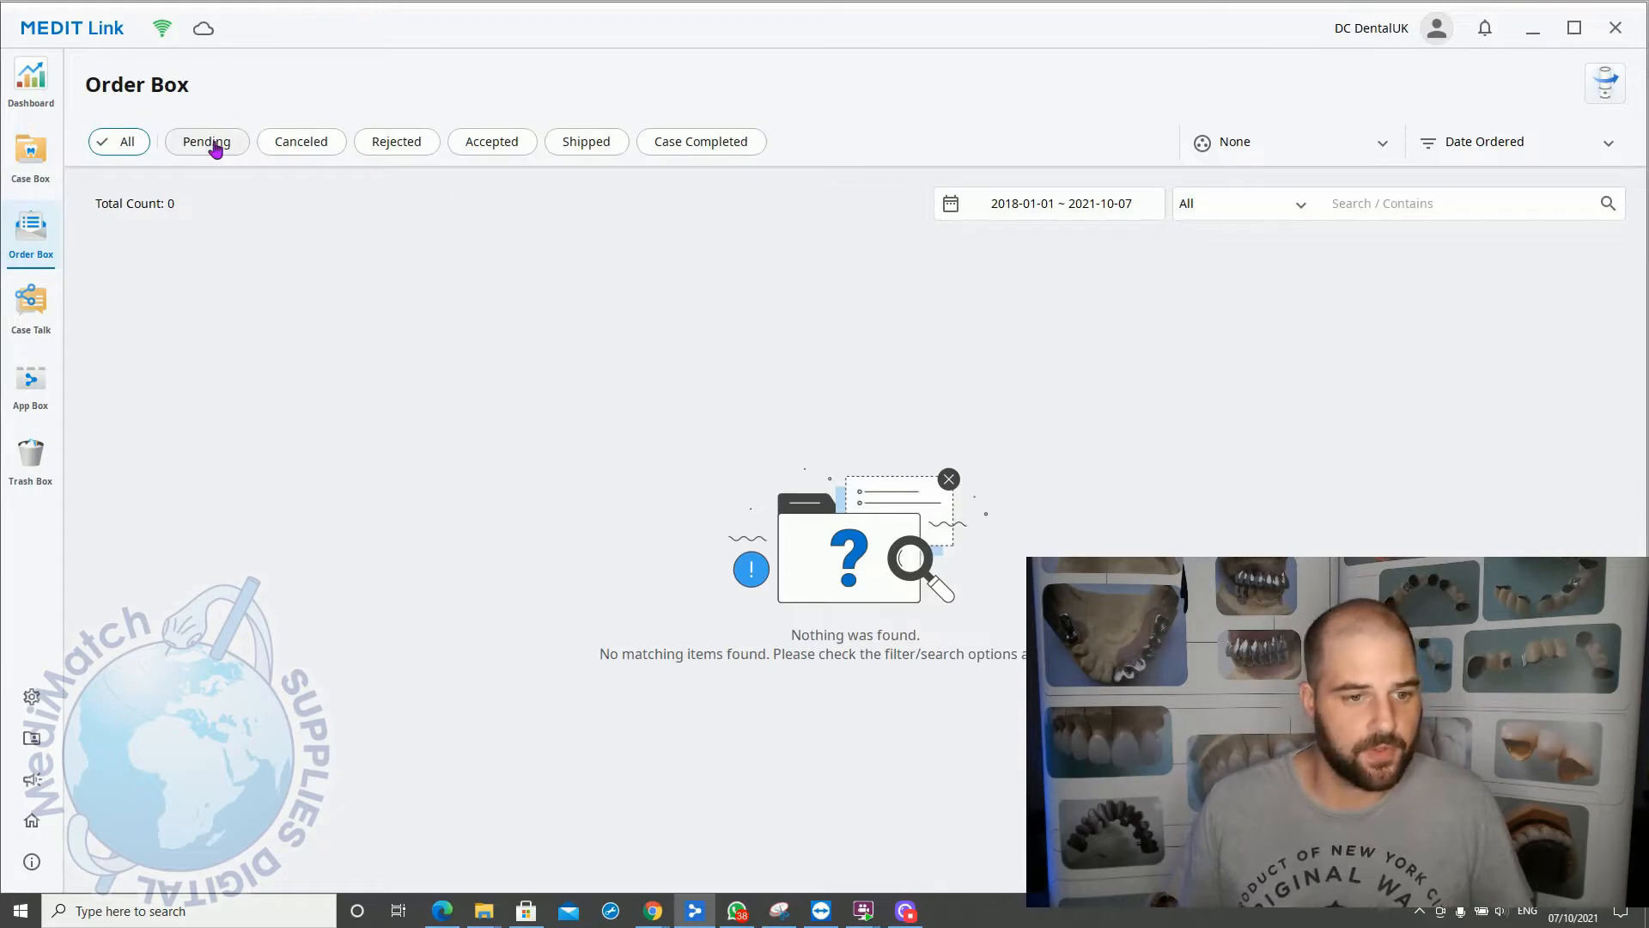
pyautogui.moveTo(497, 166)
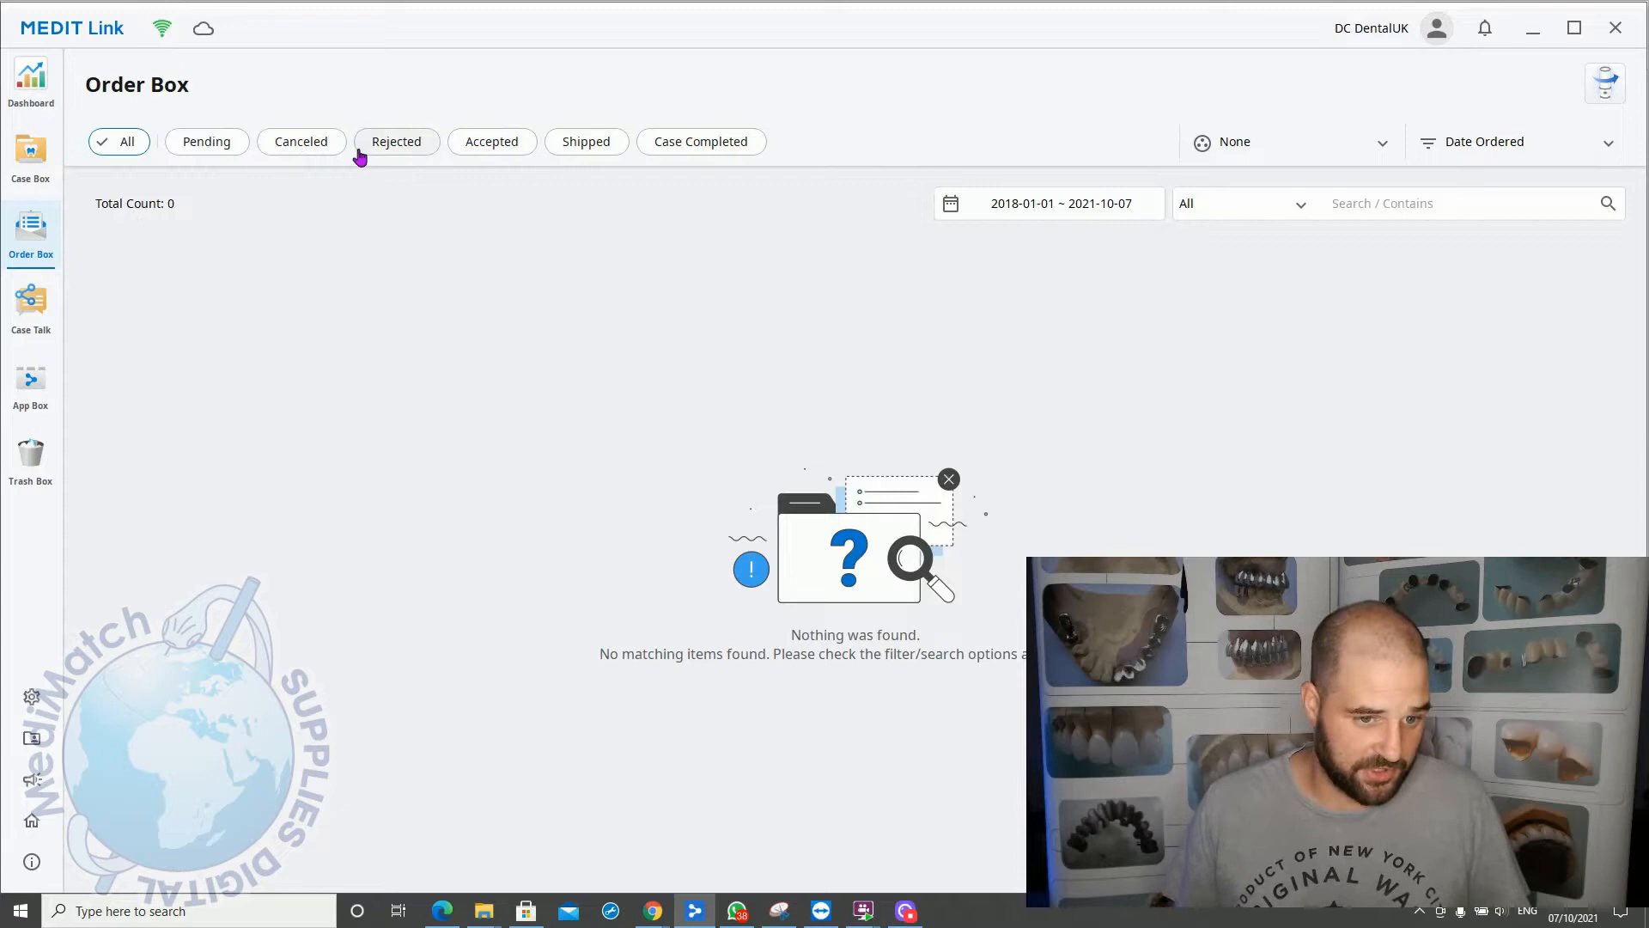
pyautogui.moveTo(526, 124)
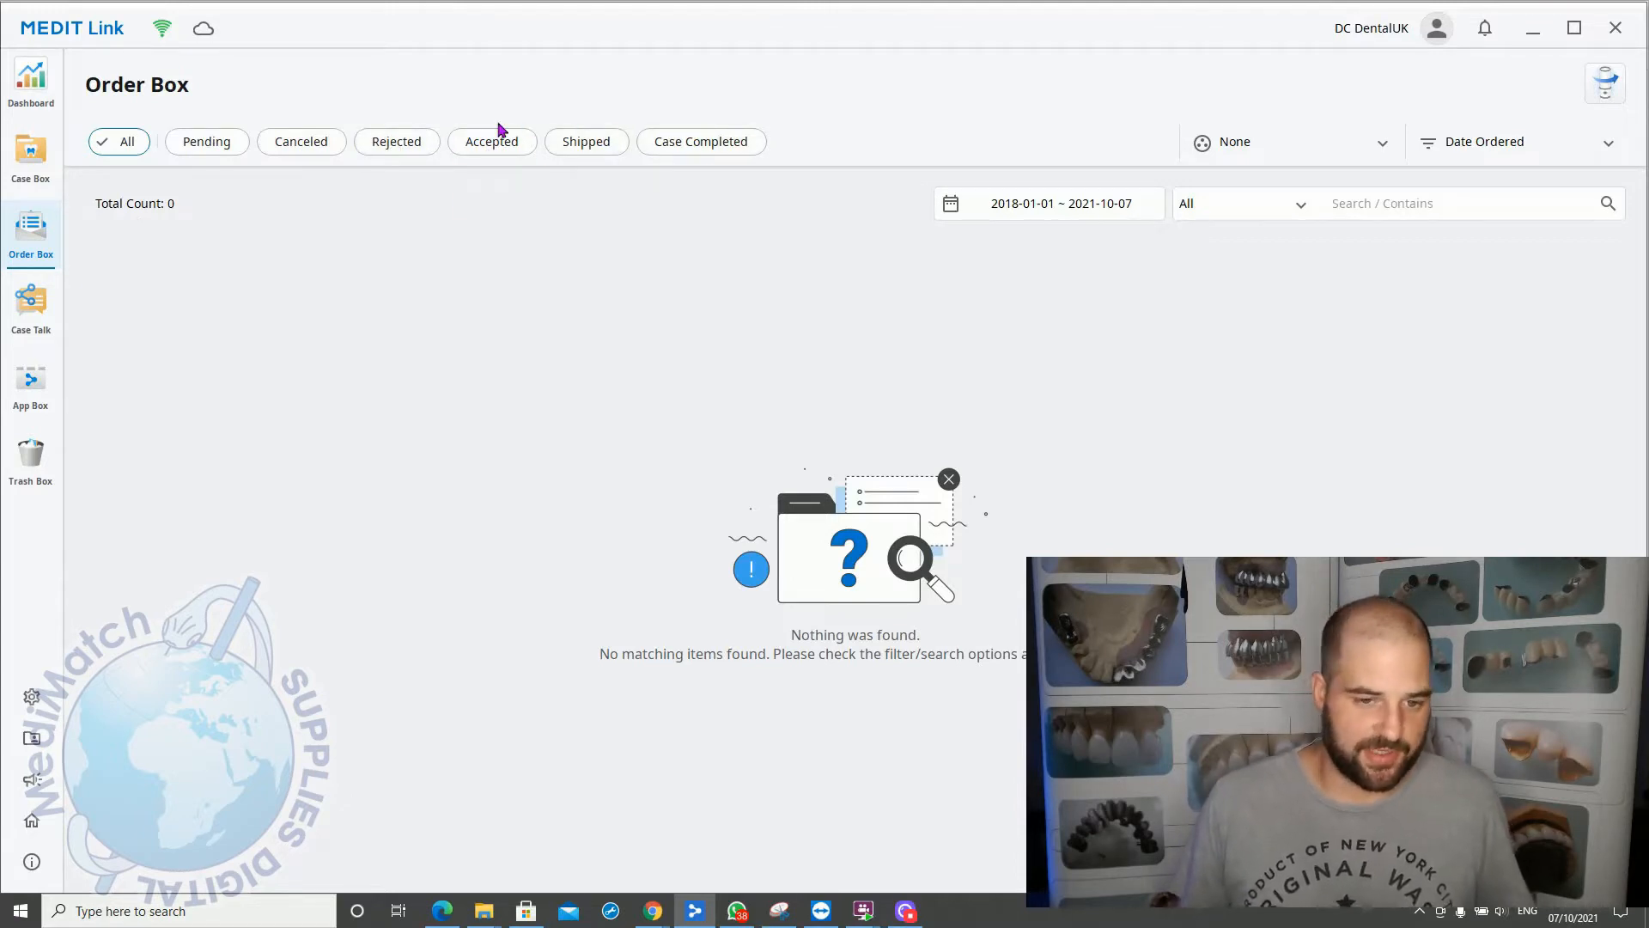
pyautogui.moveTo(622, 249)
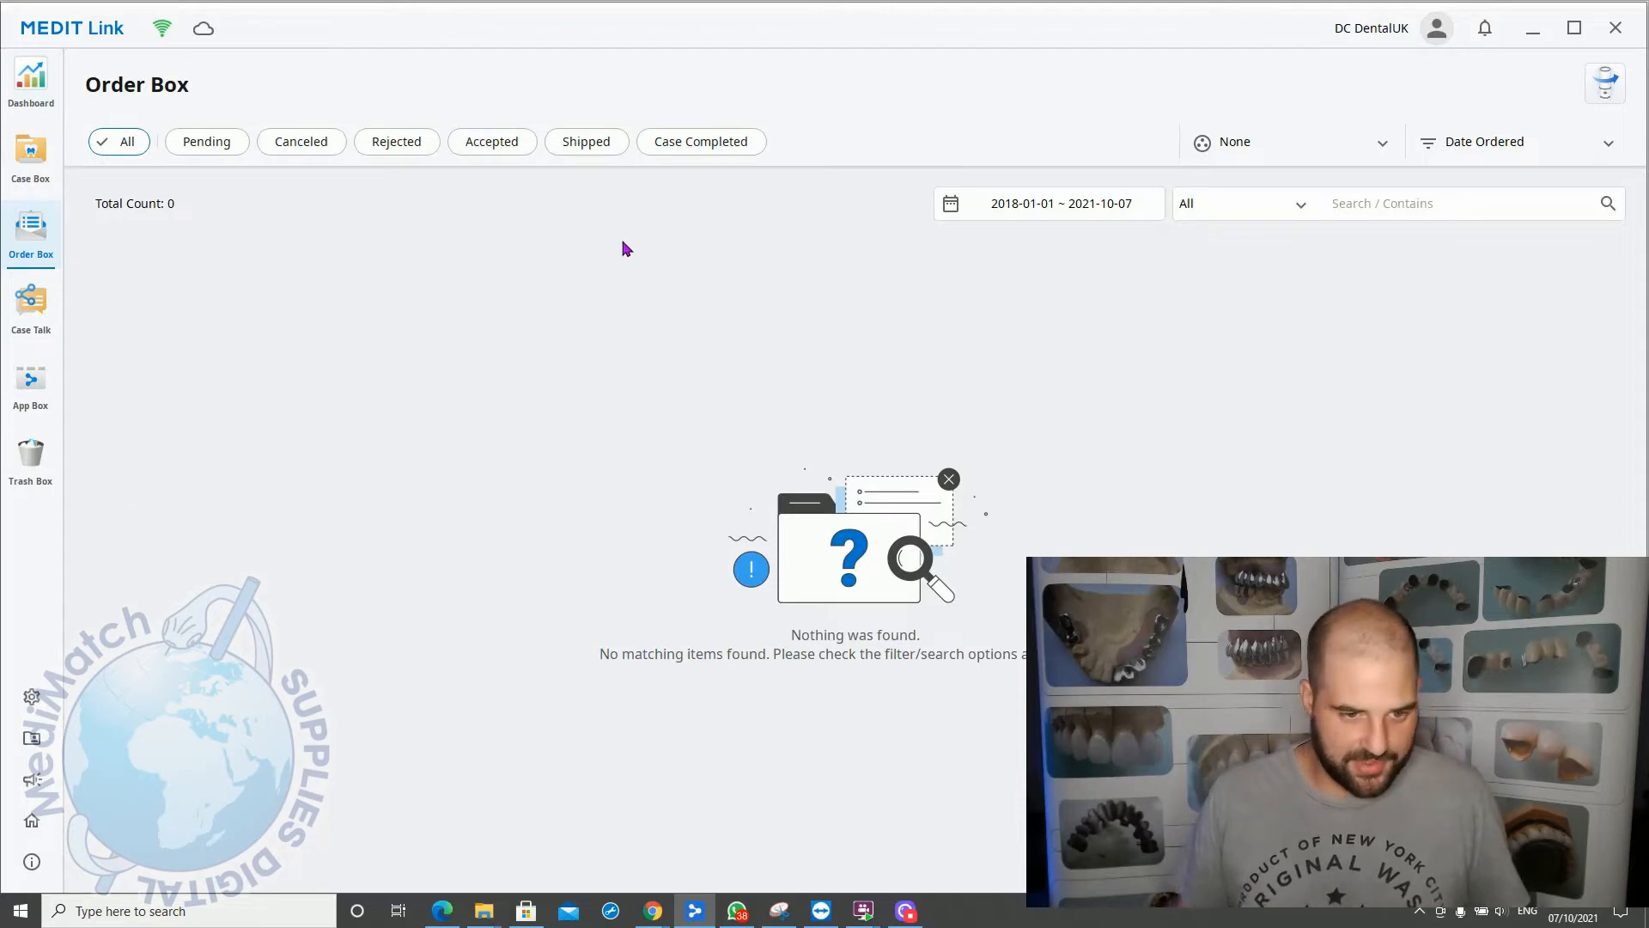
pyautogui.moveTo(158, 217)
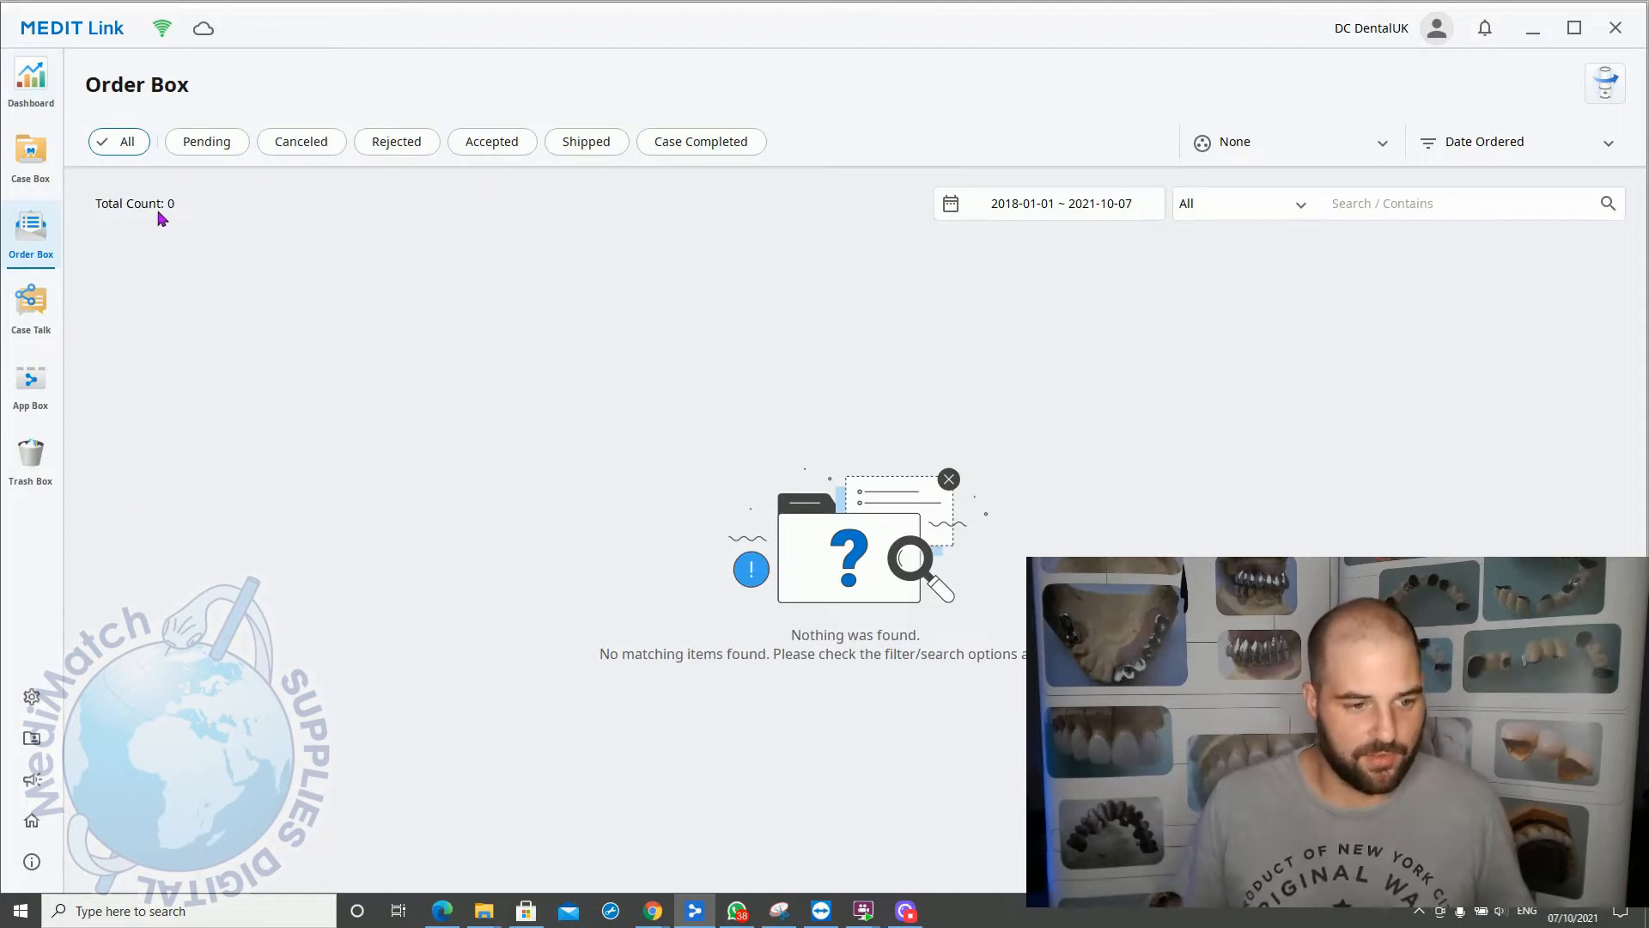
pyautogui.moveTo(386, 397)
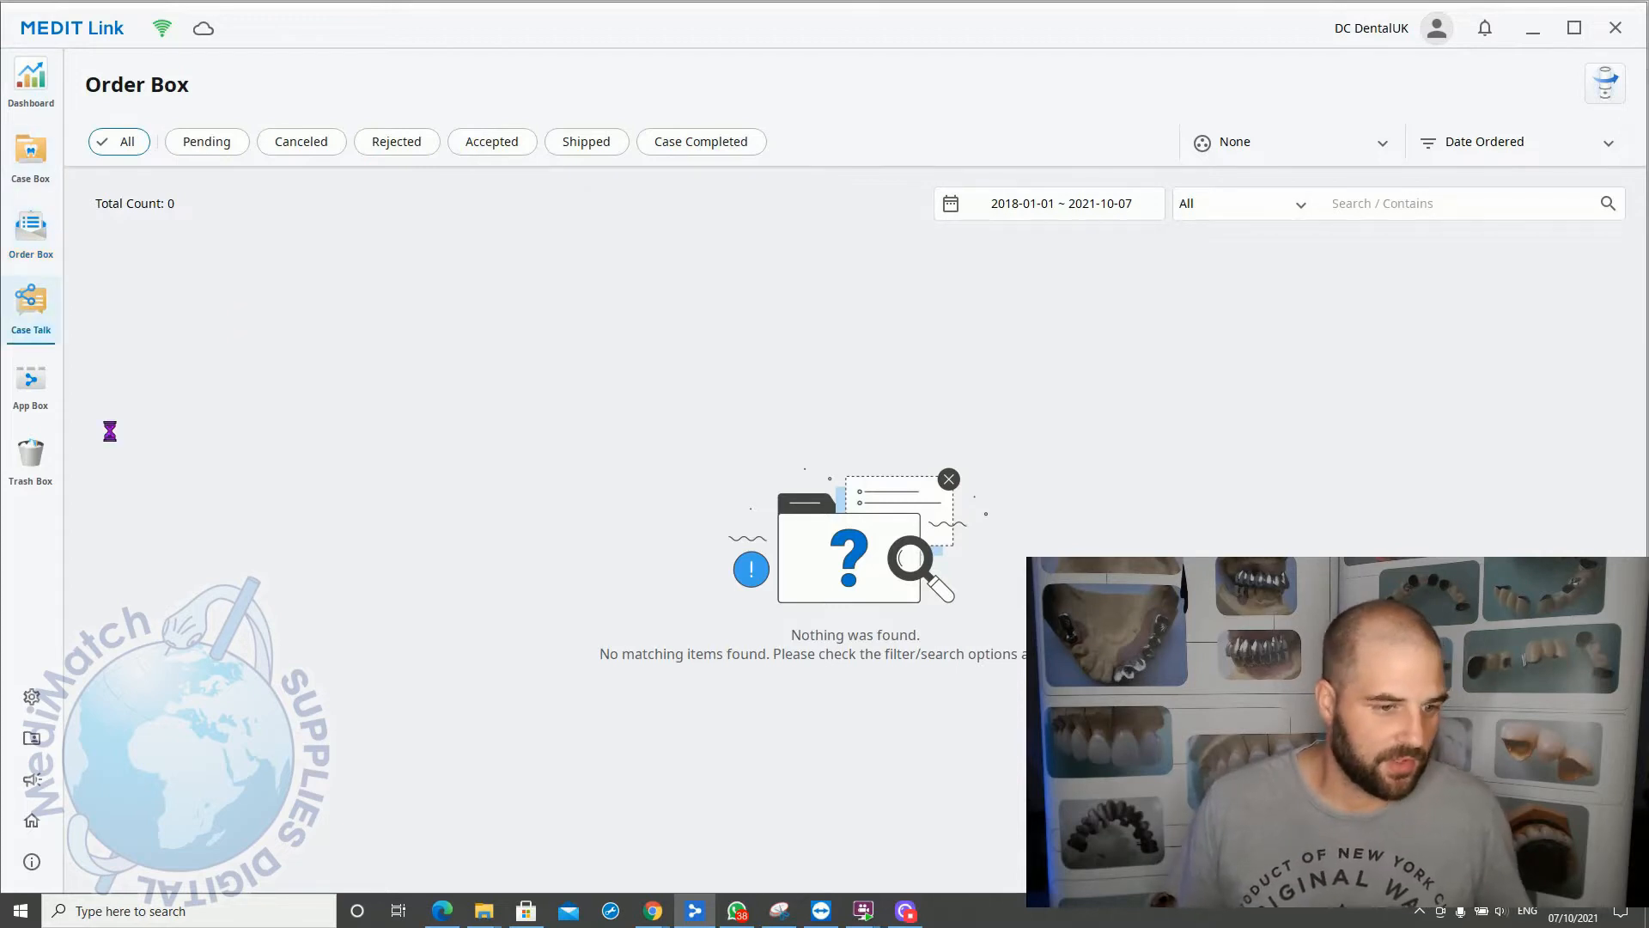
# Step: Show the Case Talk section with its 'No search results were found' message
pyautogui.click(30, 305)
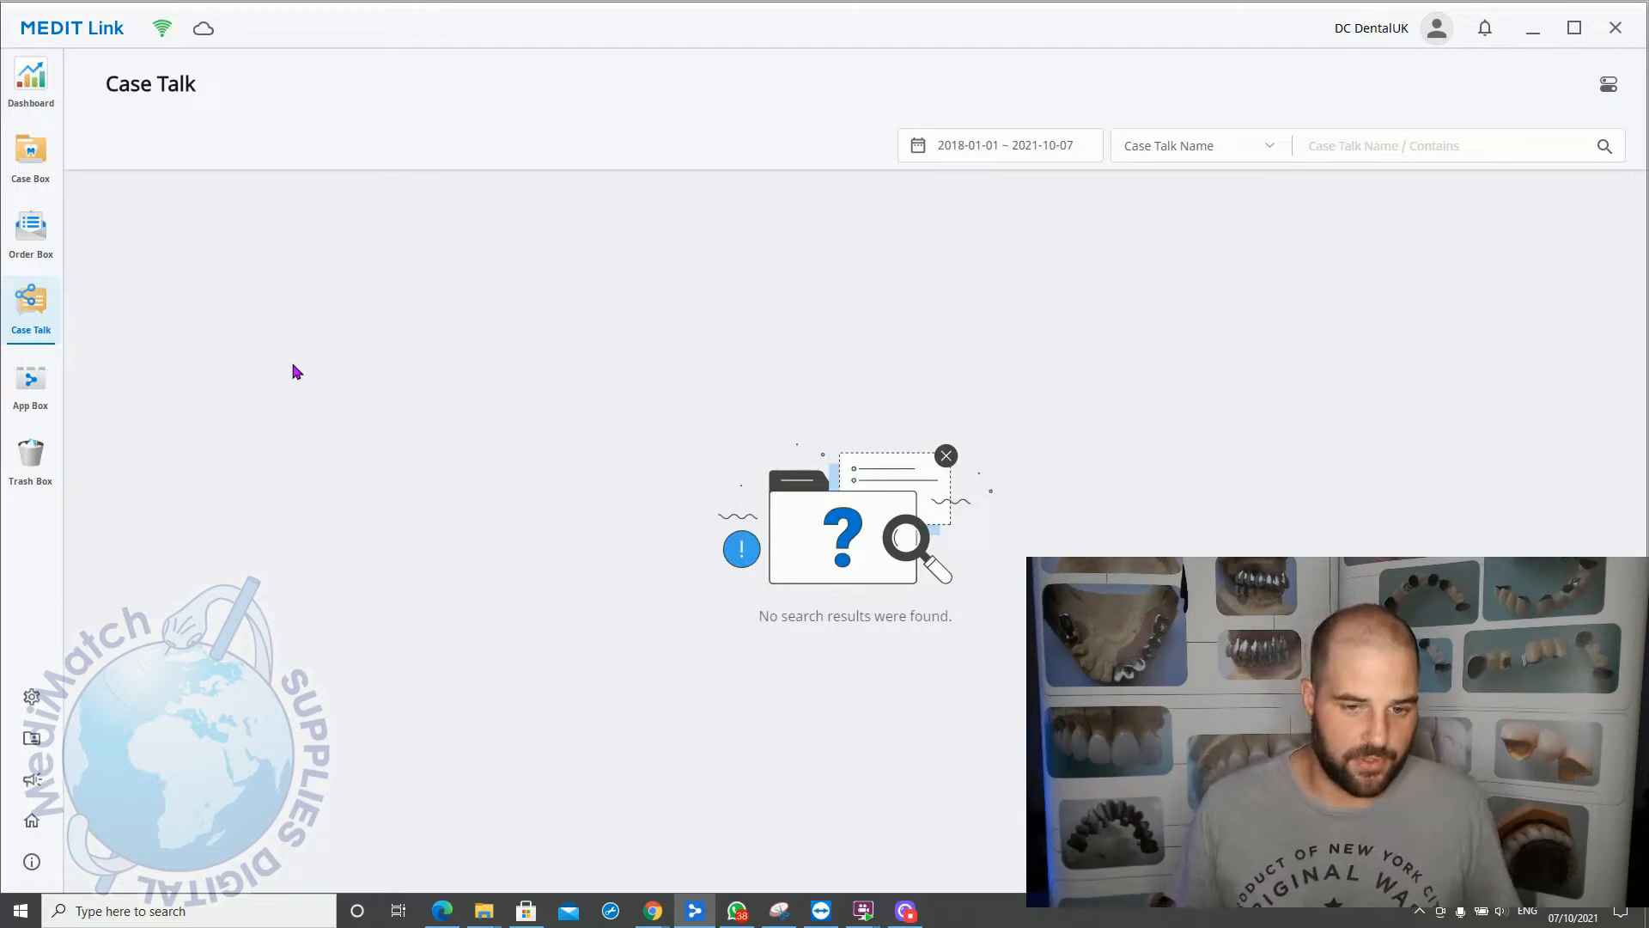
pyautogui.moveTo(693, 510)
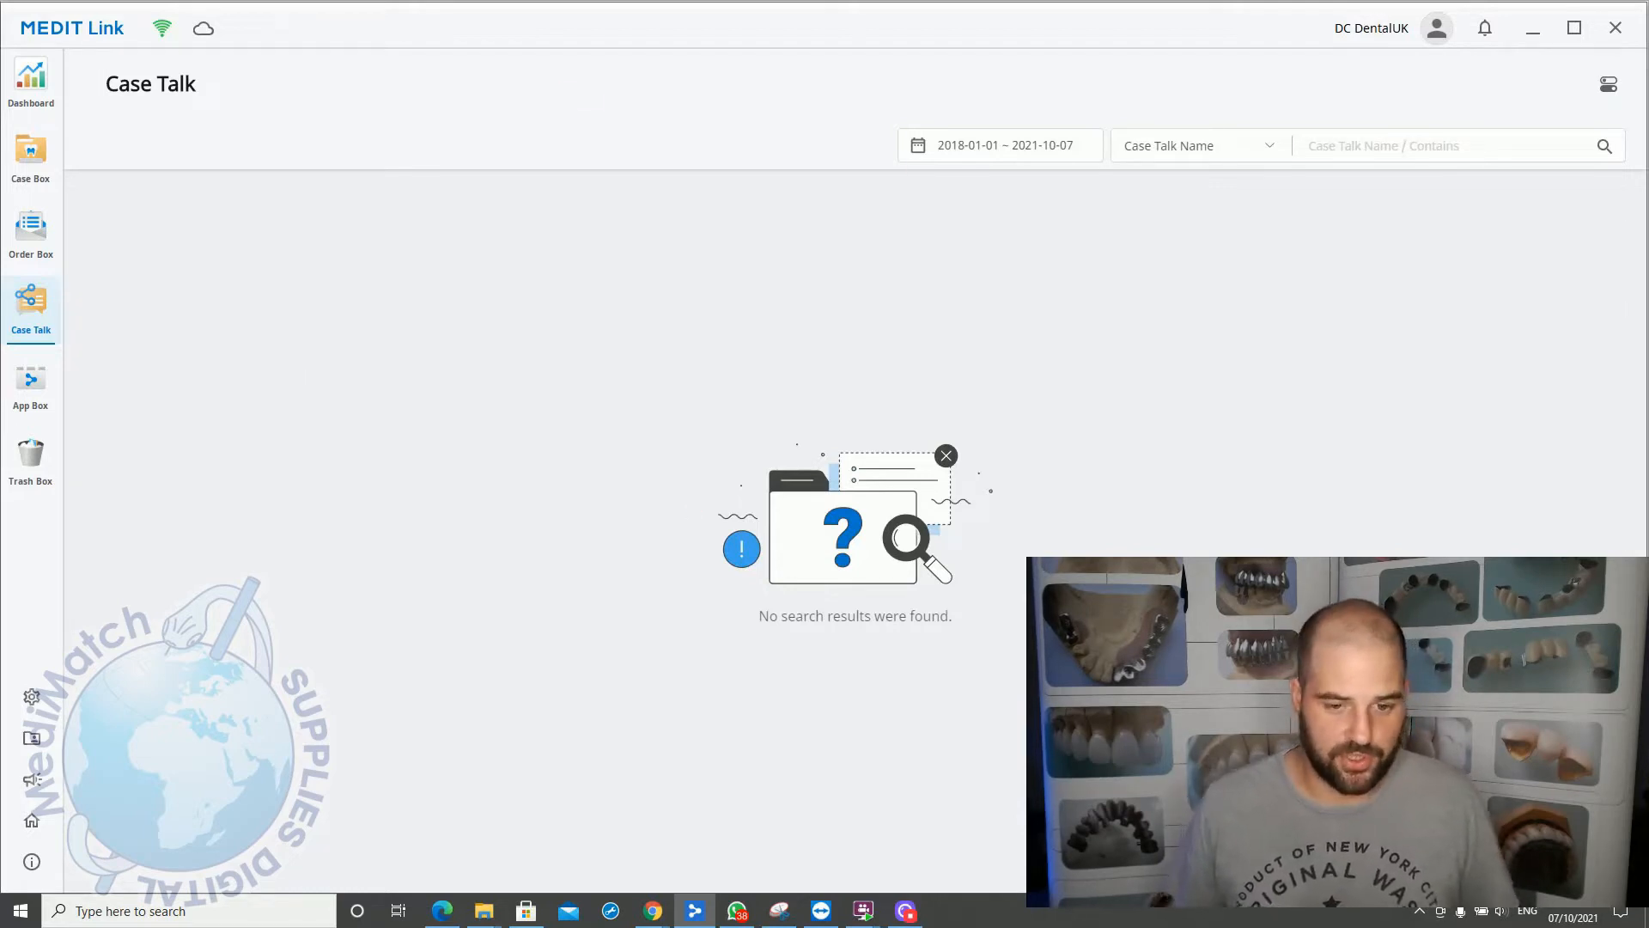
pyautogui.moveTo(632, 587)
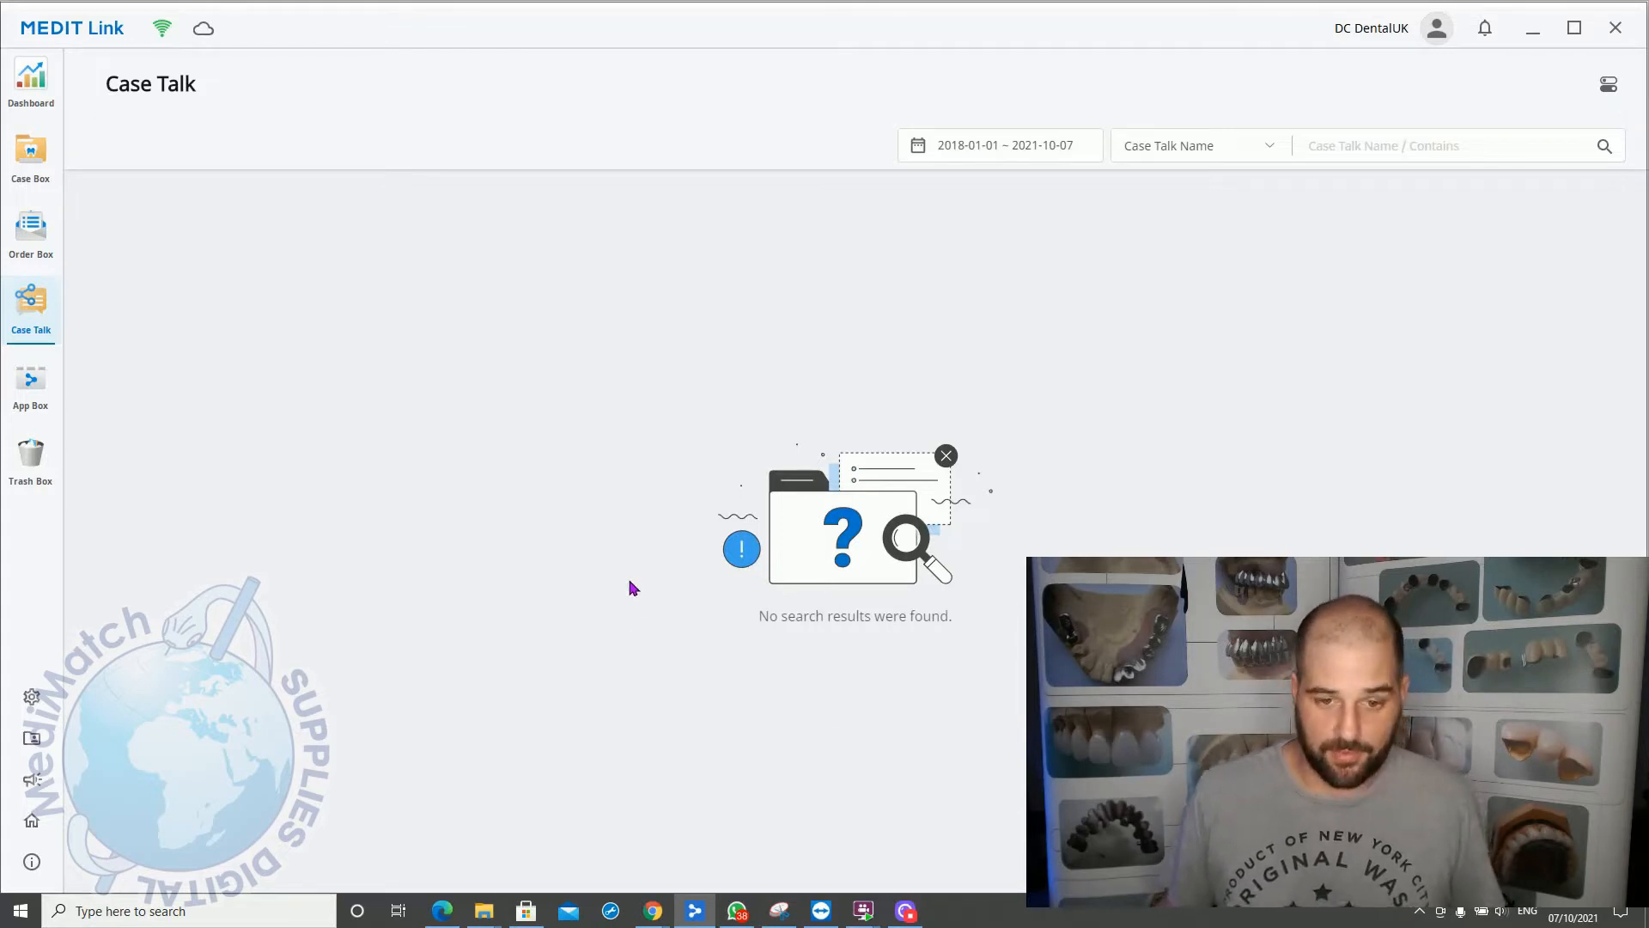
pyautogui.moveTo(642, 477)
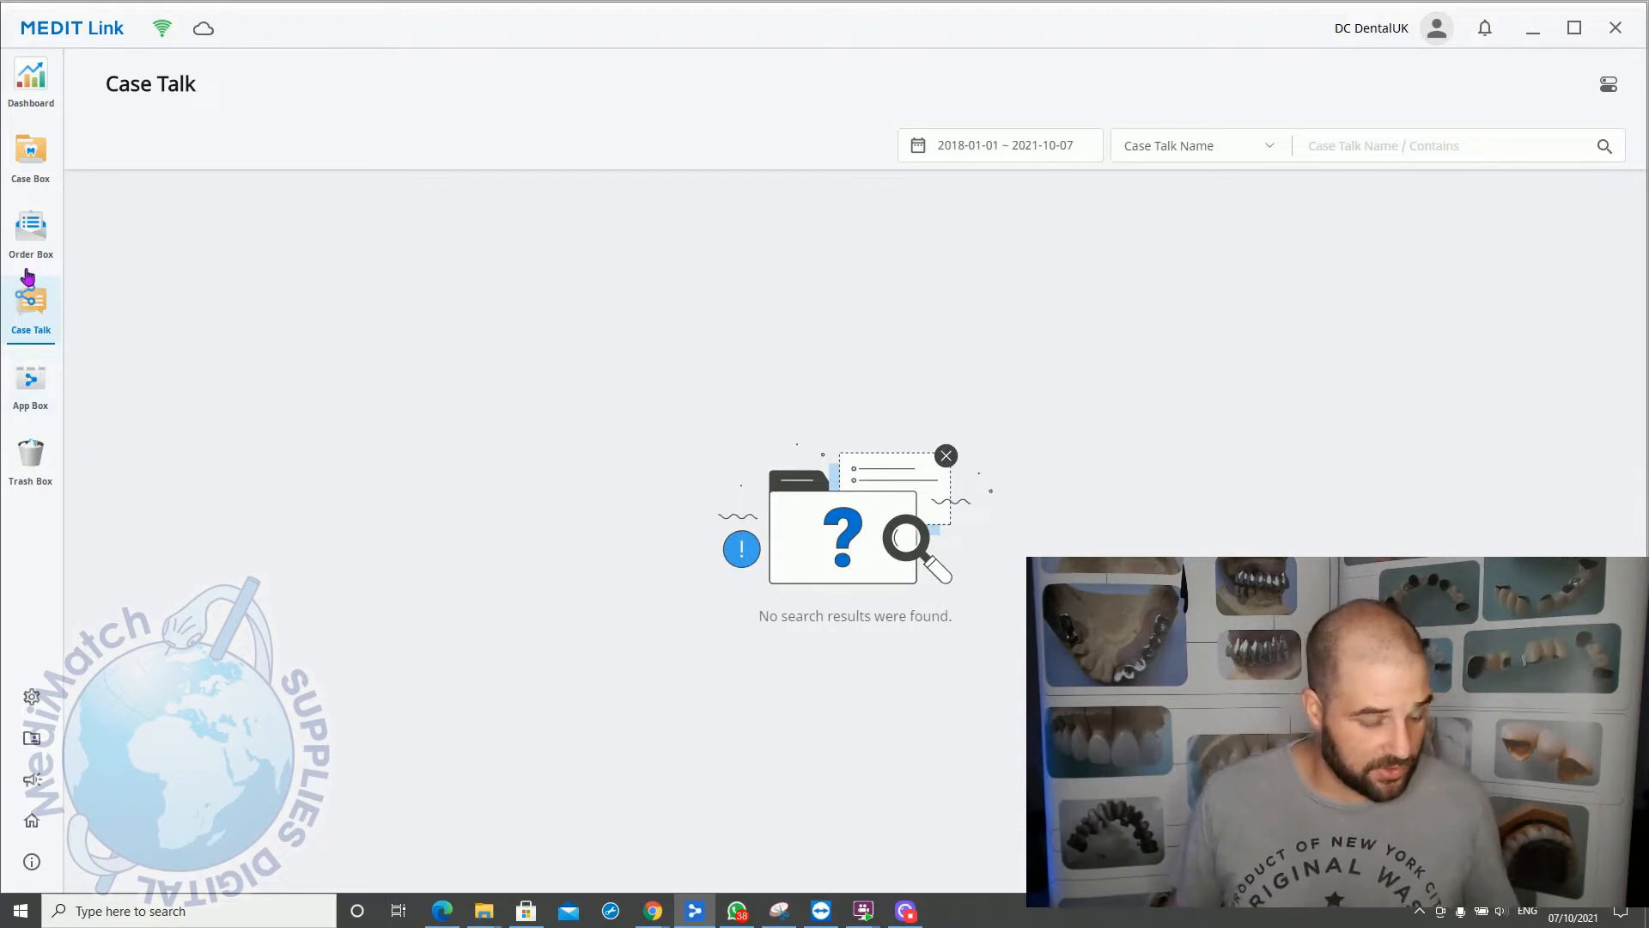
pyautogui.moveTo(42, 401)
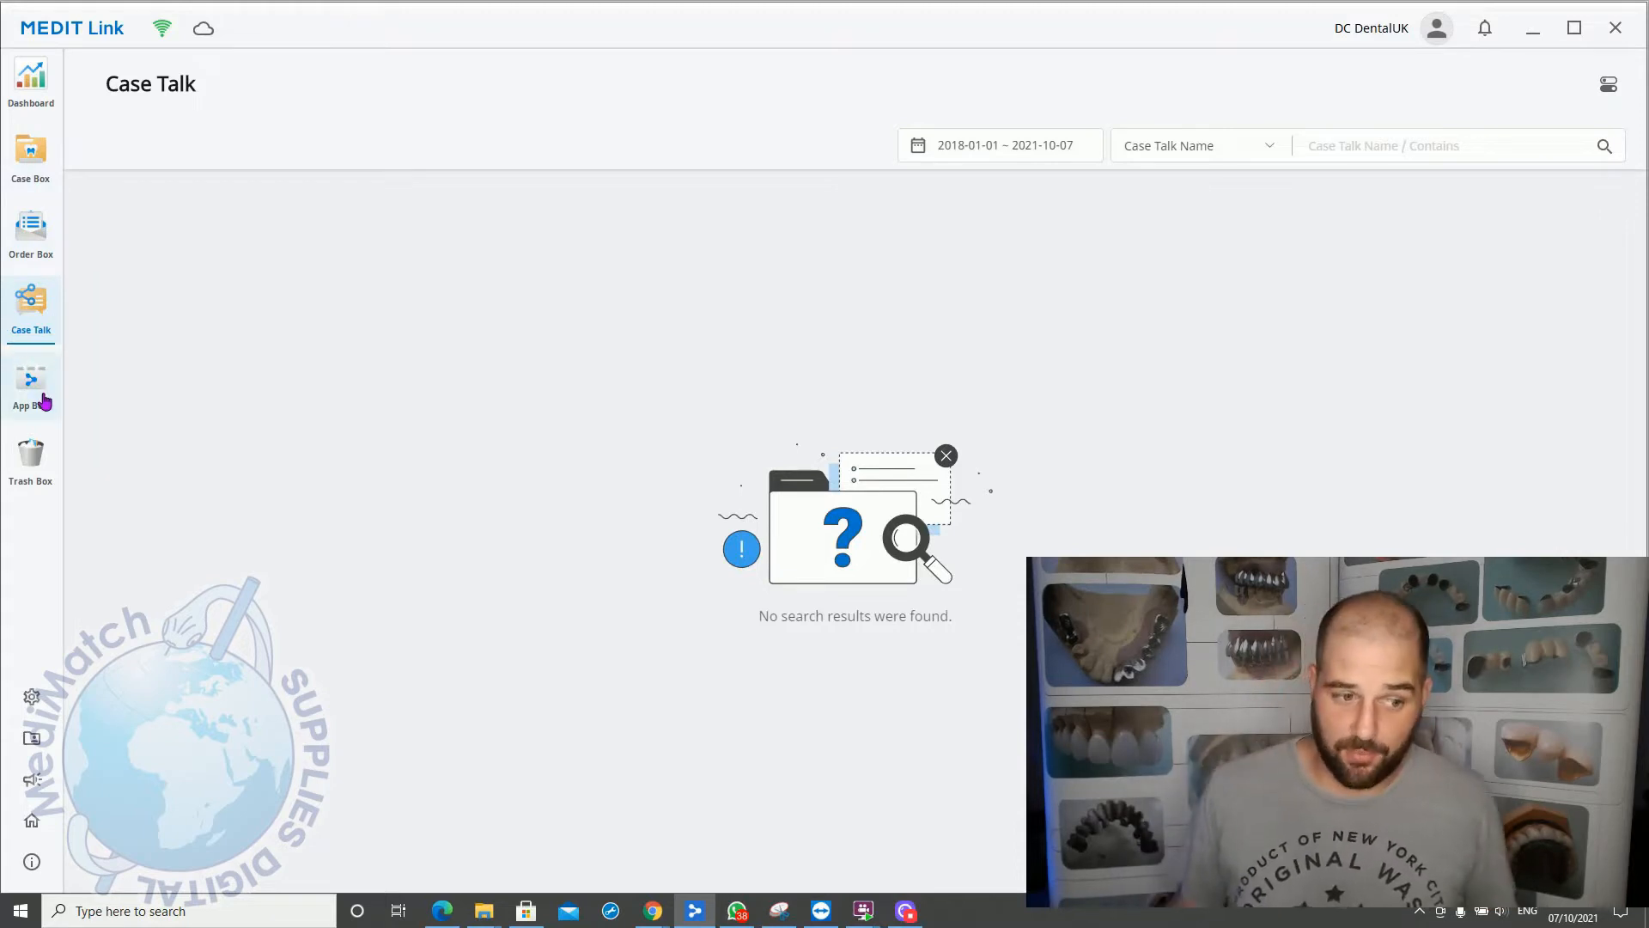
pyautogui.moveTo(31, 384)
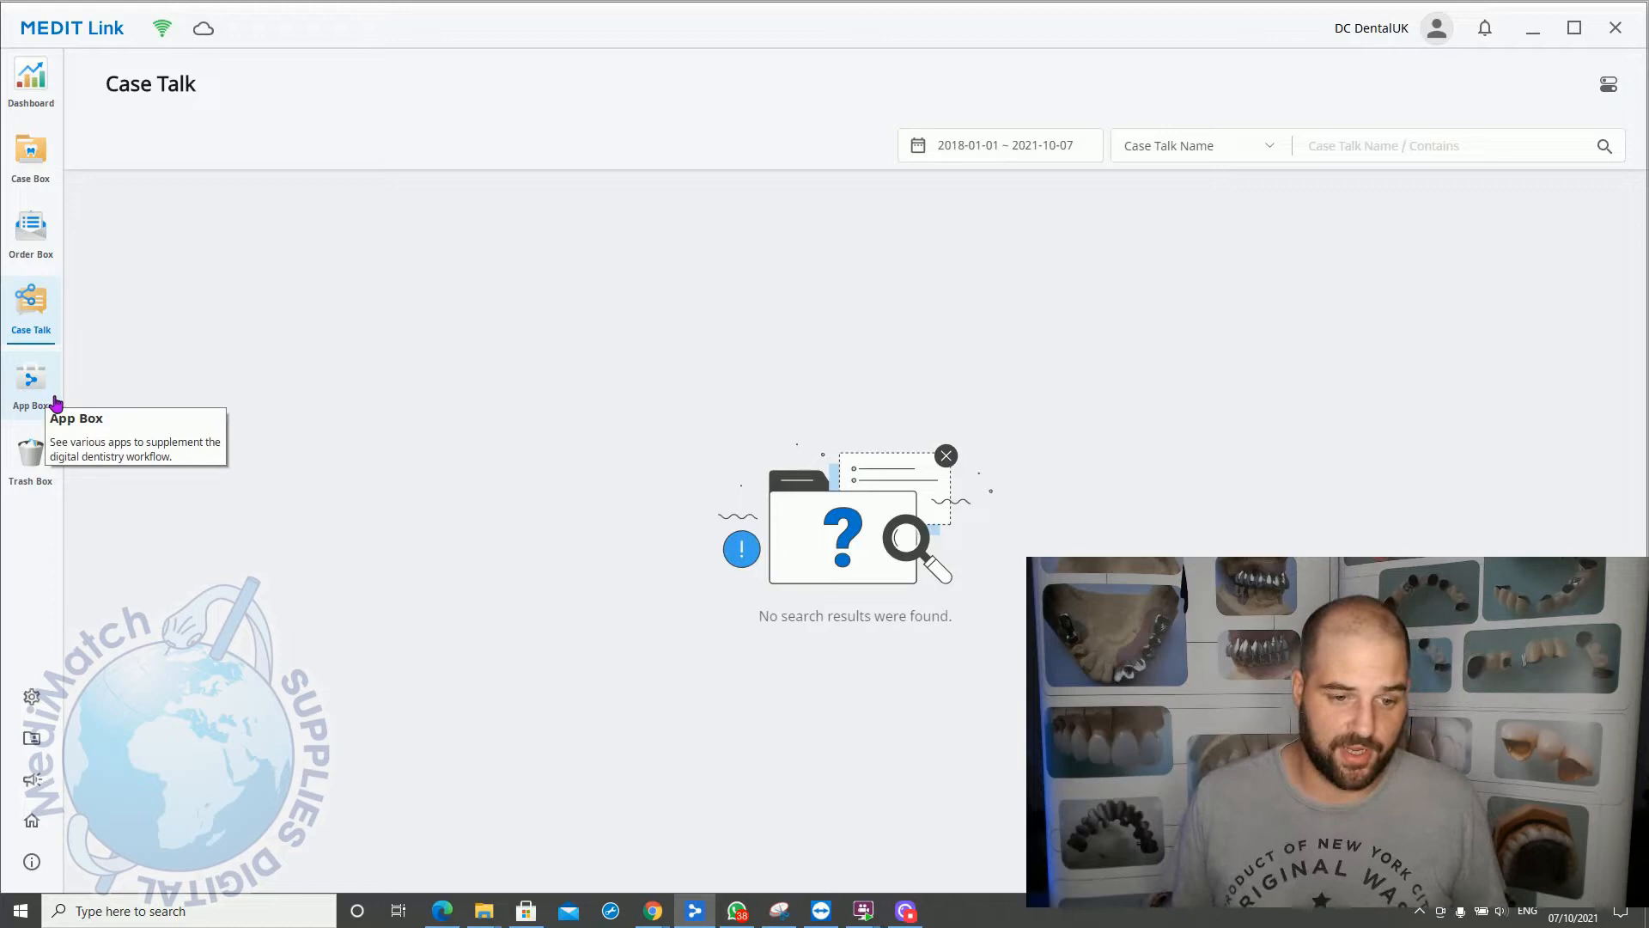
pyautogui.moveTo(31, 82)
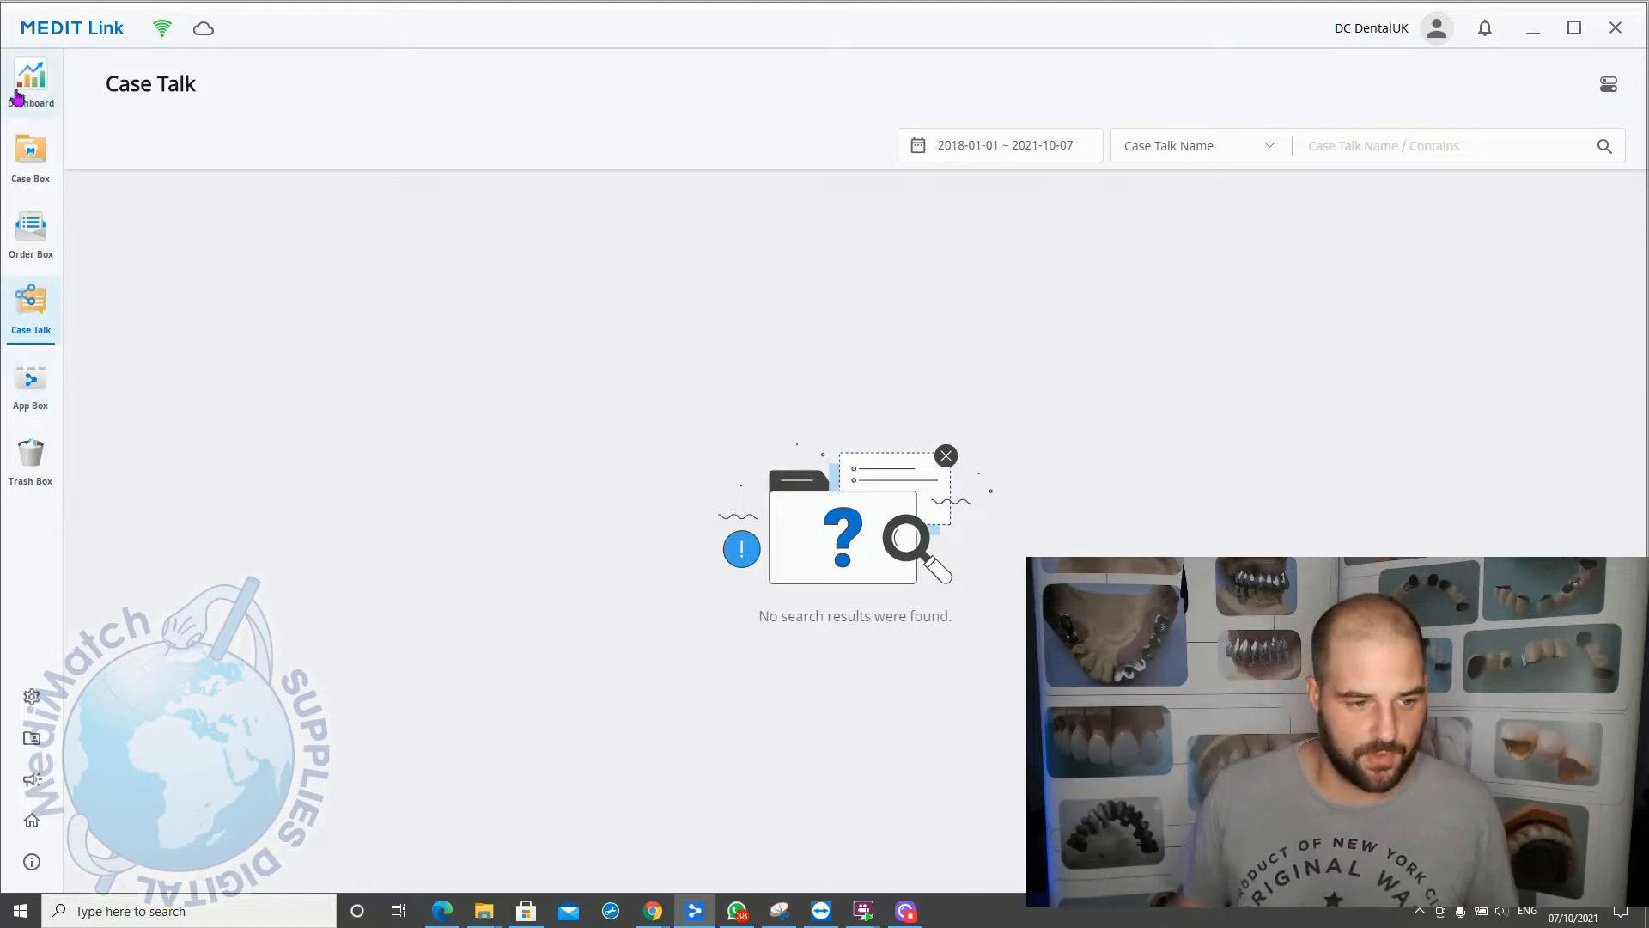
# Step: Scroll through the App Box catalogue, view the empty Trash Box, then open Settings
pyautogui.click(29, 387)
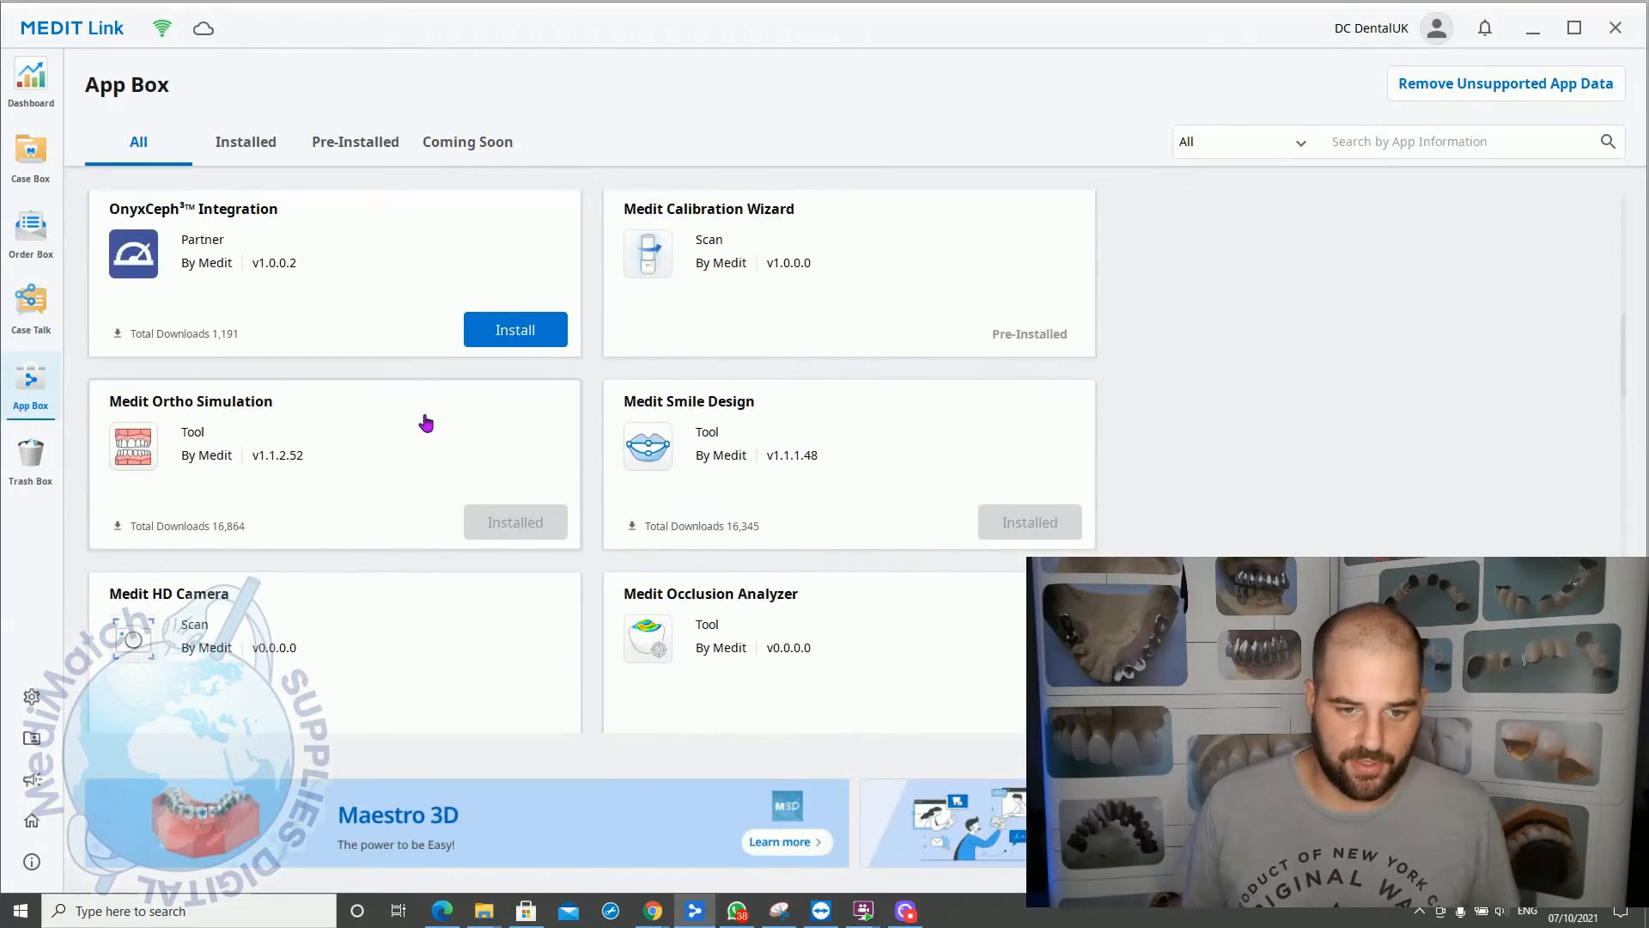
pyautogui.scroll(-3)
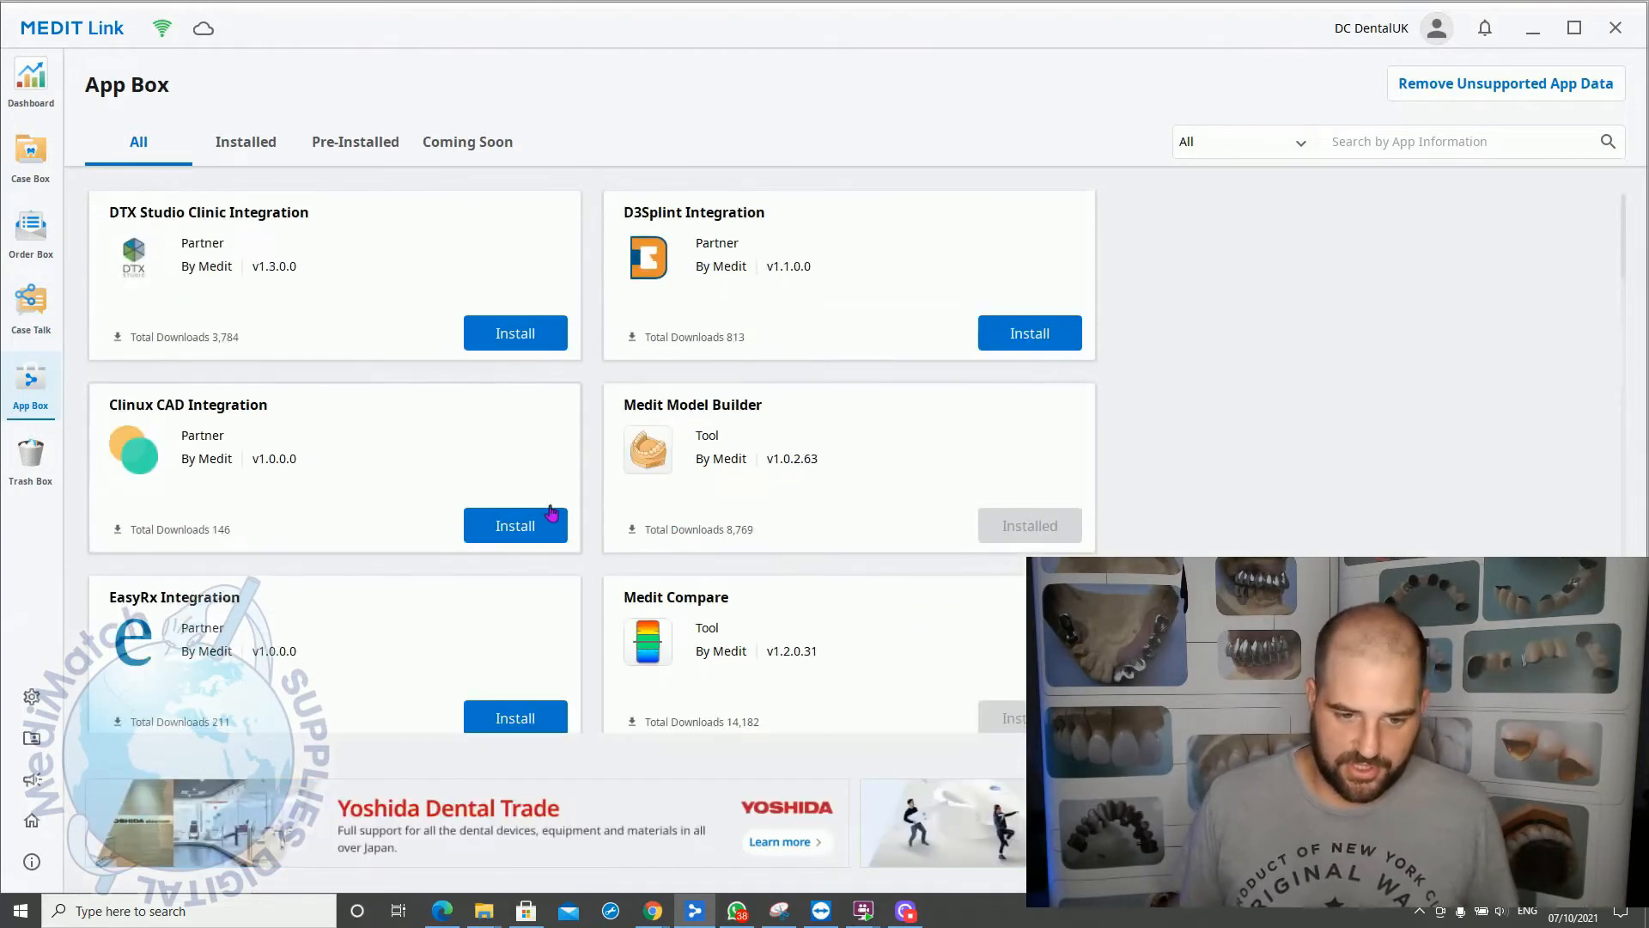
pyautogui.moveTo(84, 505)
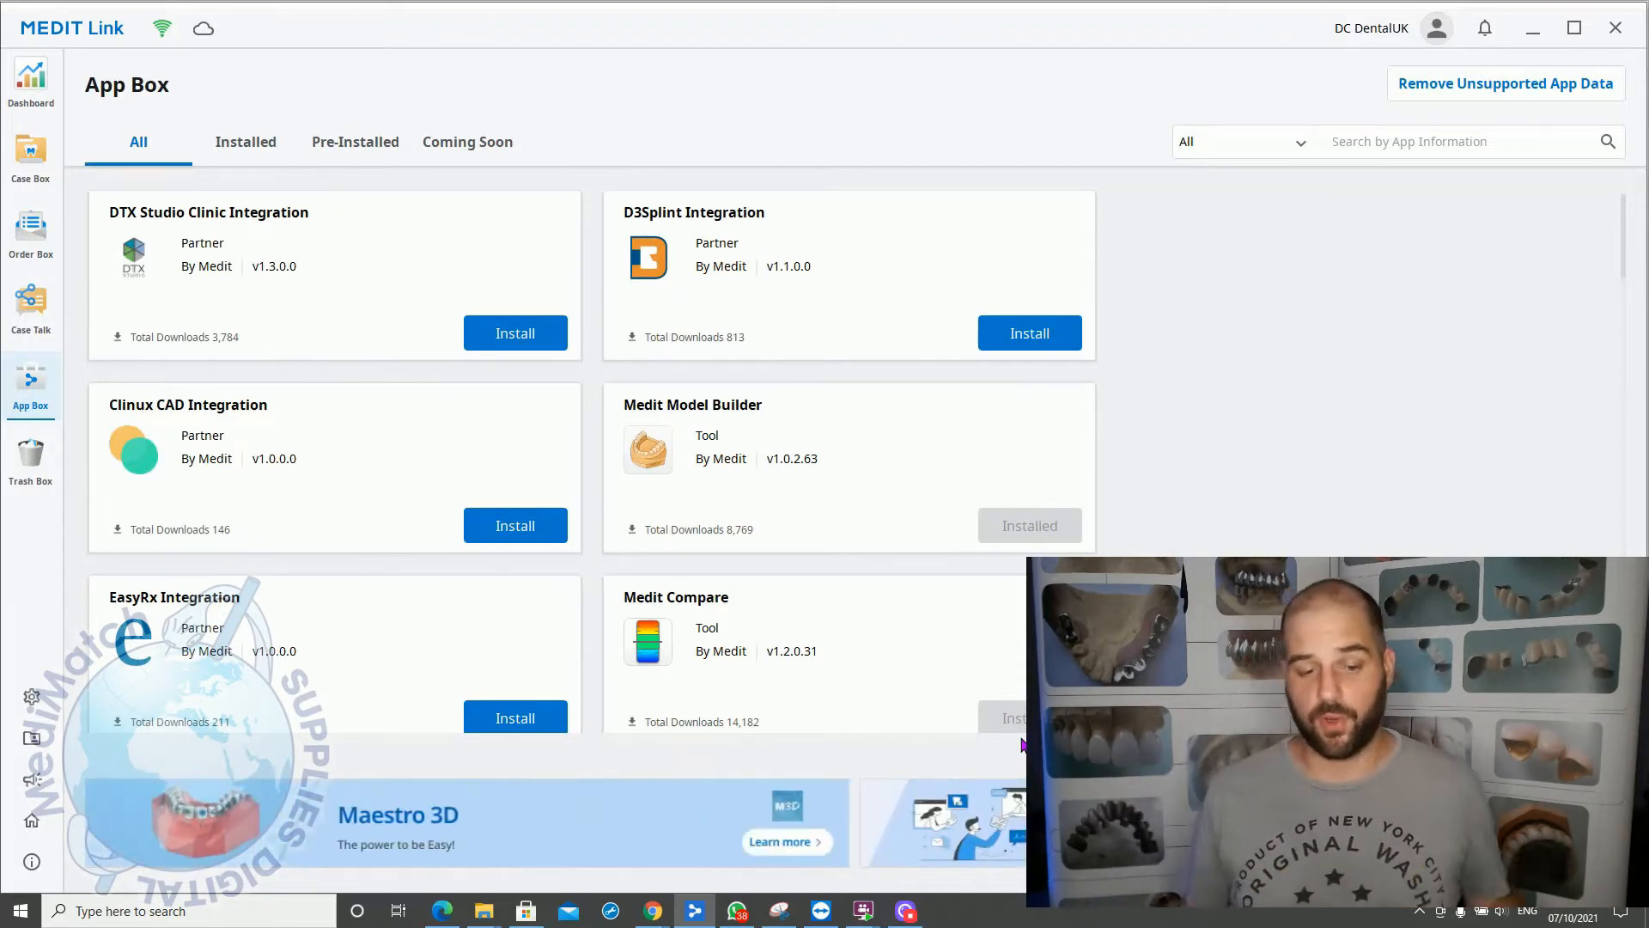
pyautogui.scroll(-3)
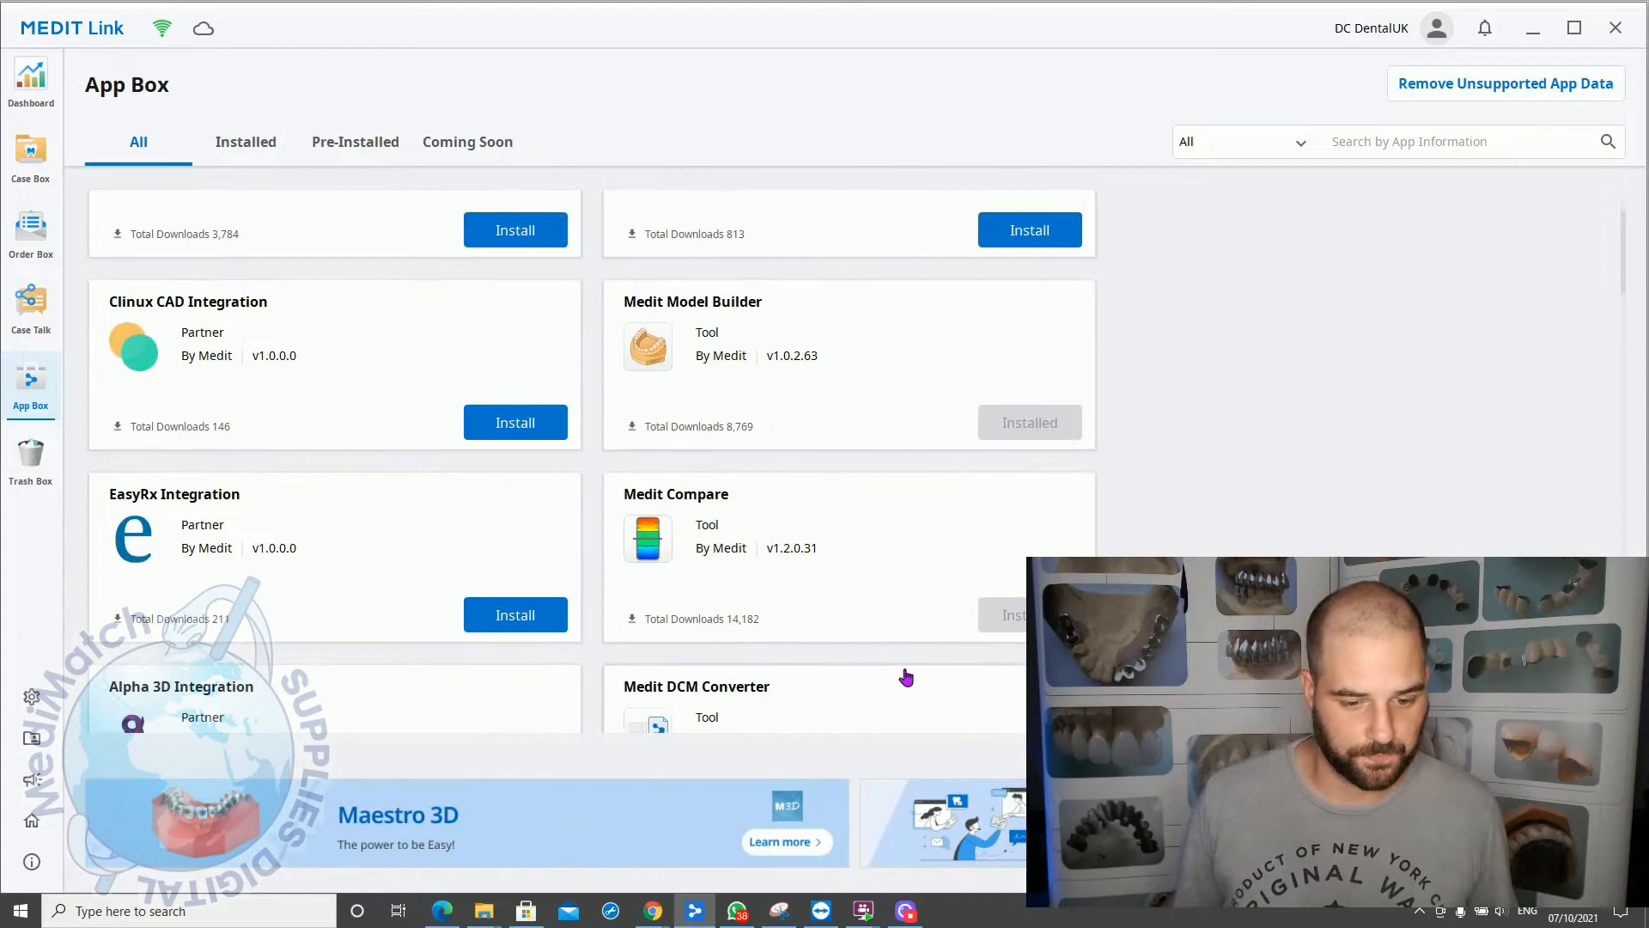
pyautogui.scroll(-3)
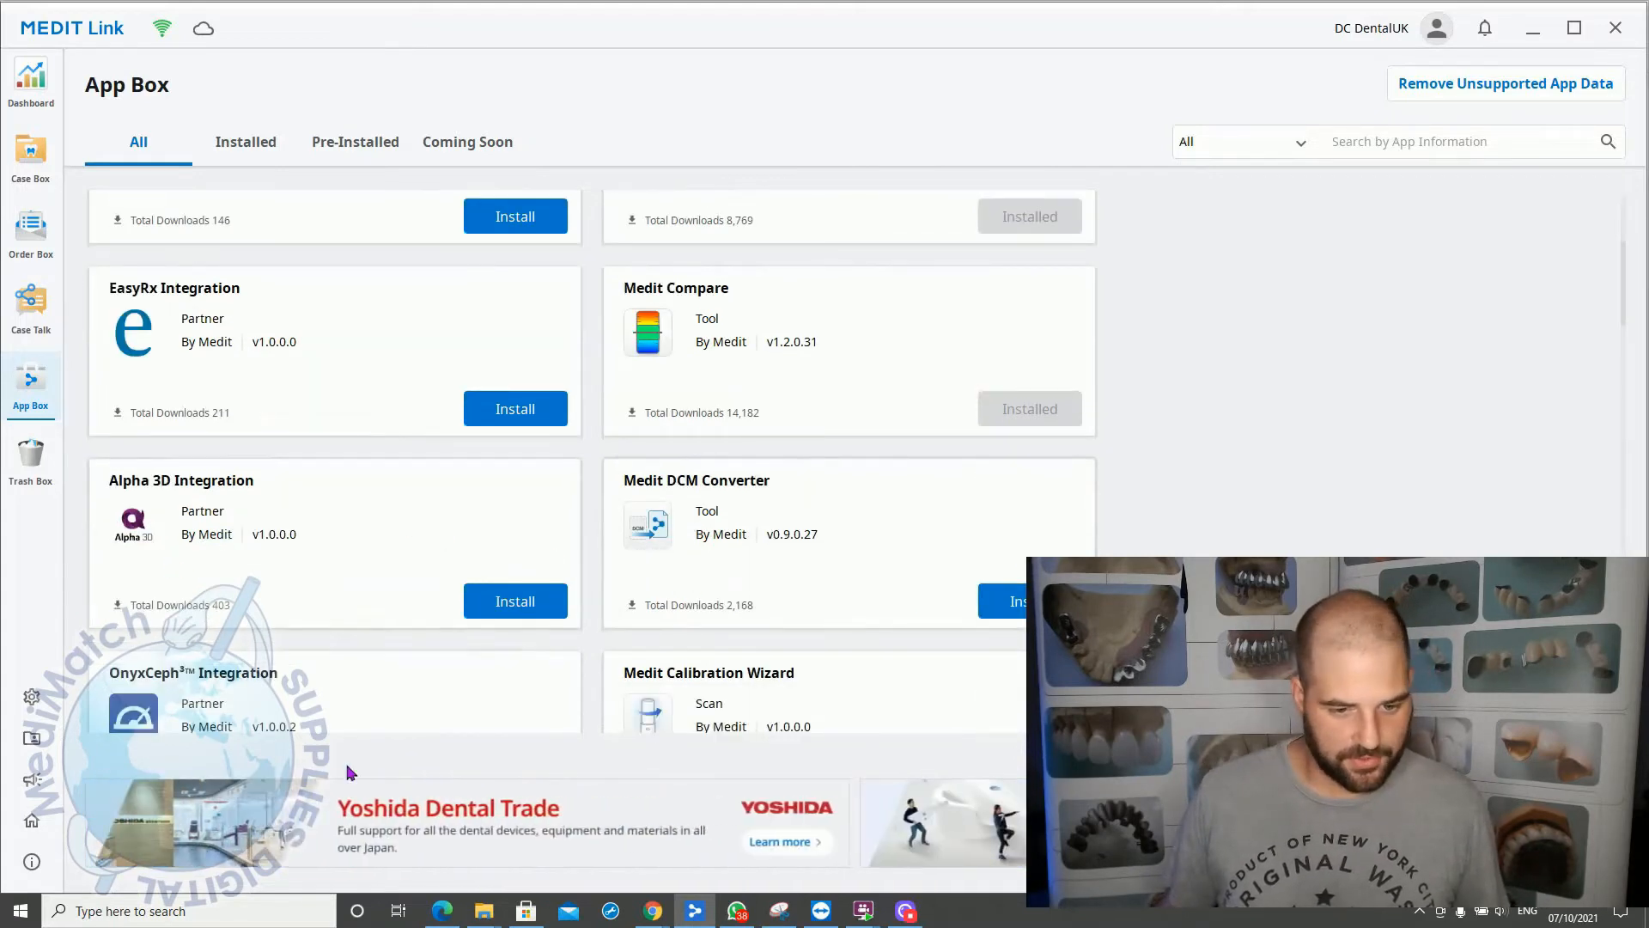
pyautogui.scroll(-3)
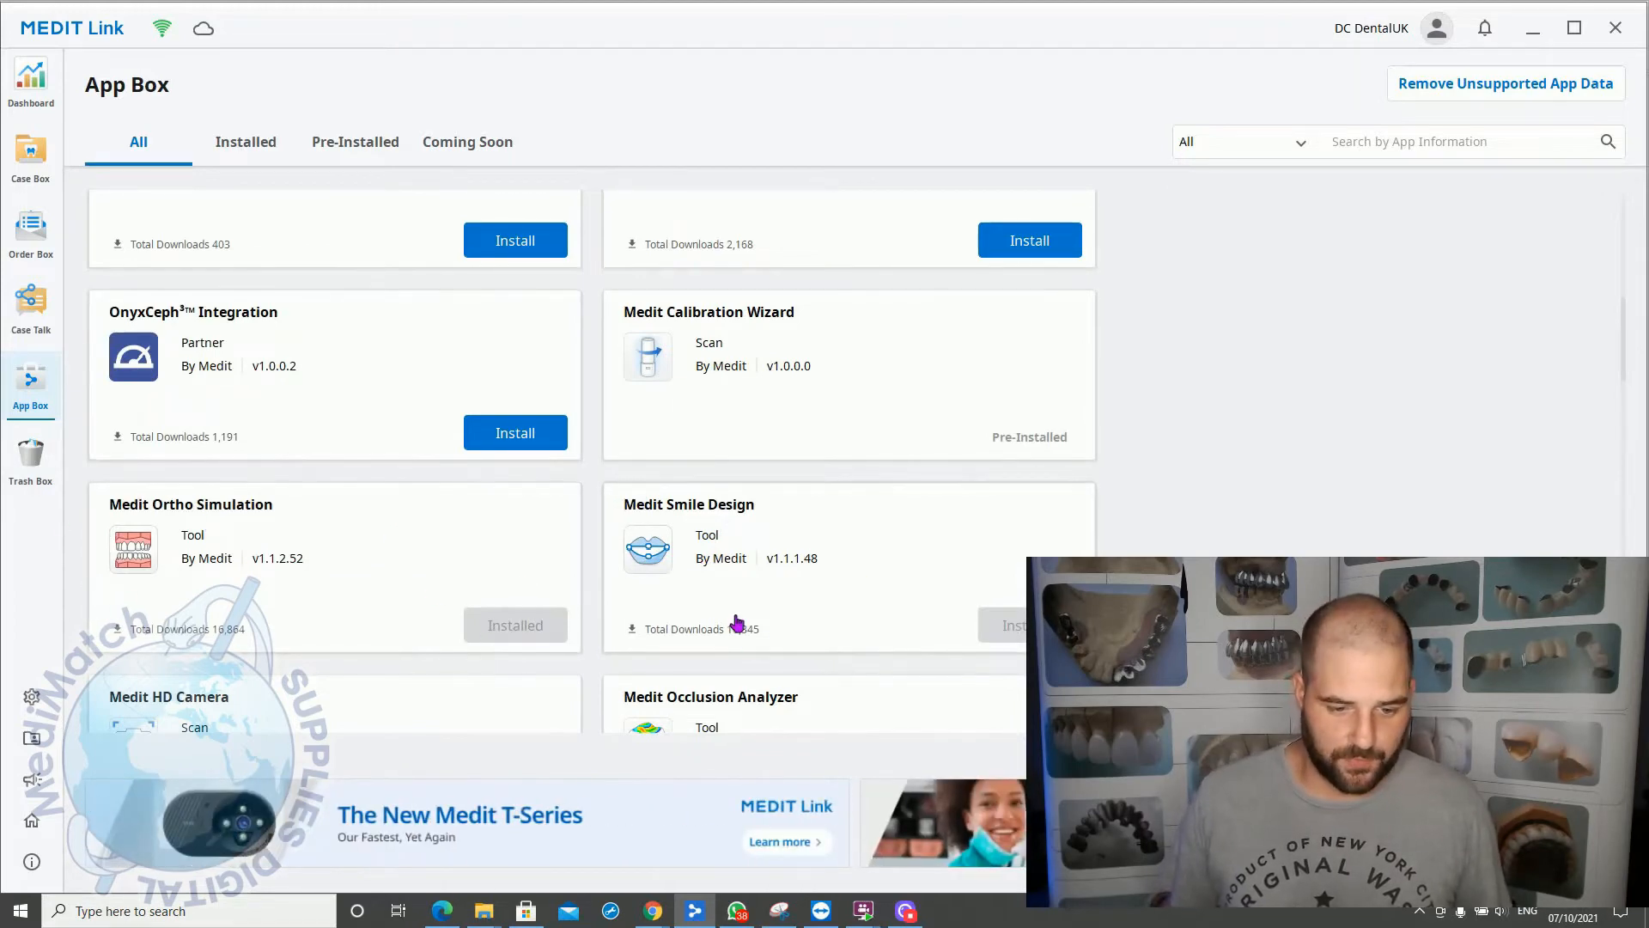
pyautogui.scroll(-3)
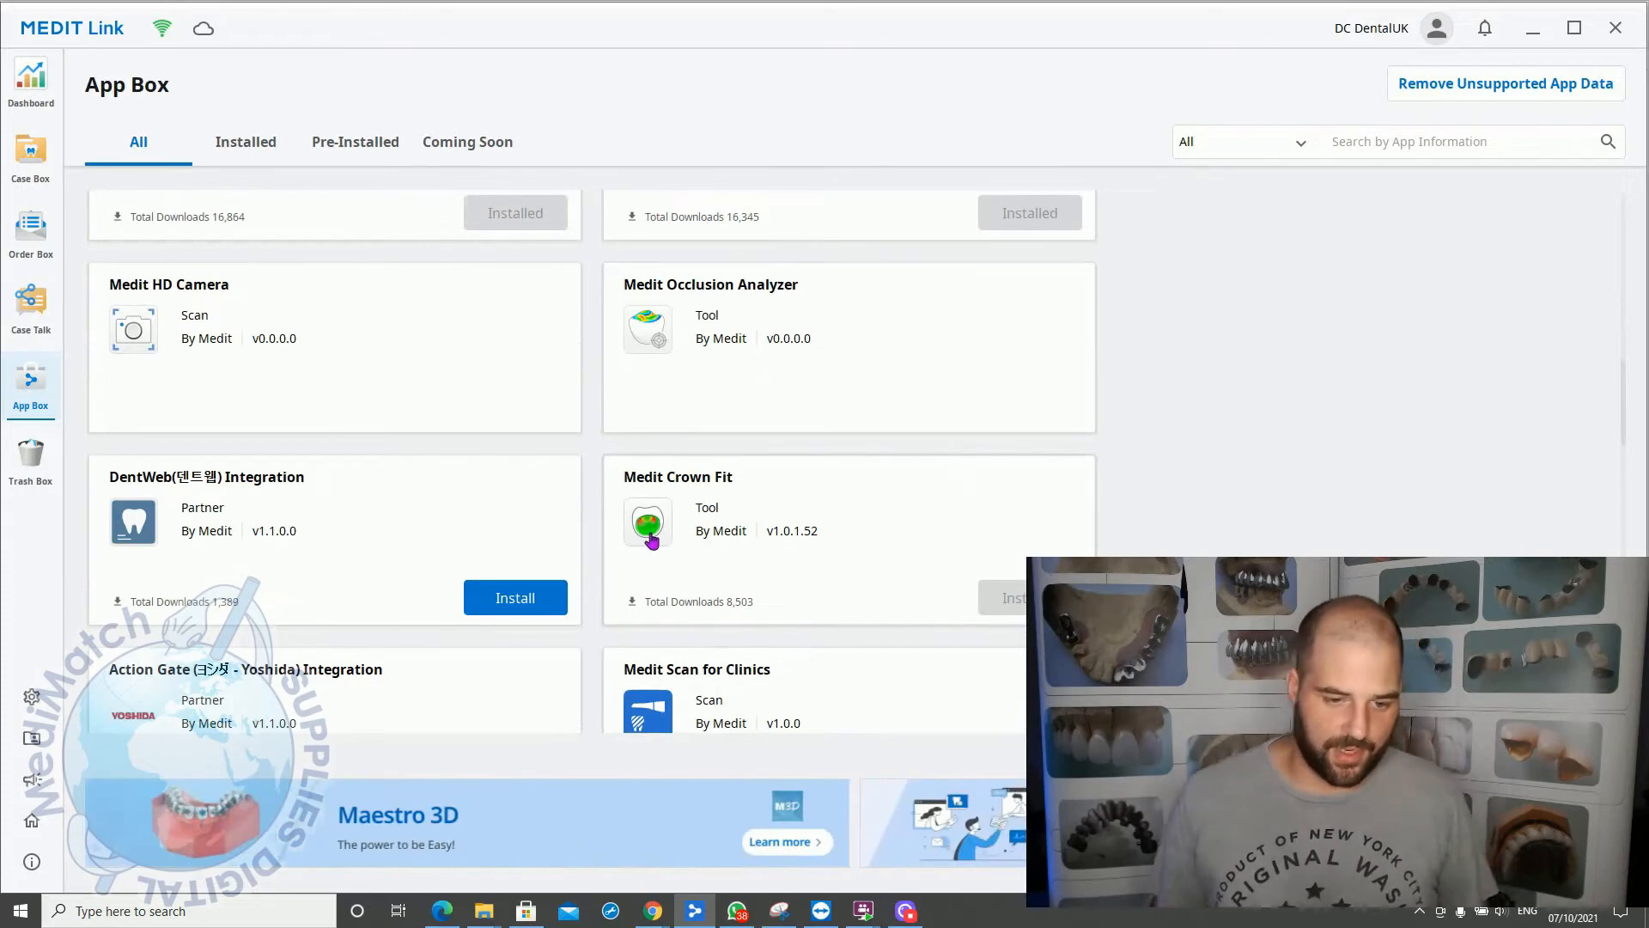
pyautogui.moveTo(984, 596)
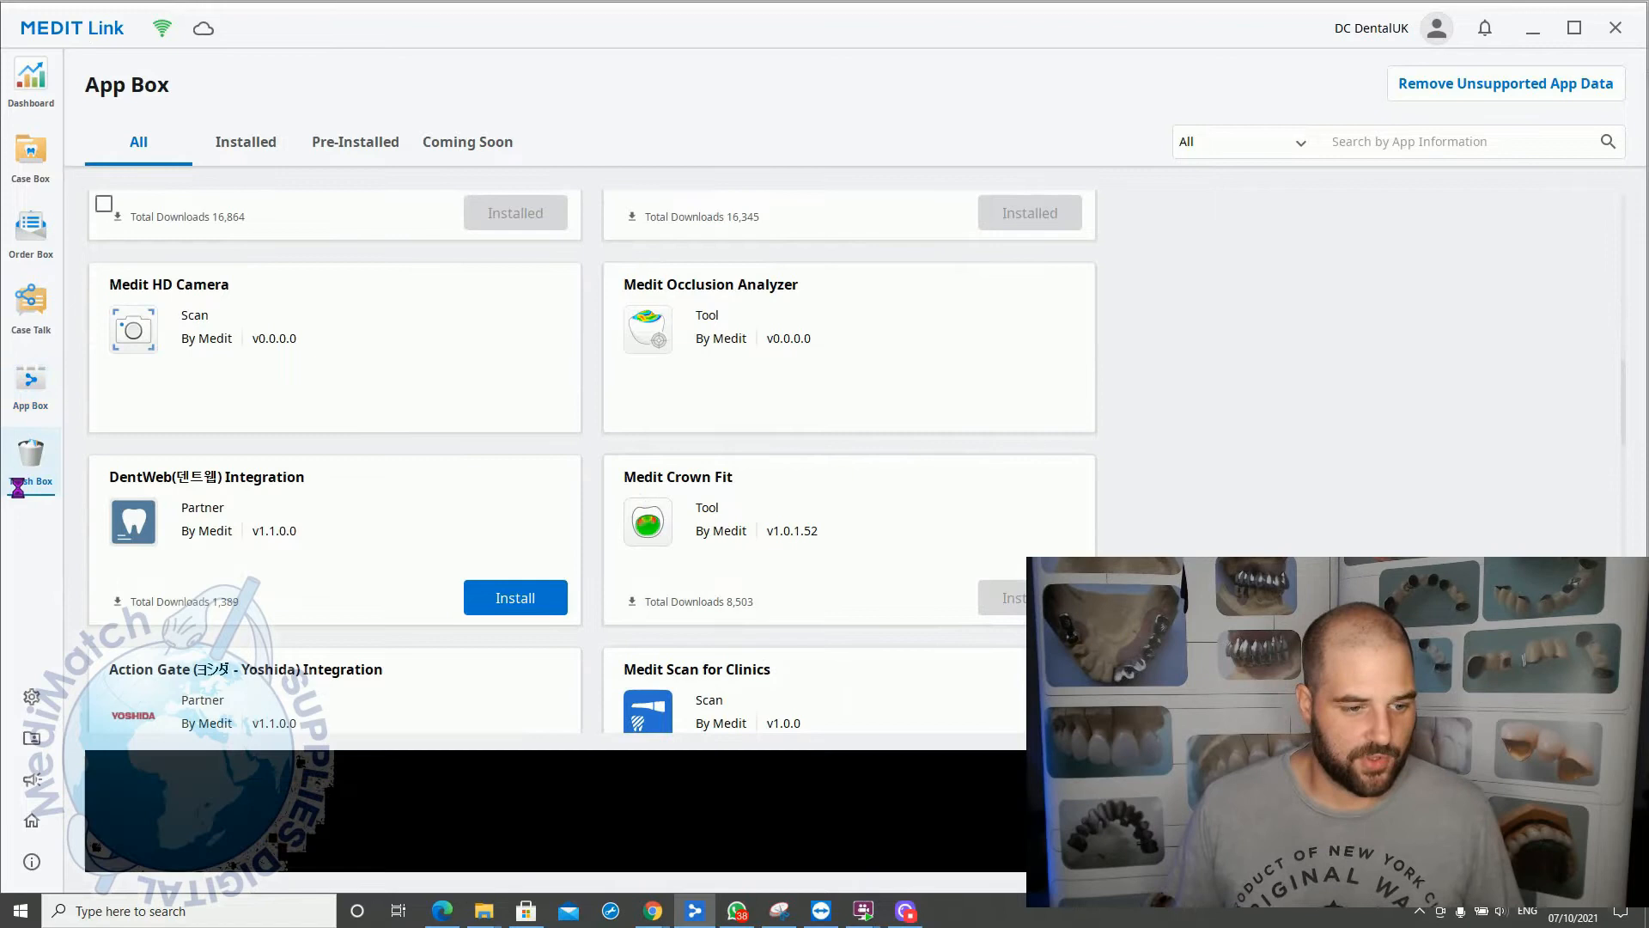
pyautogui.click(31, 463)
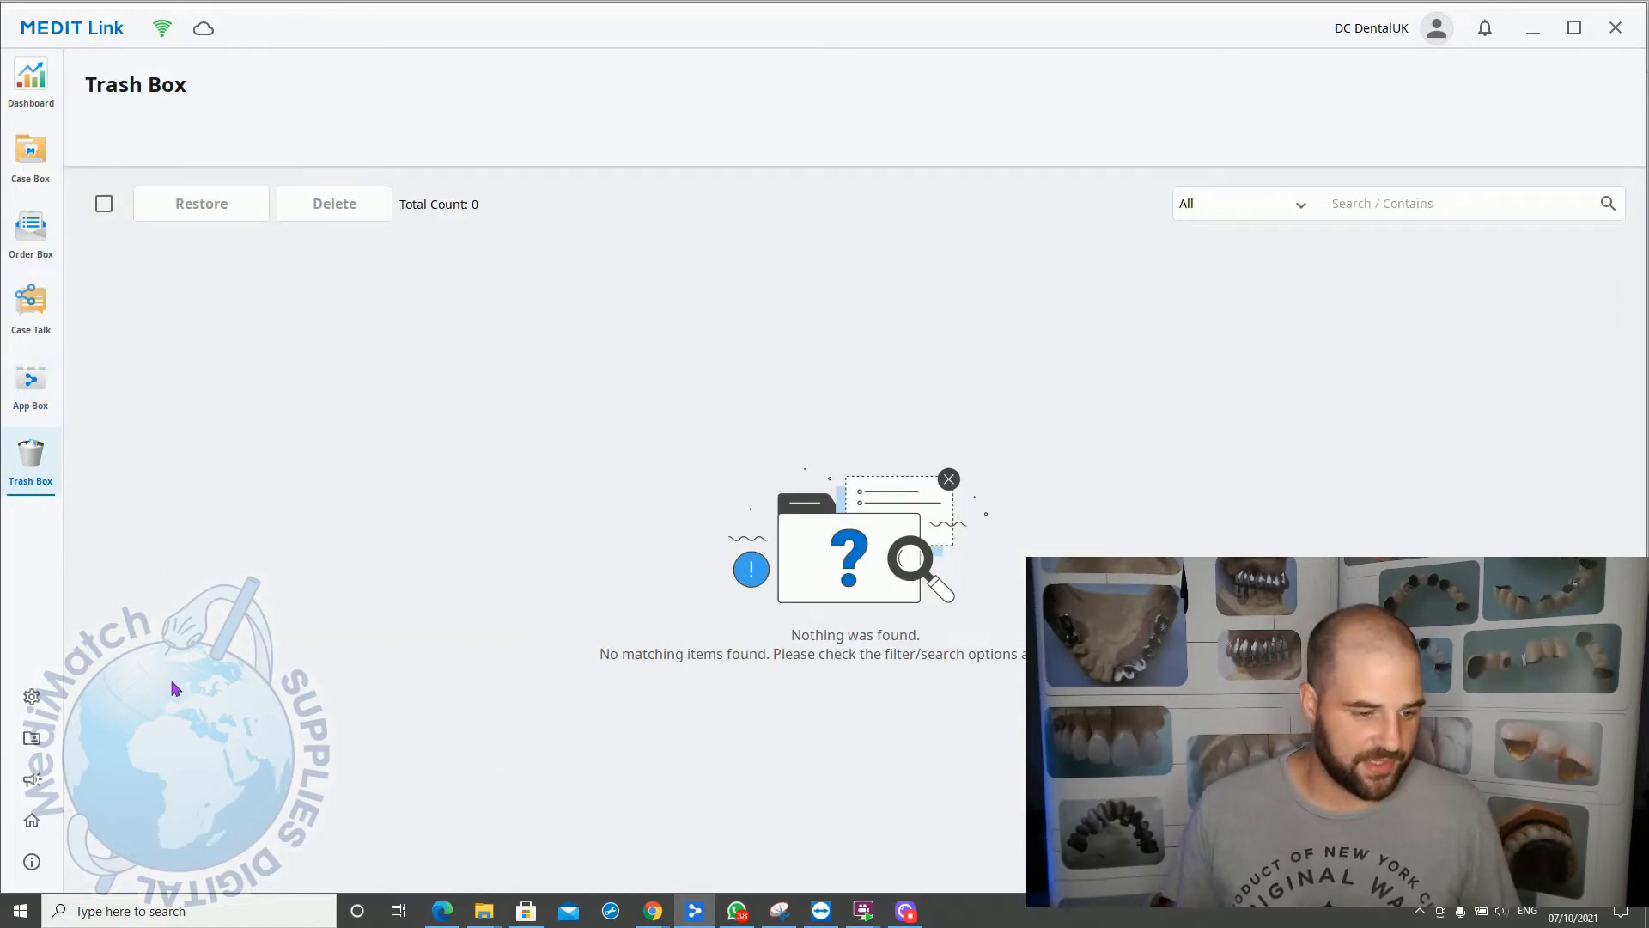
pyautogui.moveTo(89, 781)
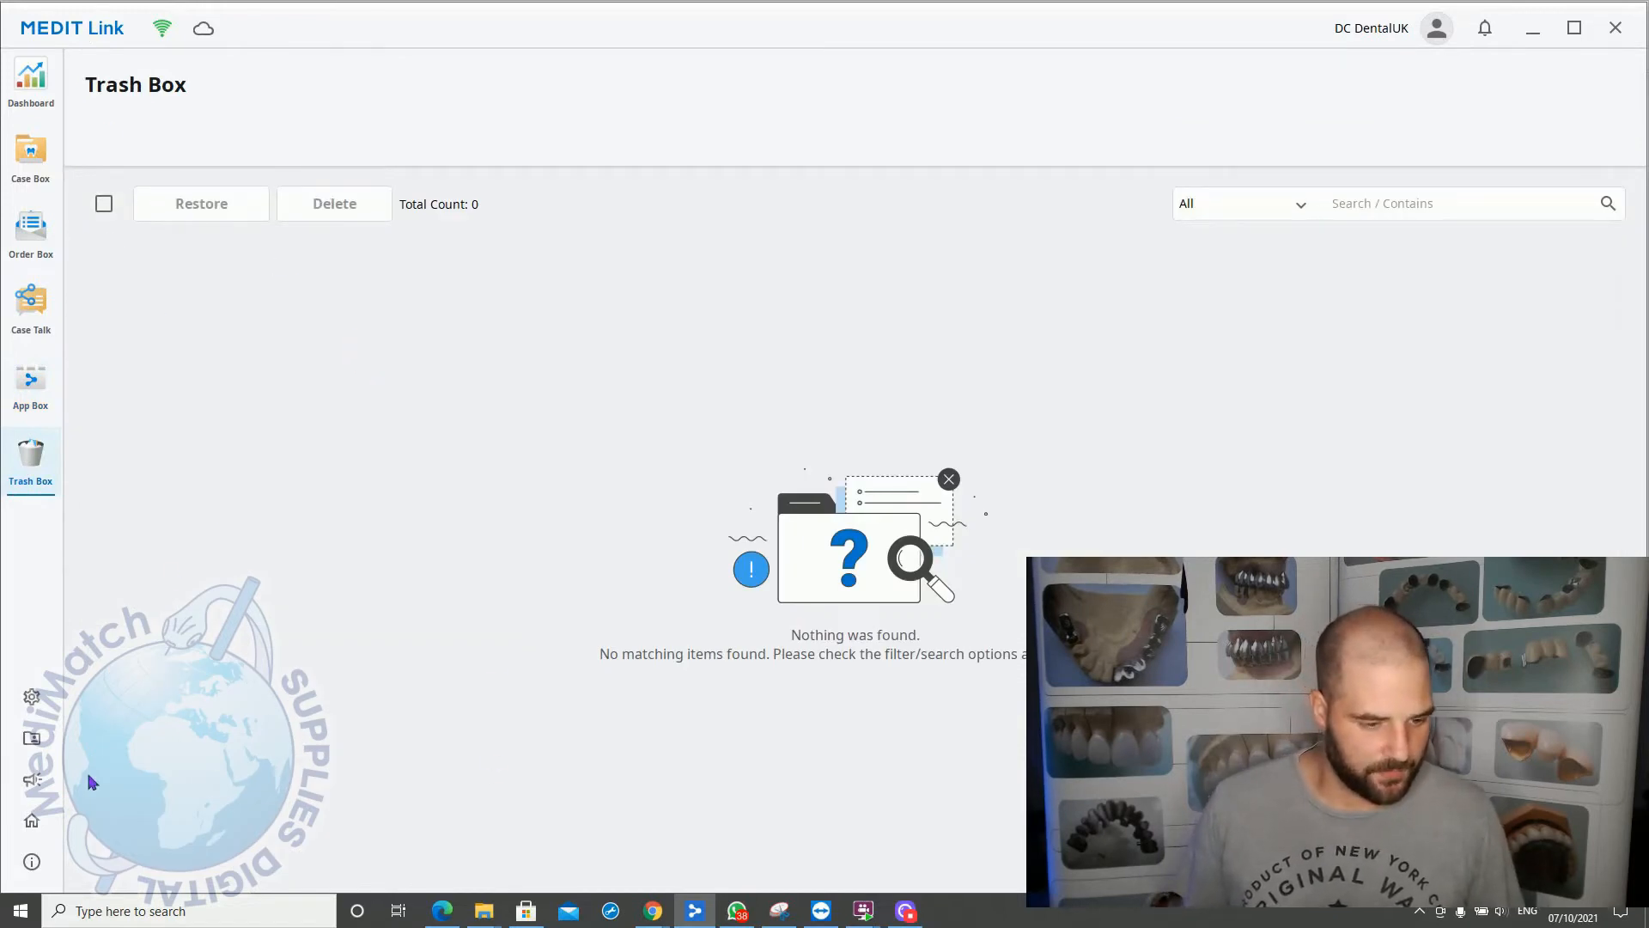
pyautogui.click(31, 696)
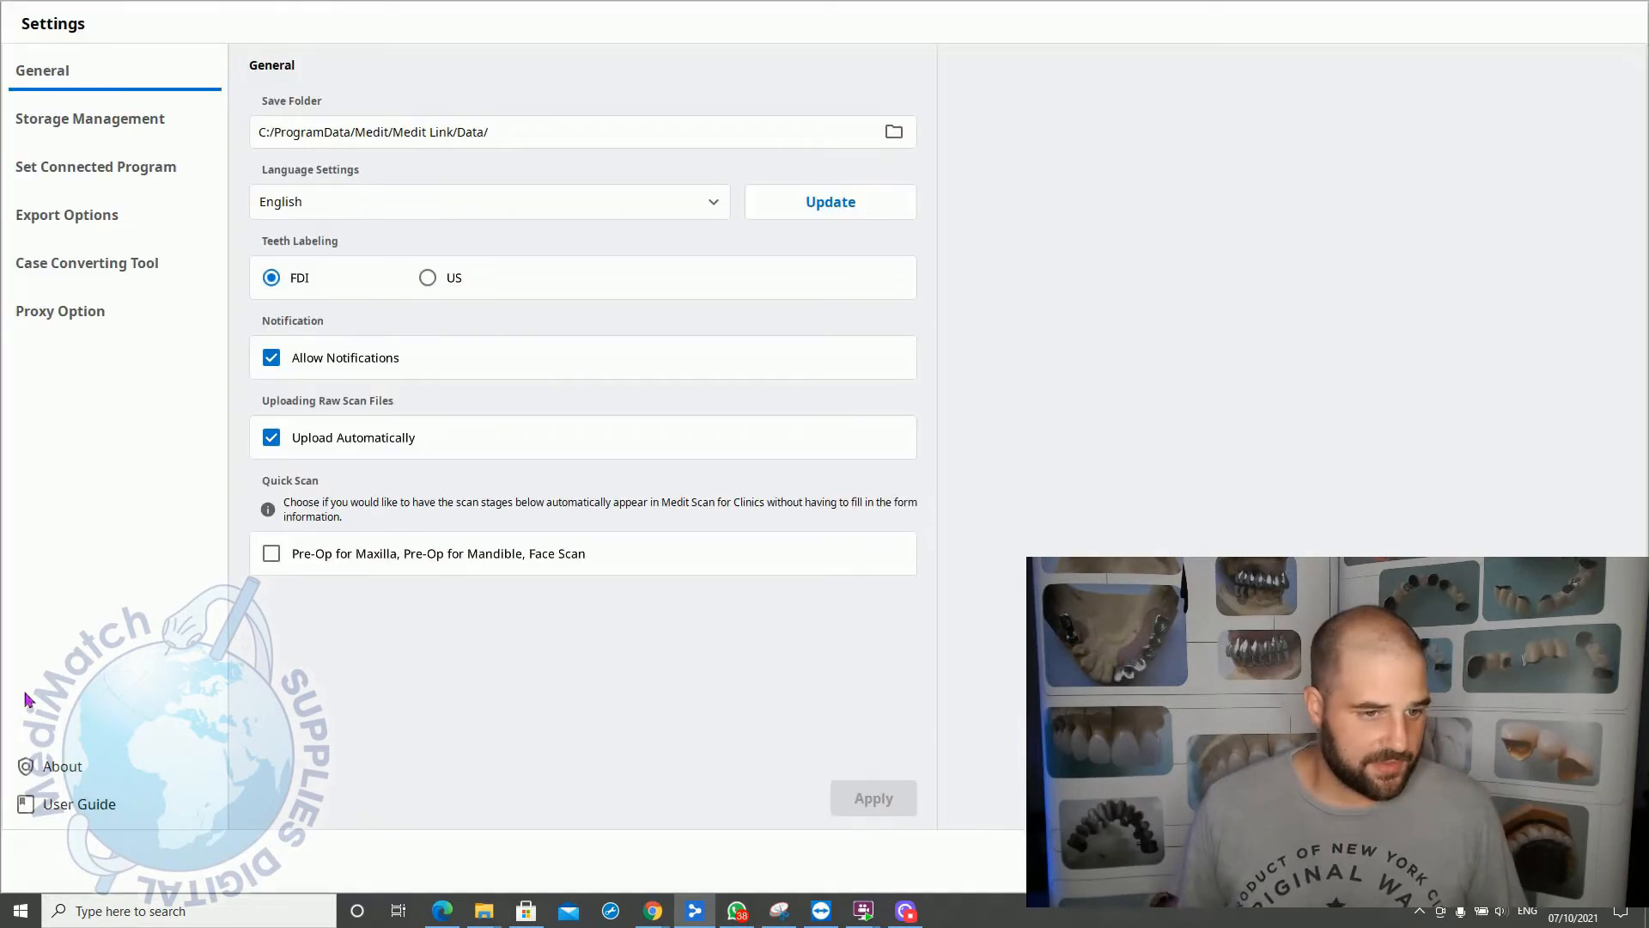
pyautogui.moveTo(337, 671)
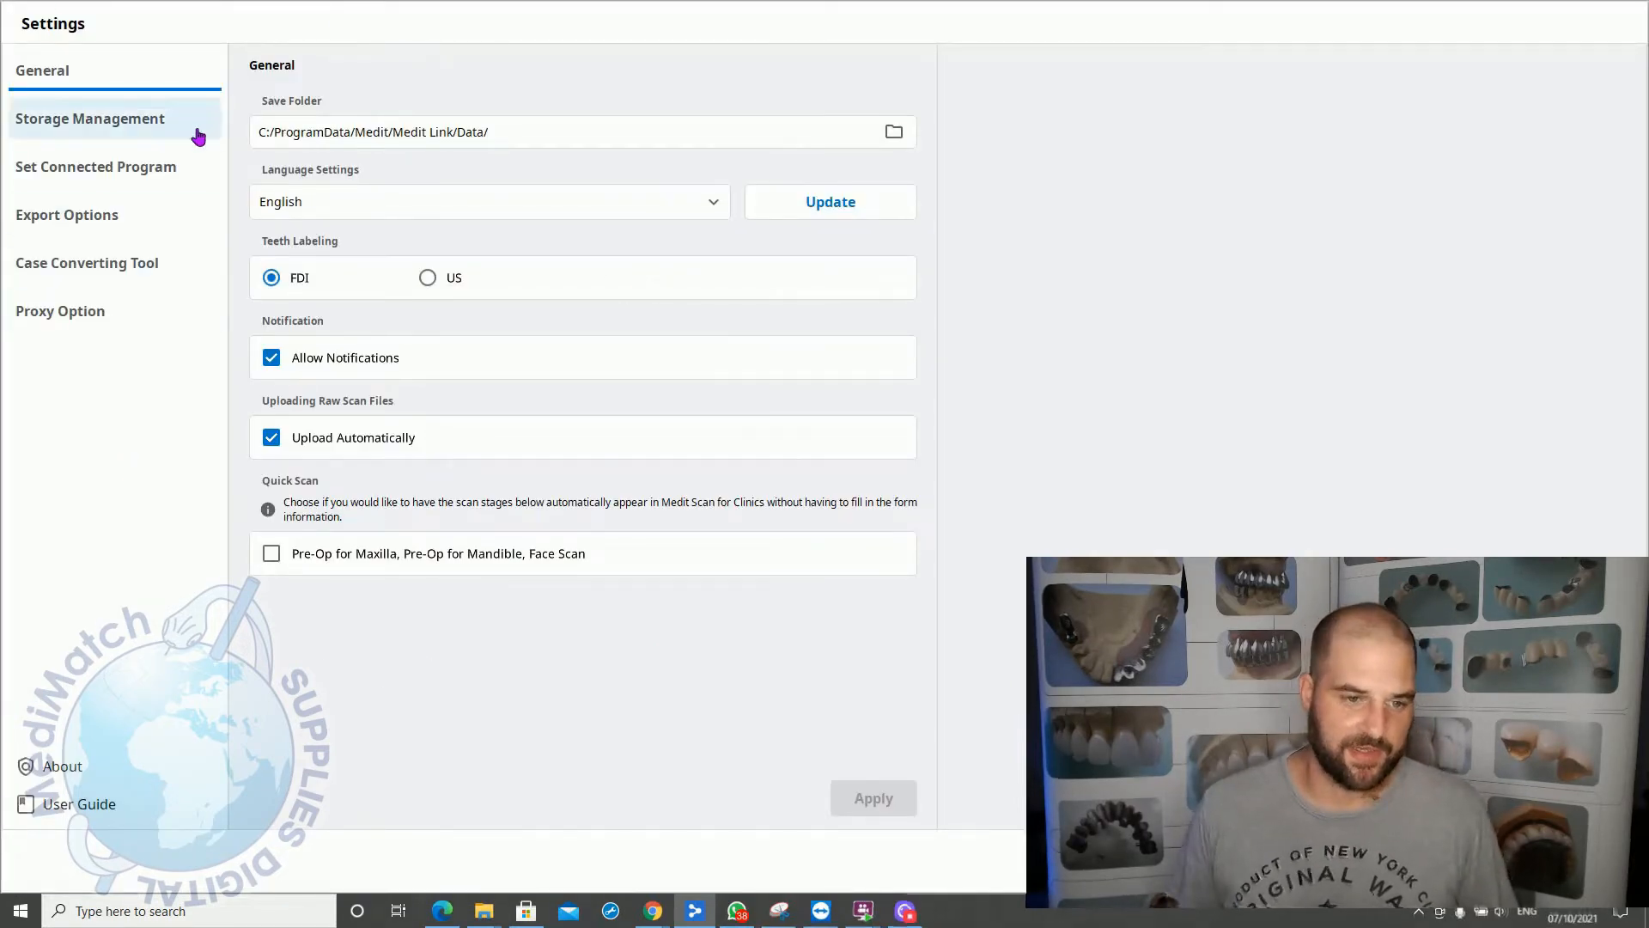
pyautogui.moveTo(936, 135)
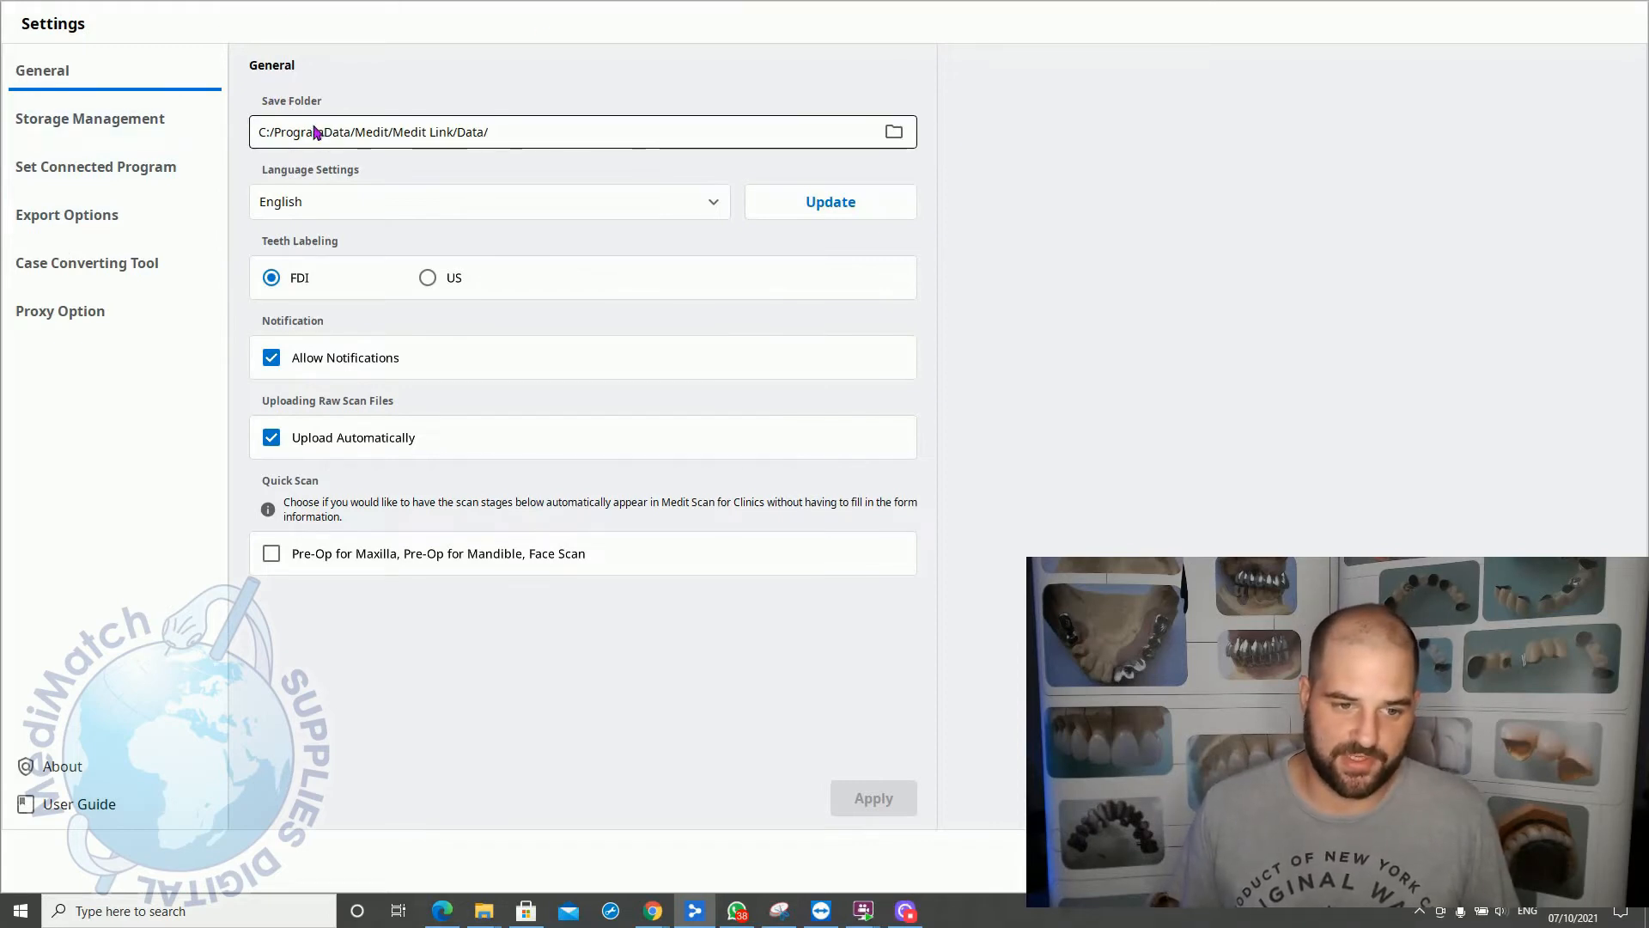
pyautogui.moveTo(489, 277)
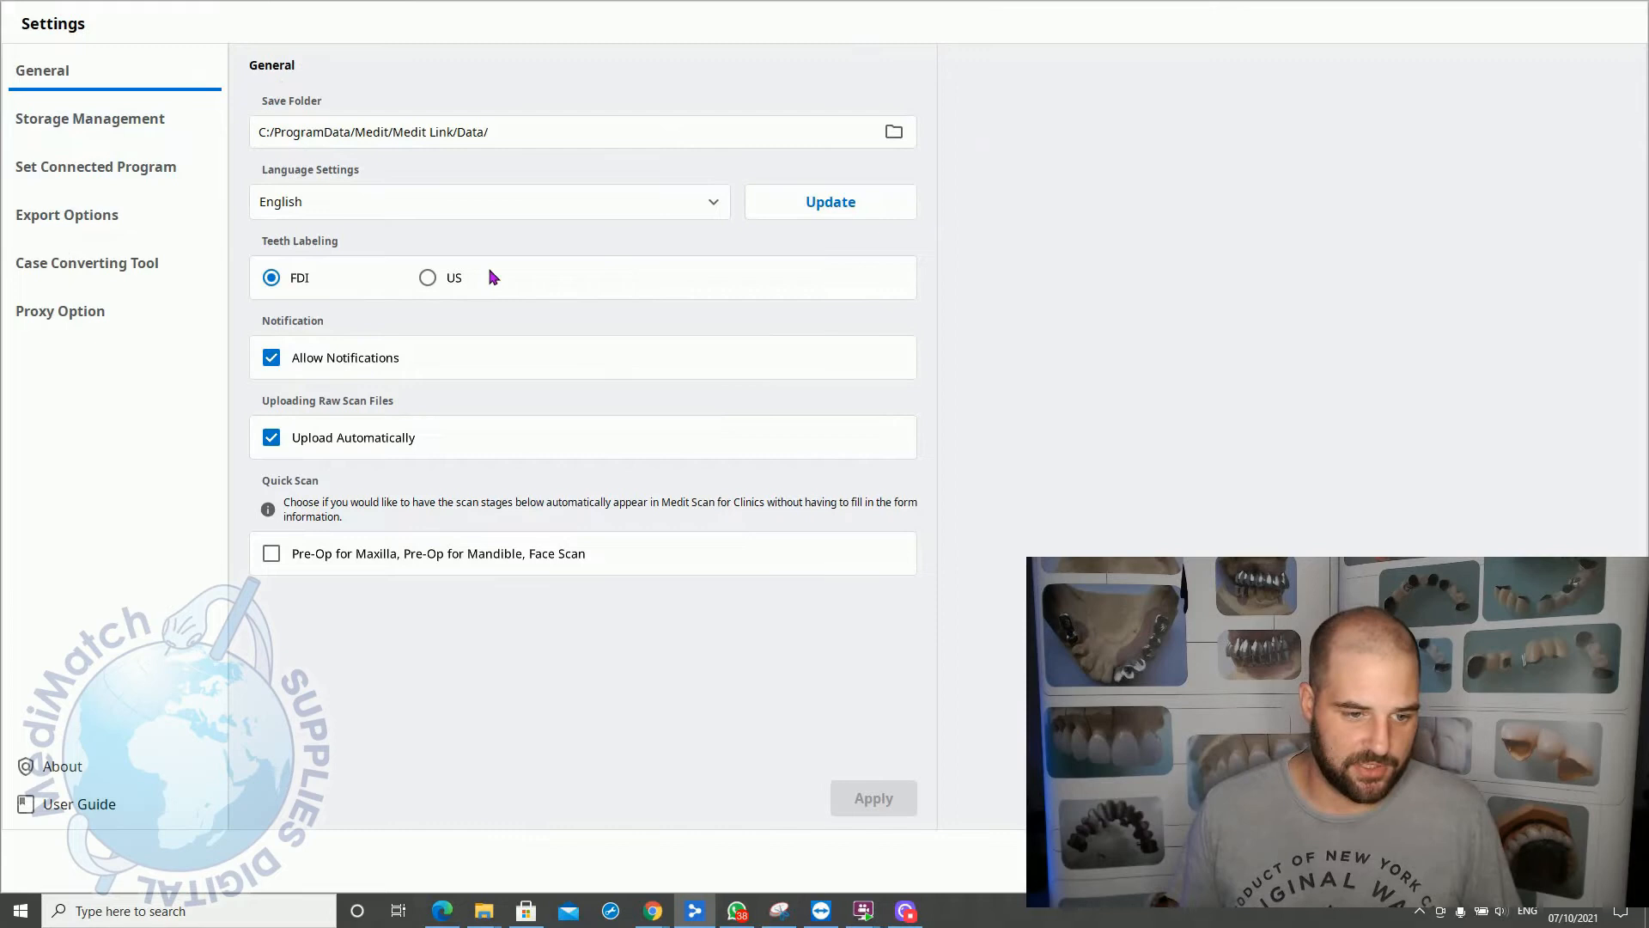
# Step: View Storage Management, connected programs (Medit Scan for Clinics, exocad), then Export Options
pyautogui.click(90, 118)
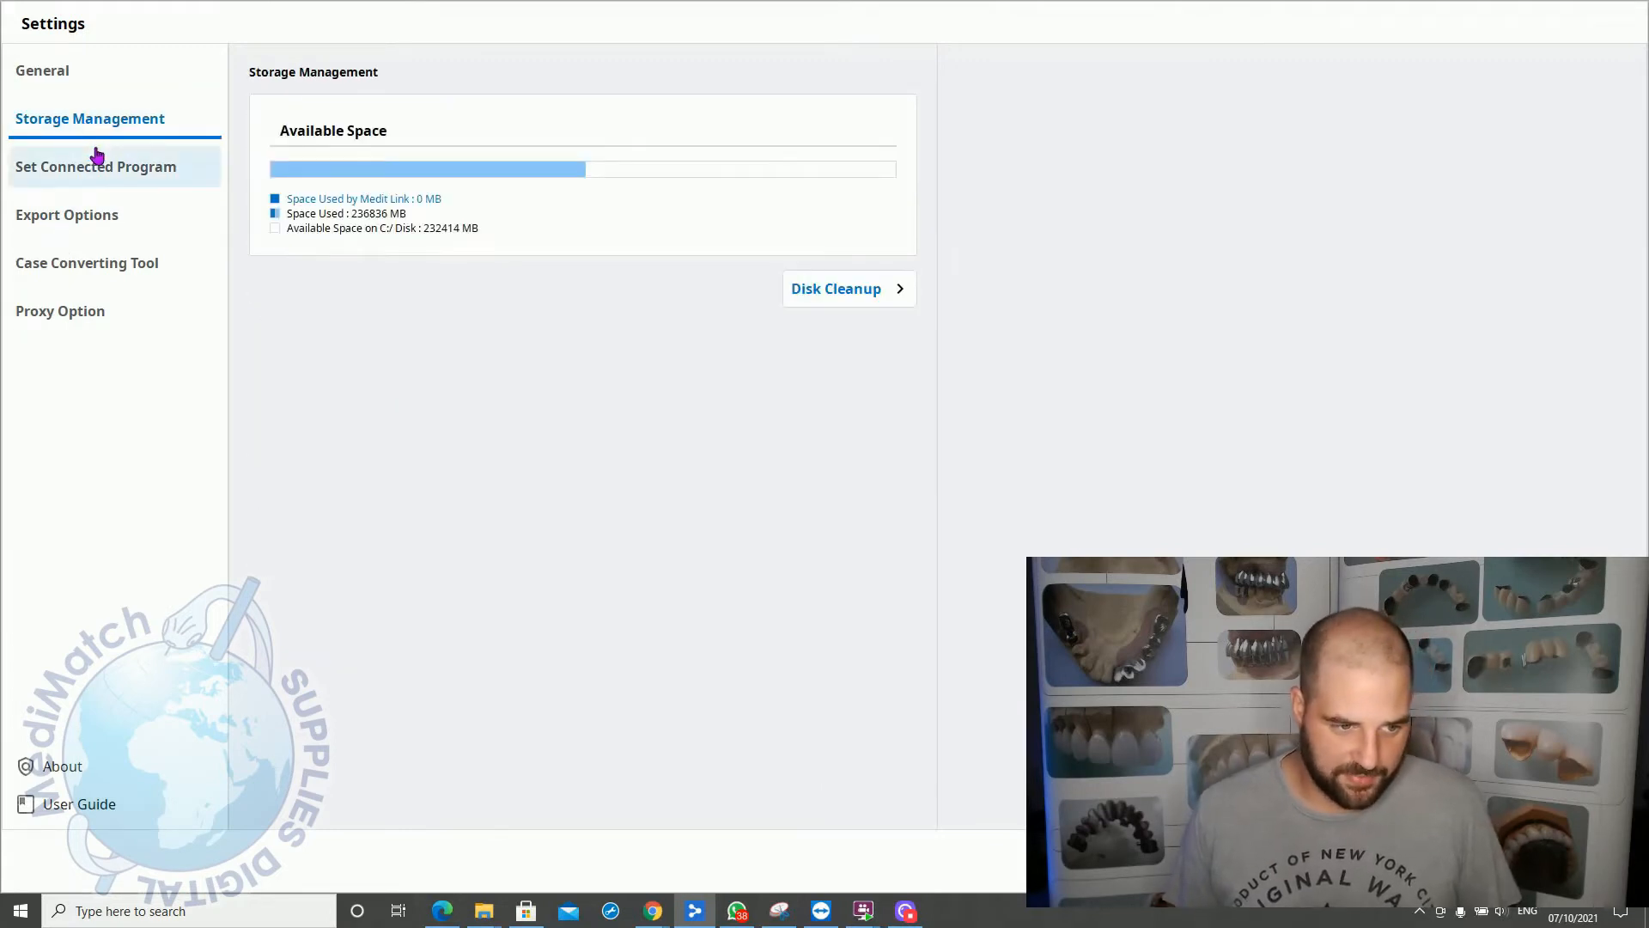
pyautogui.moveTo(144, 192)
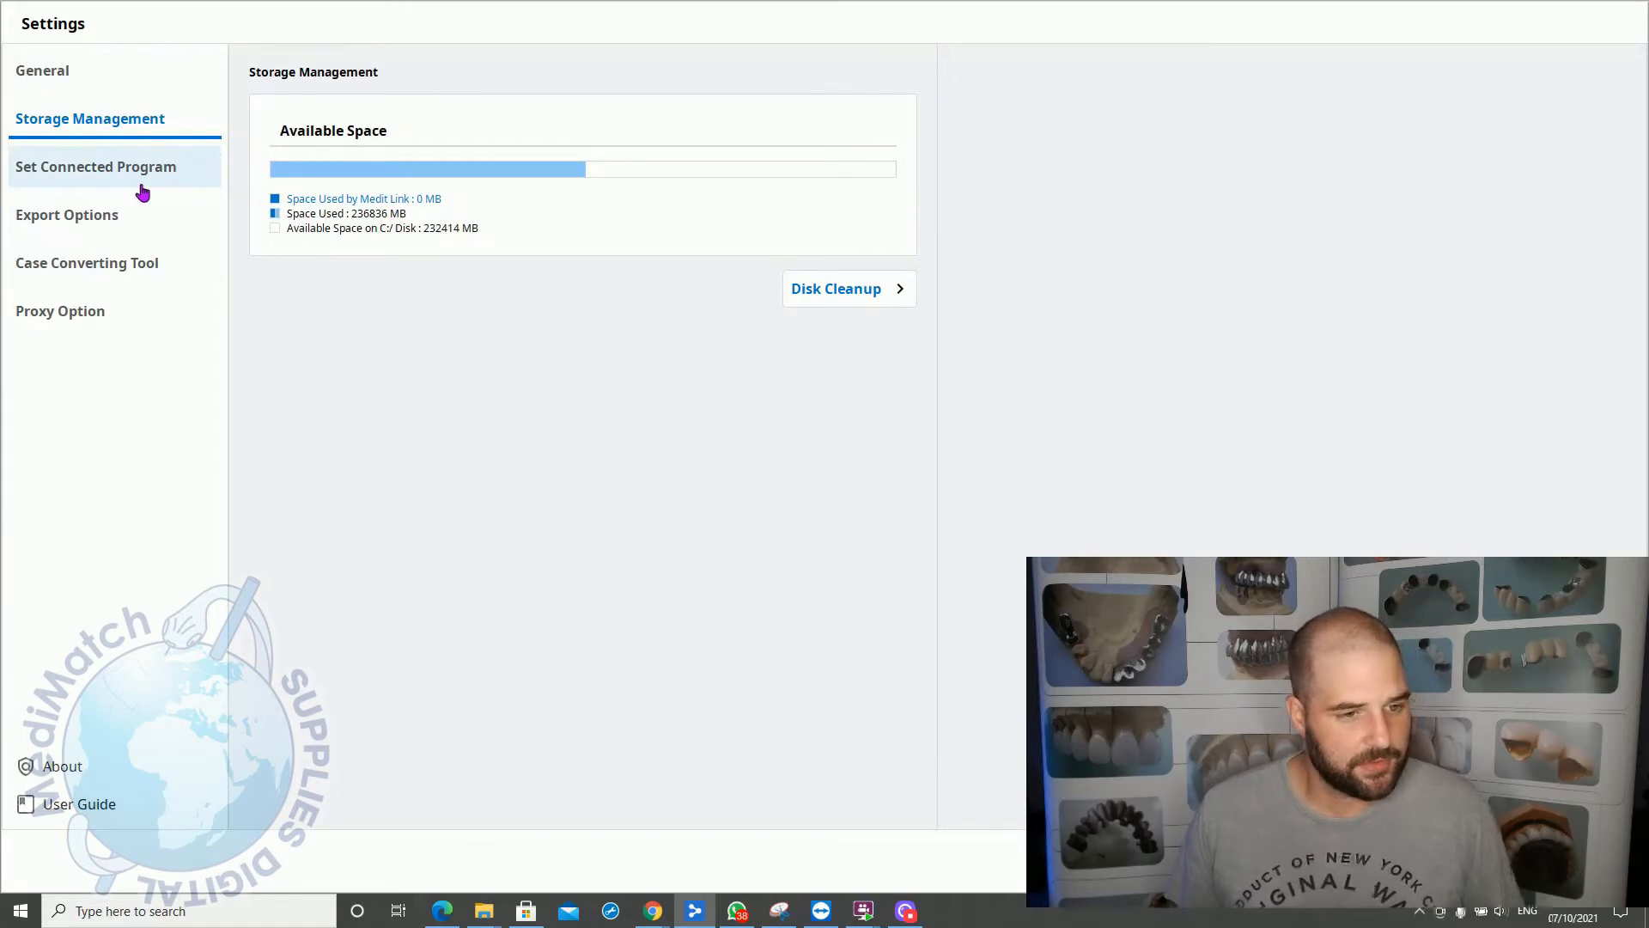
pyautogui.click(95, 166)
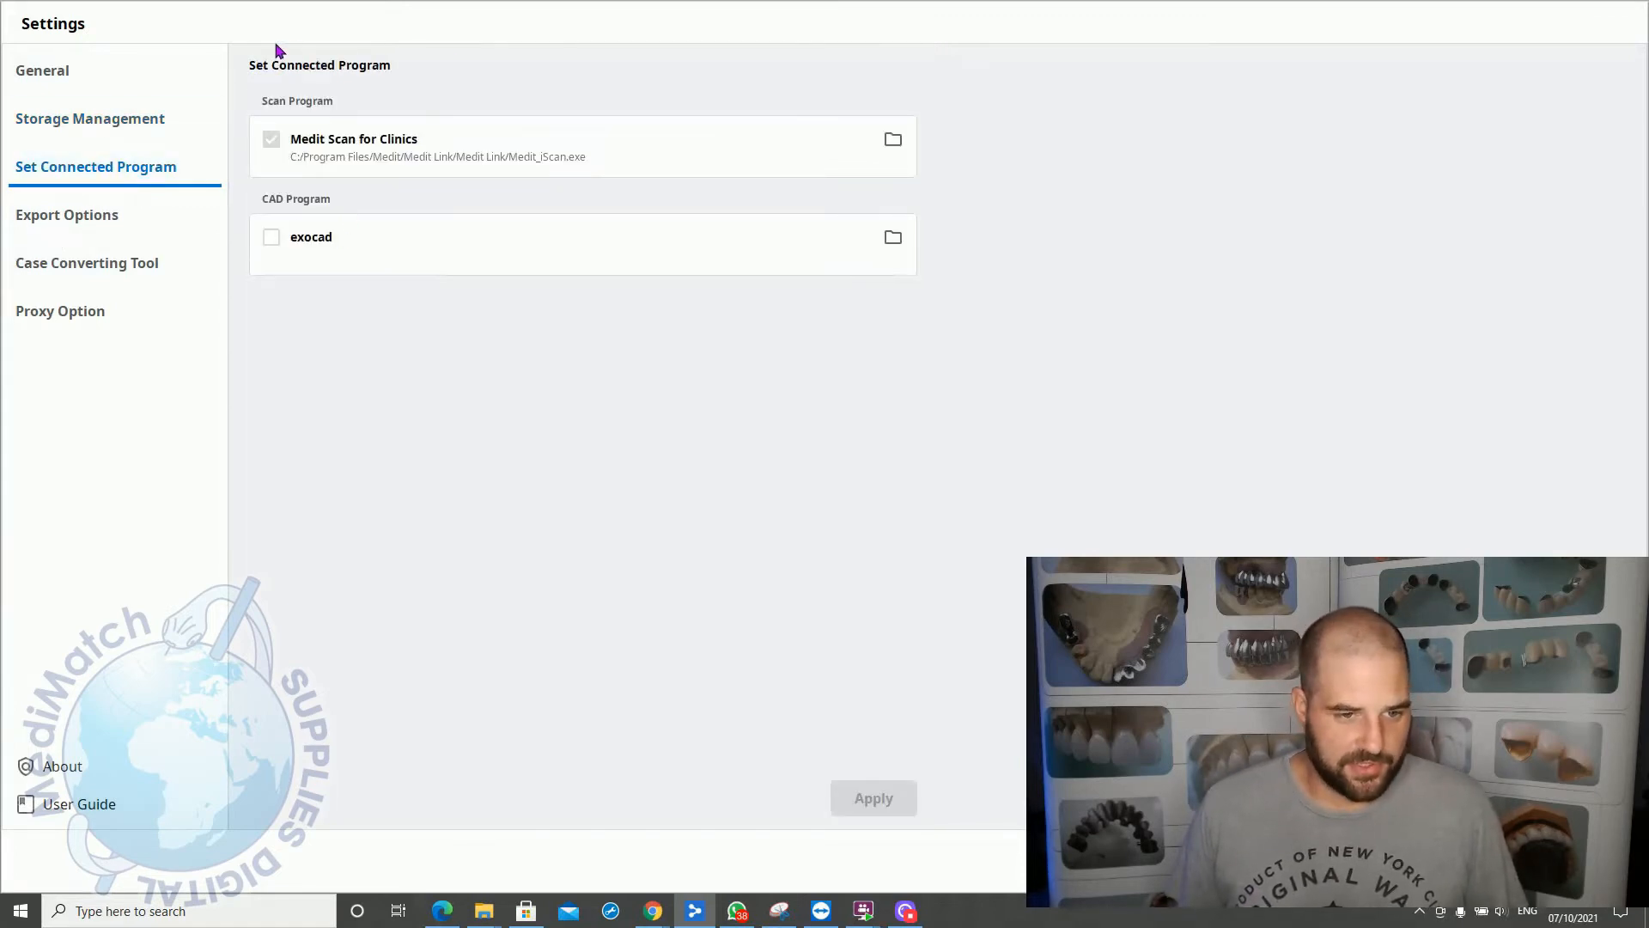
pyautogui.moveTo(337, 90)
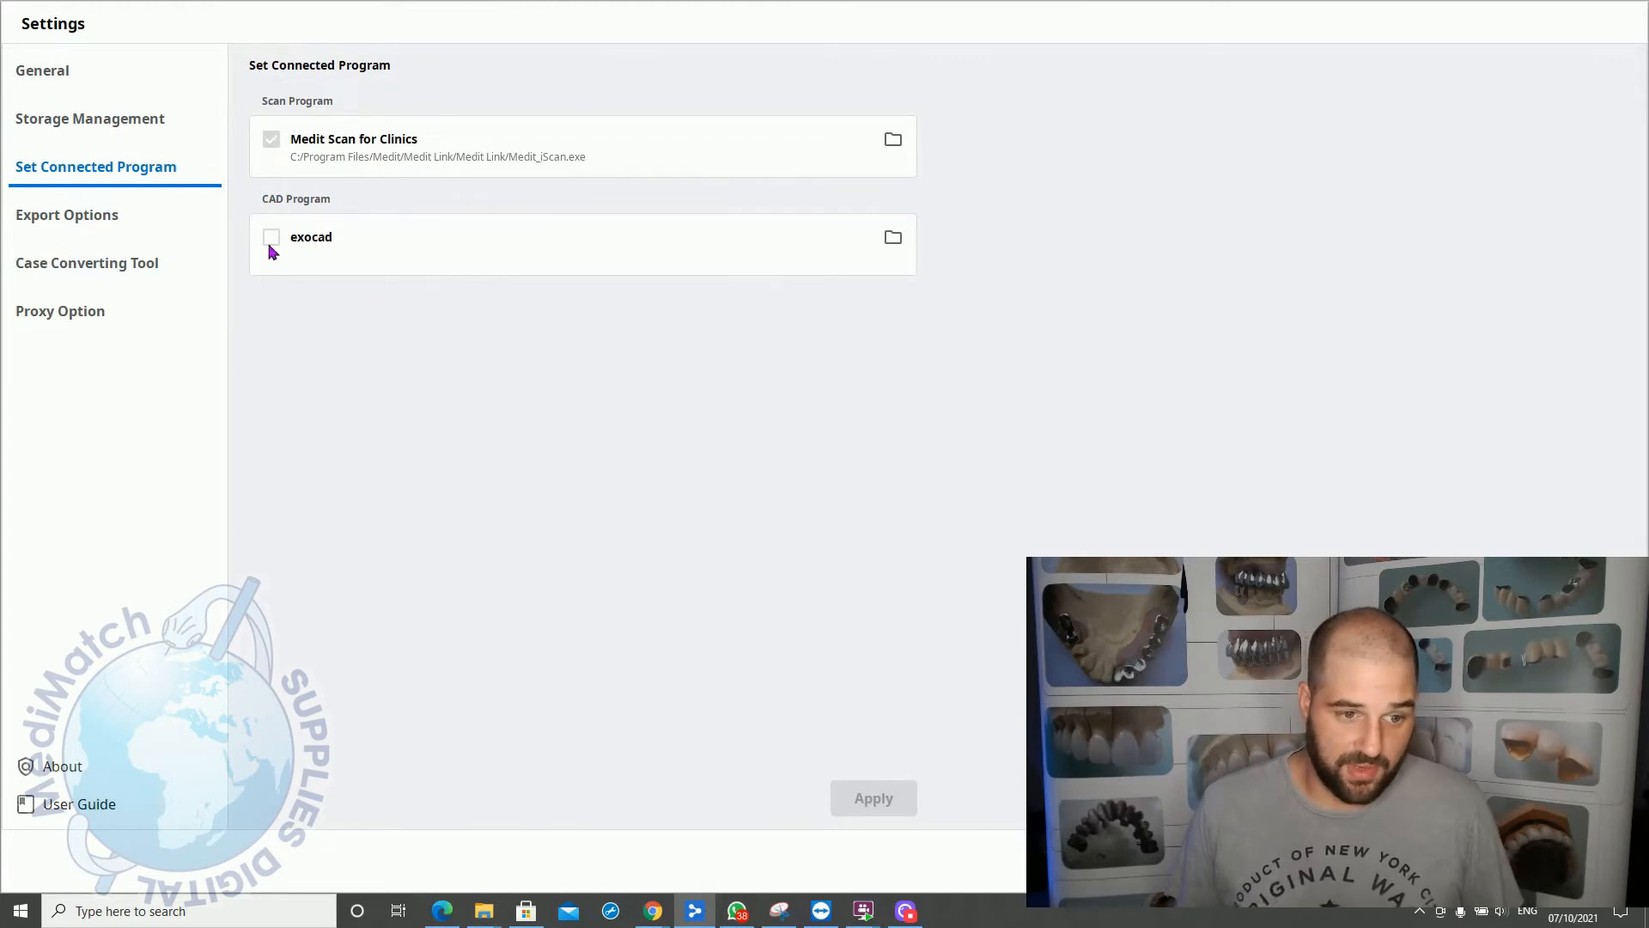
pyautogui.moveTo(72, 215)
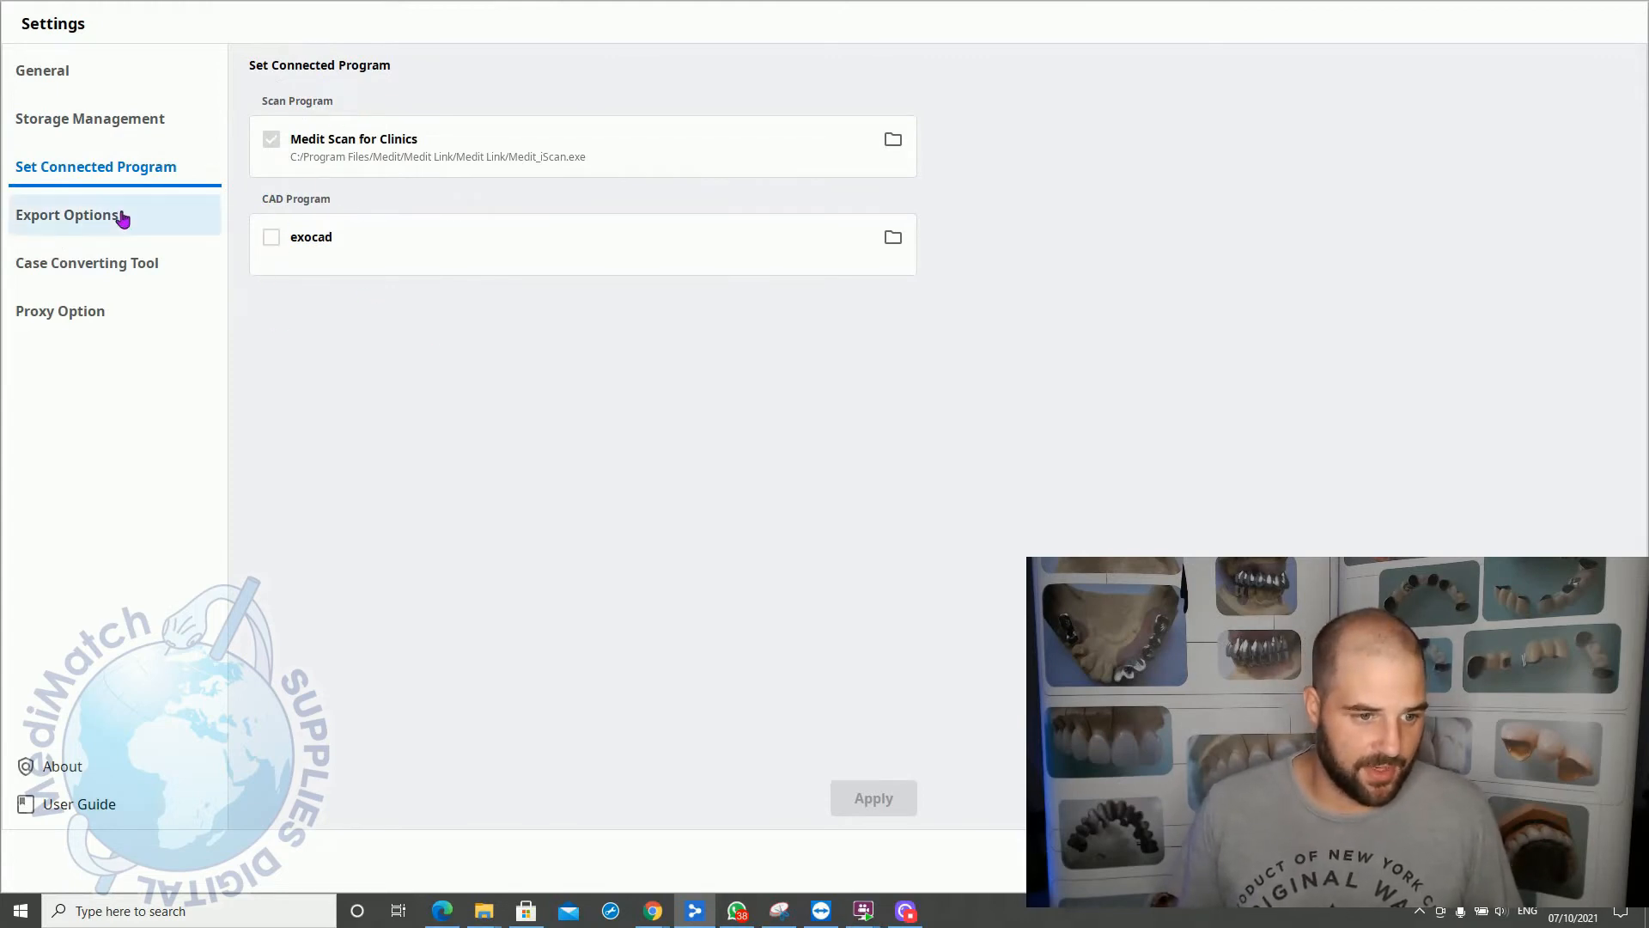
pyautogui.click(70, 215)
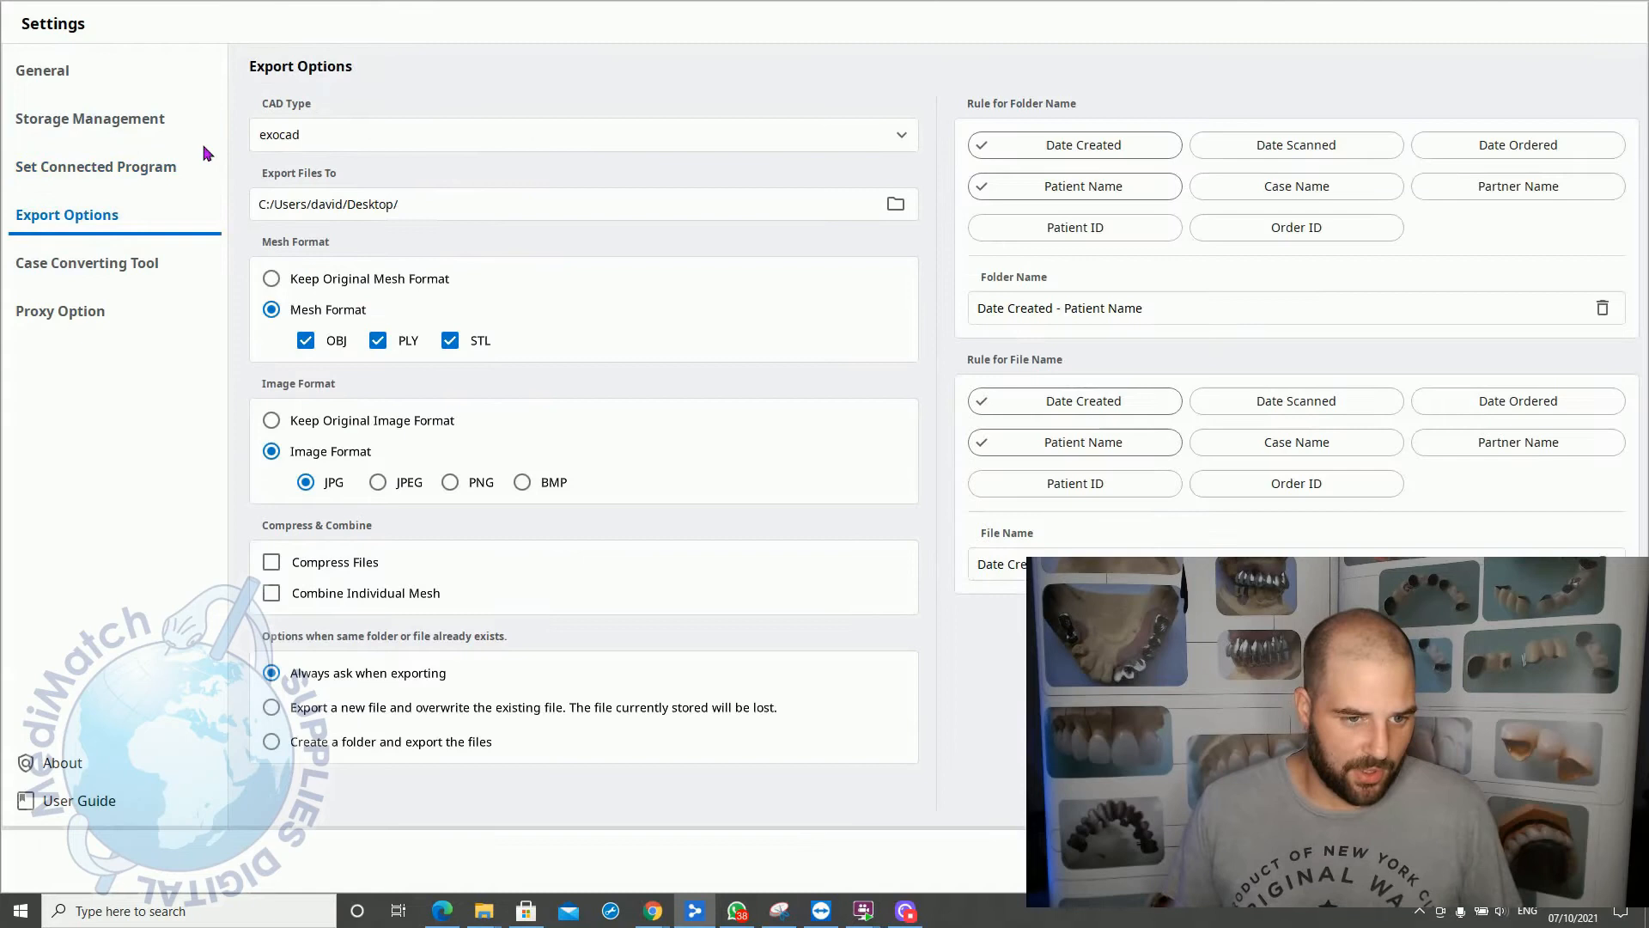
pyautogui.moveTo(326, 47)
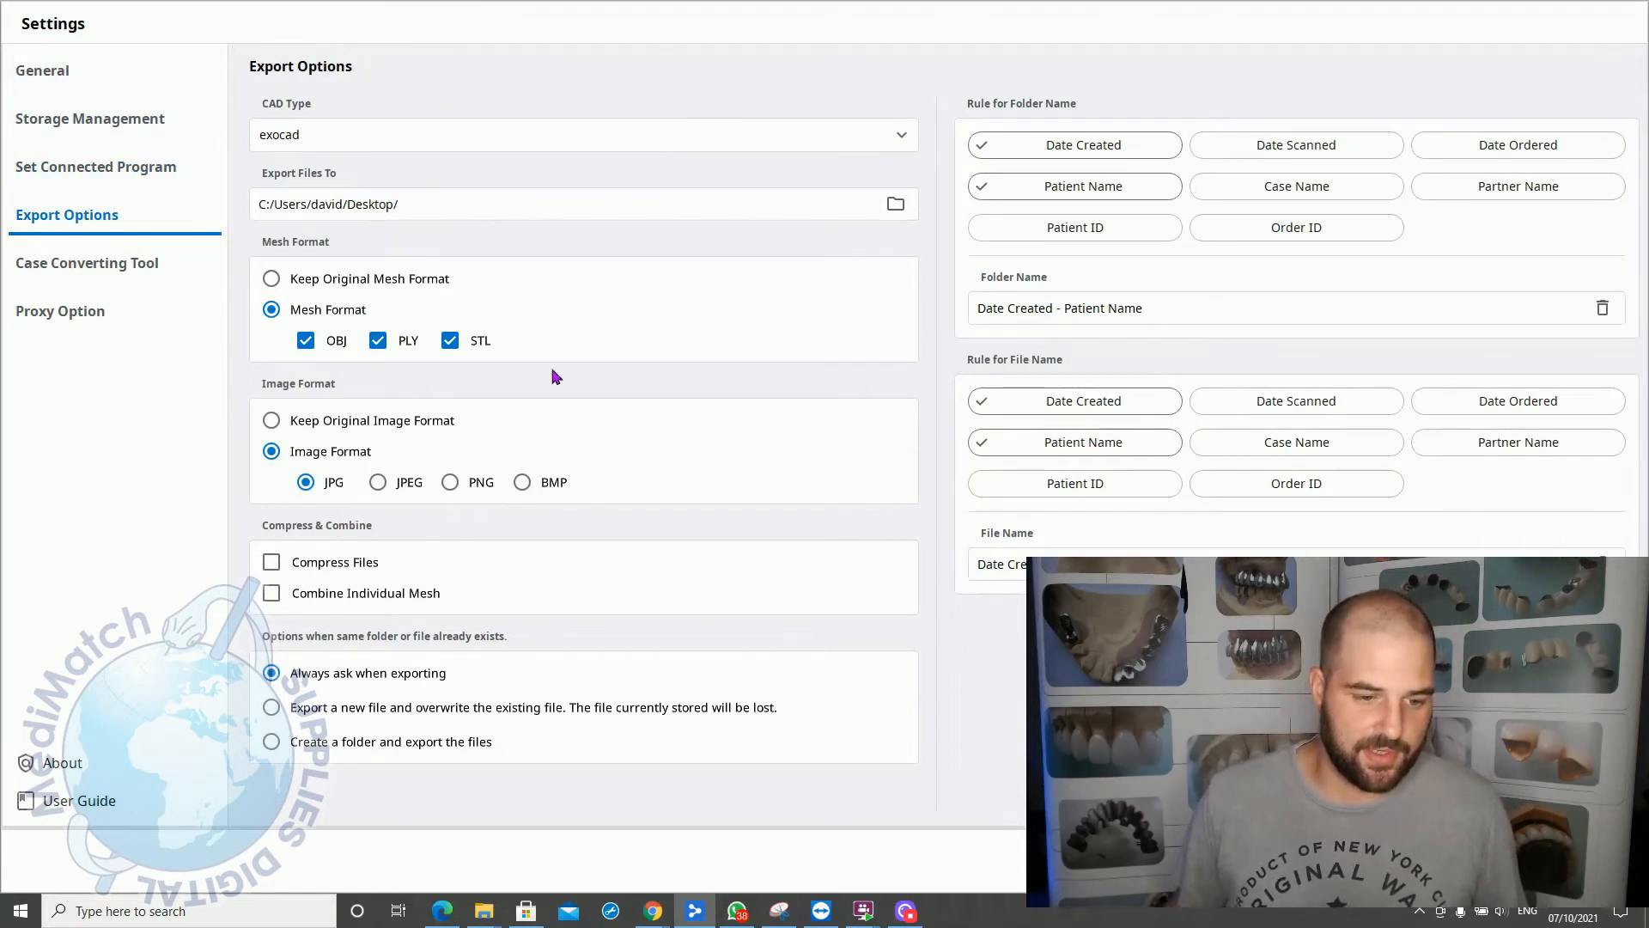
pyautogui.moveTo(584, 563)
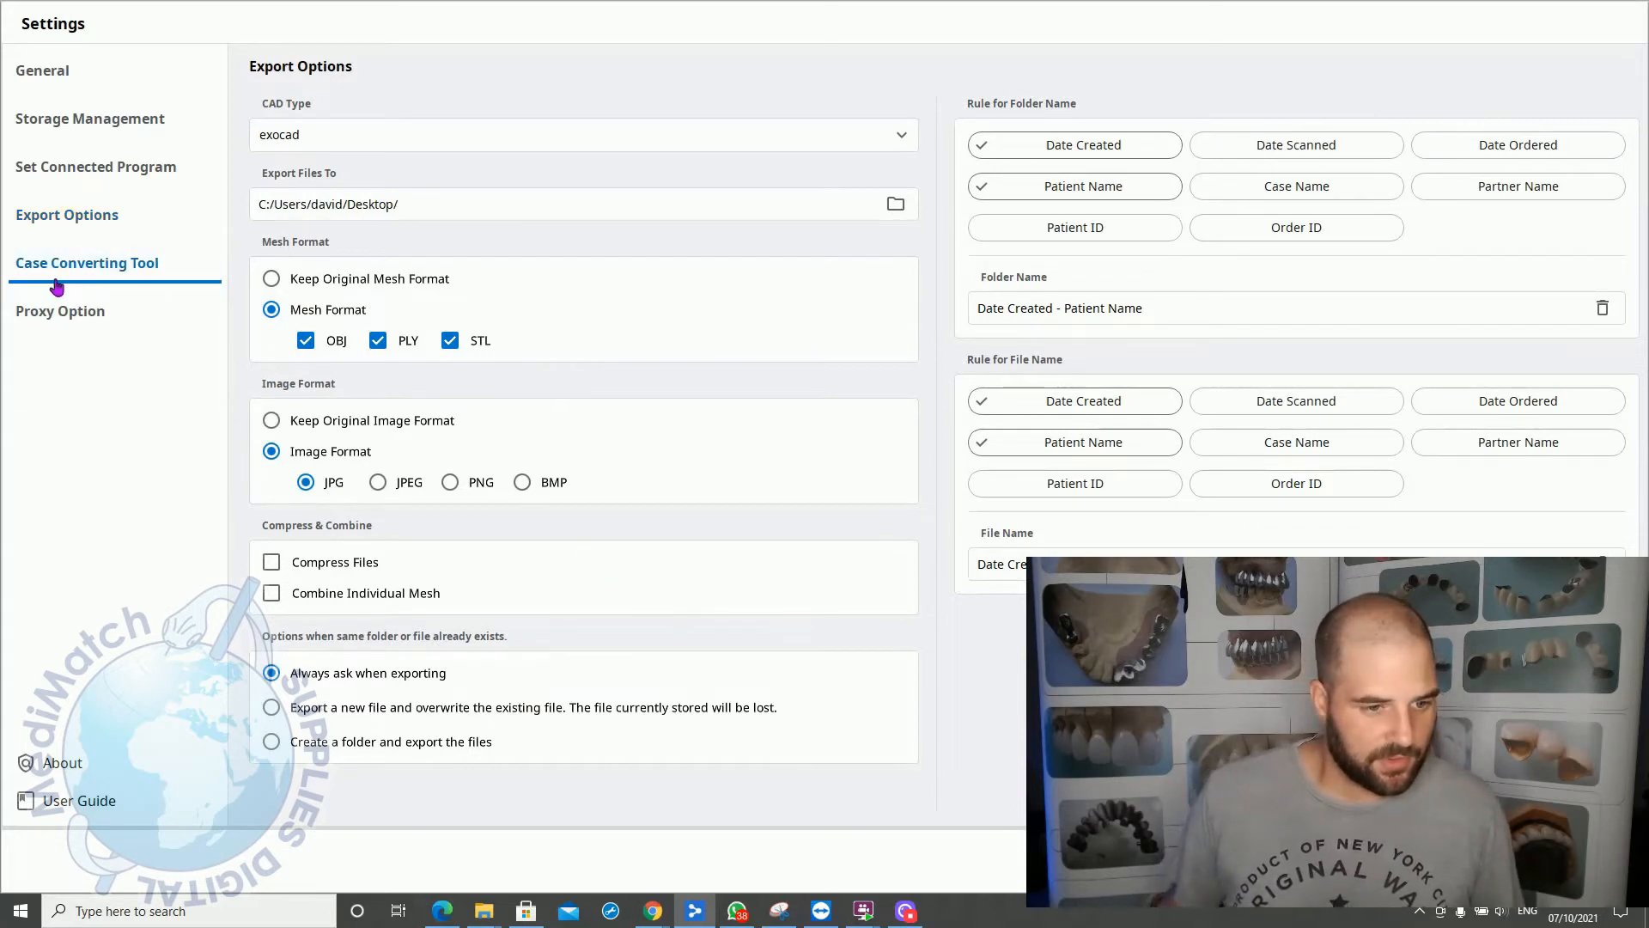
# Step: Show the Case Converting Tool with its case export and import panels
pyautogui.click(87, 262)
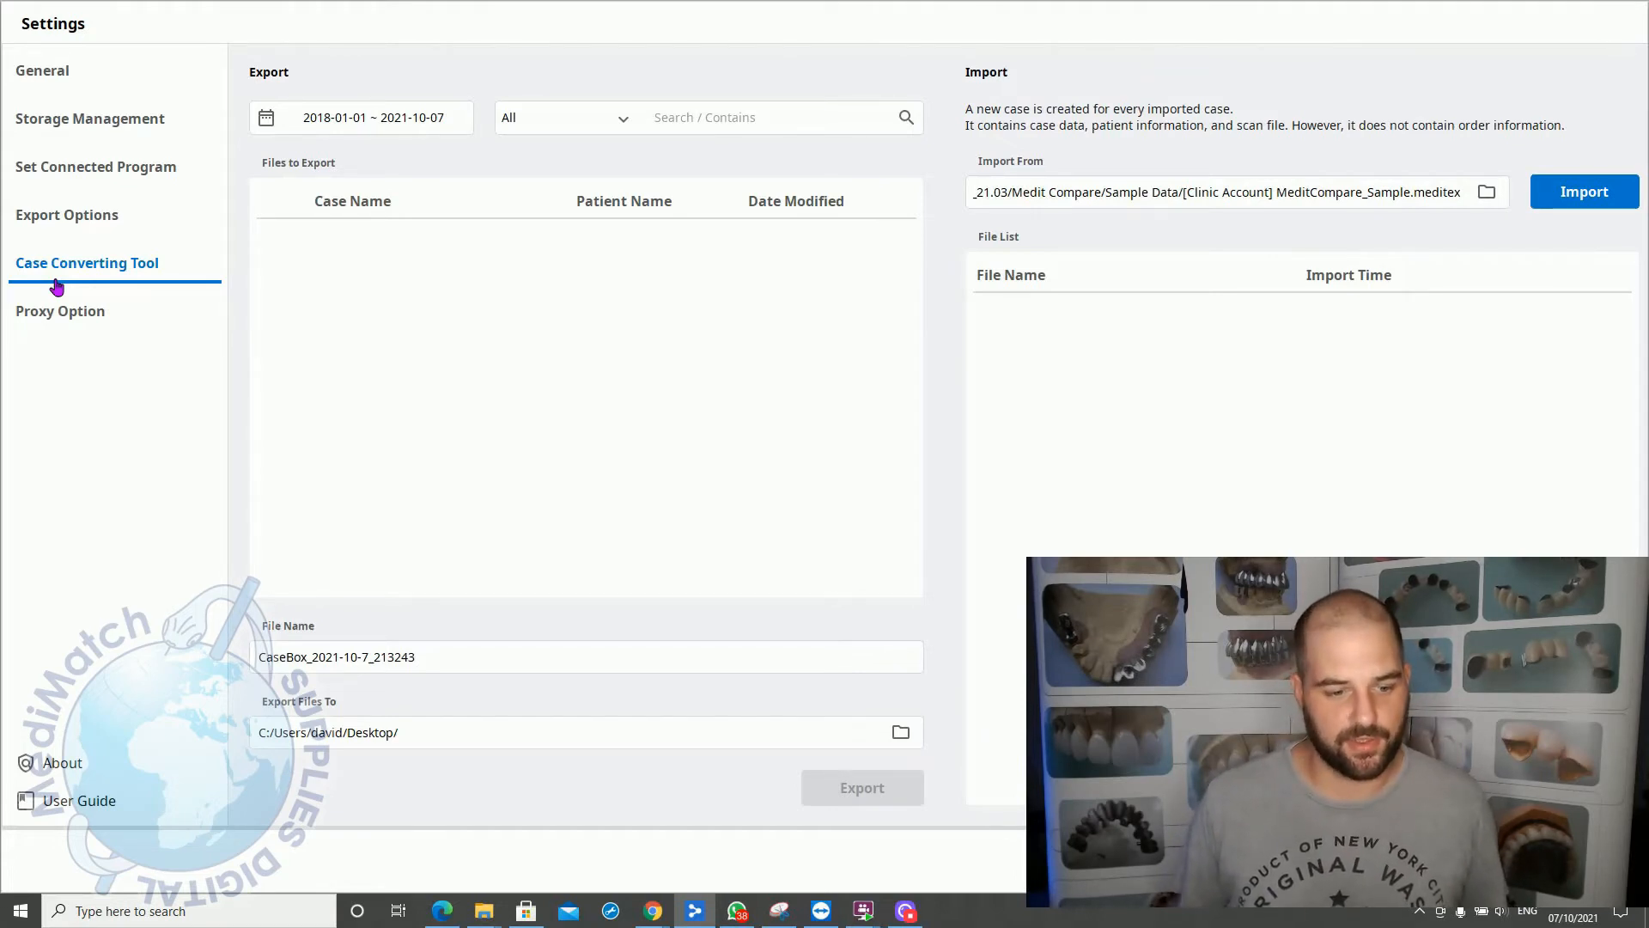
pyautogui.moveTo(60, 310)
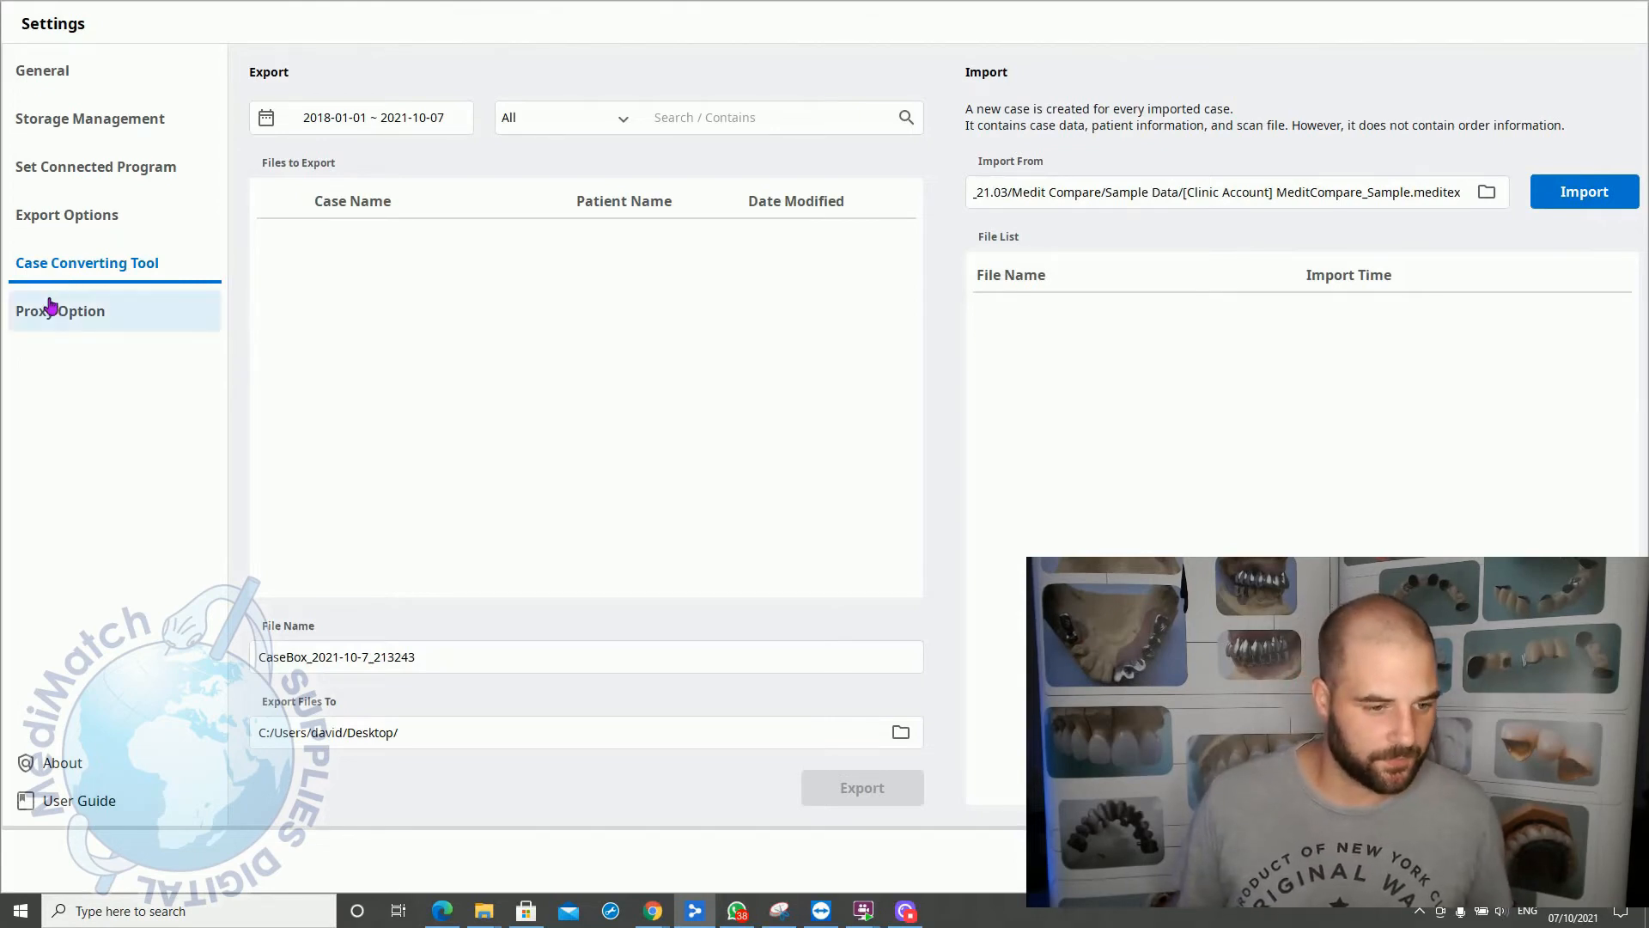
pyautogui.moveTo(652, 408)
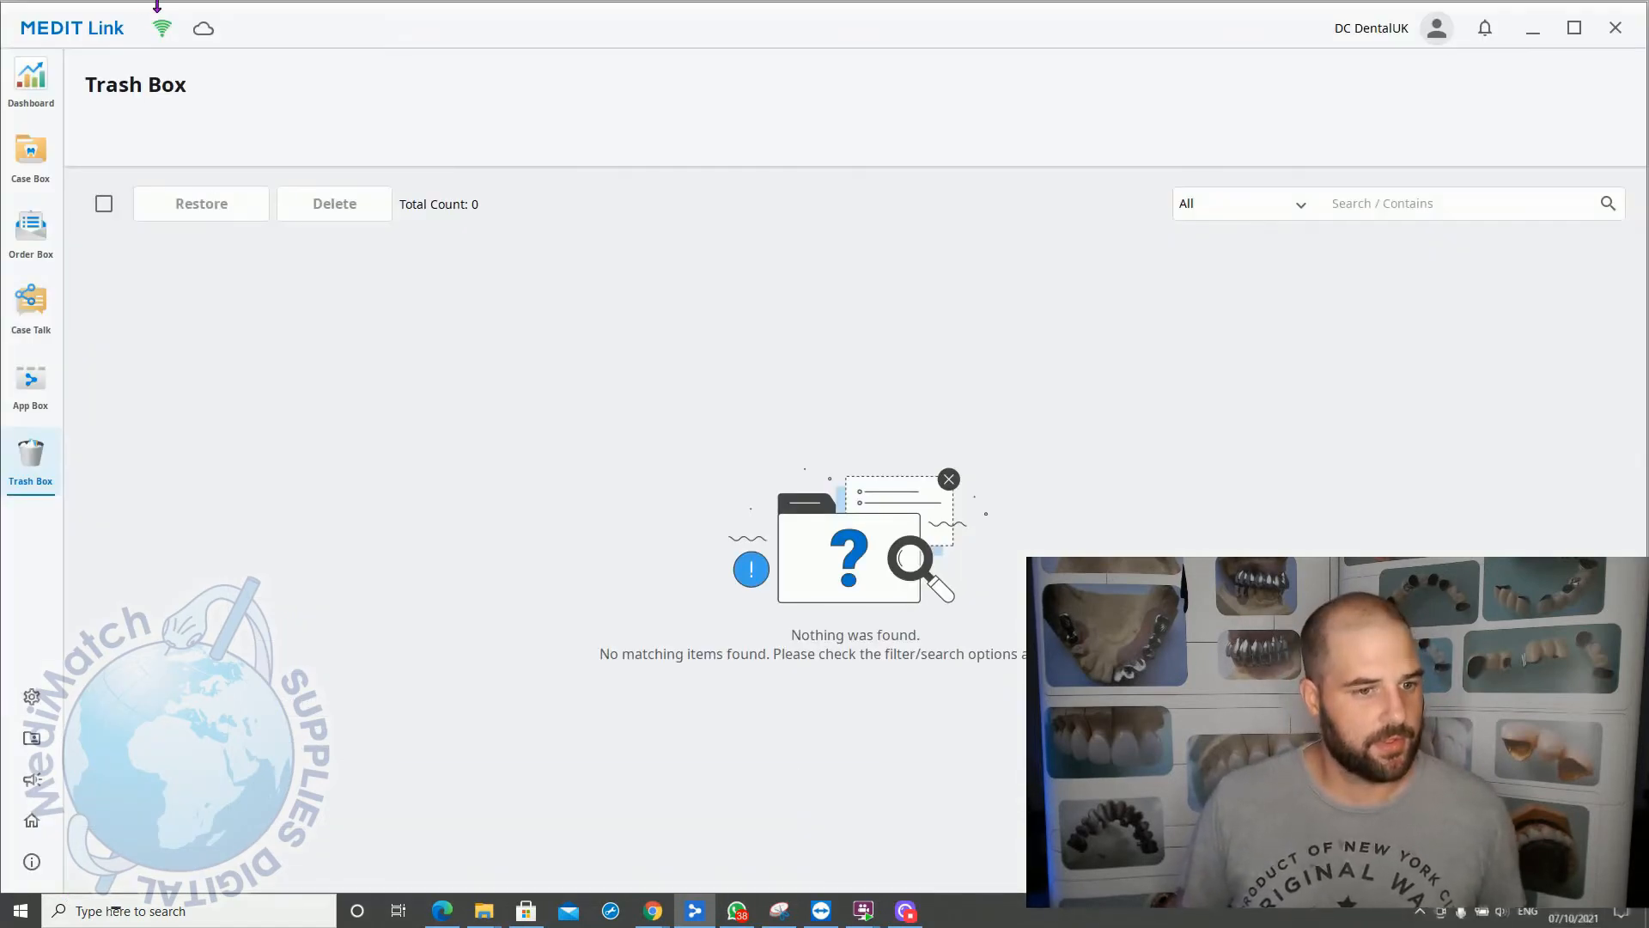
pyautogui.click(161, 27)
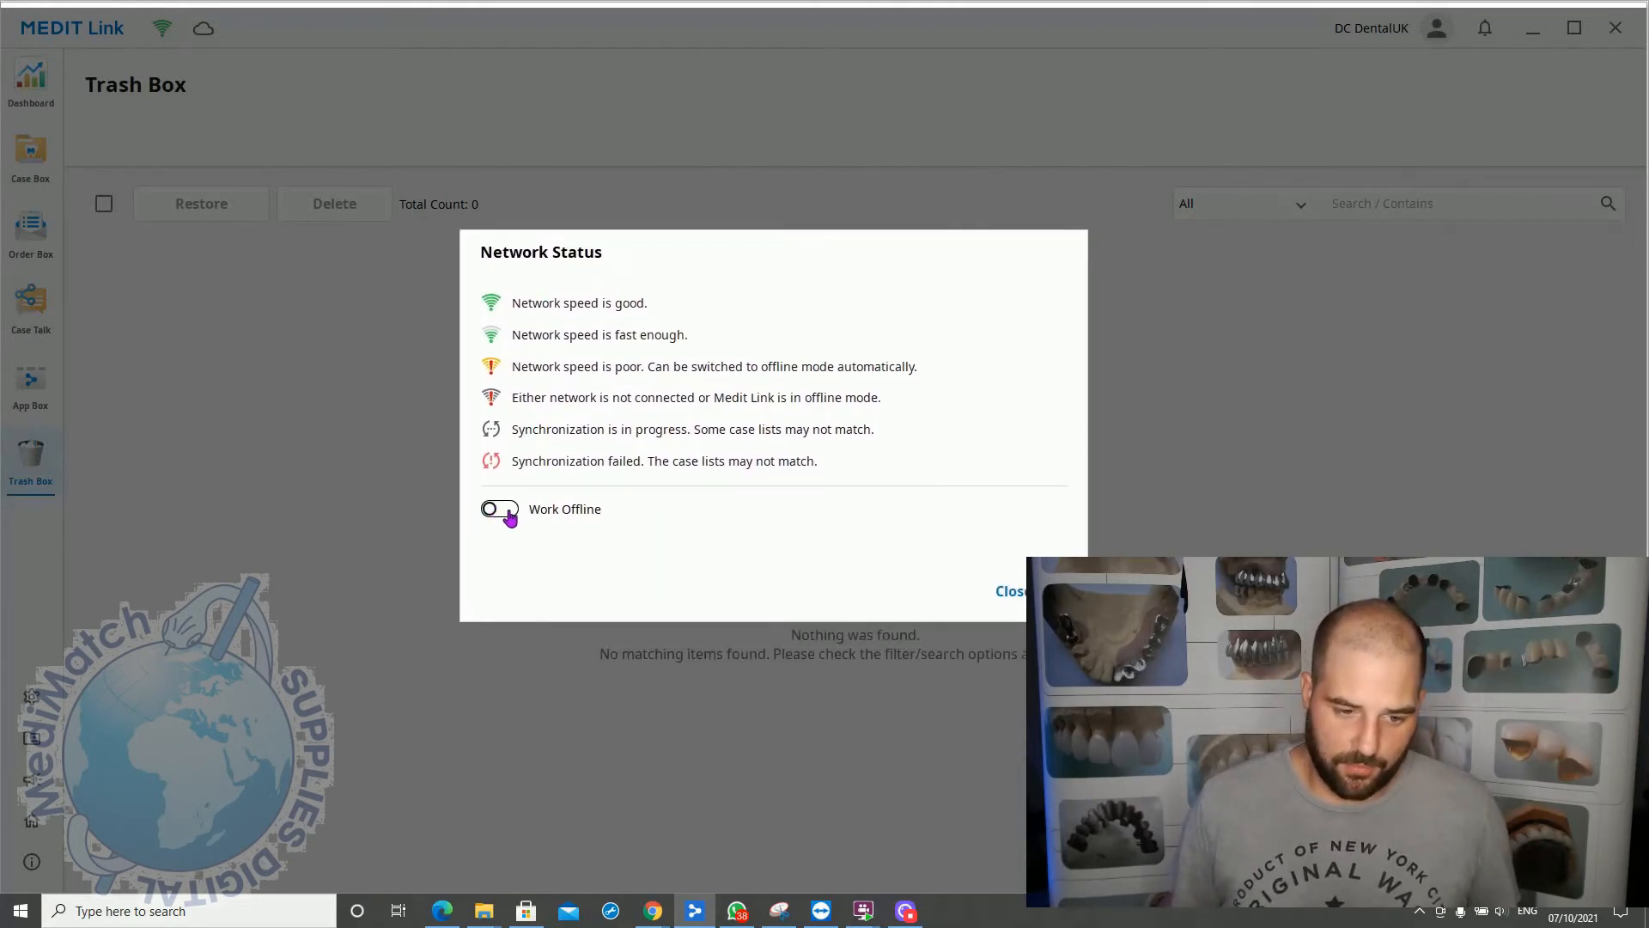
pyautogui.click(499, 509)
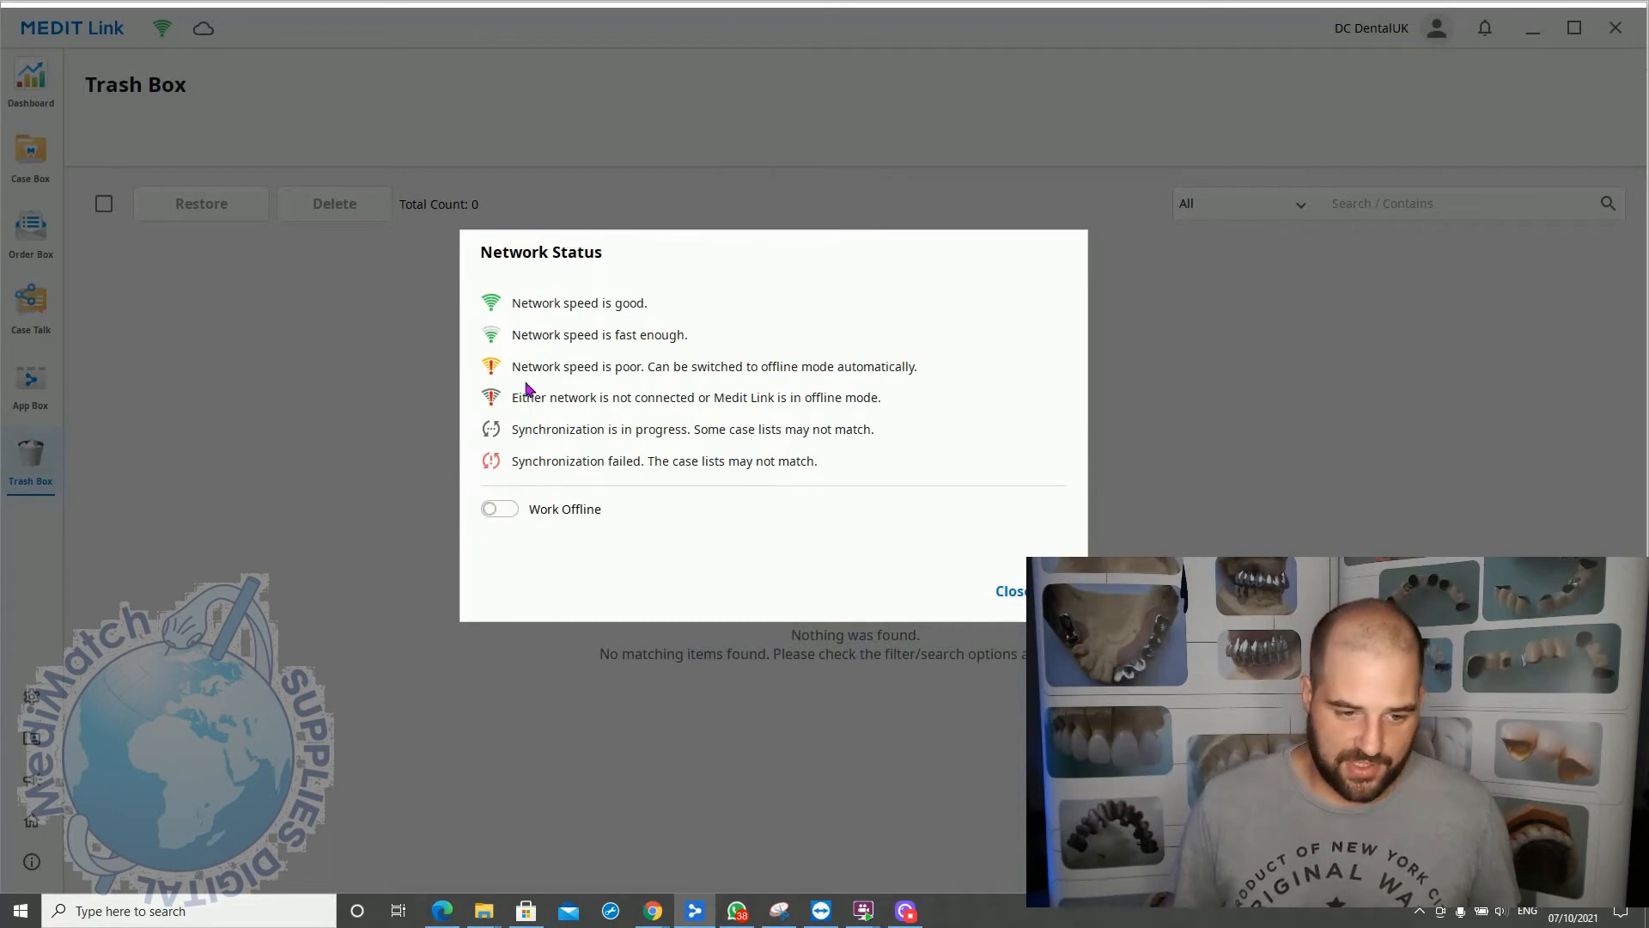
pyautogui.moveTo(515, 413)
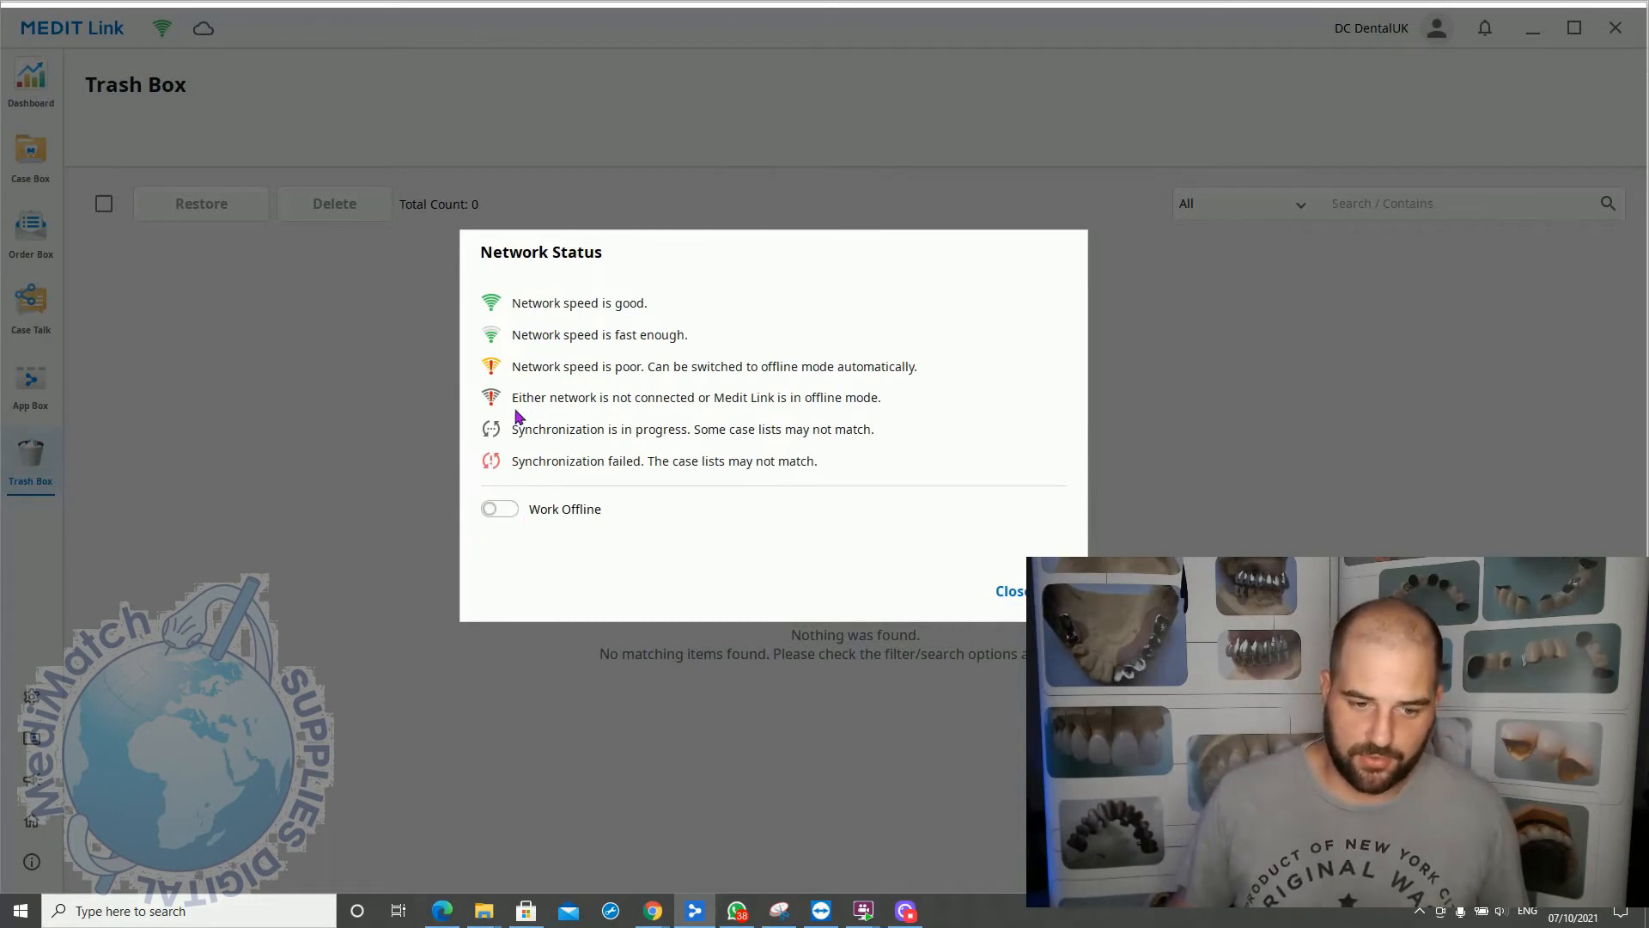
pyautogui.click(500, 509)
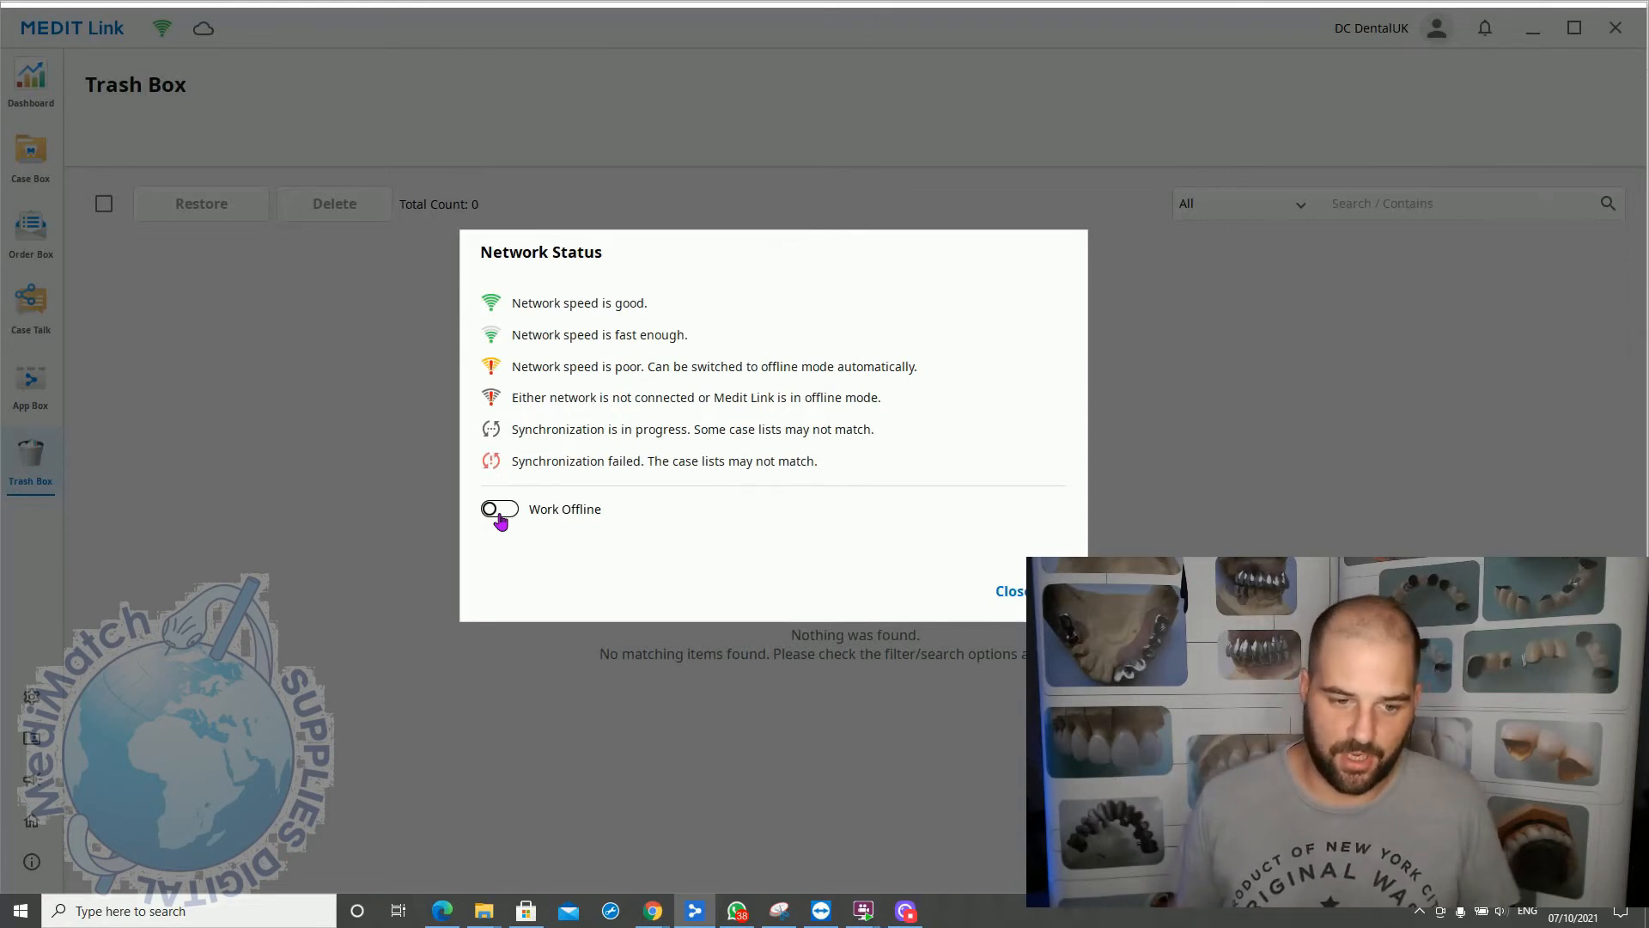
pyautogui.click(499, 509)
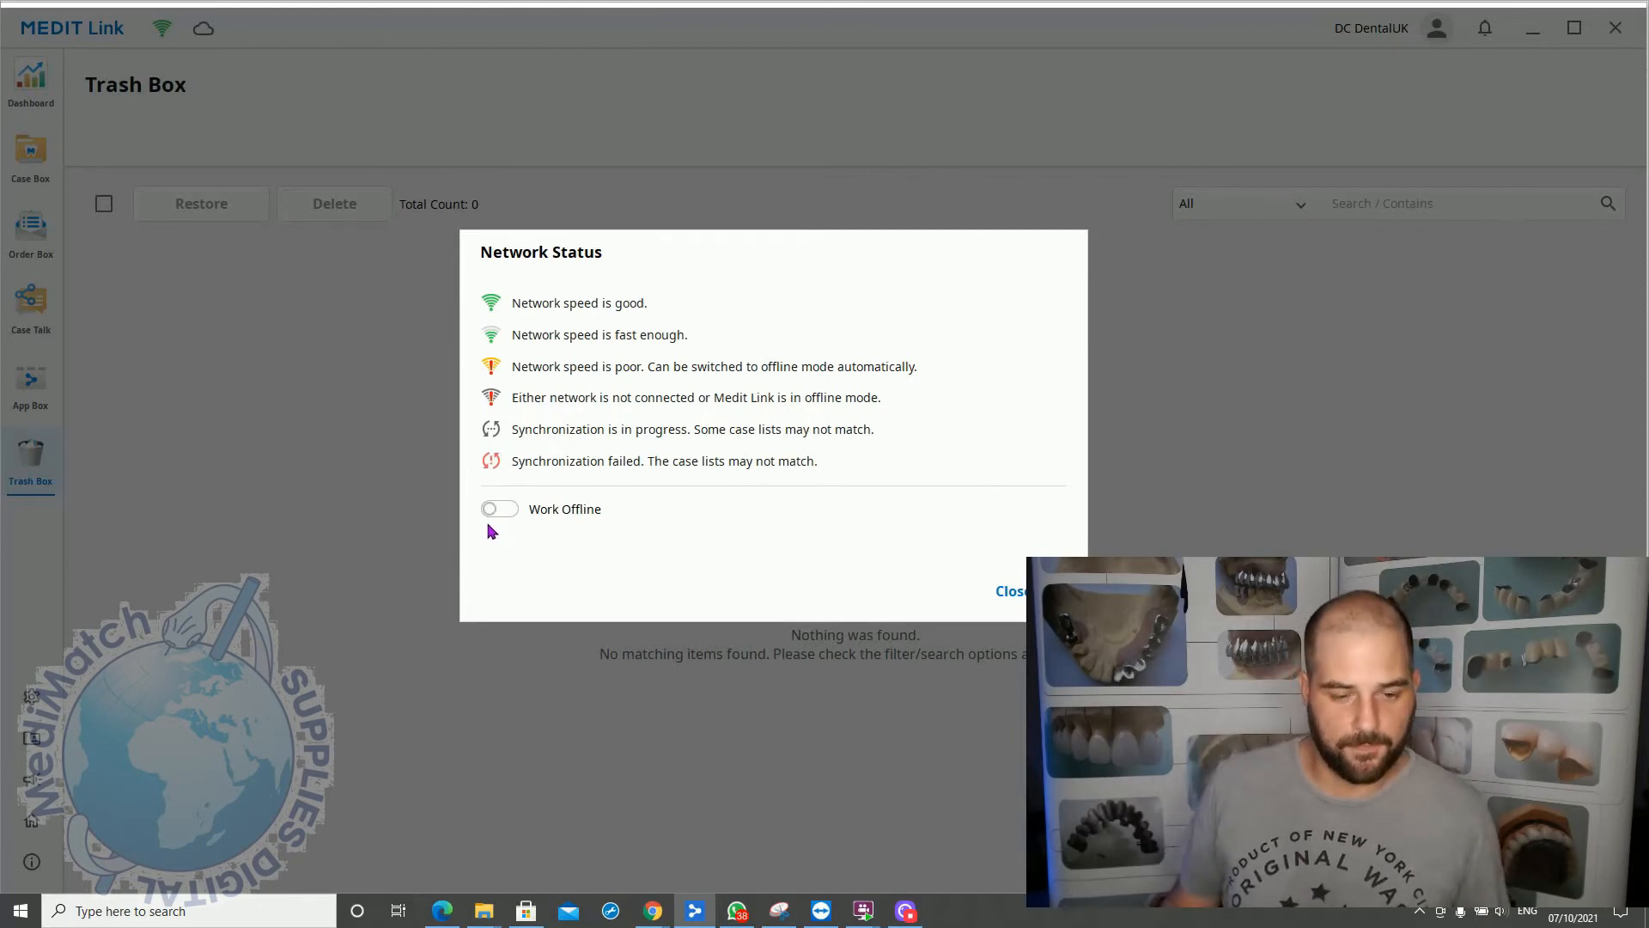
pyautogui.click(1008, 590)
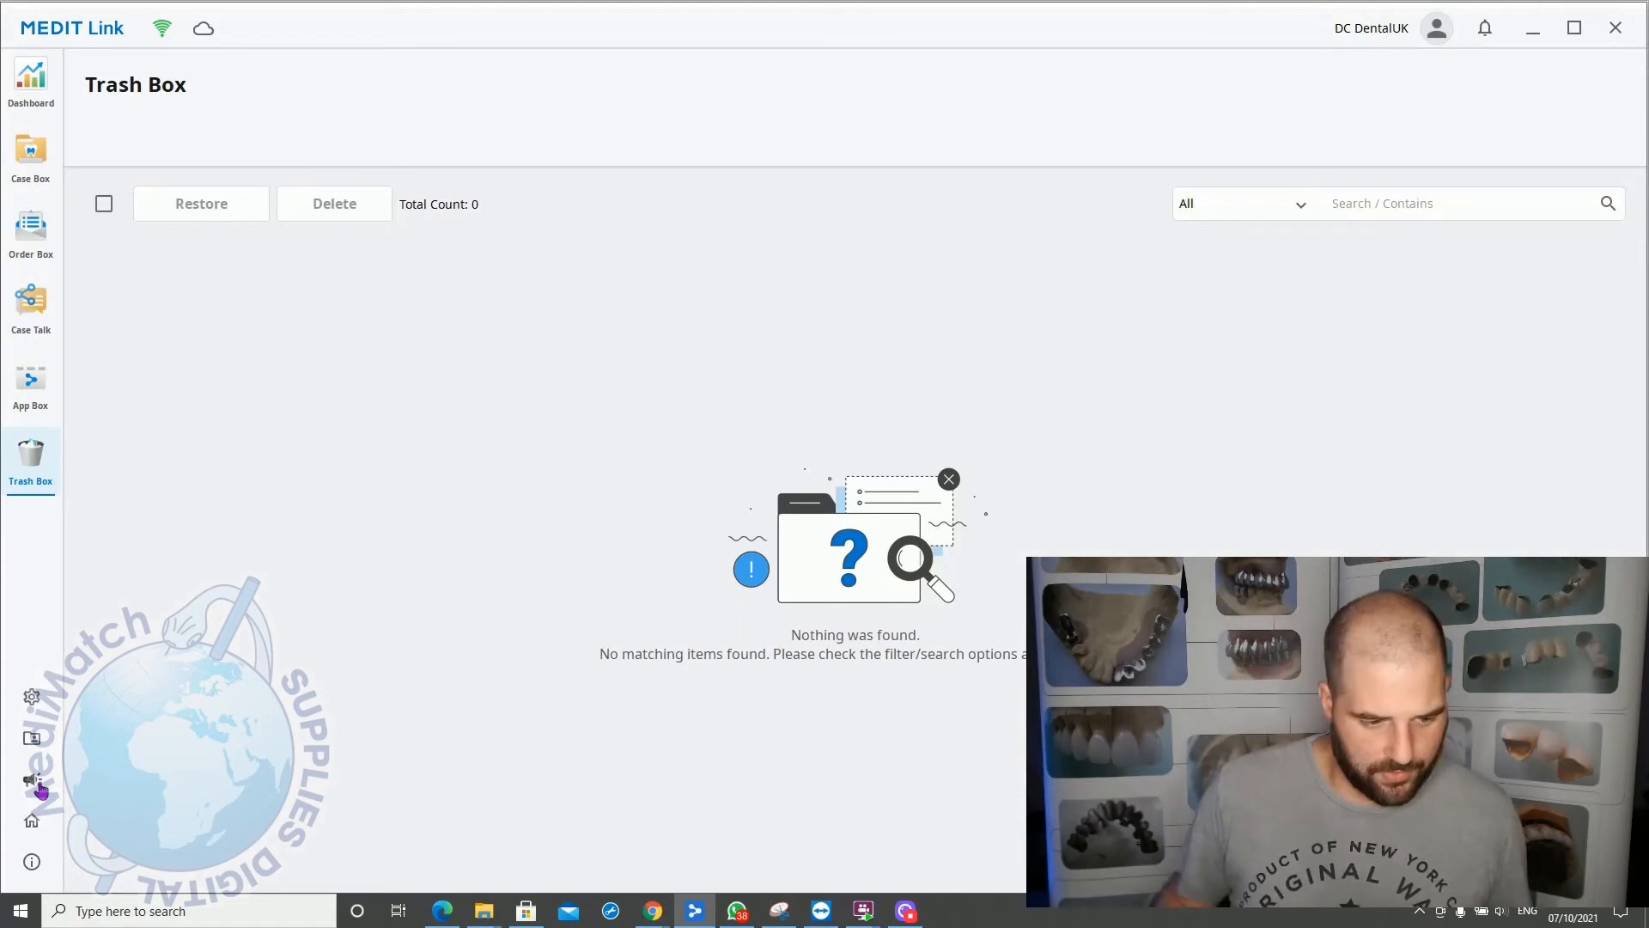
pyautogui.moveTo(32, 781)
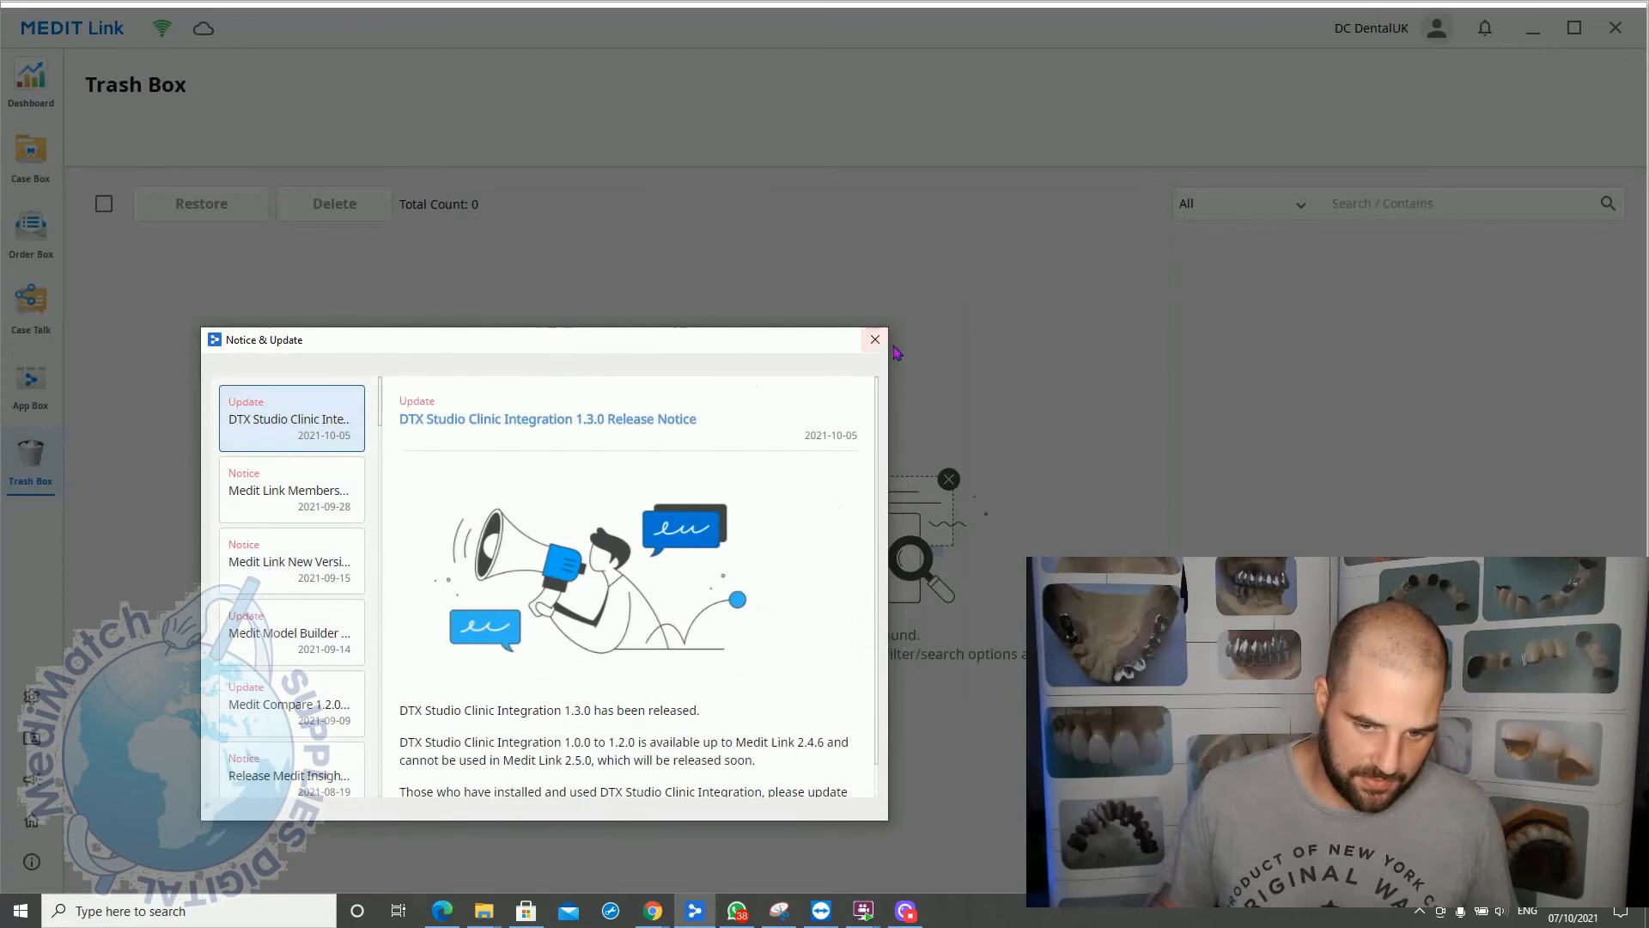
pyautogui.click(873, 338)
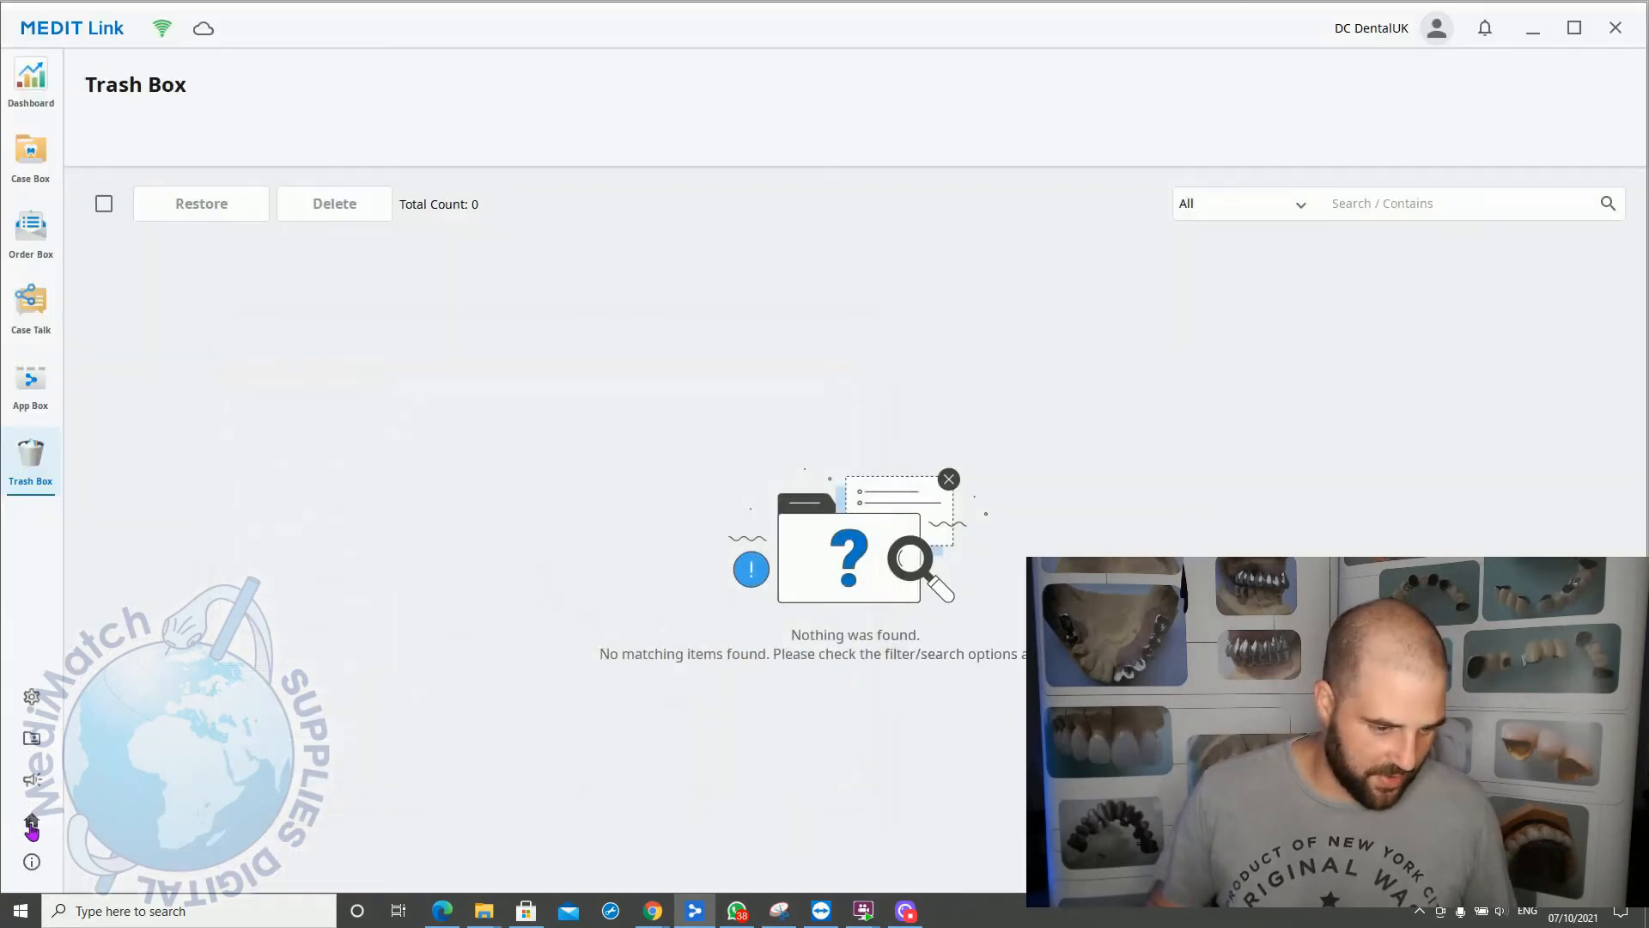
pyautogui.moveTo(31, 829)
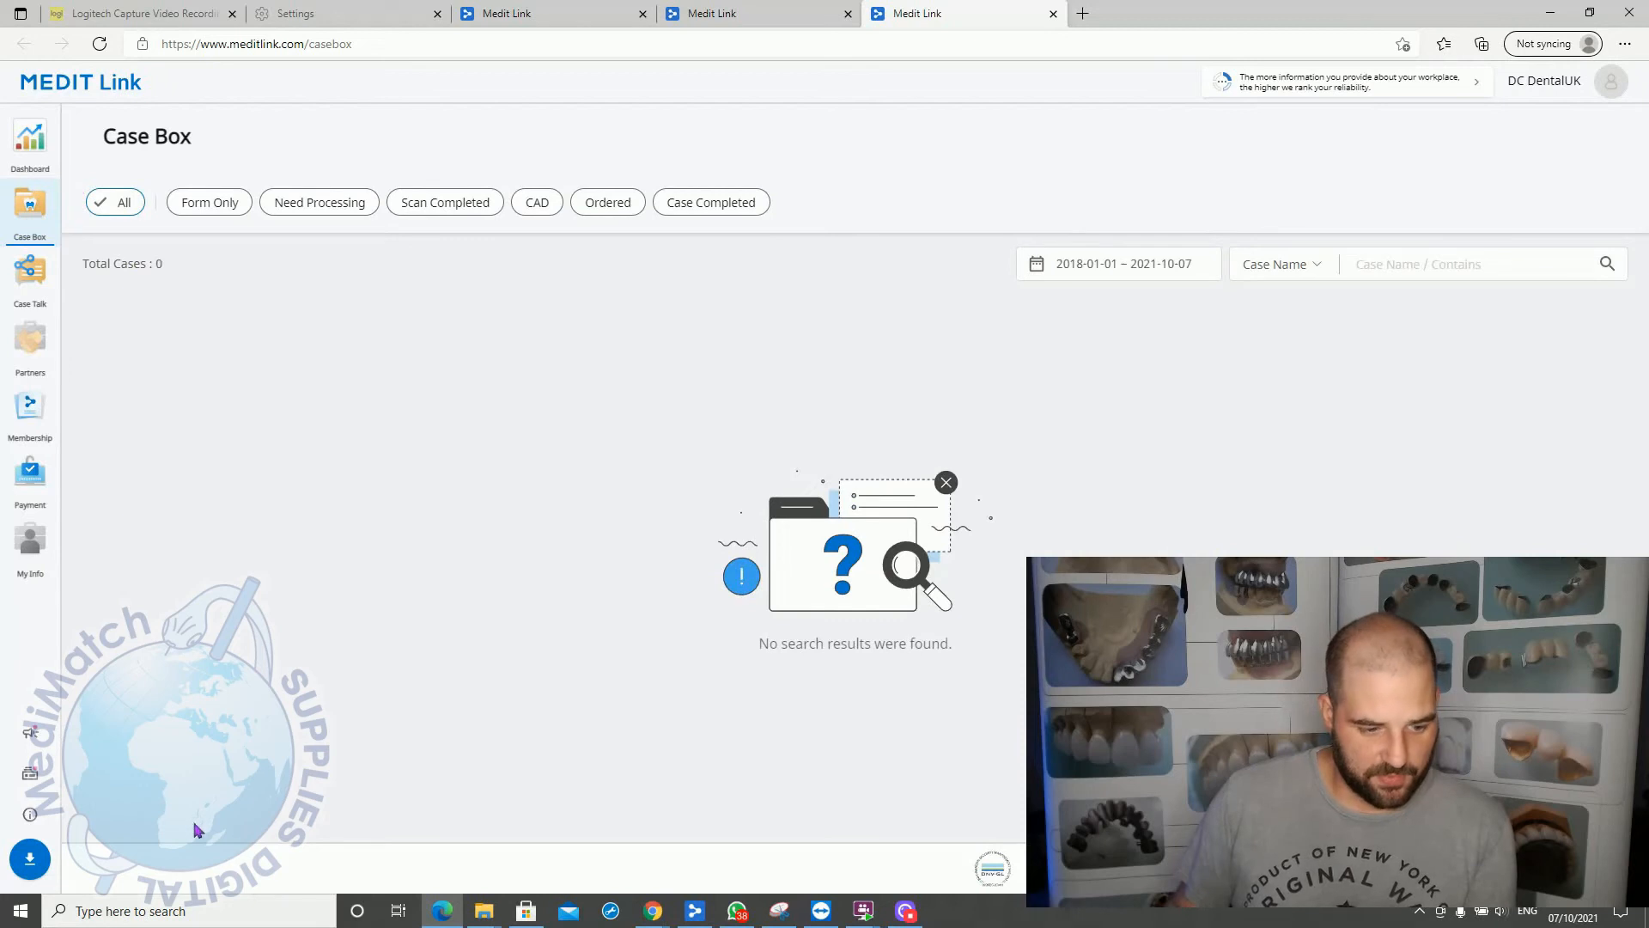
pyautogui.moveTo(153, 319)
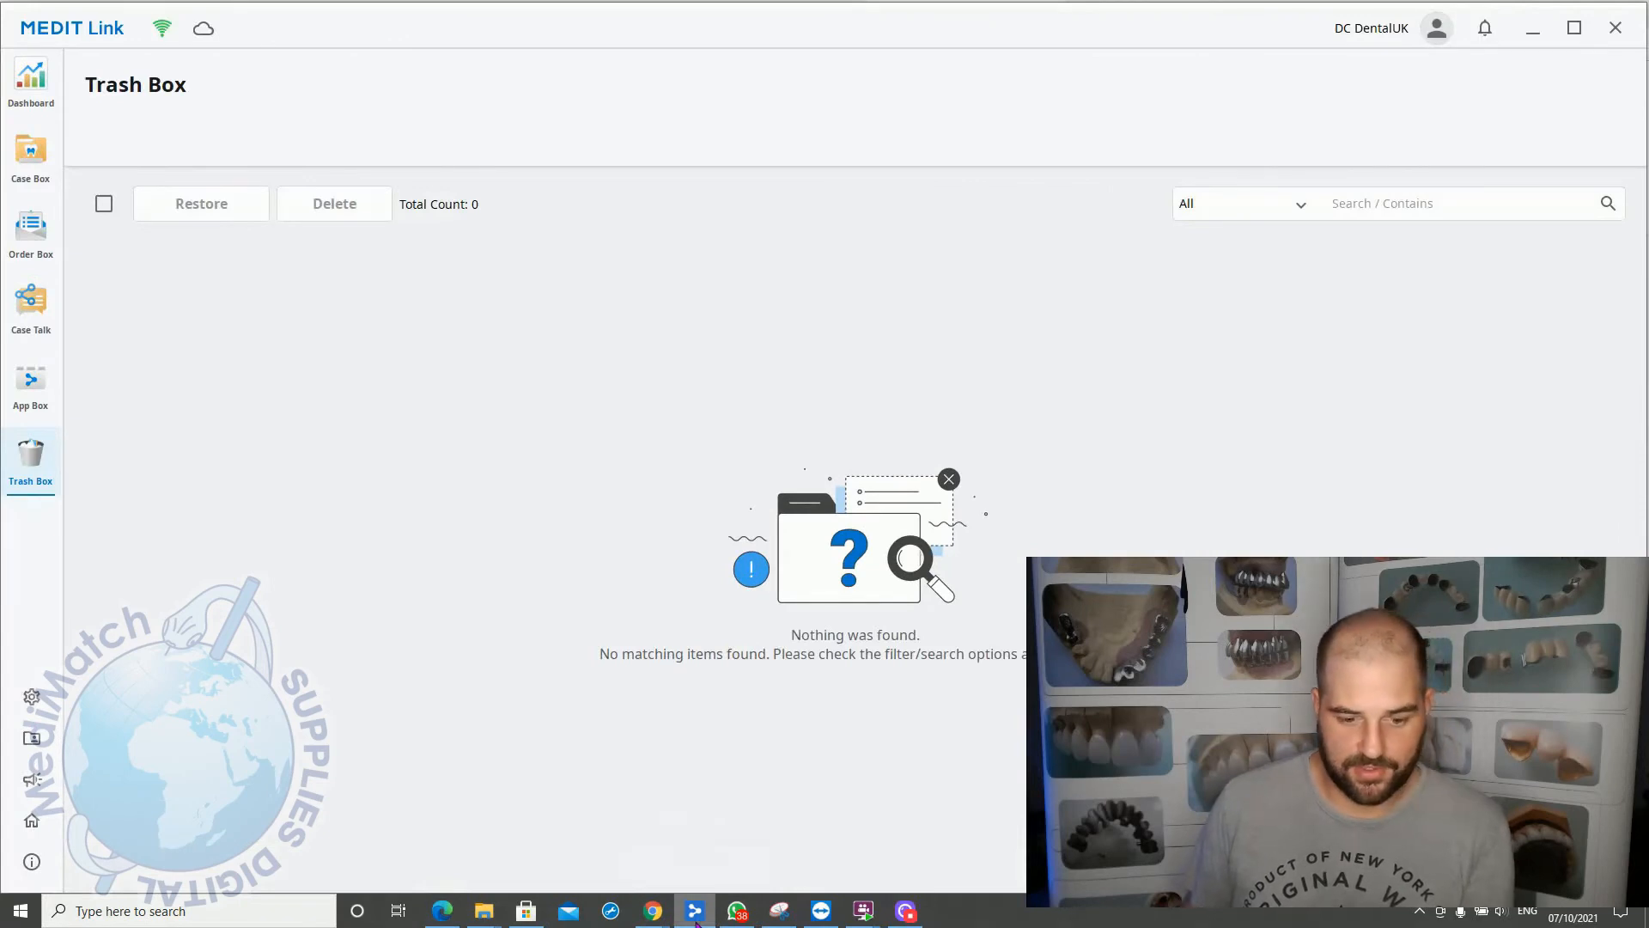
# Step: Switch to the Edge browser showing the web portal's empty Case Box
pyautogui.click(440, 911)
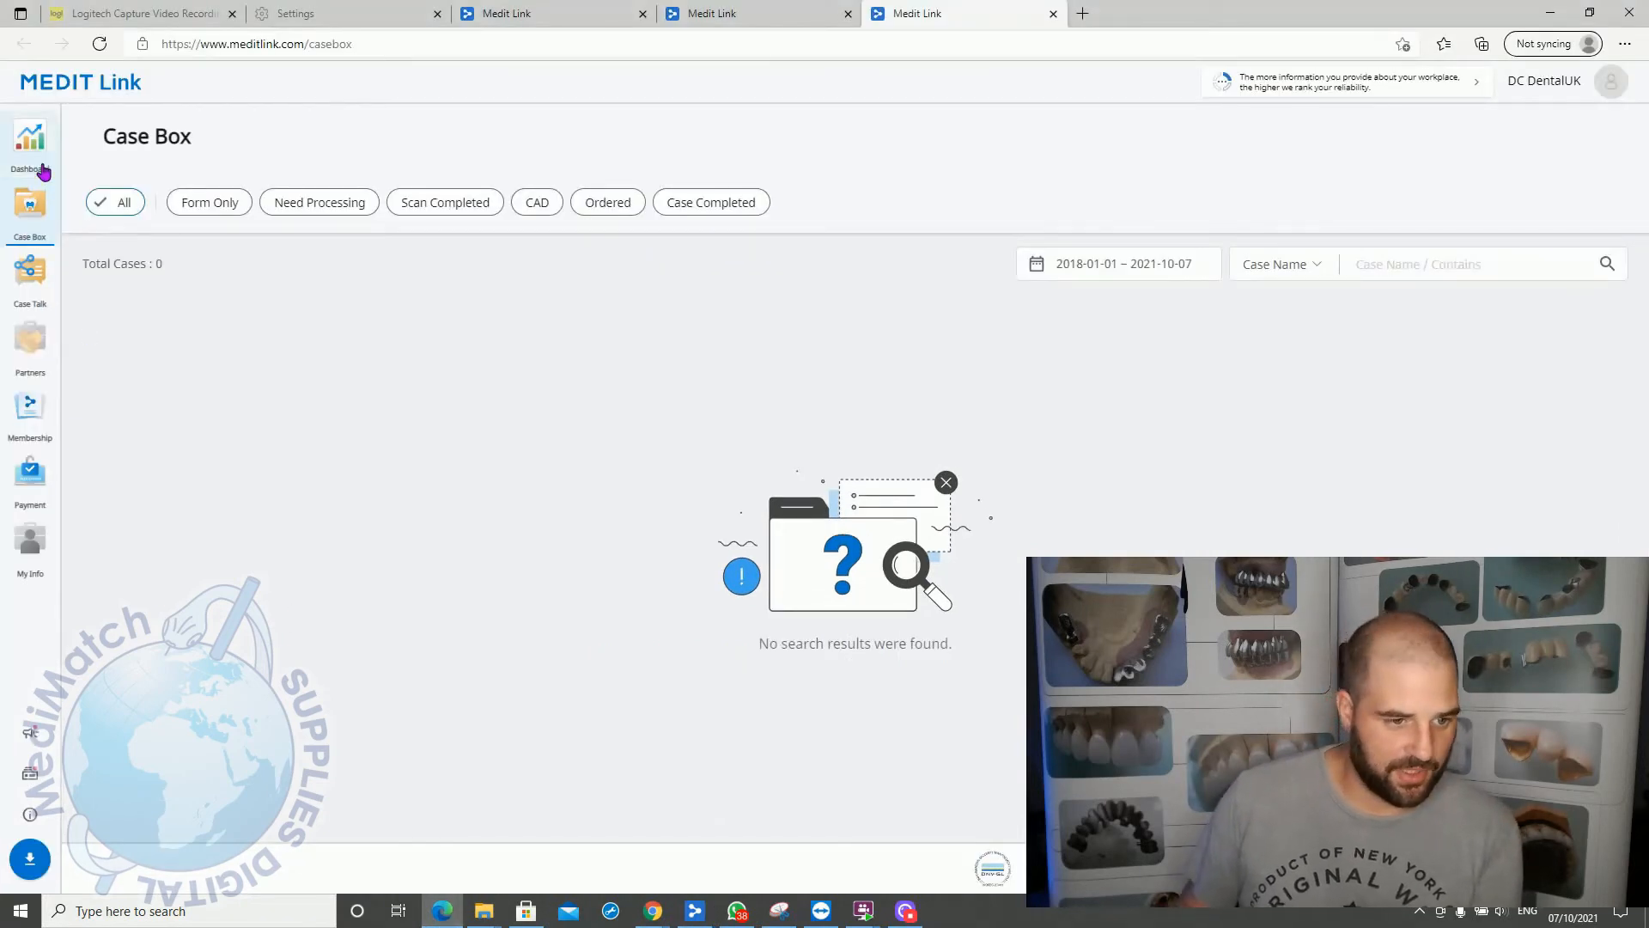
pyautogui.moveTo(29, 278)
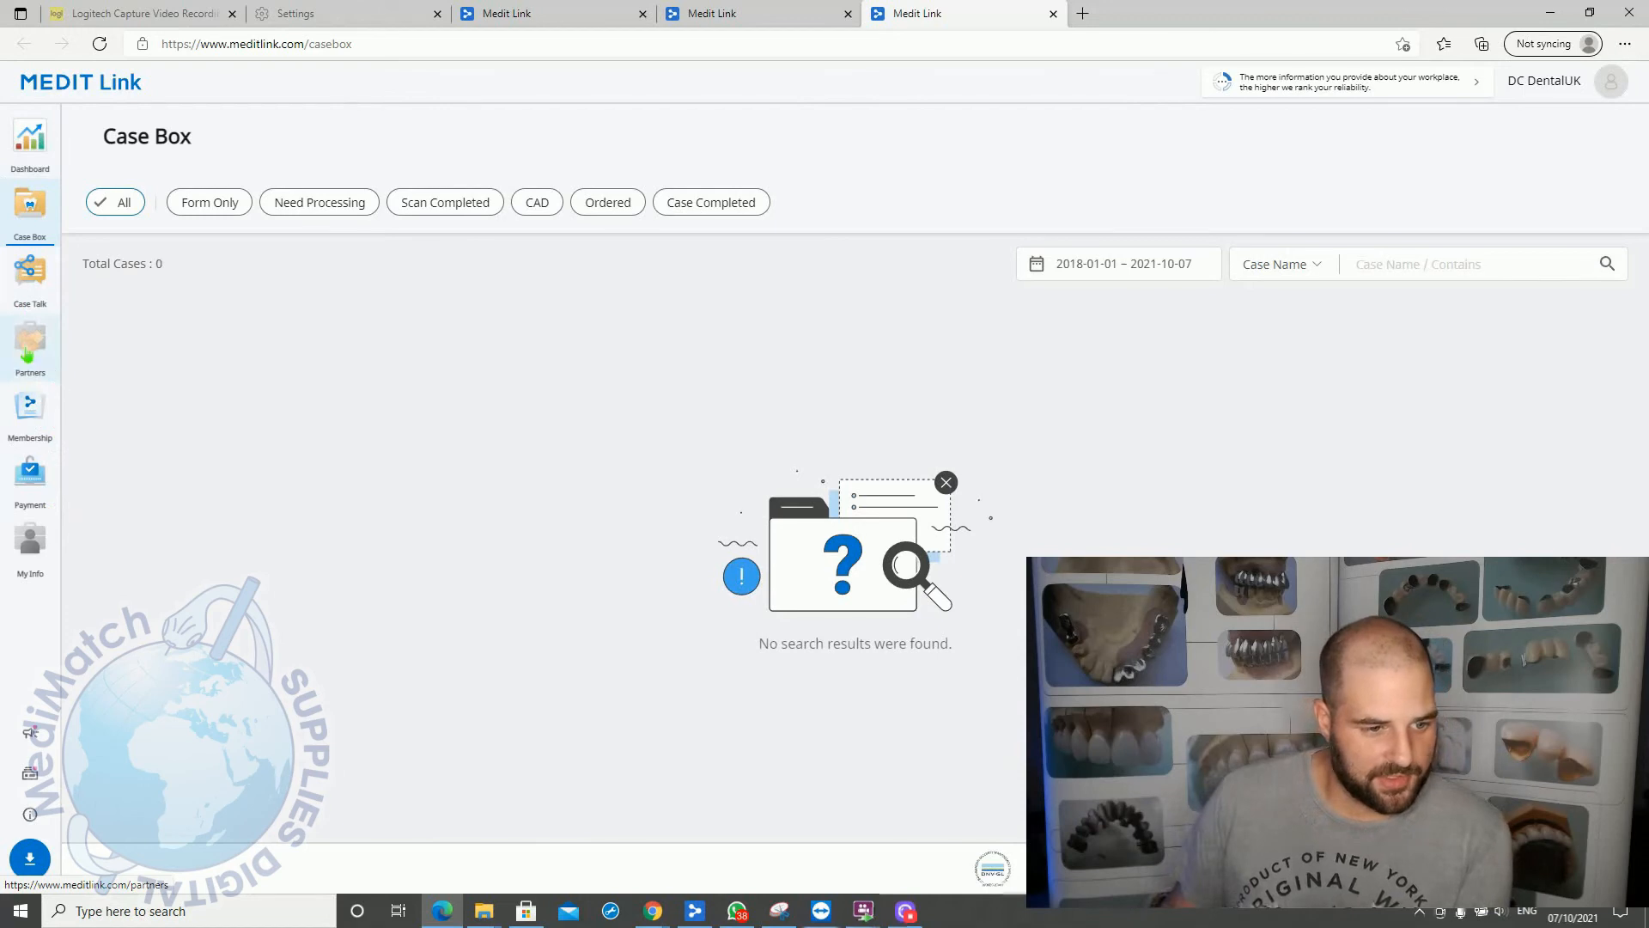
# Step: Open Partners, start an Invite Partner request, and cancel it
pyautogui.click(29, 350)
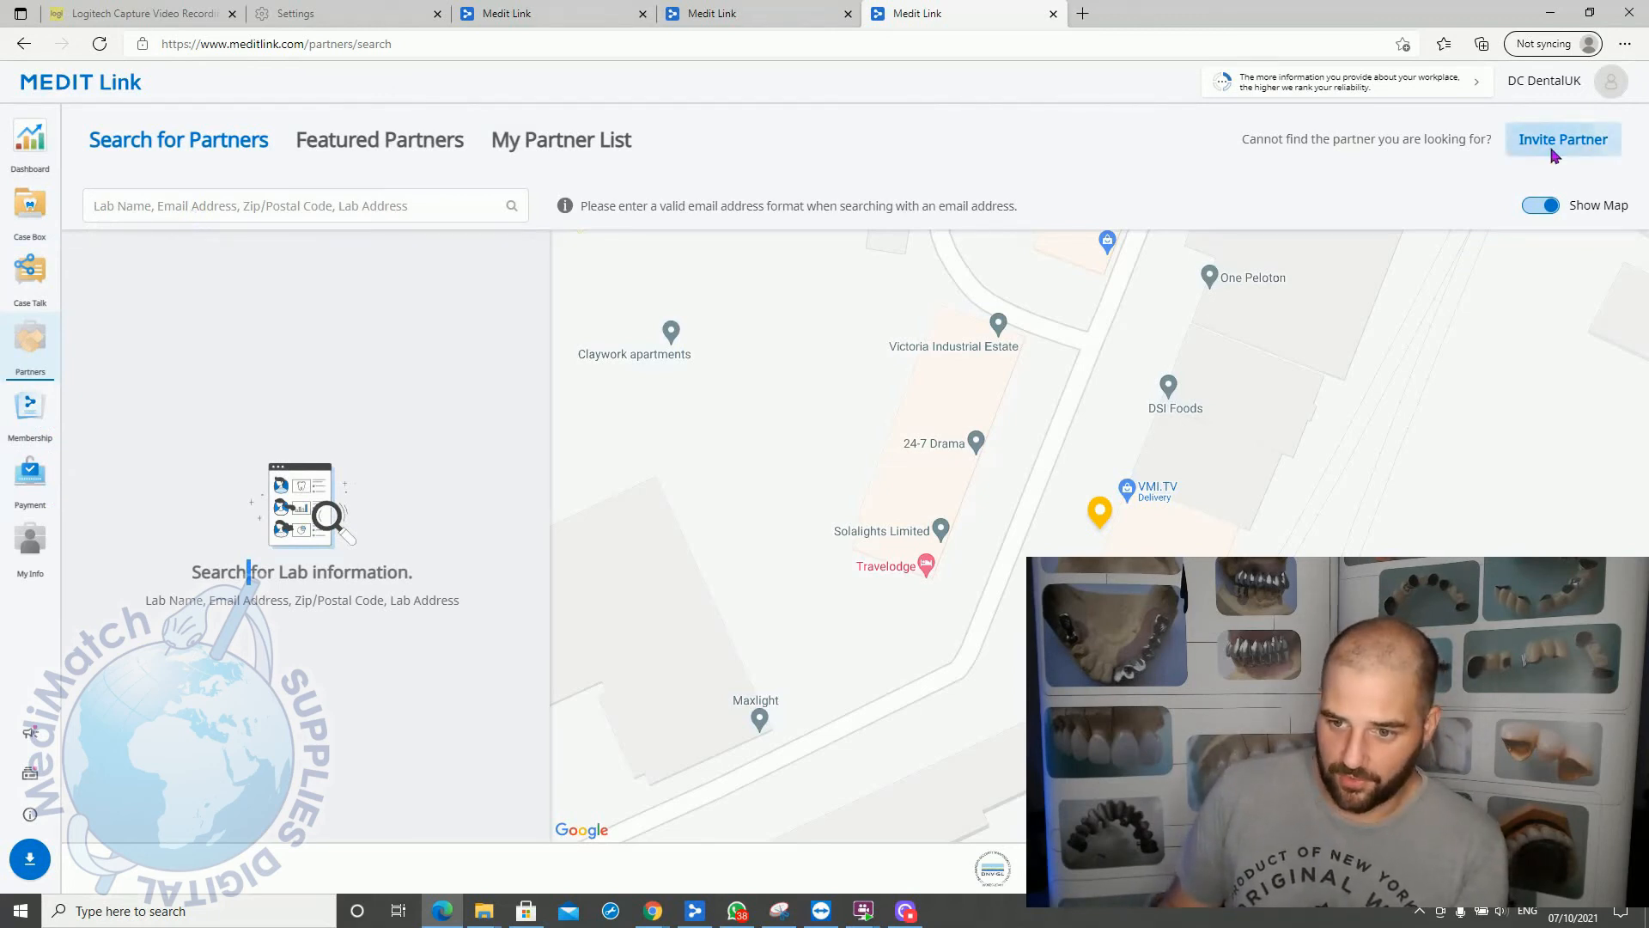
pyautogui.click(1562, 139)
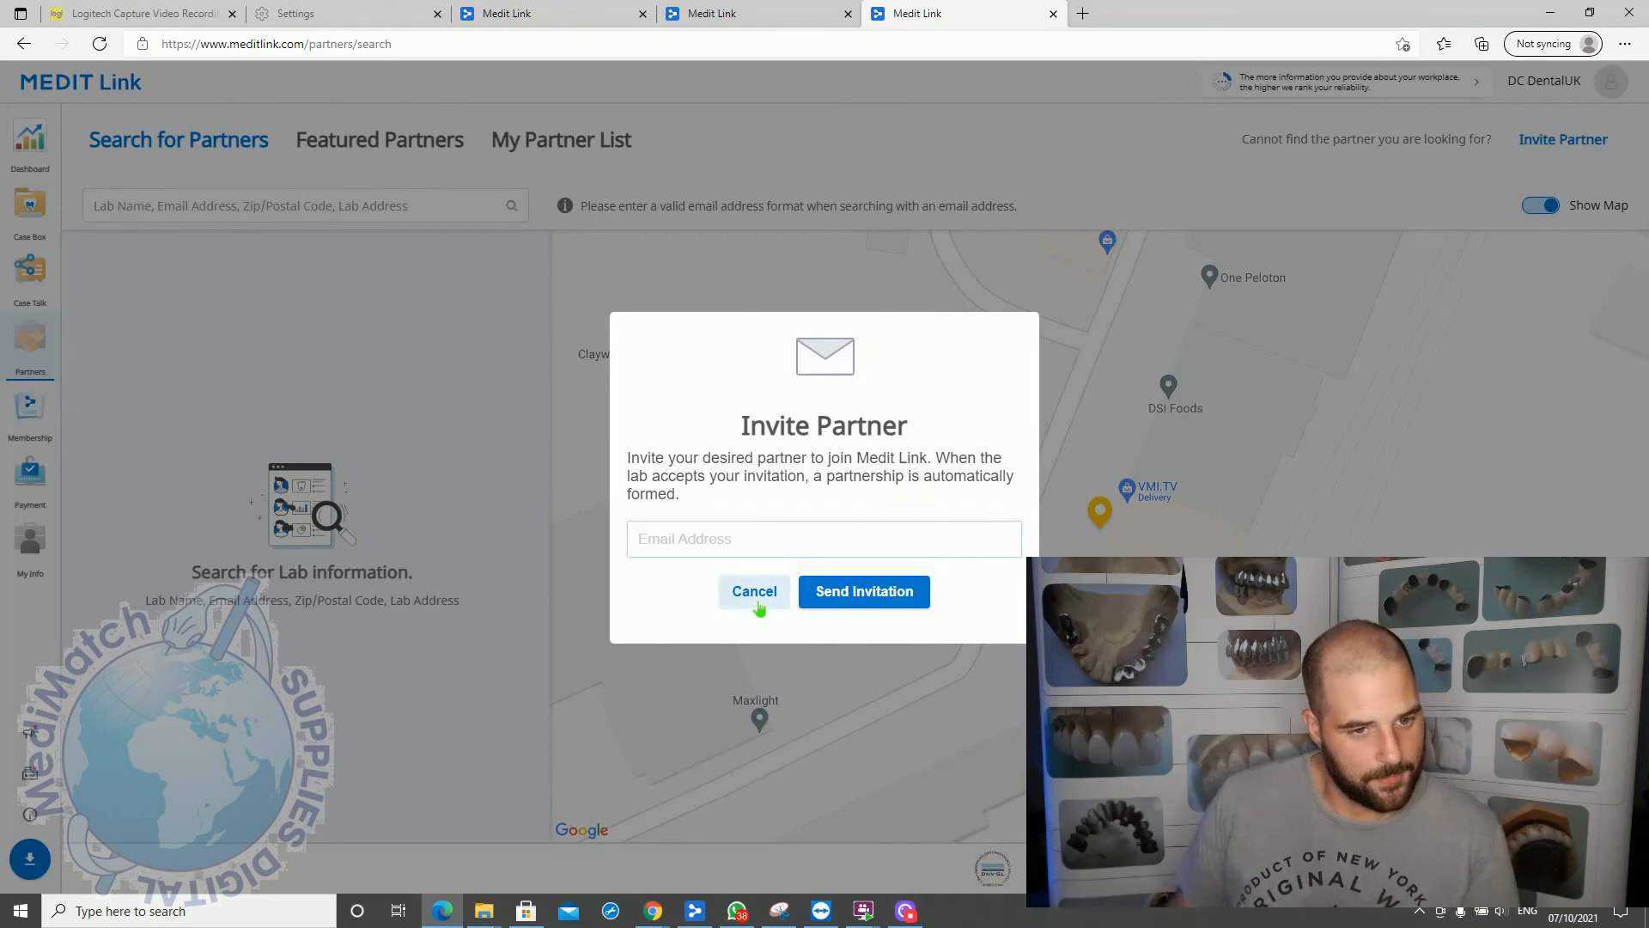
pyautogui.click(754, 591)
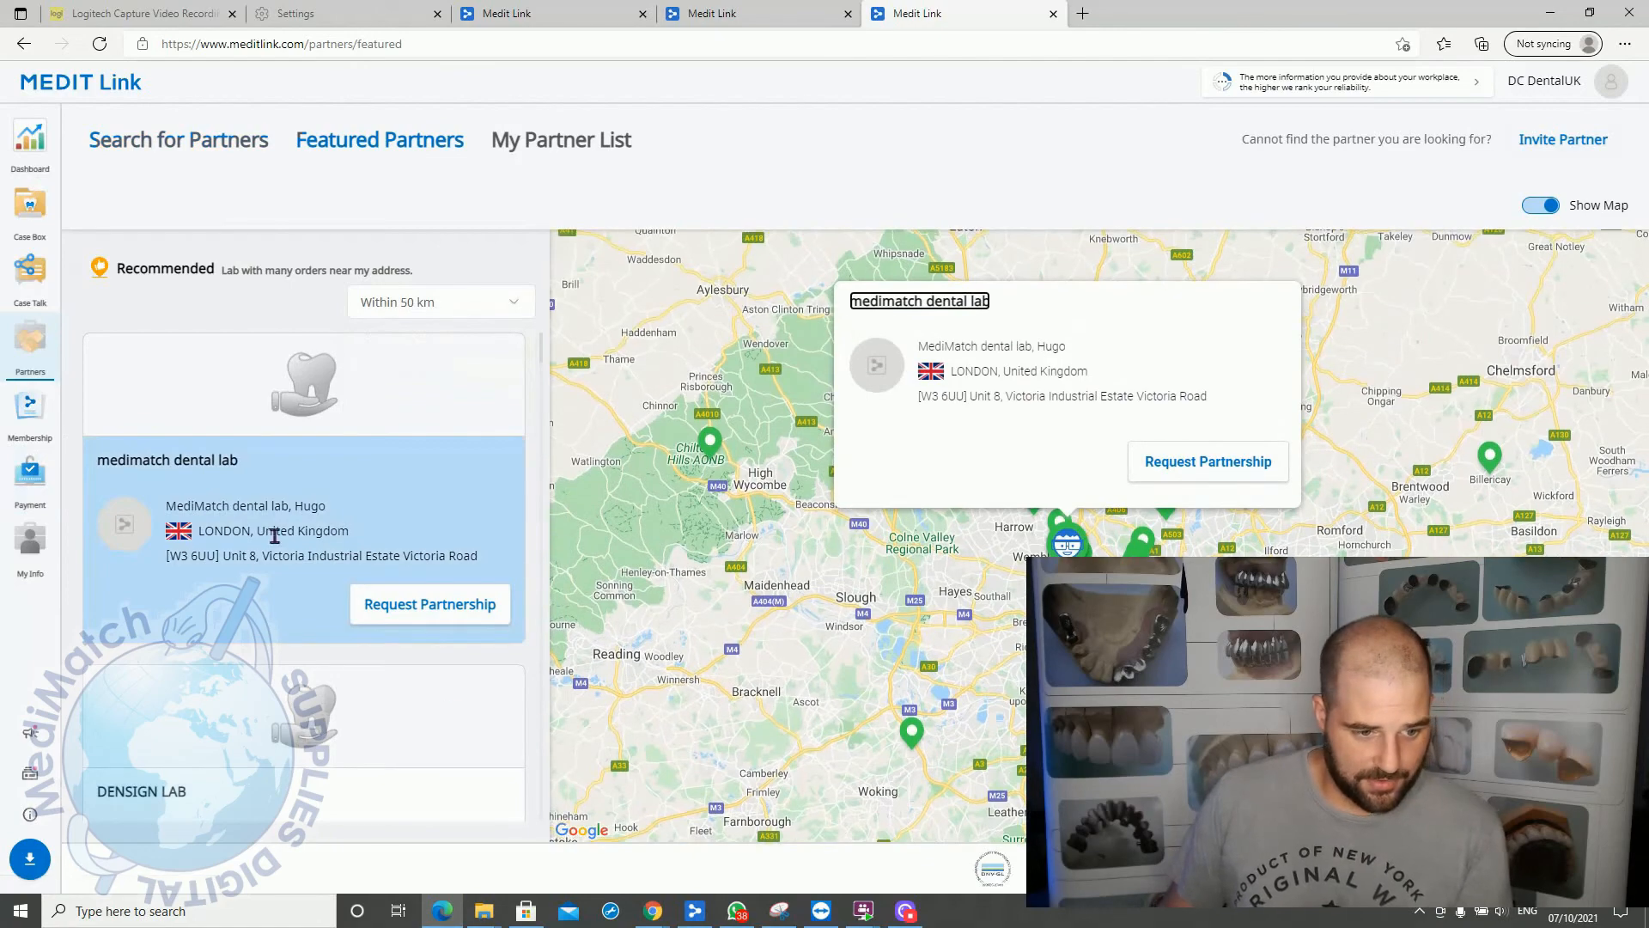
# Step: Scroll Featured Partners to see the MediMatch dental lab card and map
pyautogui.scroll(-3)
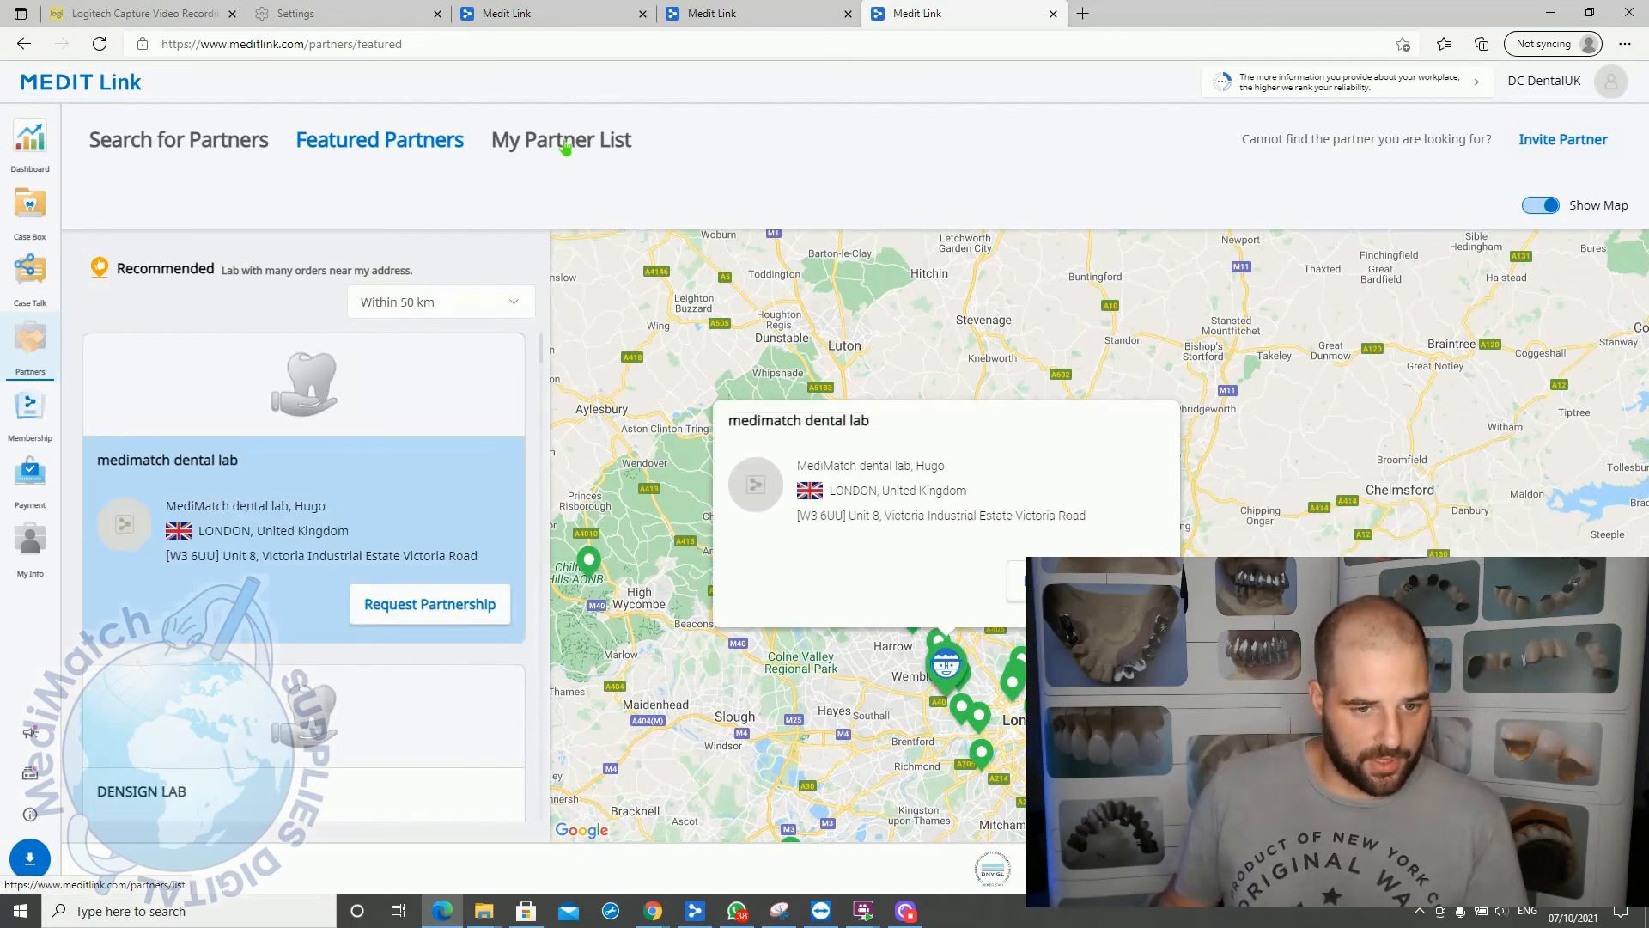
# Step: Check the partner list's active-partnership filter (one pending lab), then return to the empty desktop Case Box
pyautogui.click(561, 139)
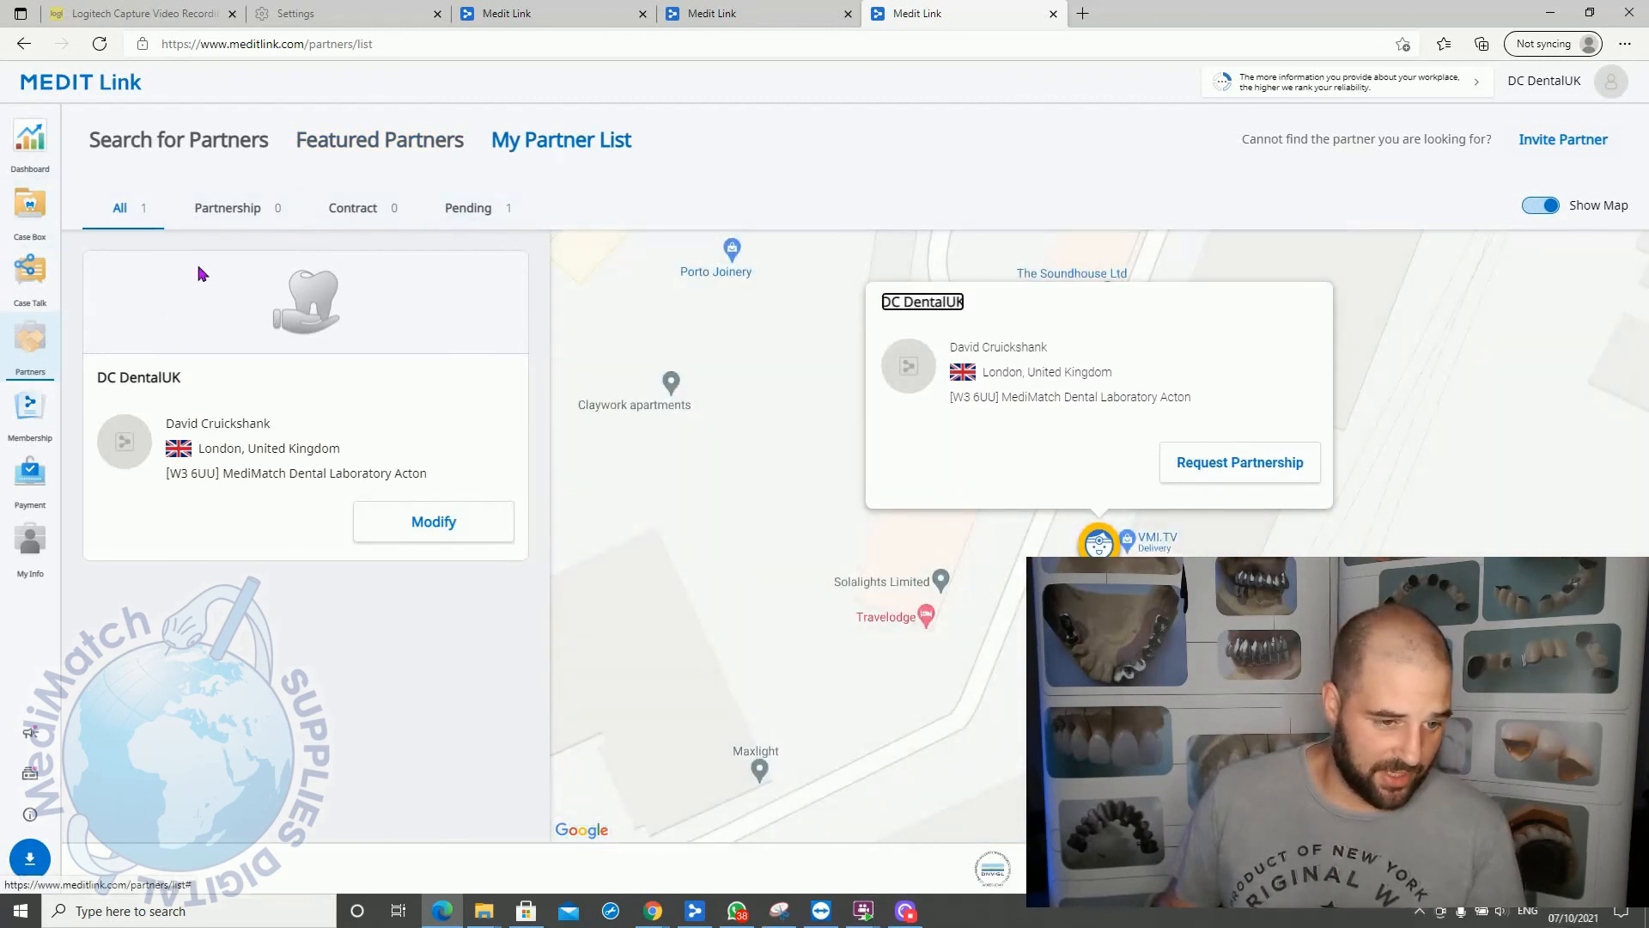
pyautogui.moveTo(408, 777)
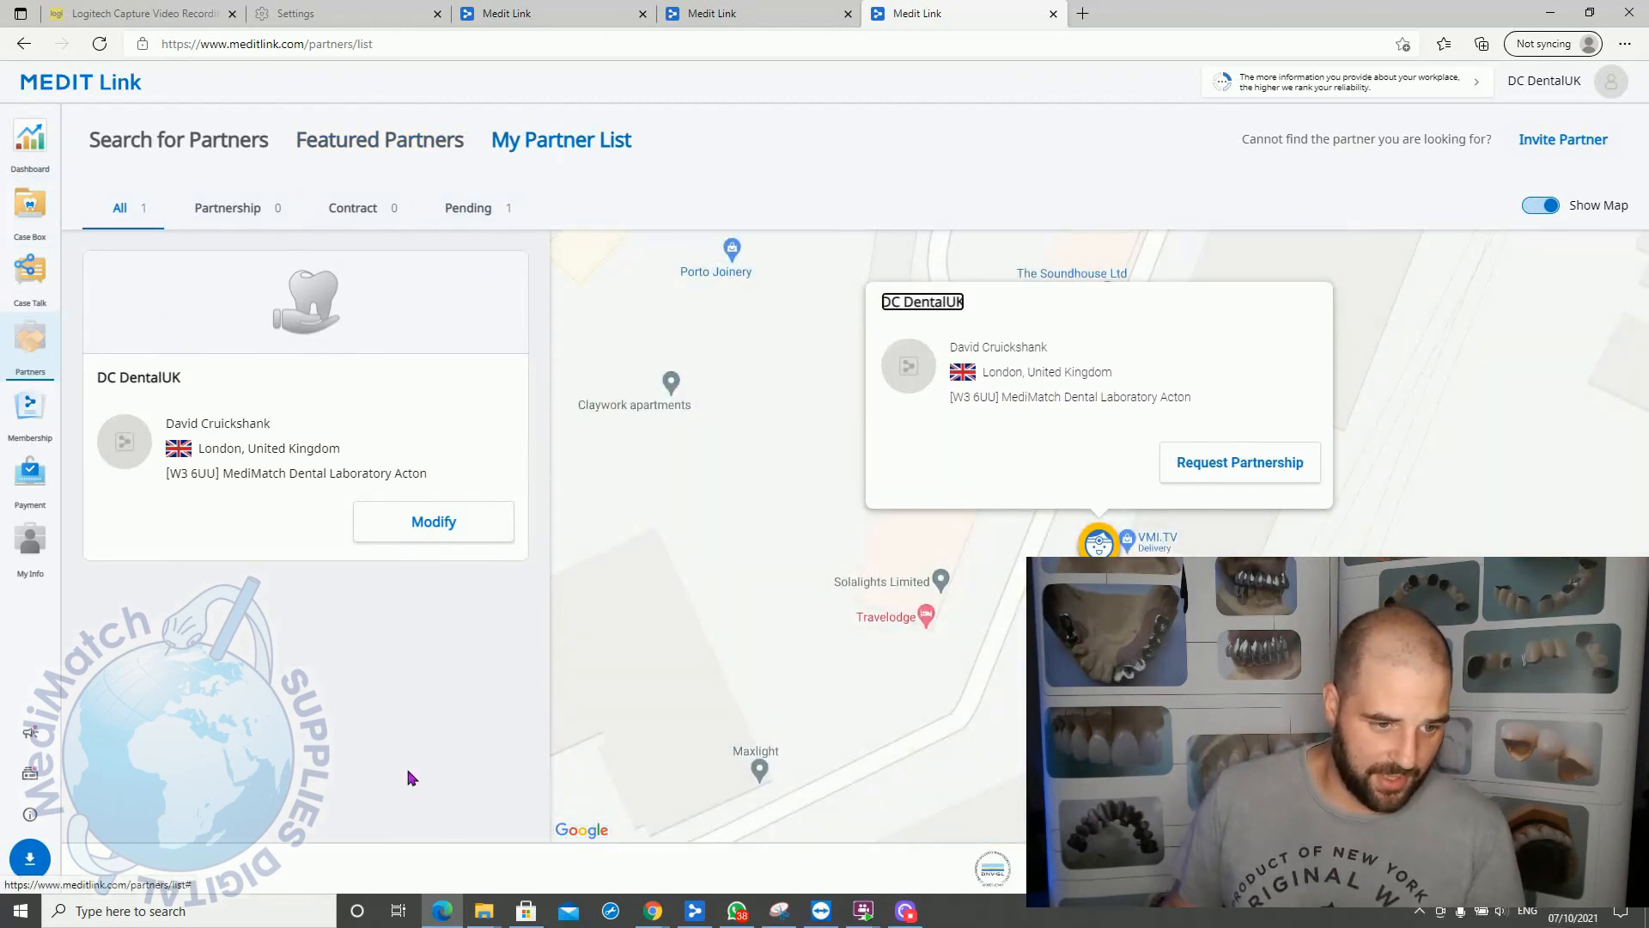
pyautogui.moveTo(141, 638)
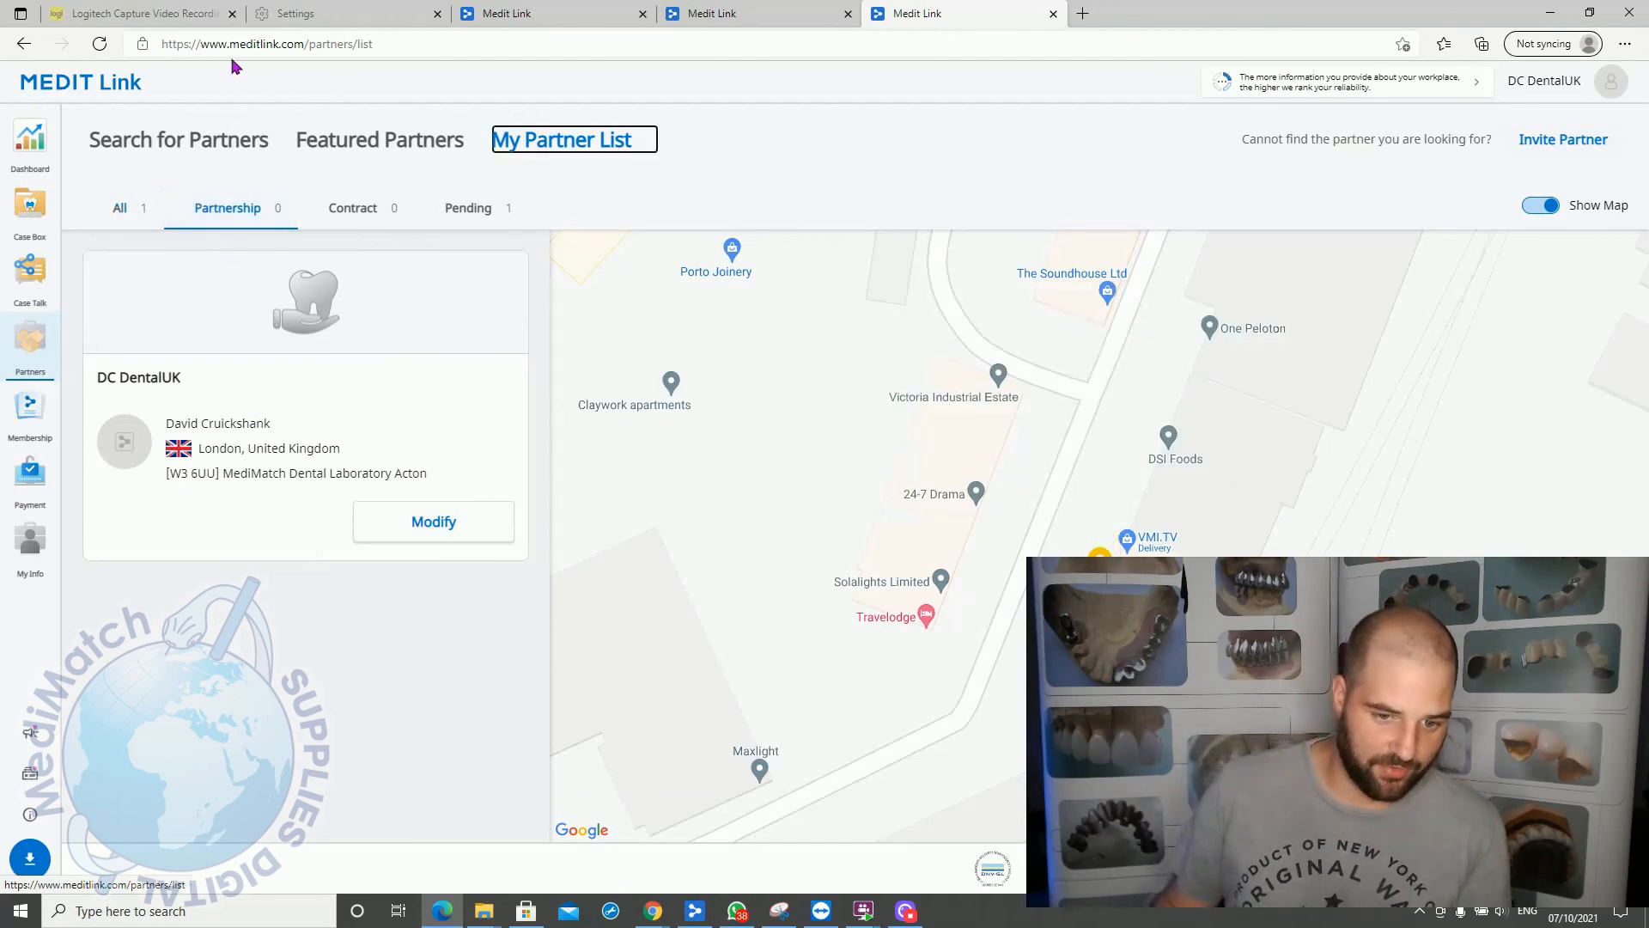
pyautogui.click(1100, 543)
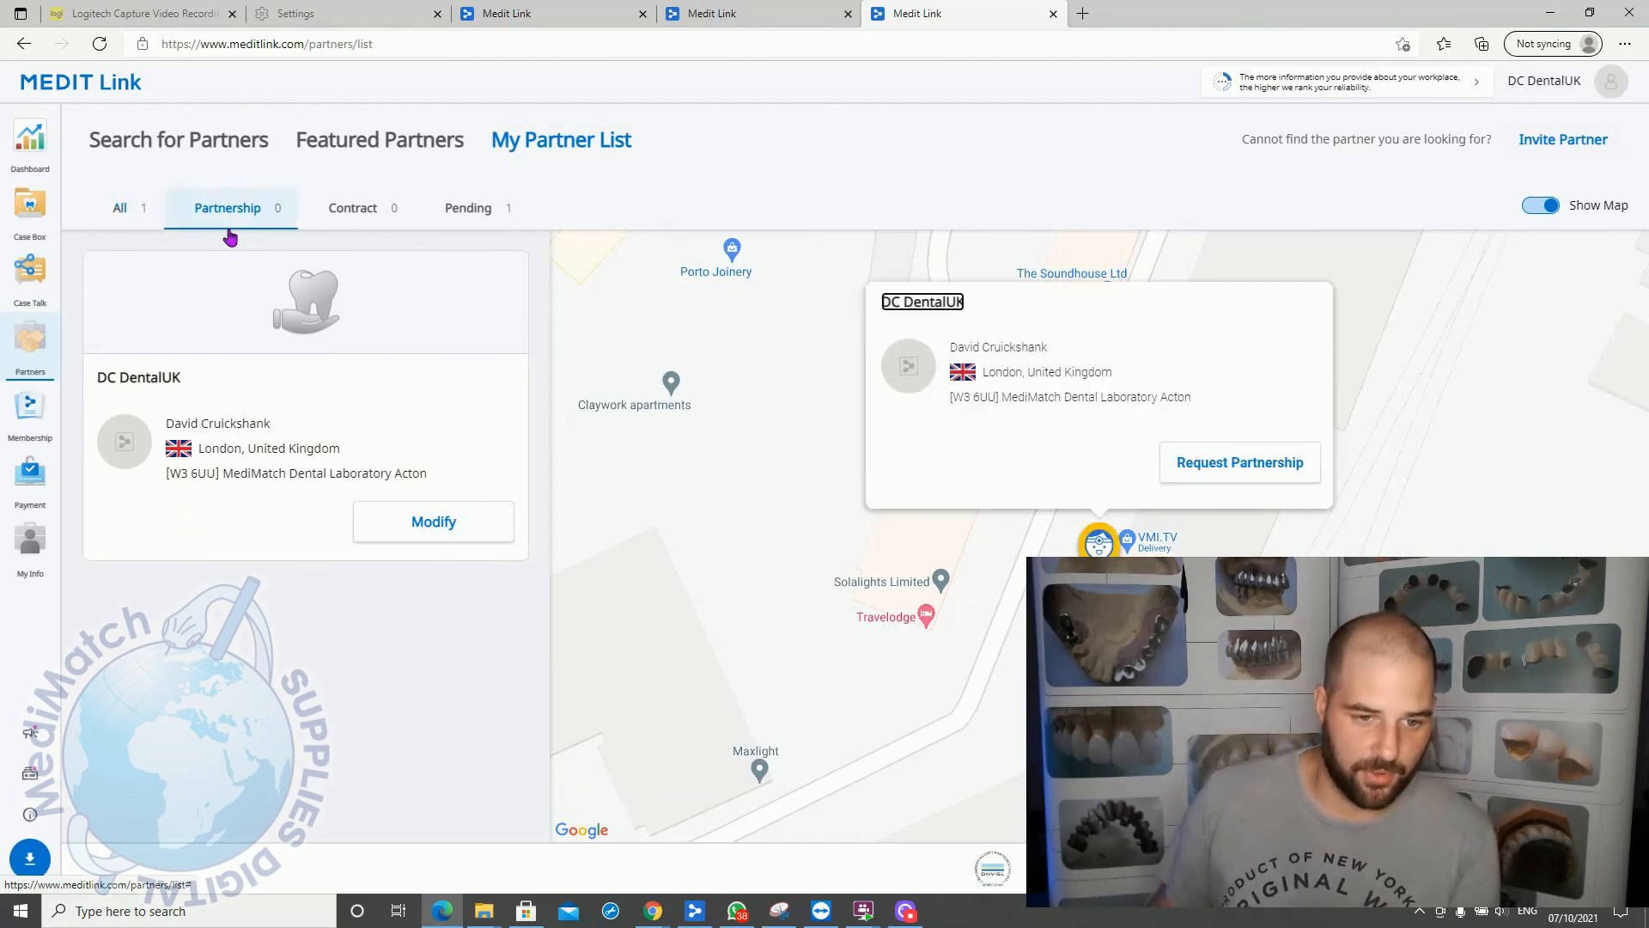
pyautogui.moveTo(219, 254)
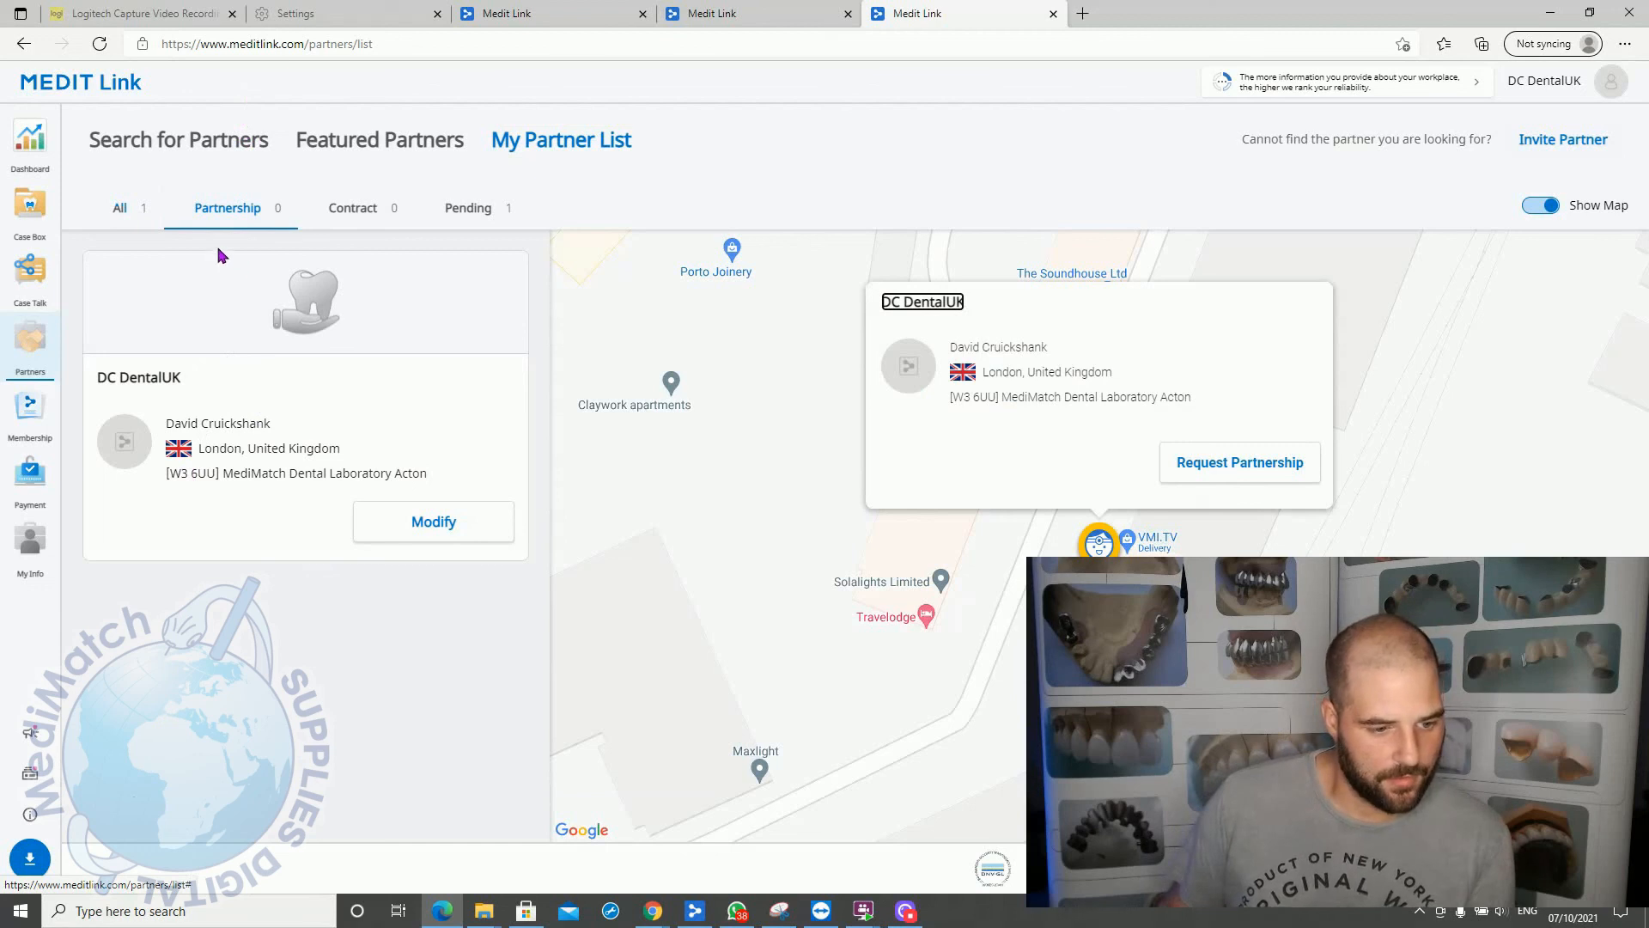
pyautogui.moveTo(427, 842)
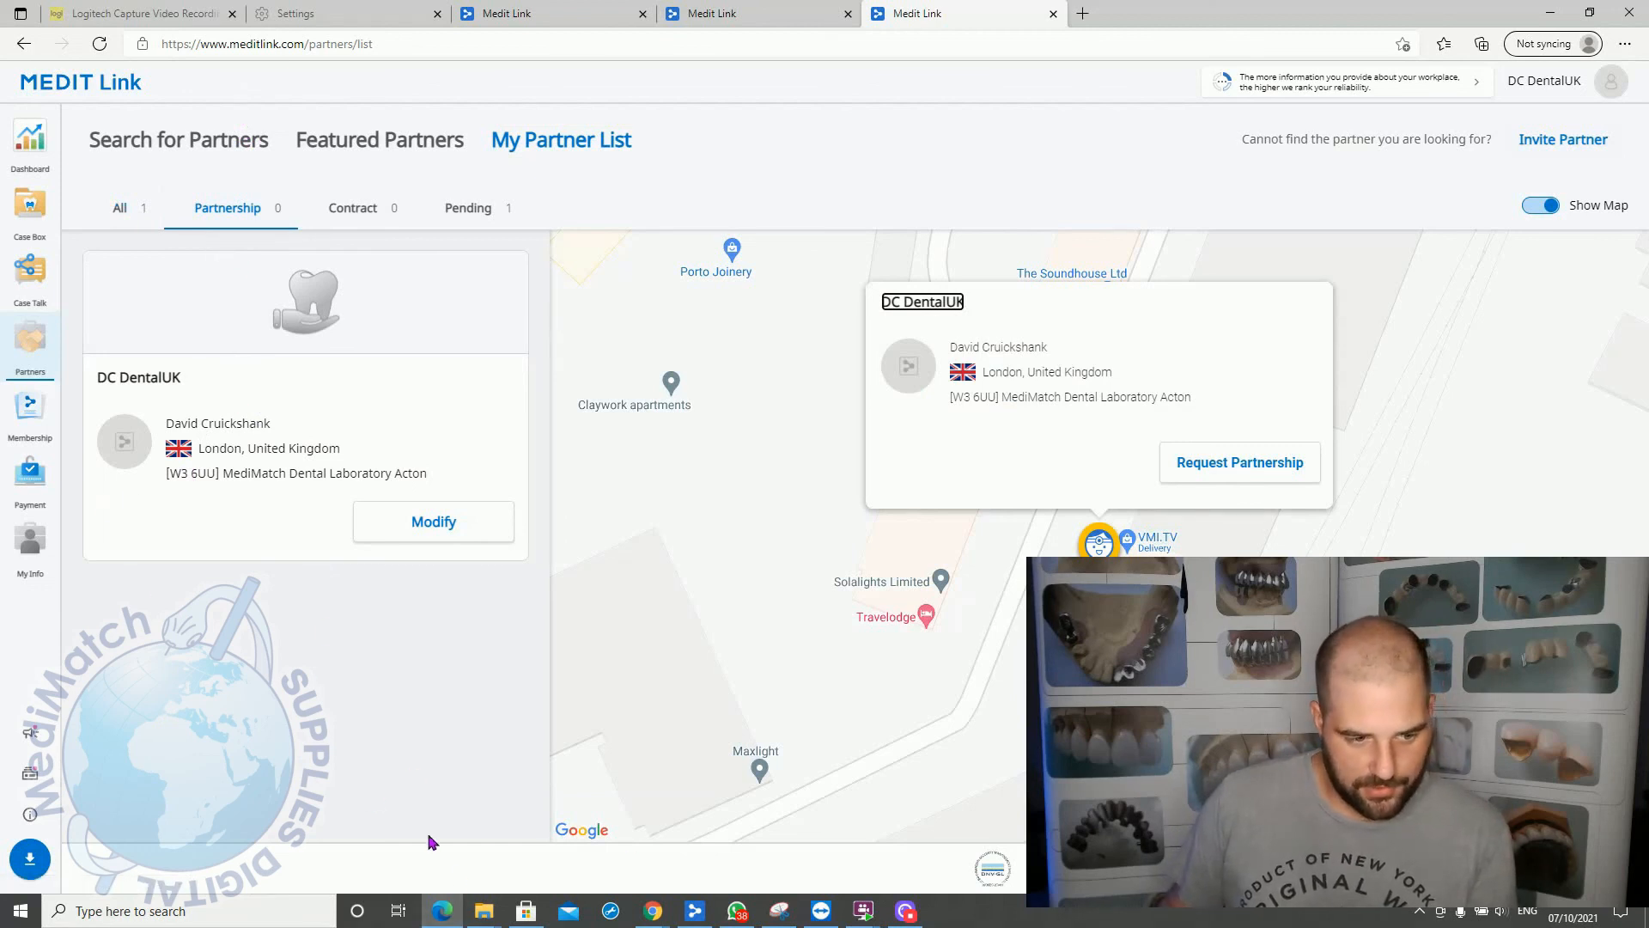
pyautogui.click(693, 911)
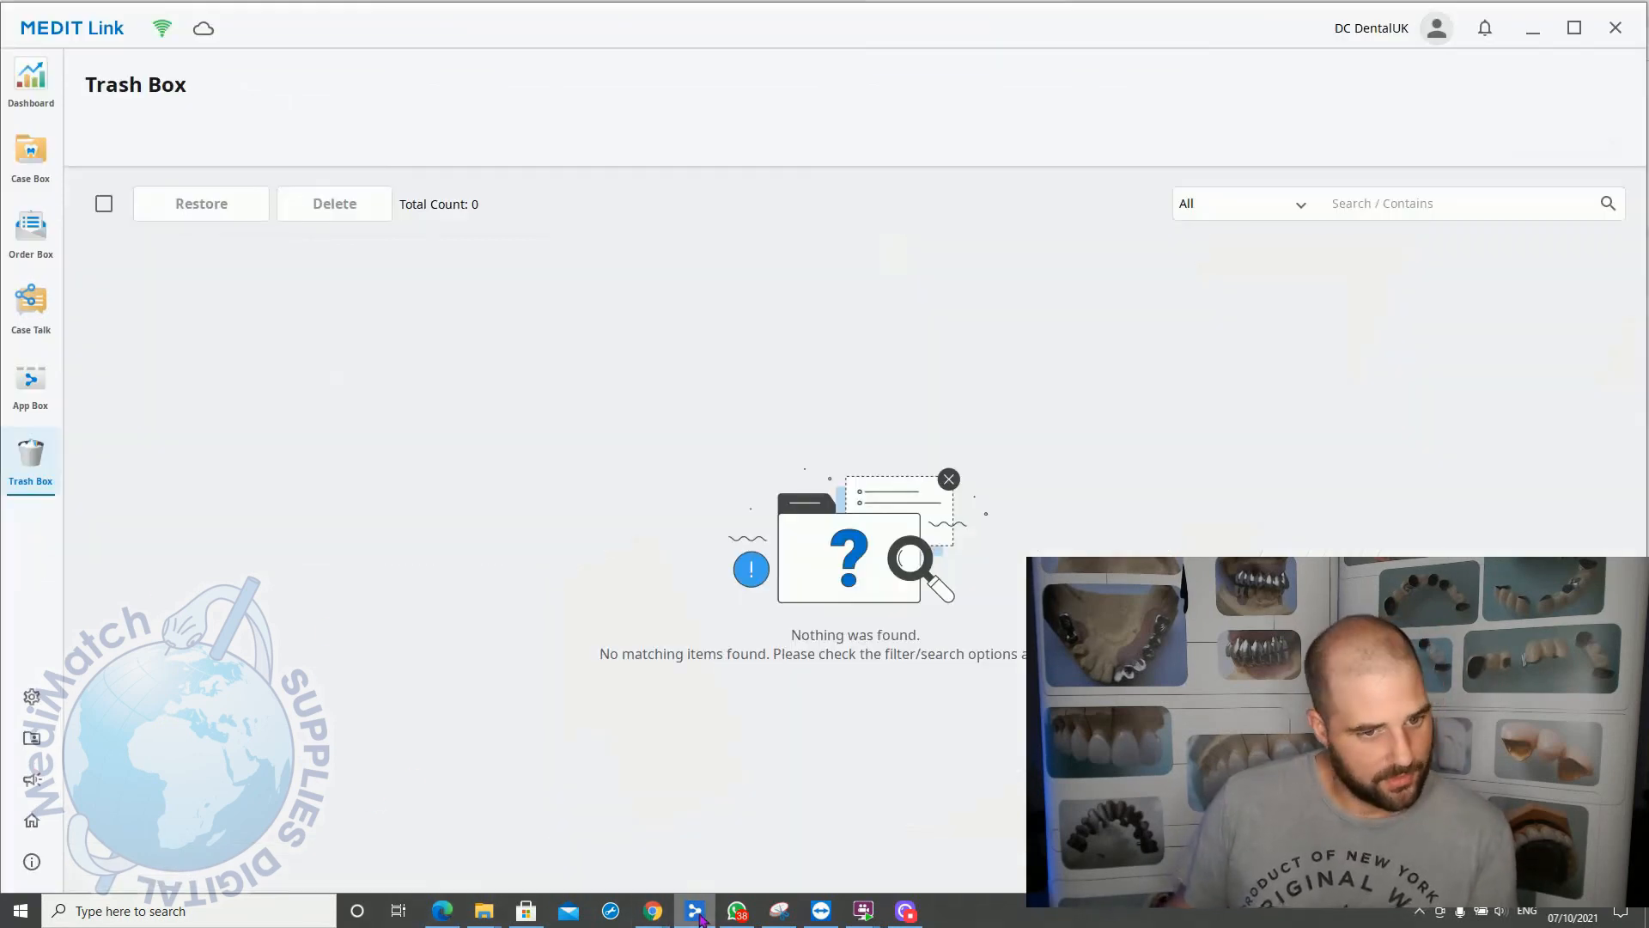
pyautogui.click(31, 158)
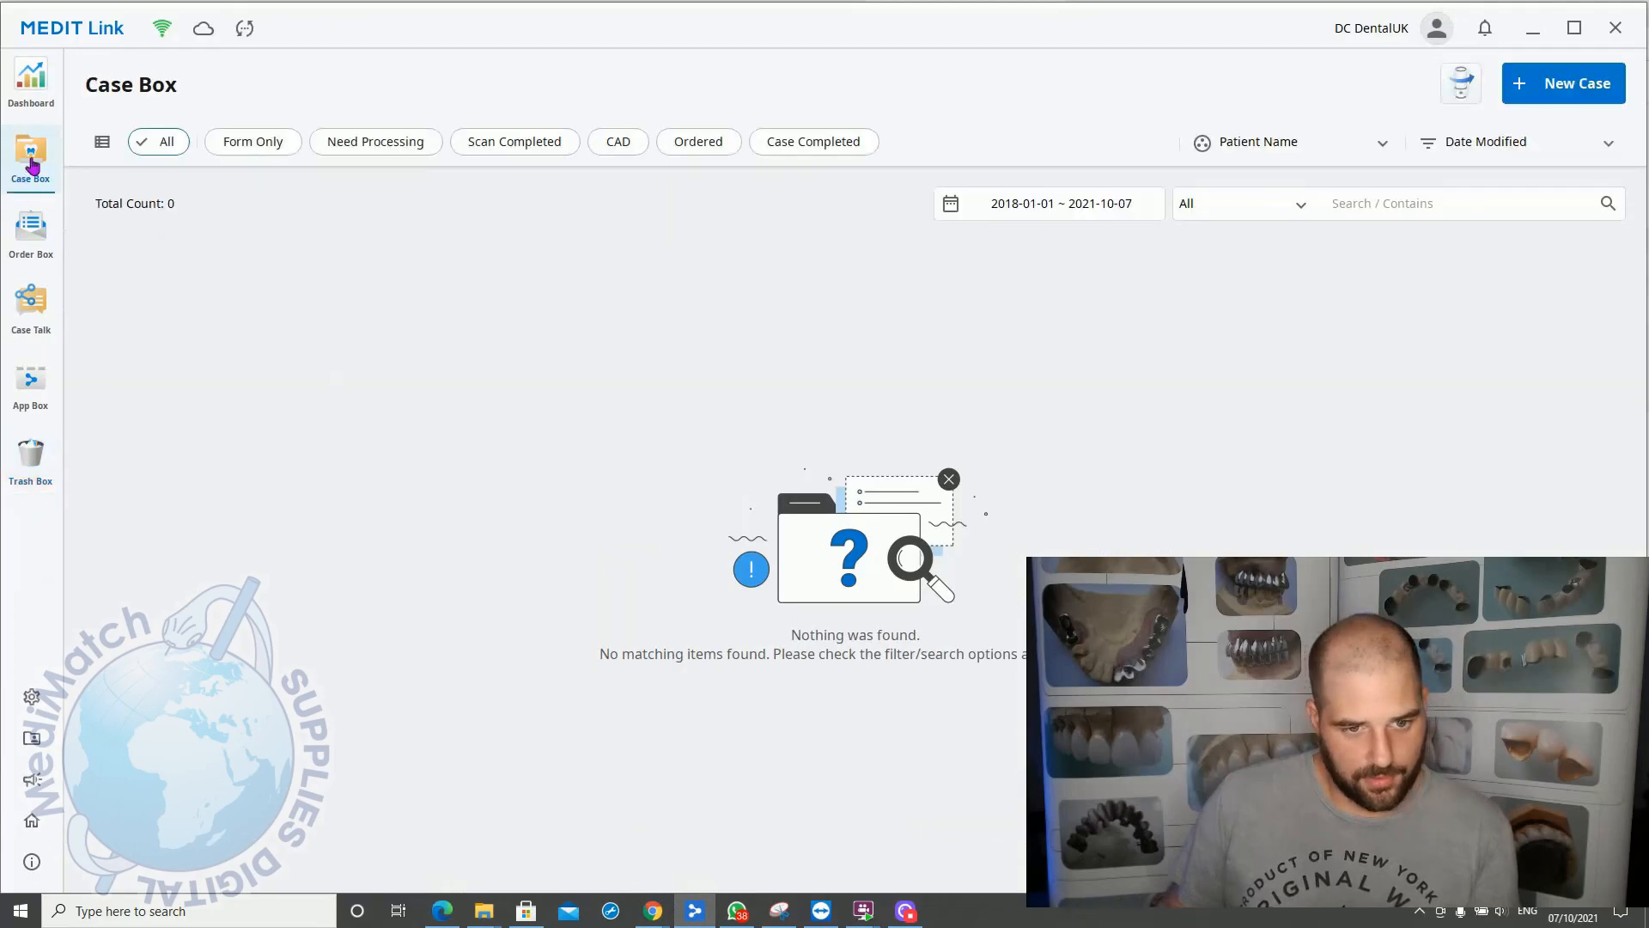